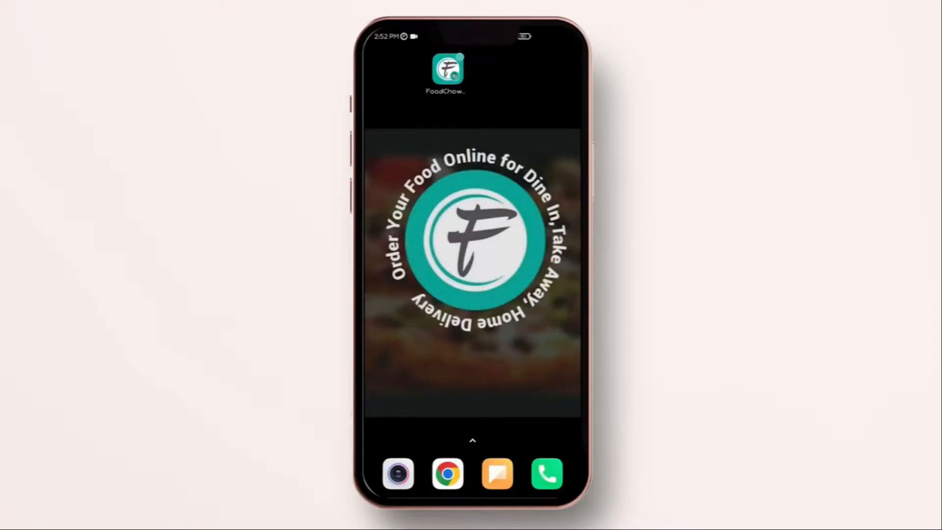
Launch FoodChow and swipe through the onboarding slides to the SIGN UP / SIGN IN screen
click(446, 68)
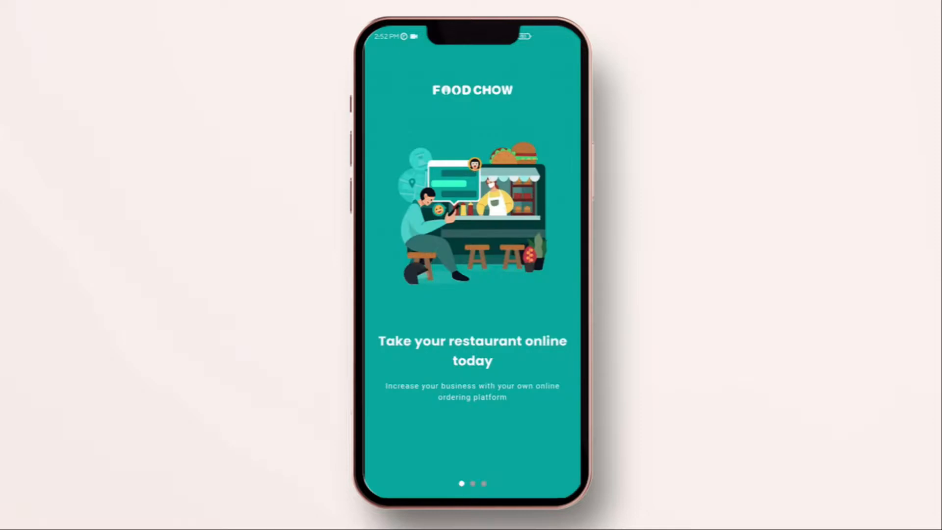
scroll(left, 3)
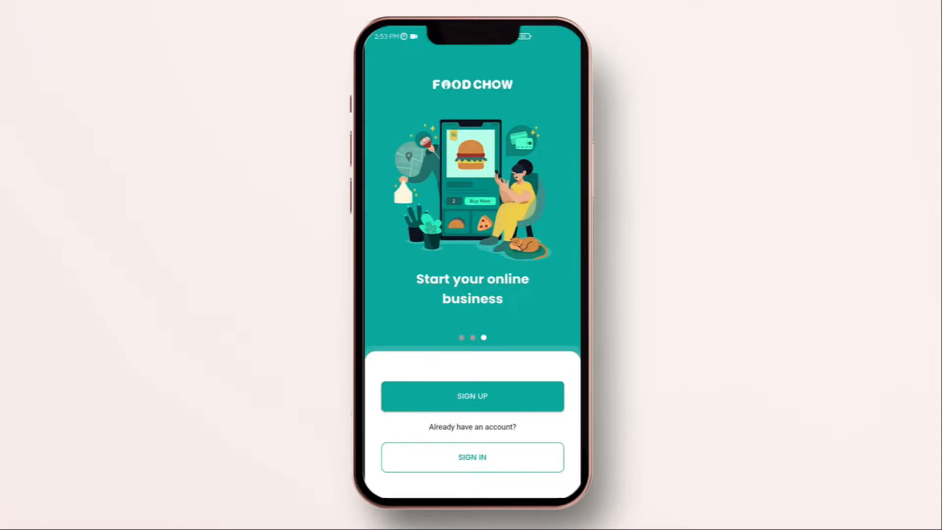
click(472, 396)
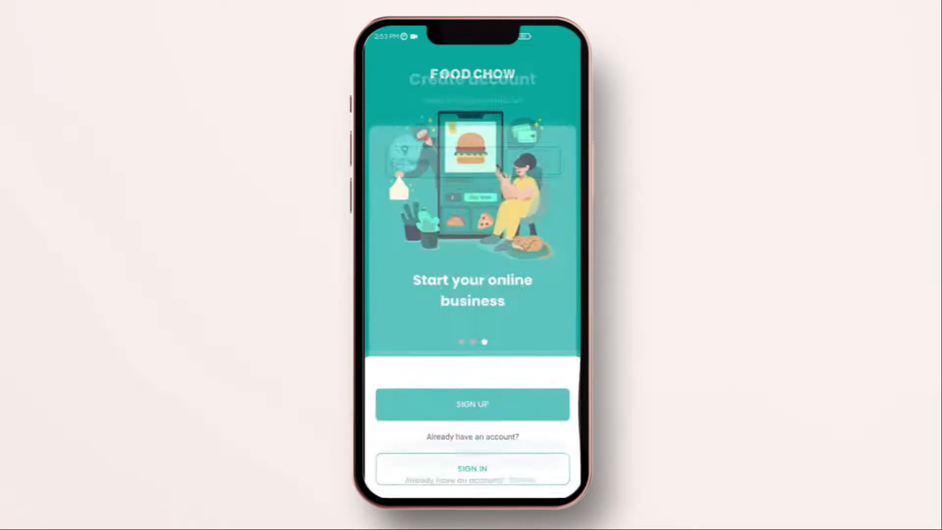
click(471, 468)
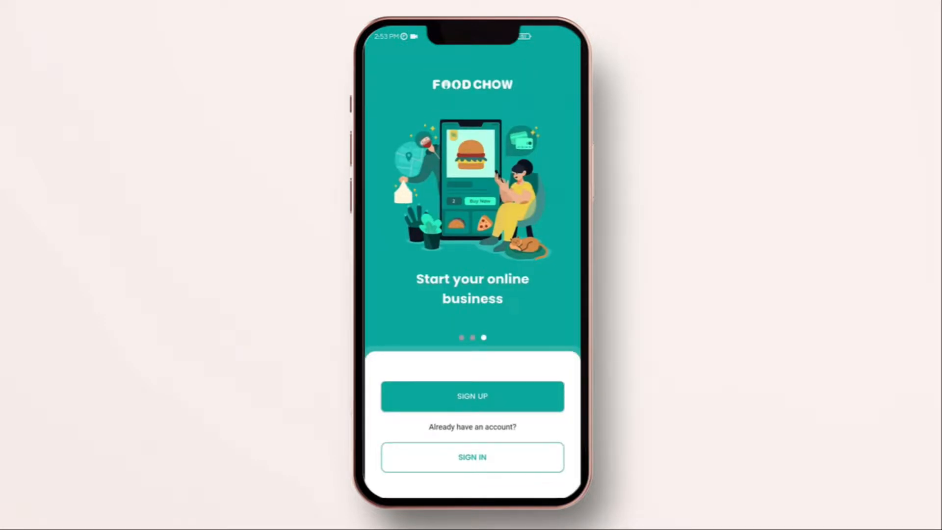
click(472, 396)
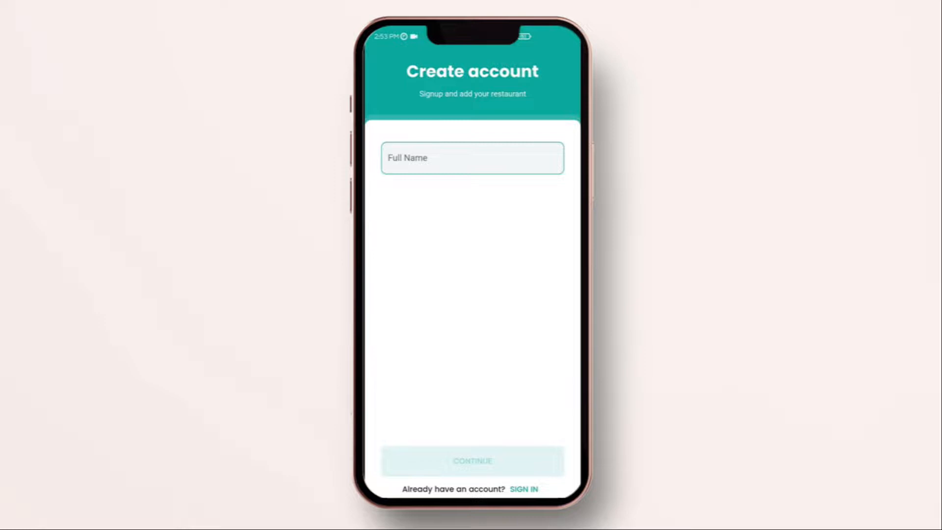
click(472, 158)
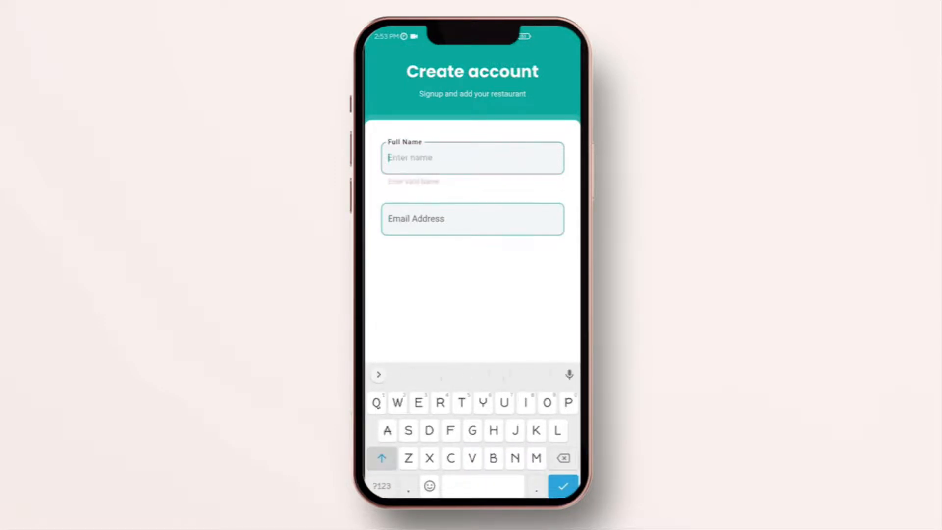
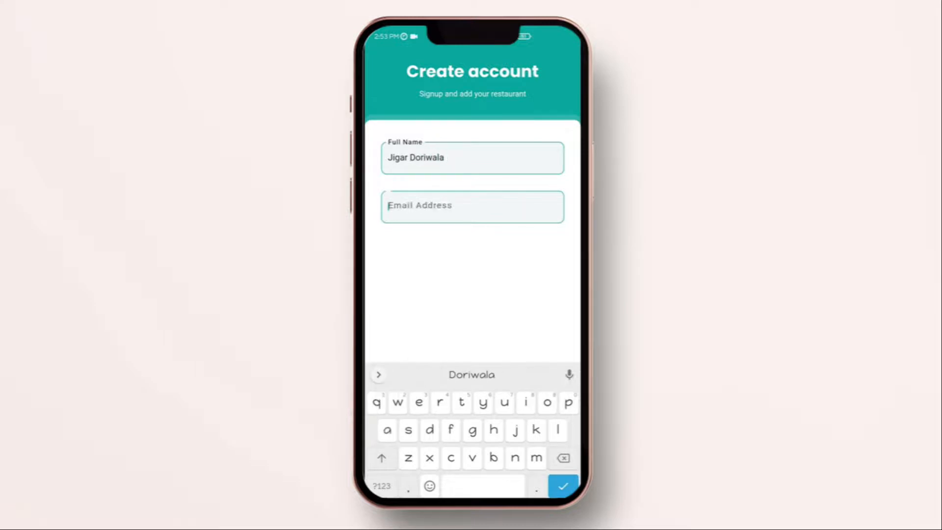
text(st)
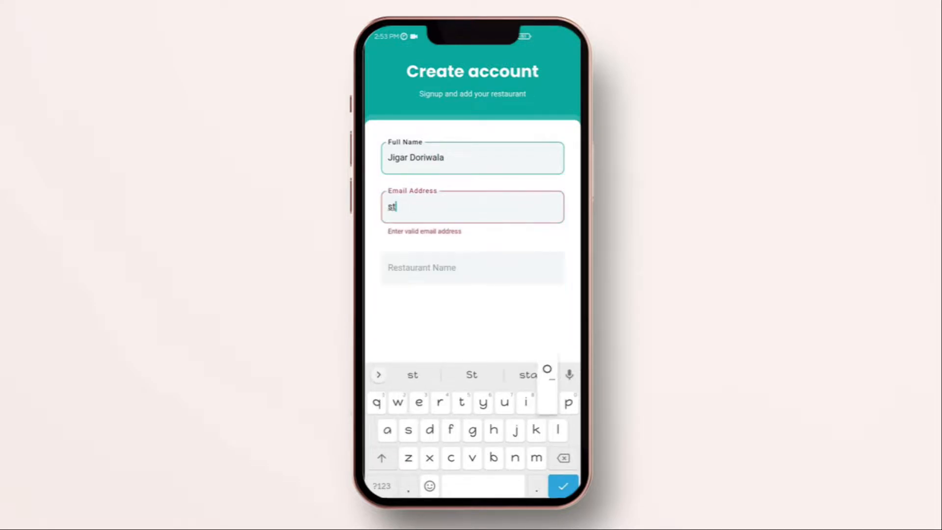
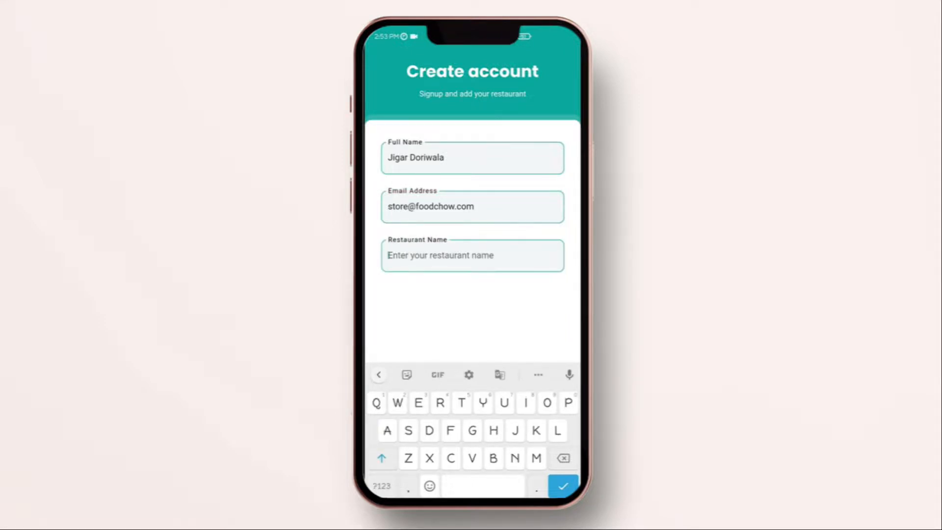
Choose Mirch Masala Rasoi as the restaurant and bring up subdomain setup
text(Mir)
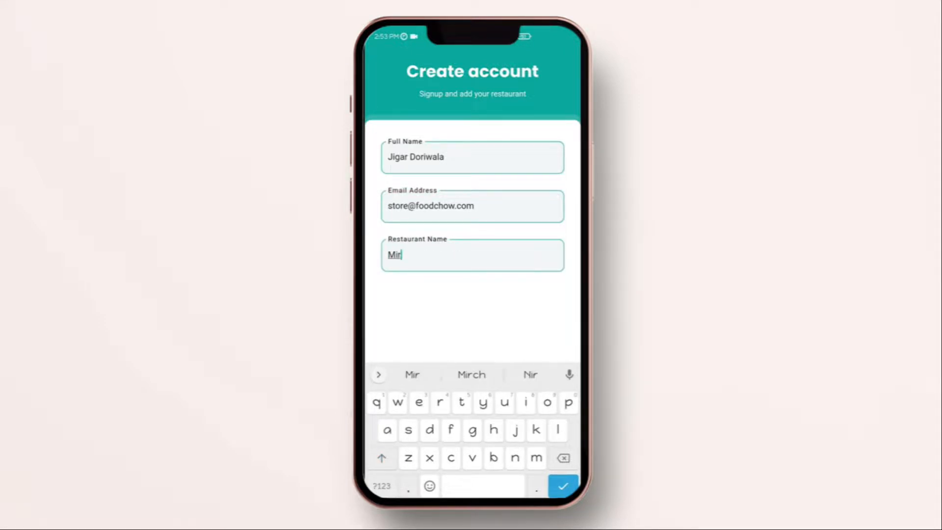
text(Mirch)
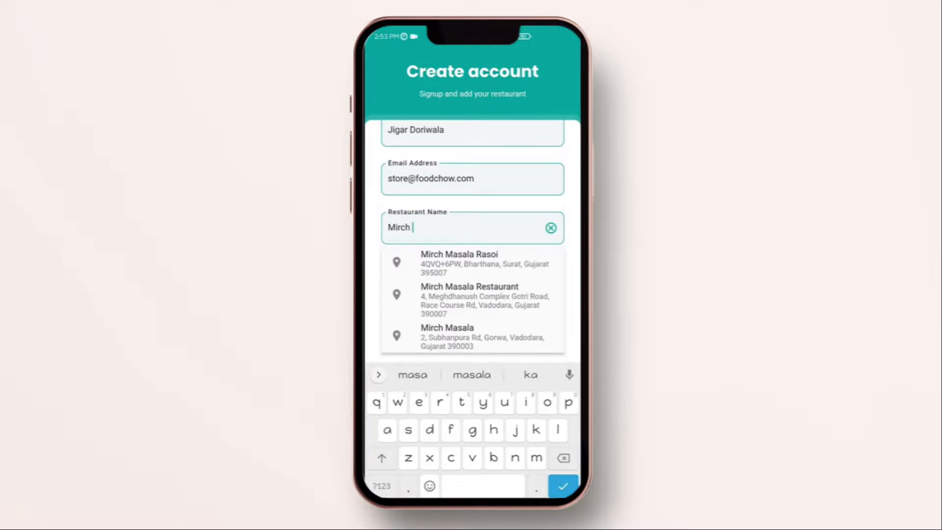
click(459, 263)
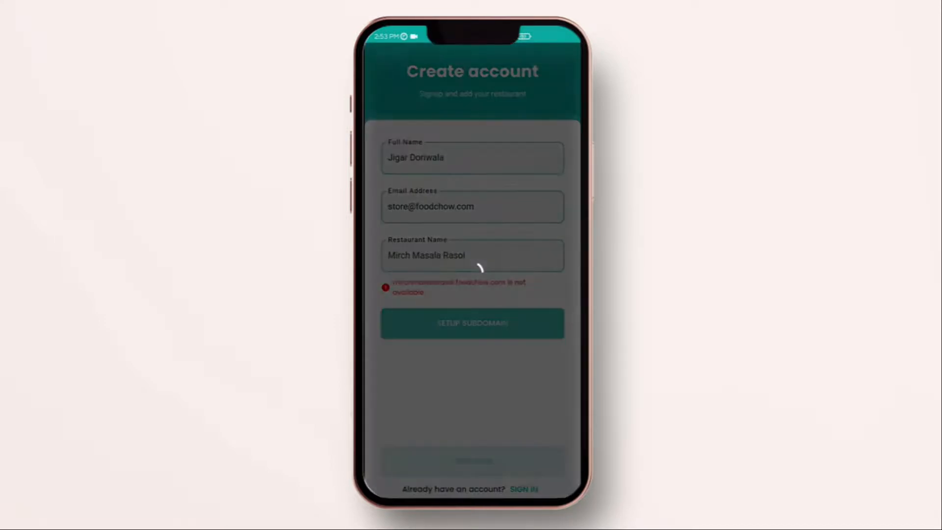
click(472, 323)
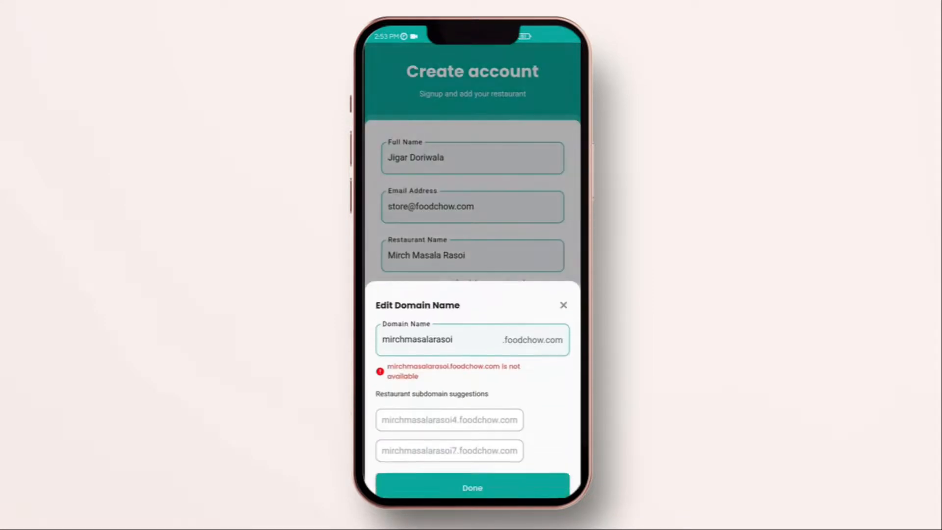
Take the mirchmasalarasoi4 subdomain and proceed through mobile number and OTP entry
click(449, 420)
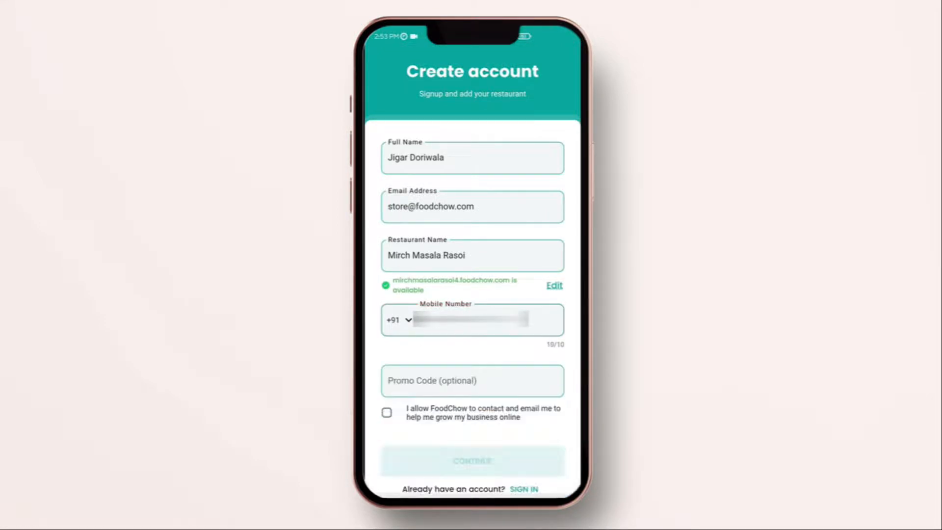
click(473, 381)
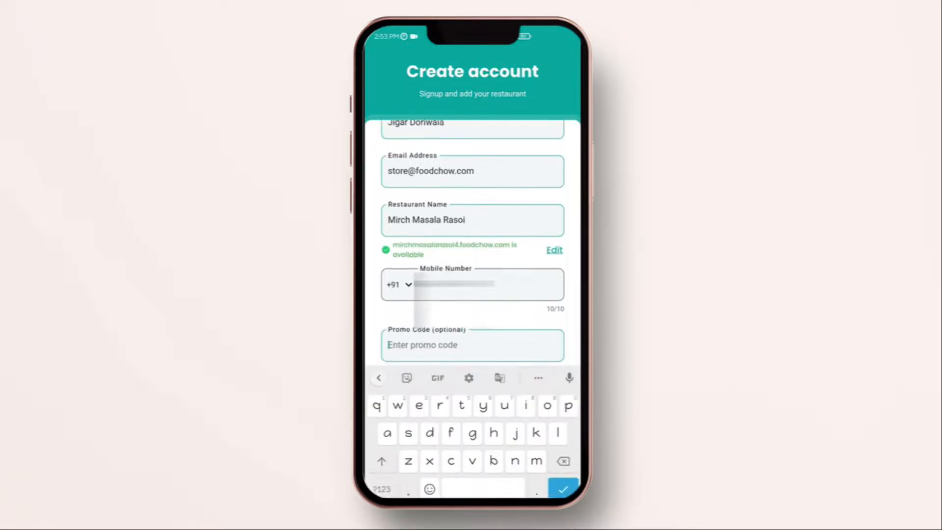
click(563, 488)
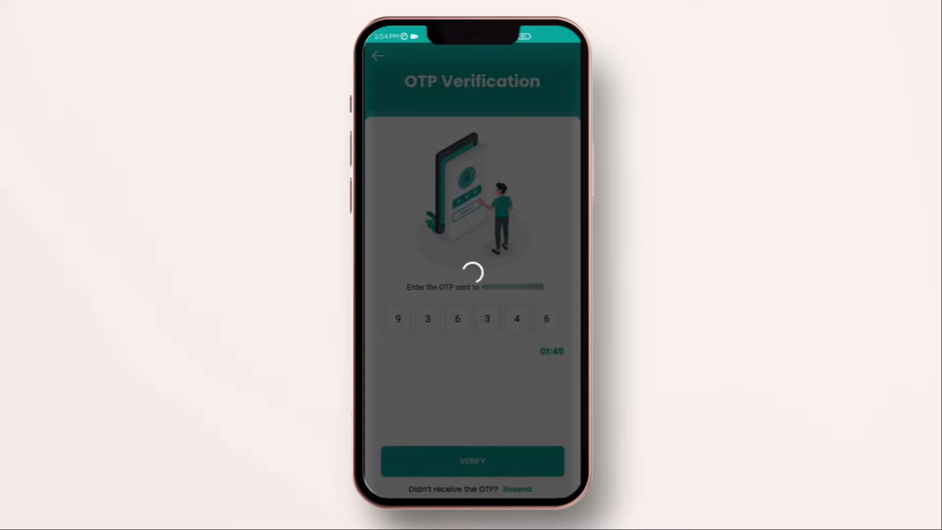
Verify the OTP and set a six-character password to create the account
click(472, 462)
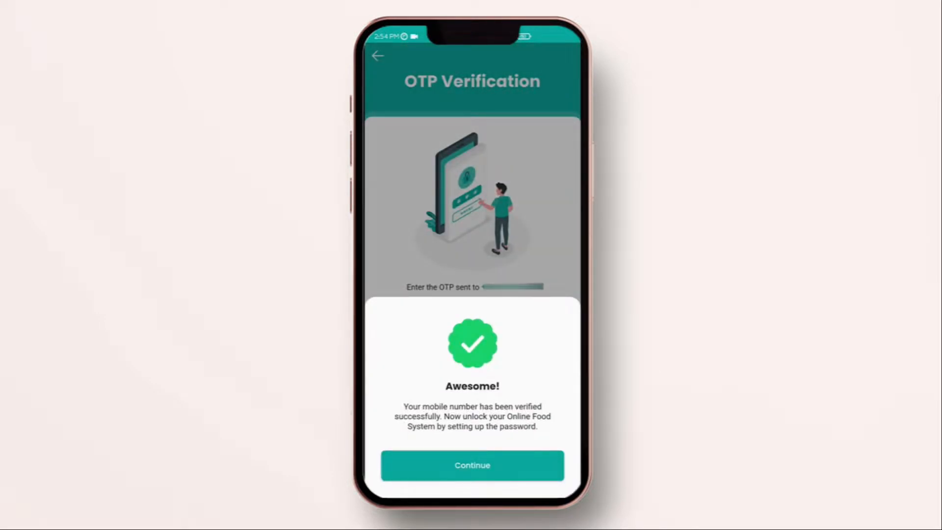
click(473, 465)
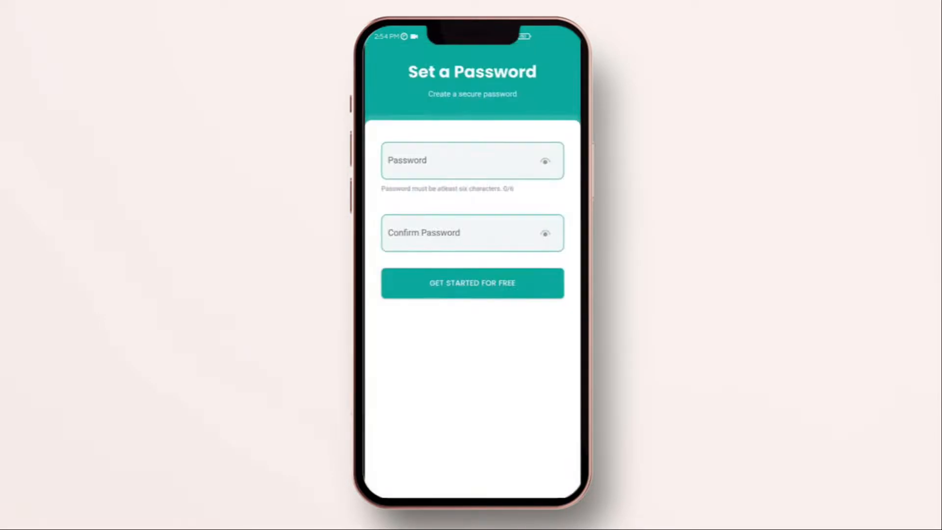
text(1)
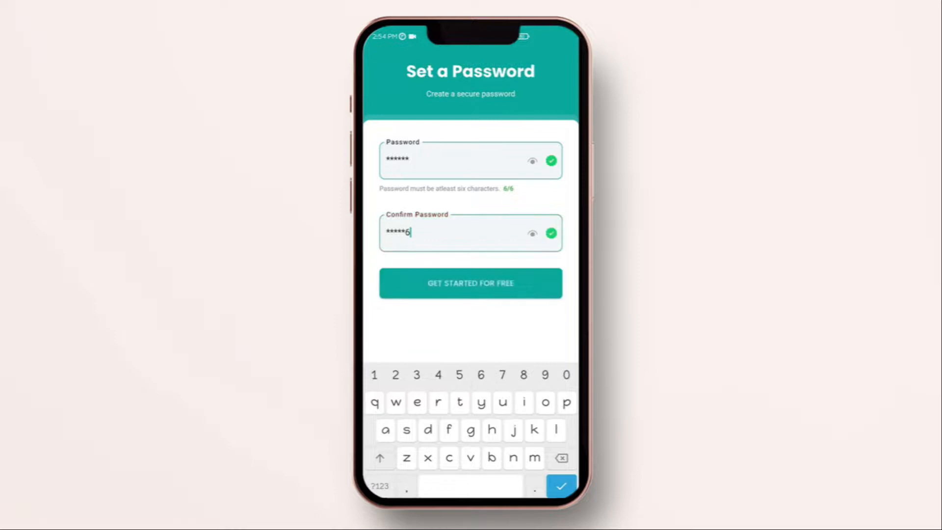
click(471, 283)
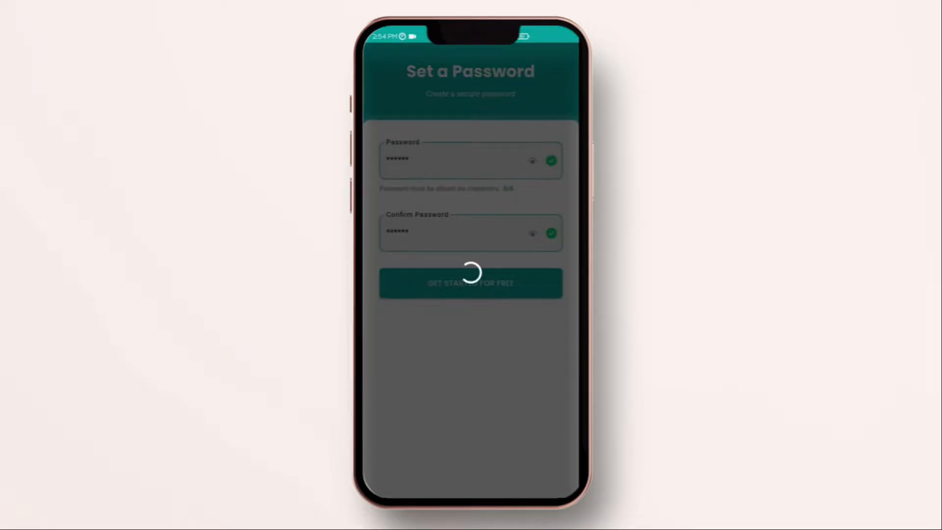
click(471, 283)
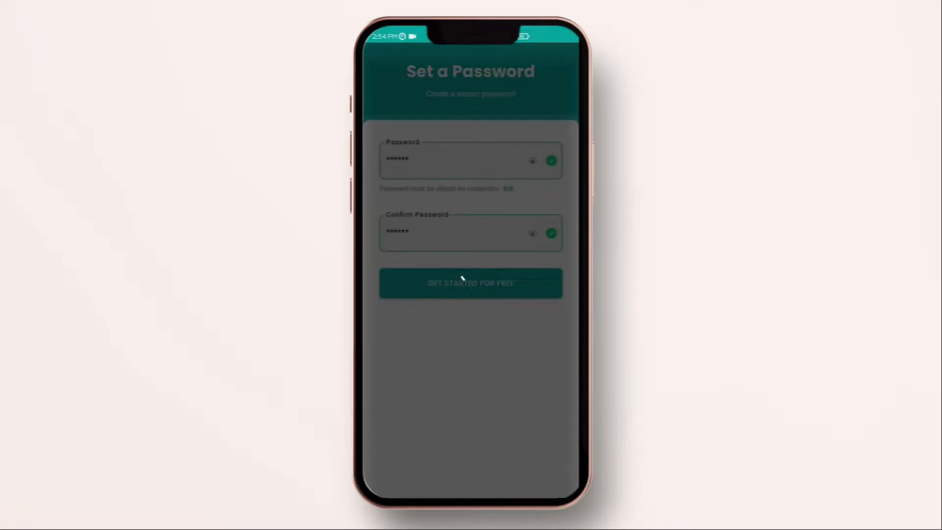
click(471, 283)
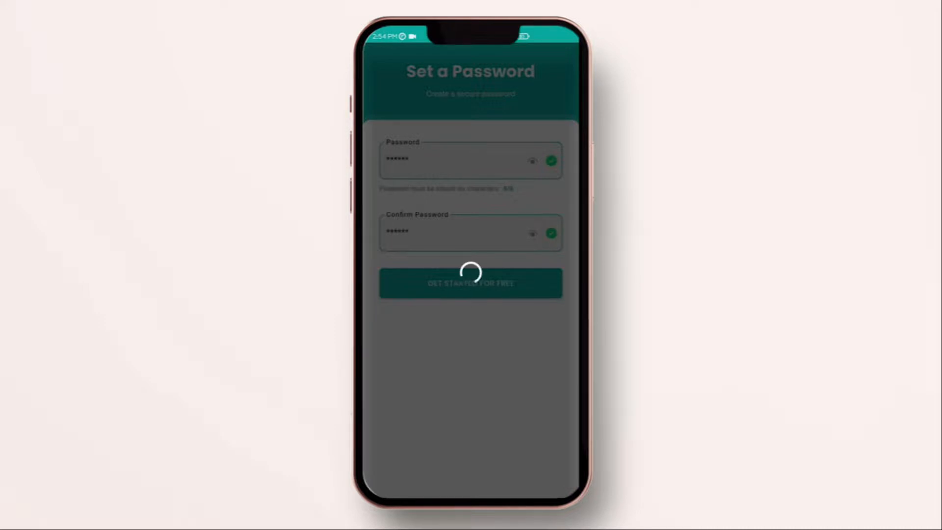
click(471, 283)
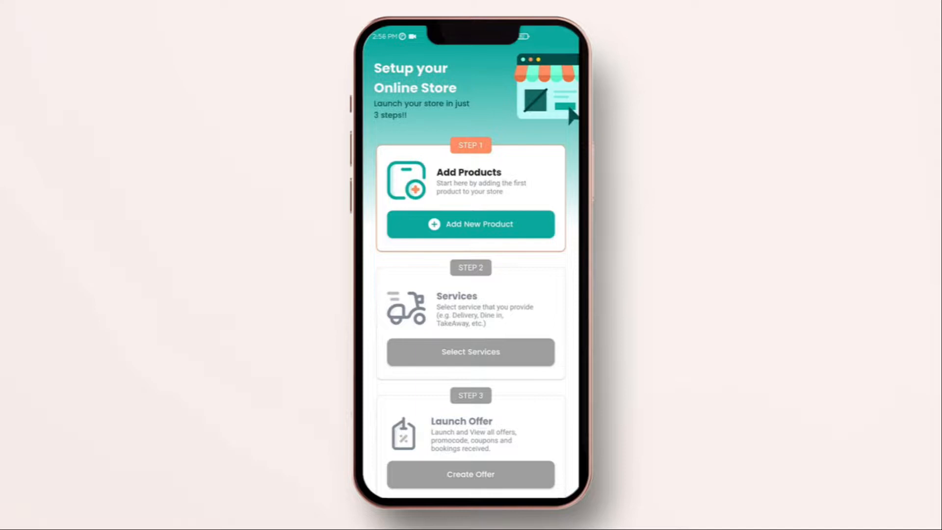
Add a new product named Veggie Delite, priced at 120 Rs
click(471, 224)
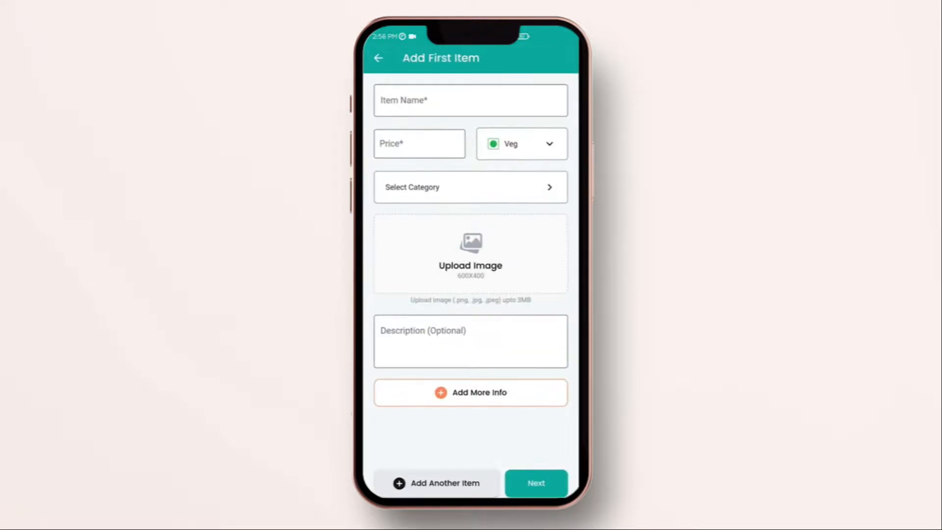
click(470, 101)
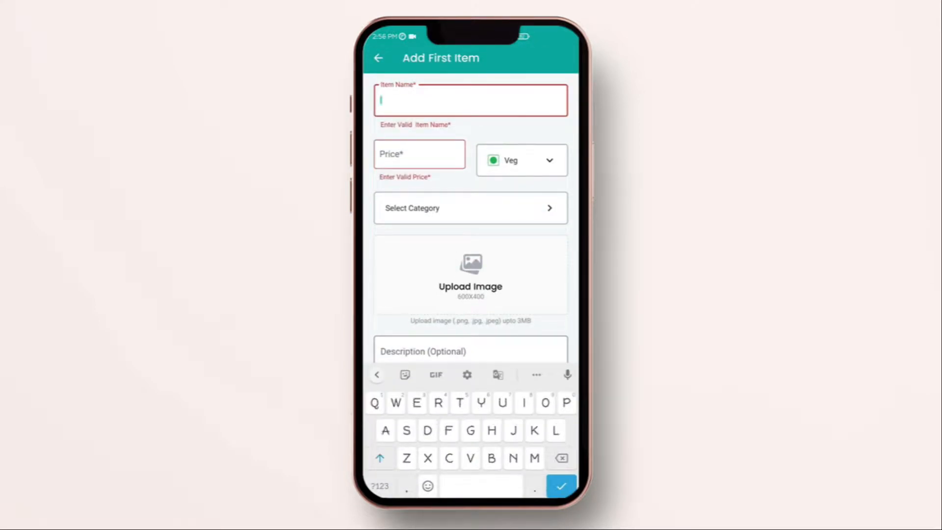
text(Veggie Delite)
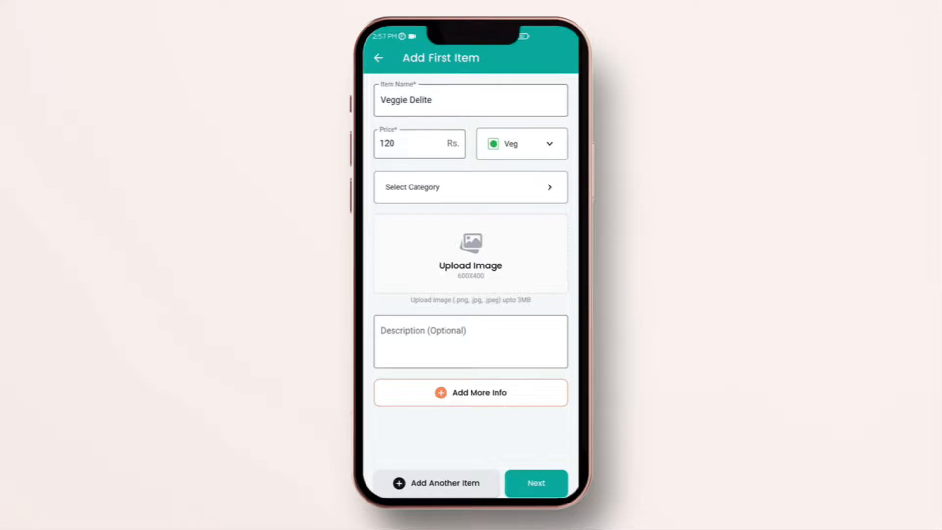
Add a new category for the item called Sub Sandwich
click(471, 187)
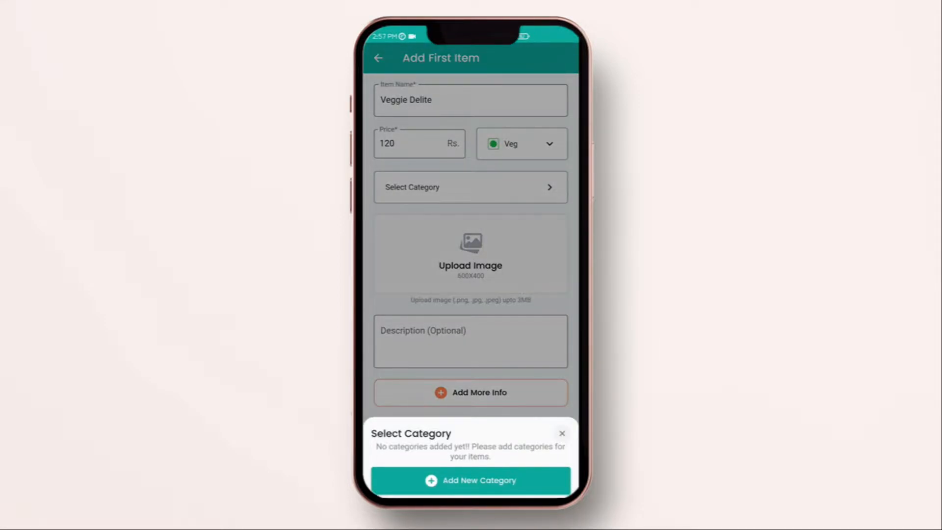
click(471, 480)
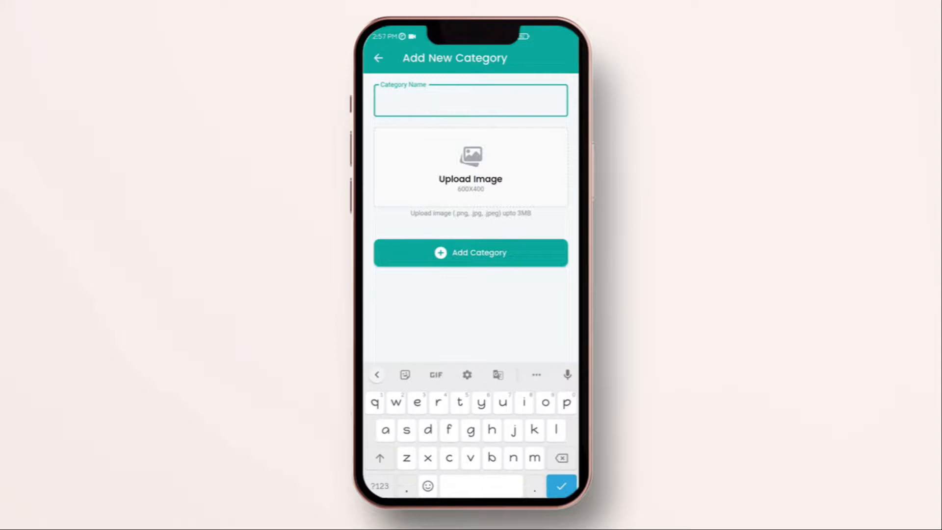
text(Sub Sa)
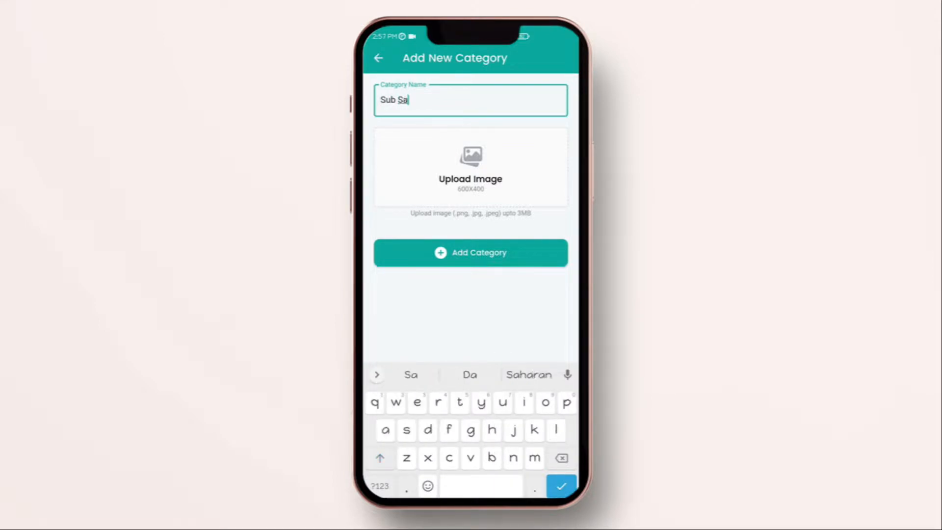
text(ndwich)
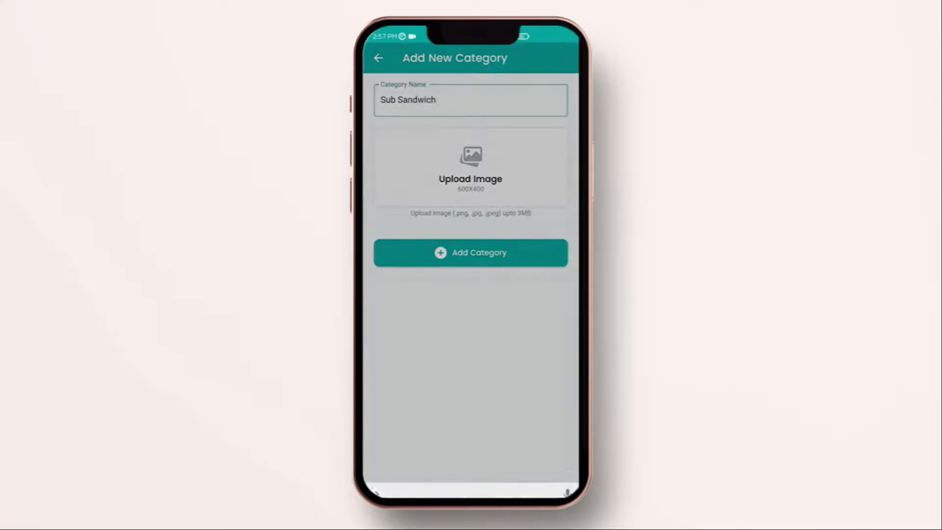
Give Sub Sandwich a cropped sandwich photo from the gallery, save it, and continue
click(470, 164)
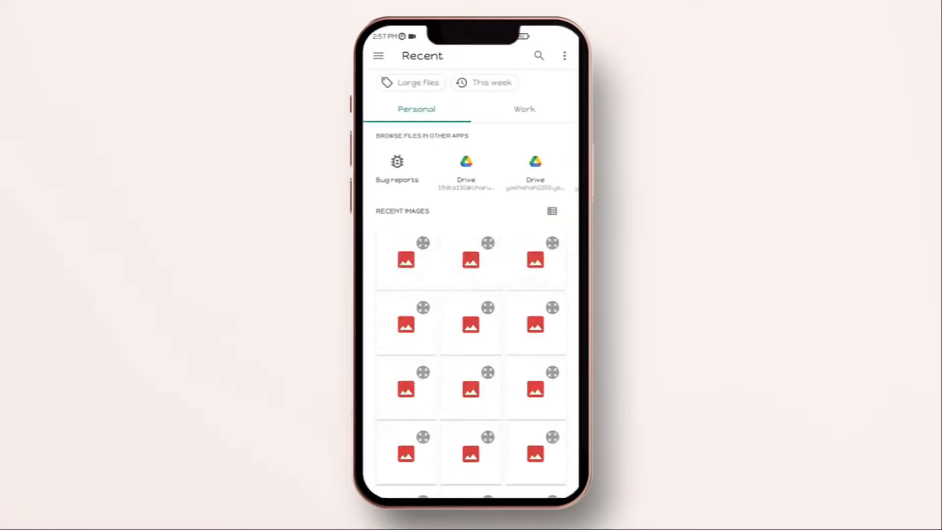
scroll(down, 3)
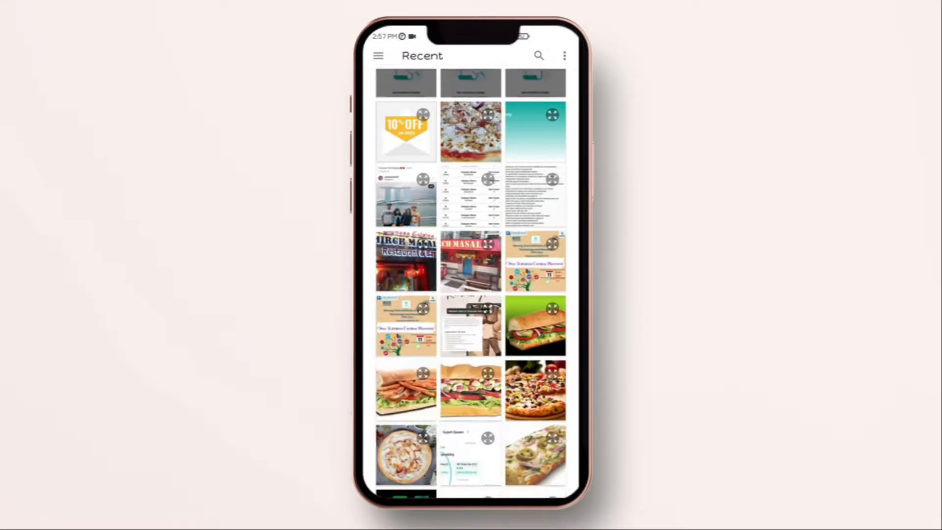
click(535, 325)
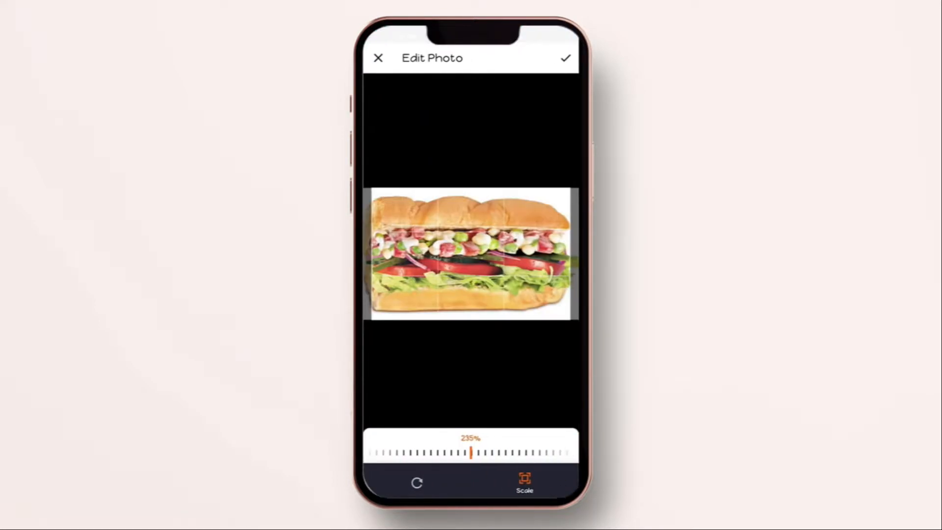
click(564, 58)
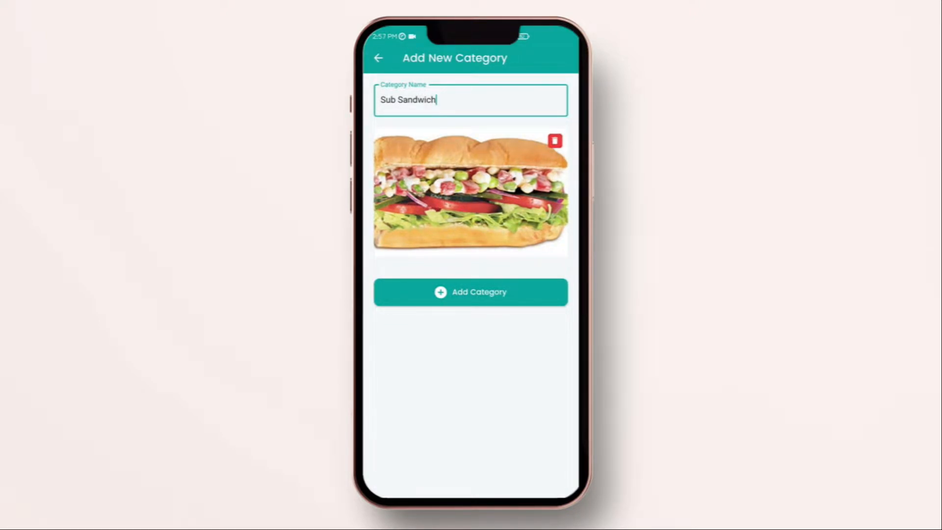
click(471, 292)
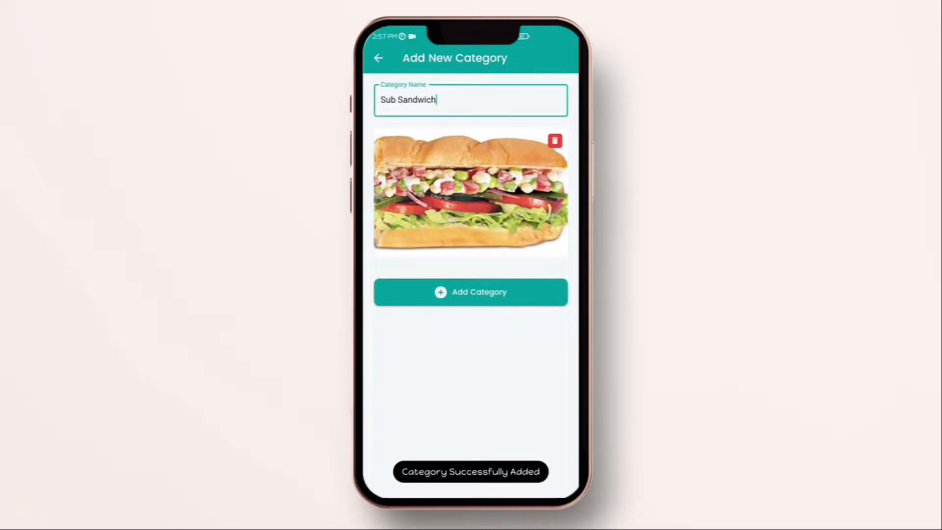
click(470, 292)
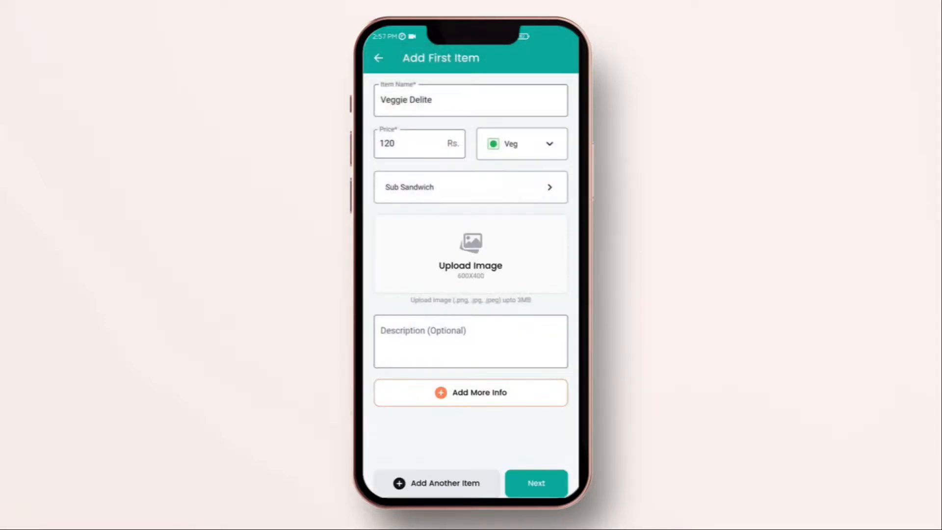
Attach a gallery sandwich photo and the description 'tasty' to Veggie Delite
click(470, 252)
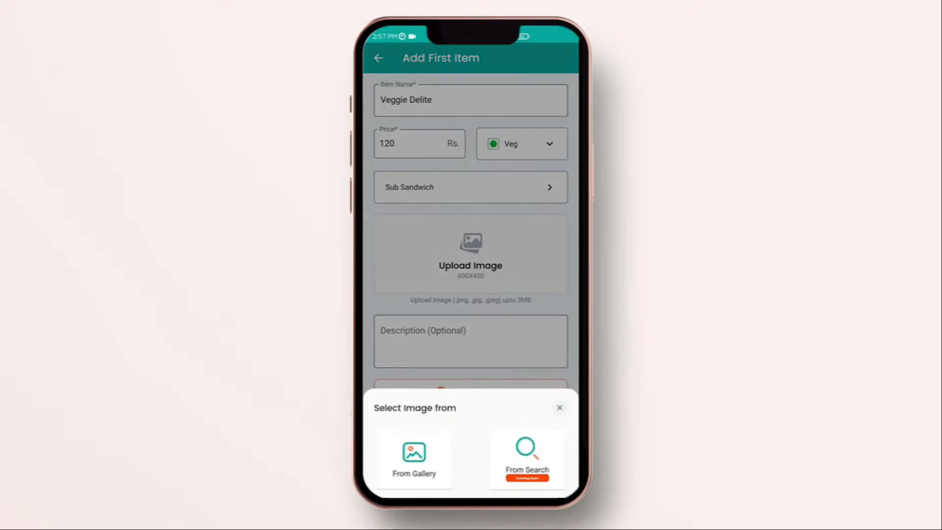
click(415, 457)
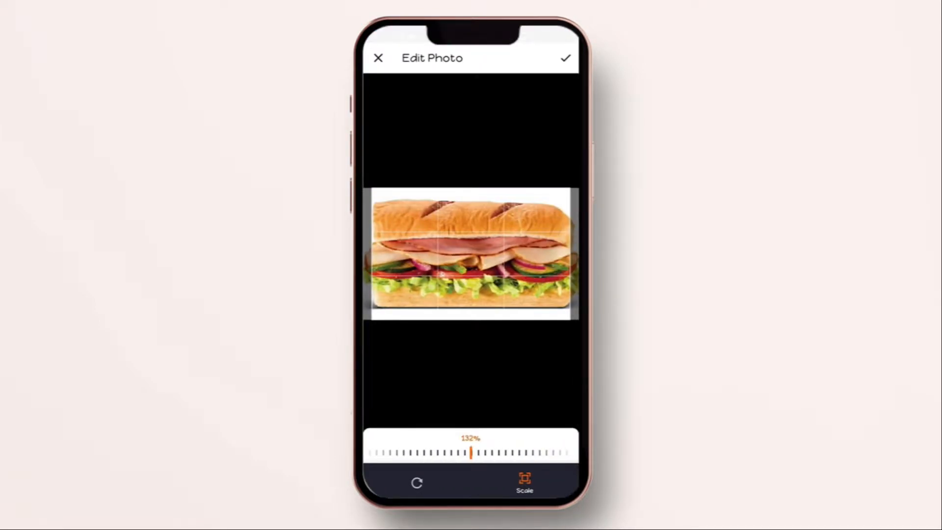
click(567, 58)
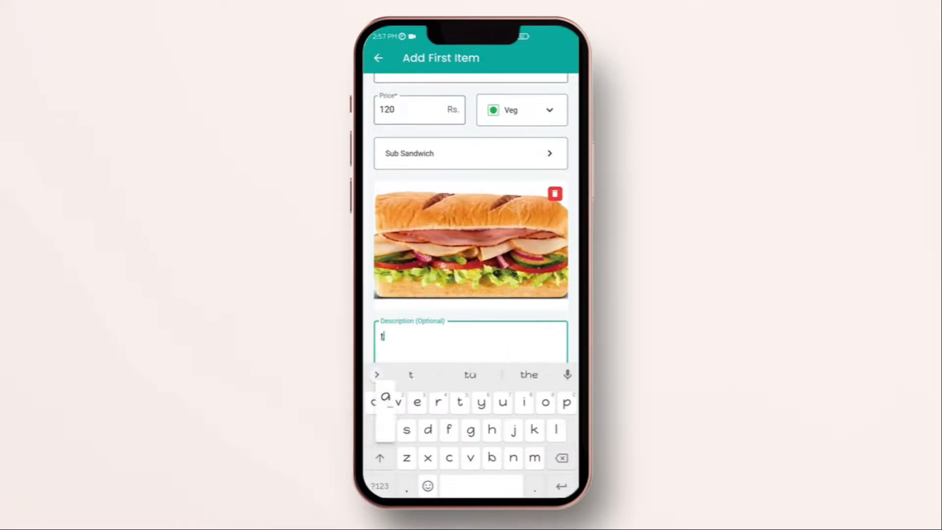
text(tasty)
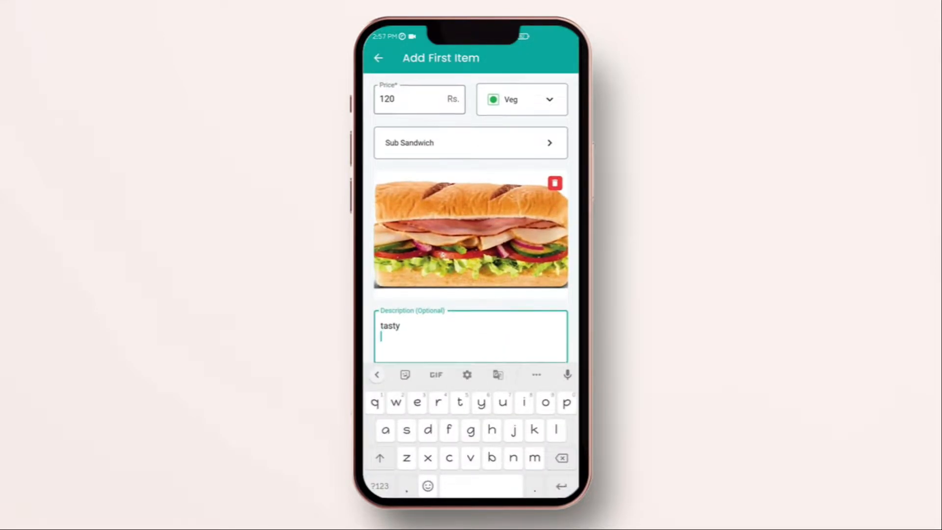
scroll(down, 3)
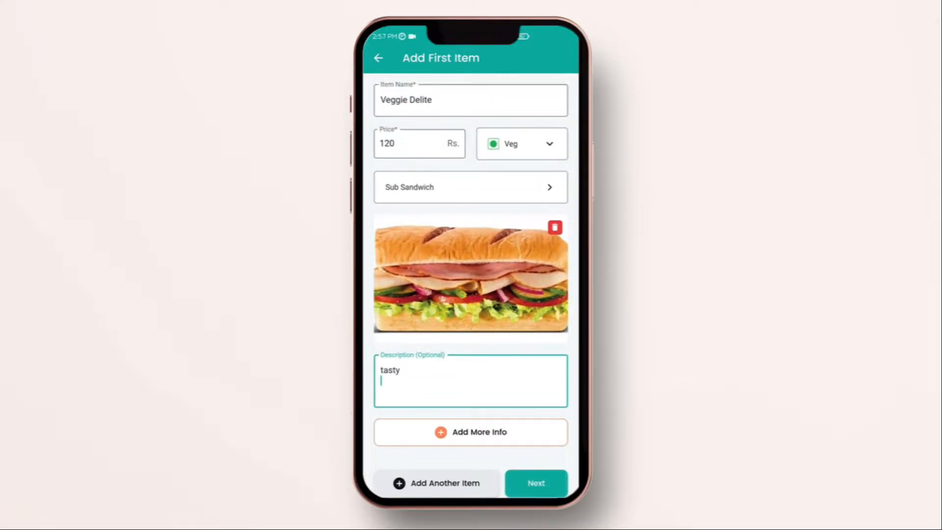
click(536, 483)
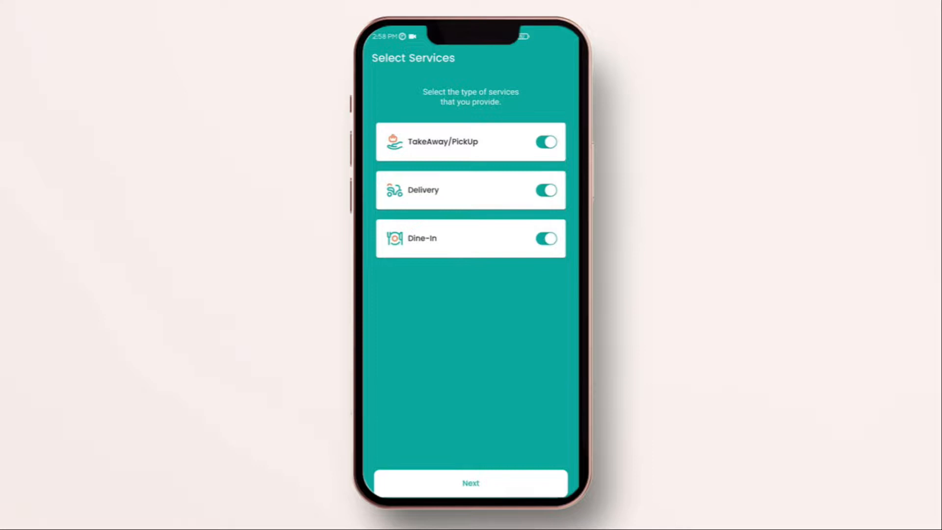
Toggle Delivery and TakeAway/PickUp off and on, keeping all three services enabled, then save
click(547, 190)
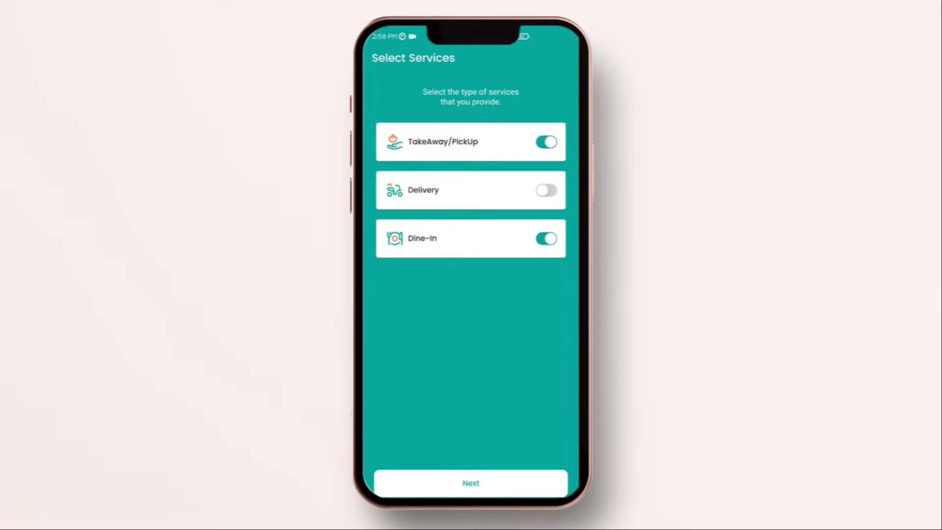
click(547, 190)
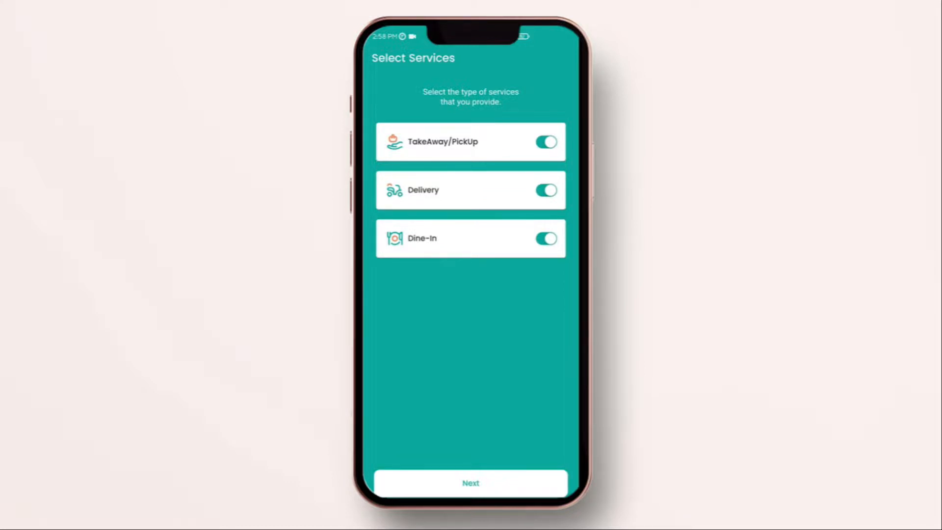
click(547, 142)
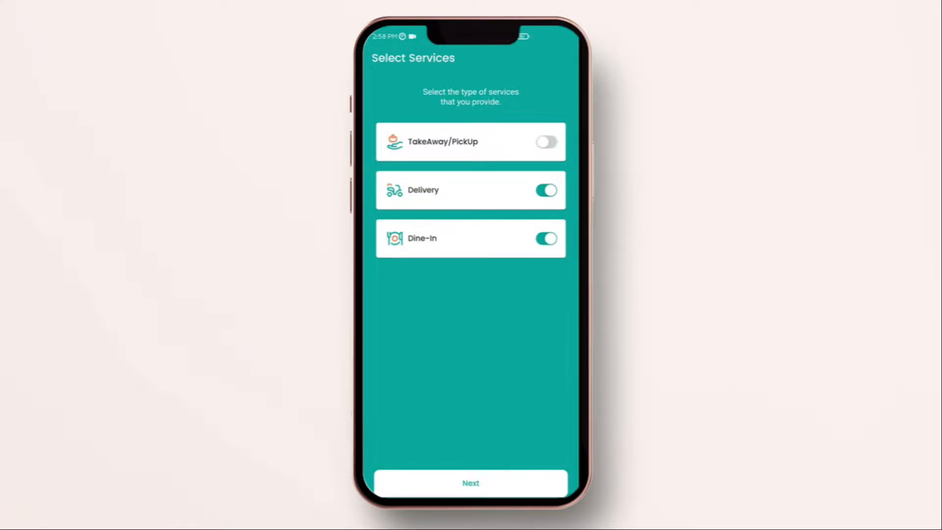
click(545, 142)
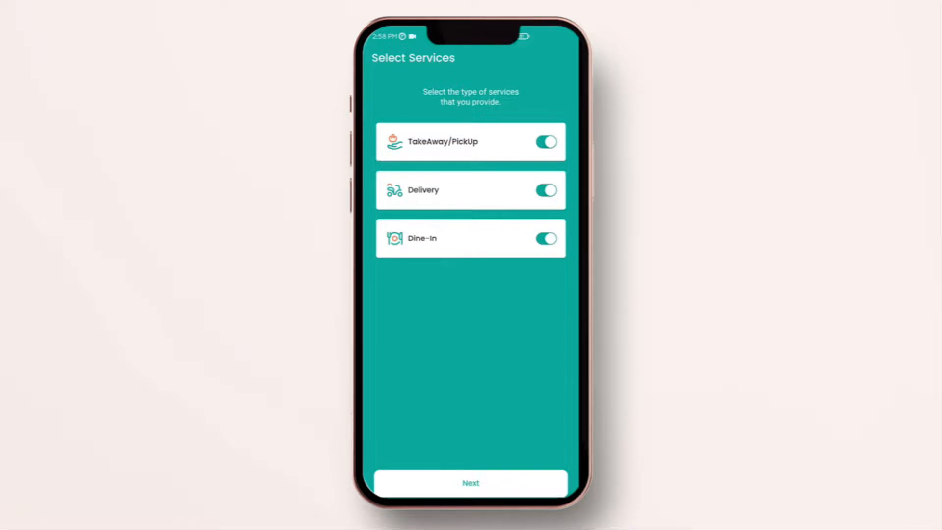
click(470, 482)
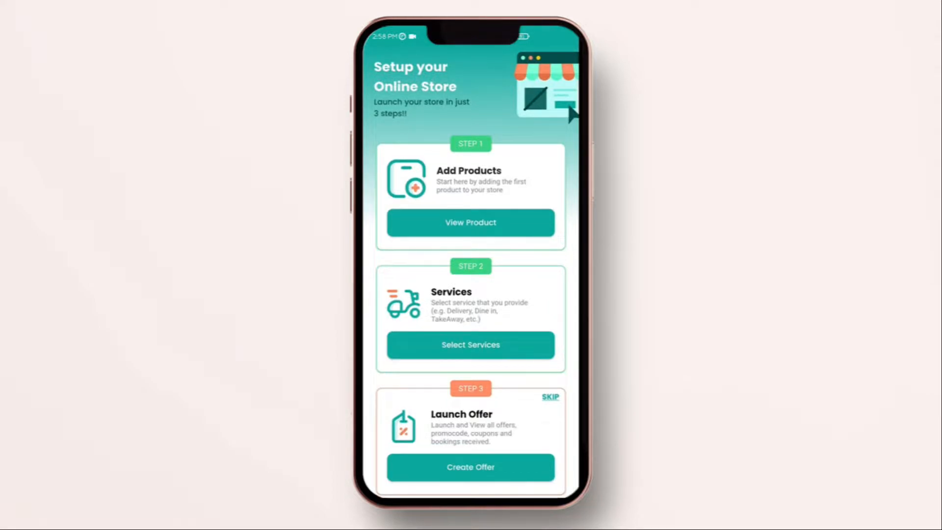
Create an offer using the cropped 10% OFF ANY ORDER banner from the gallery
click(470, 467)
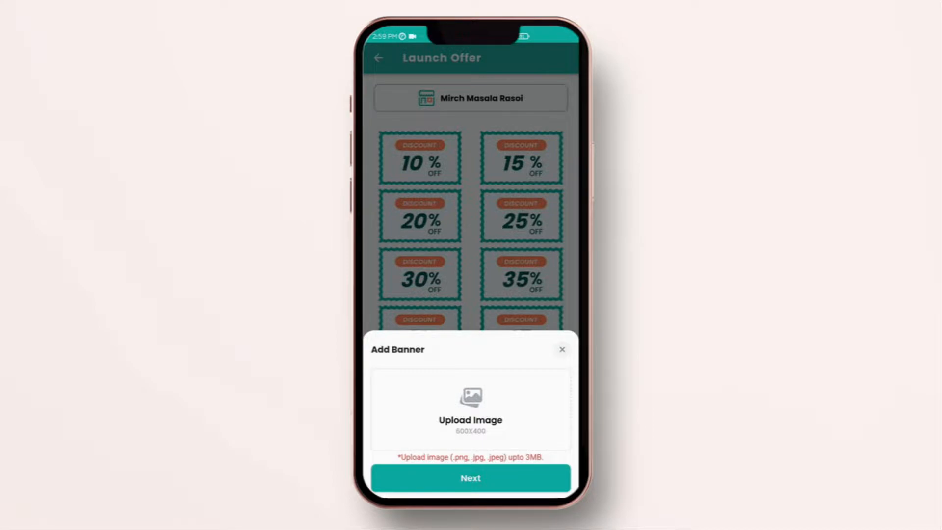
click(471, 408)
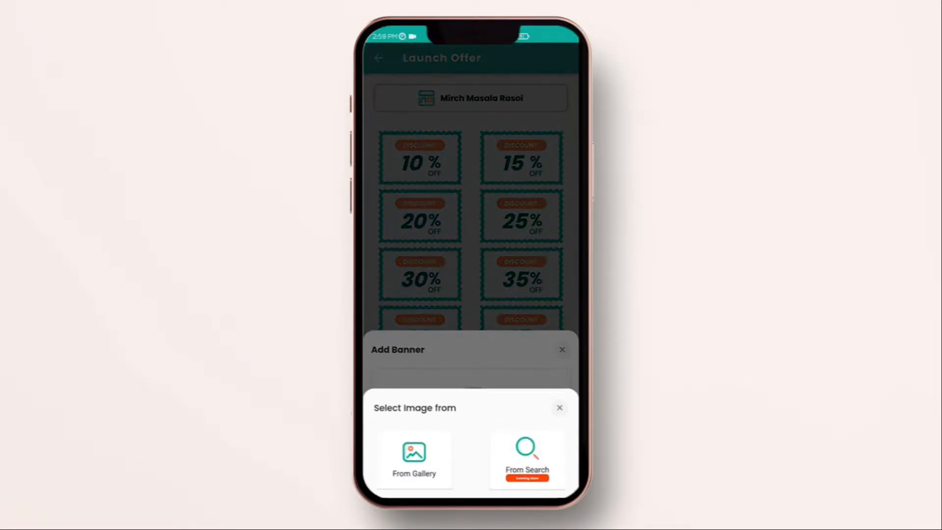
click(414, 456)
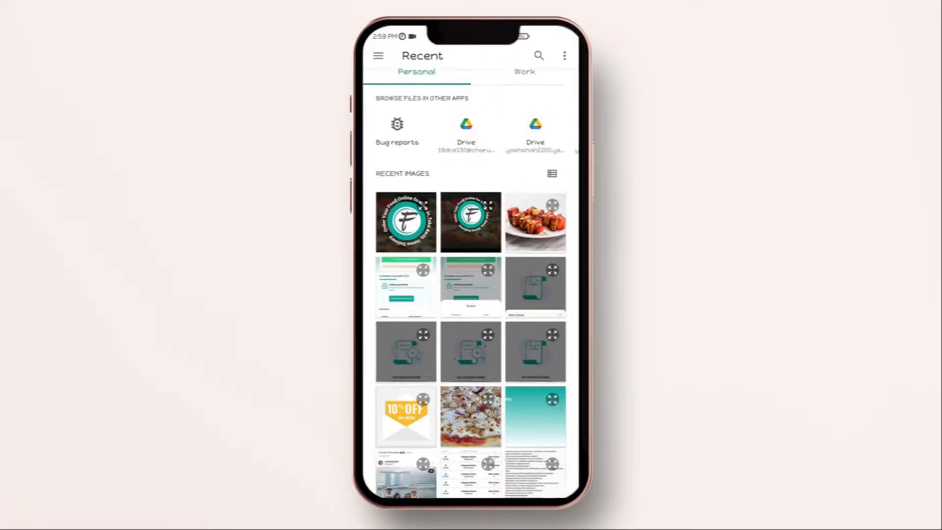
click(405, 416)
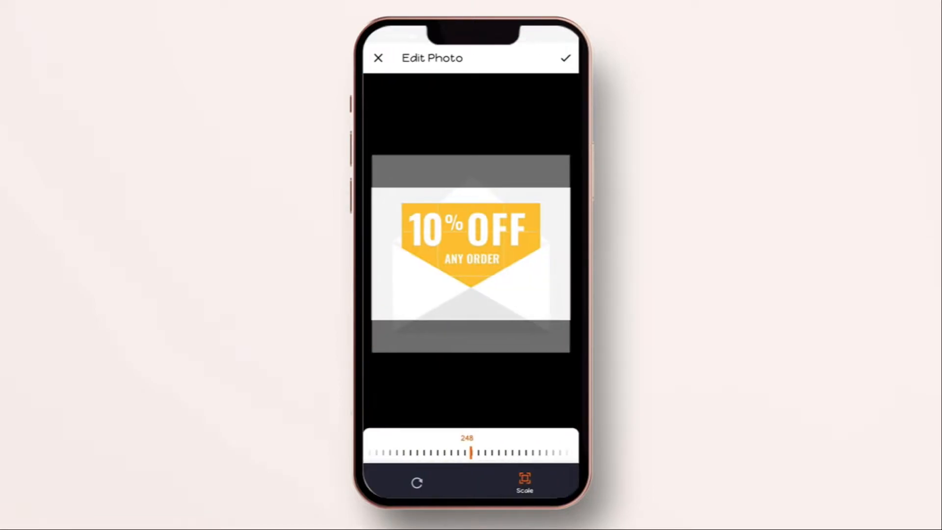
click(565, 58)
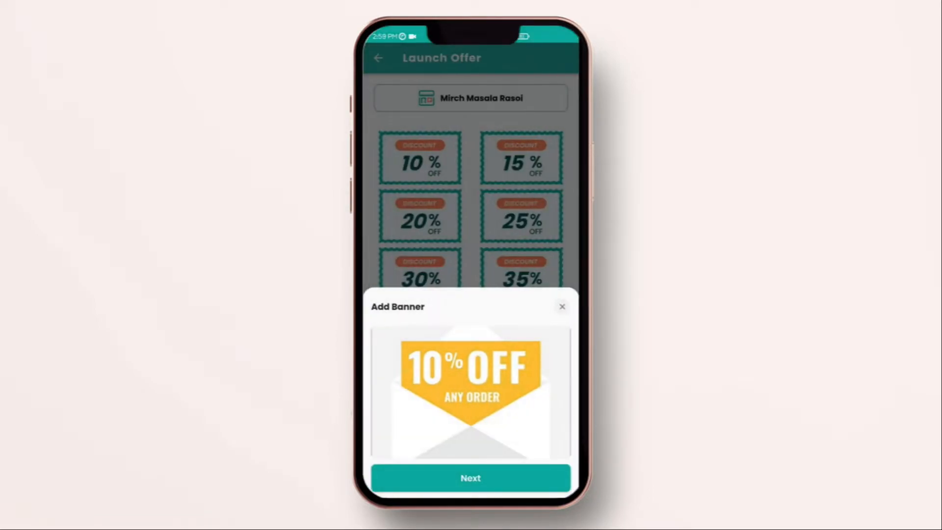
click(471, 478)
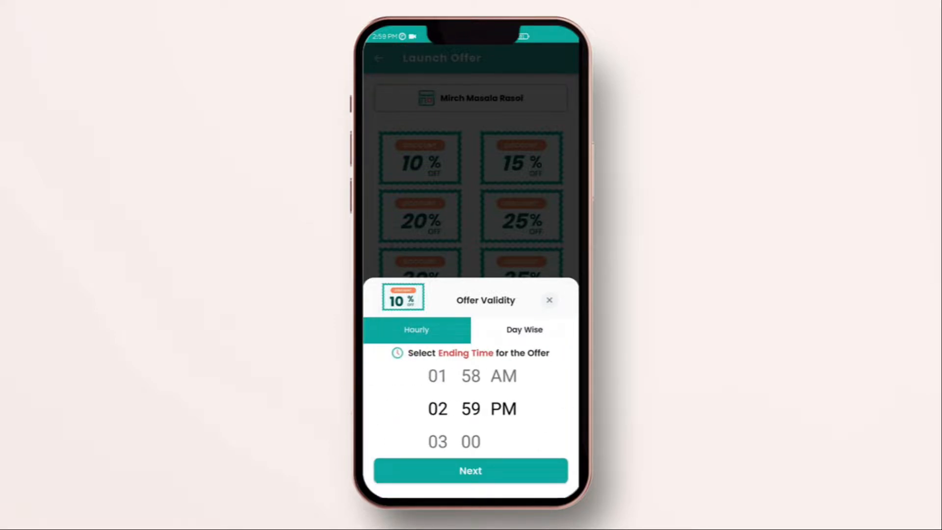
Publish the hourly 10% offer ending at 2:59 PM, limited to the first 80 customers
click(524, 329)
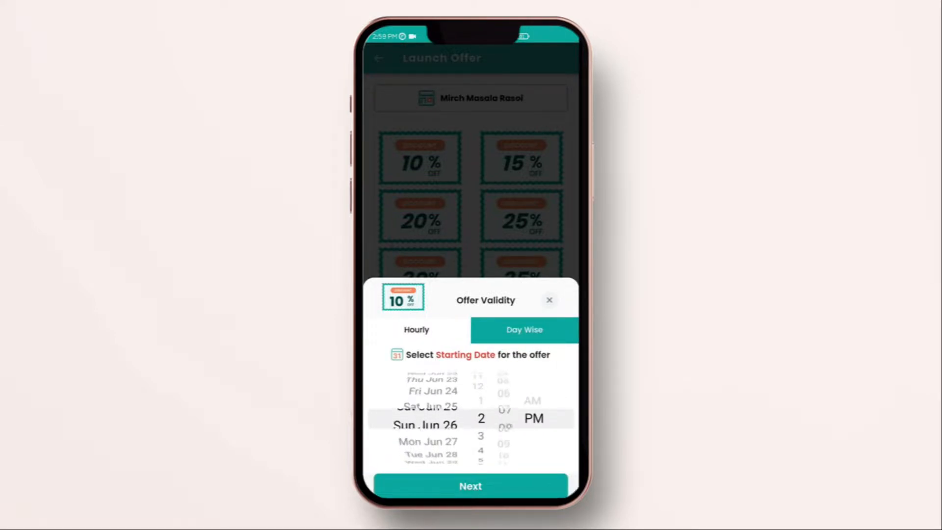
click(416, 330)
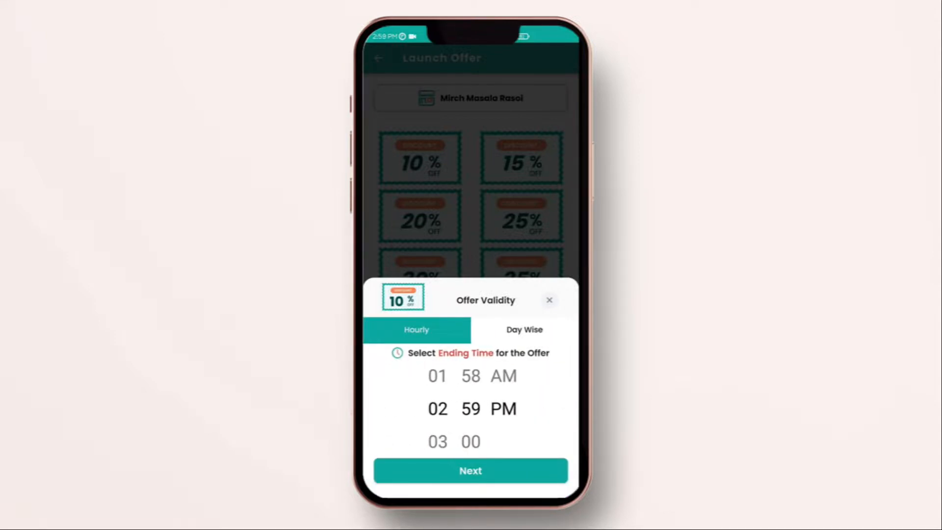
click(470, 471)
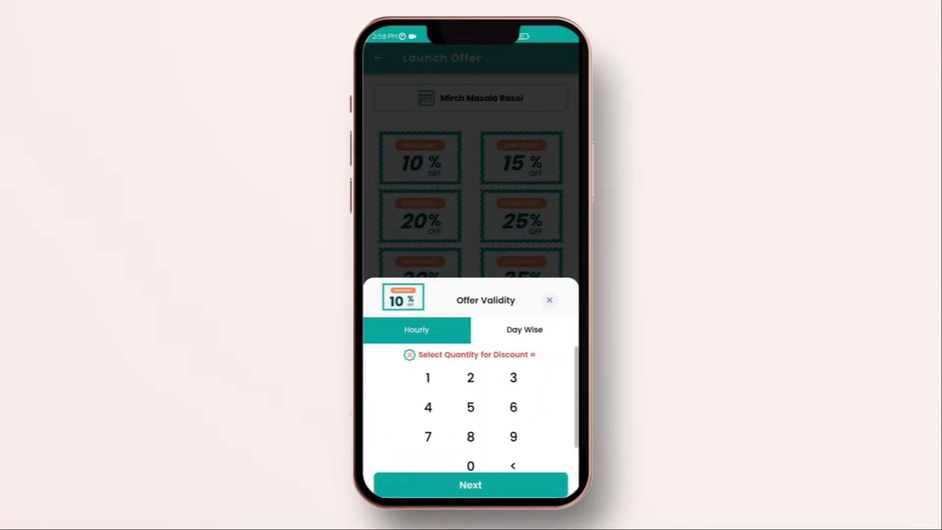
click(470, 485)
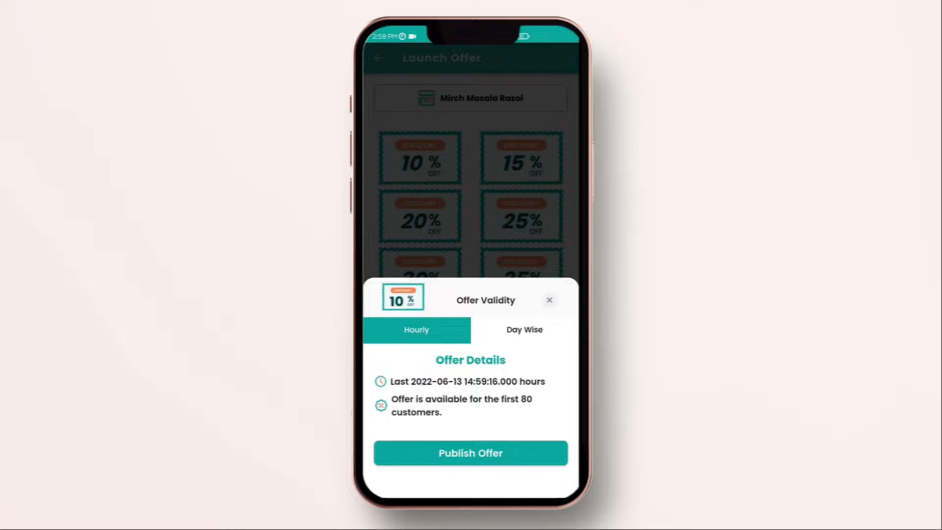
click(471, 453)
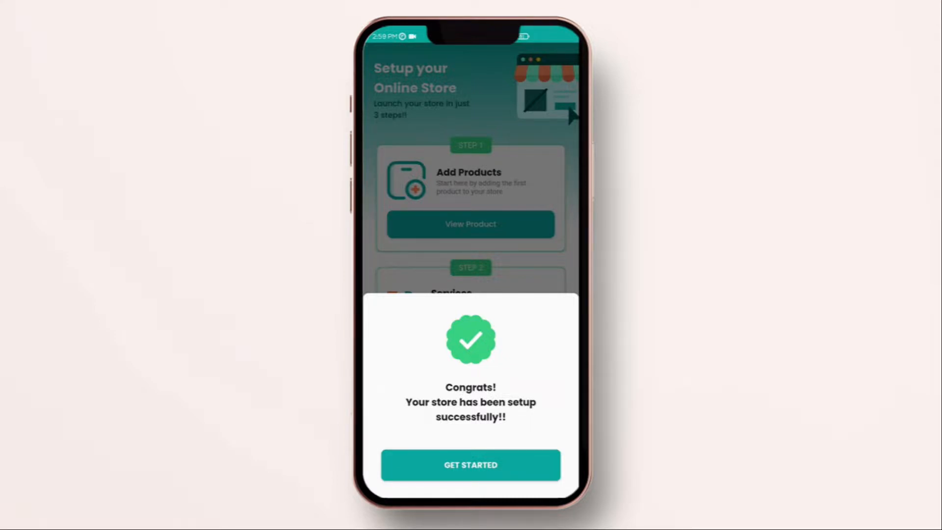
Open and scroll the Mirch Masala Rasoi home dashboard, showing three products and no orders
click(470, 465)
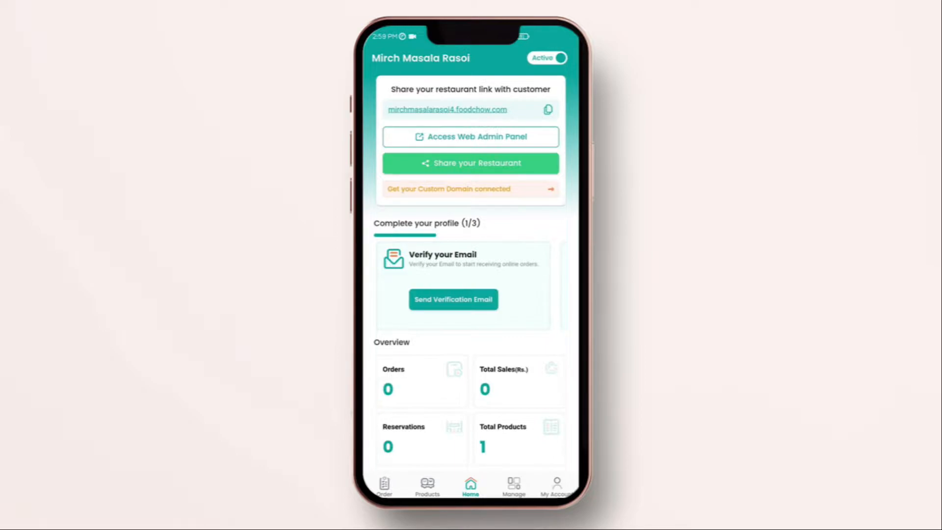
scroll(down, 3)
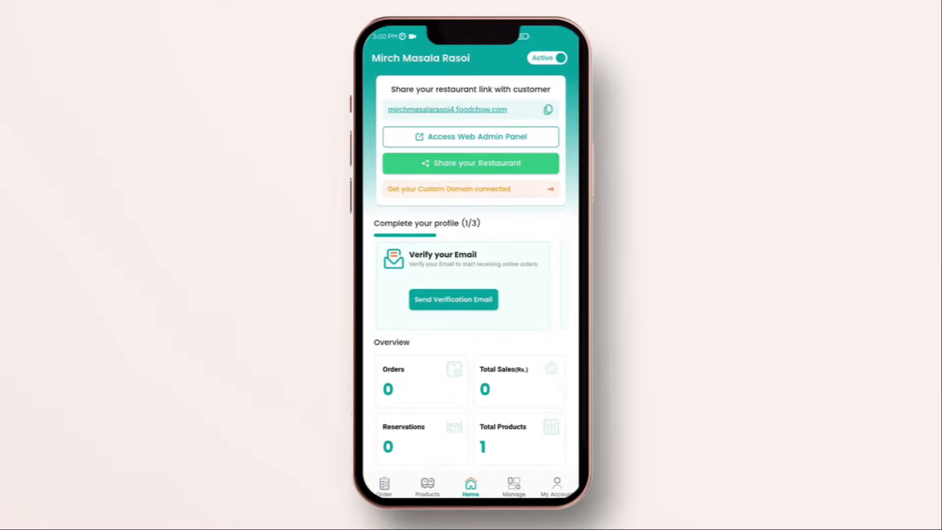
click(548, 109)
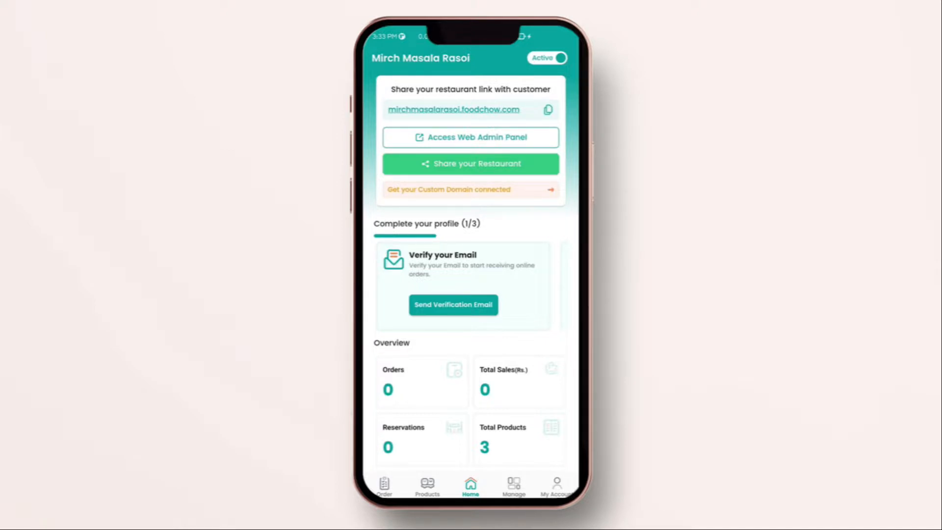
click(547, 57)
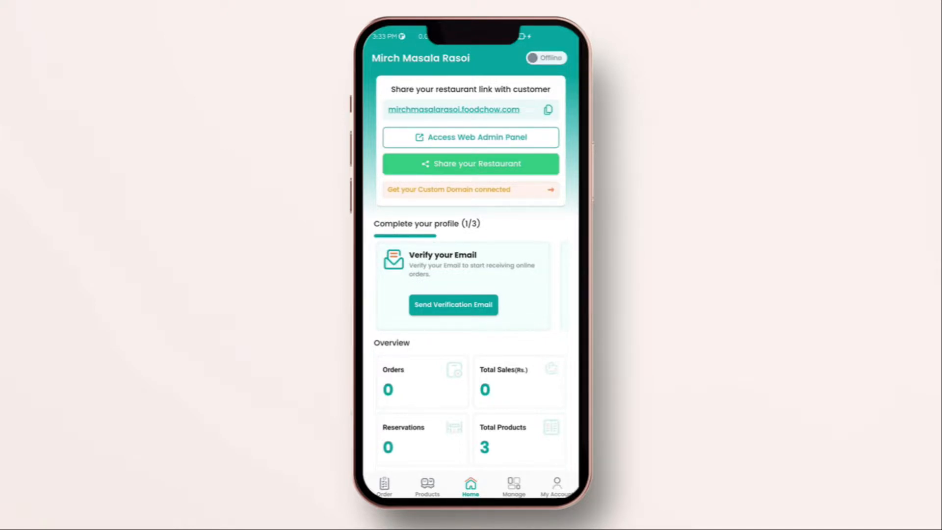
click(547, 58)
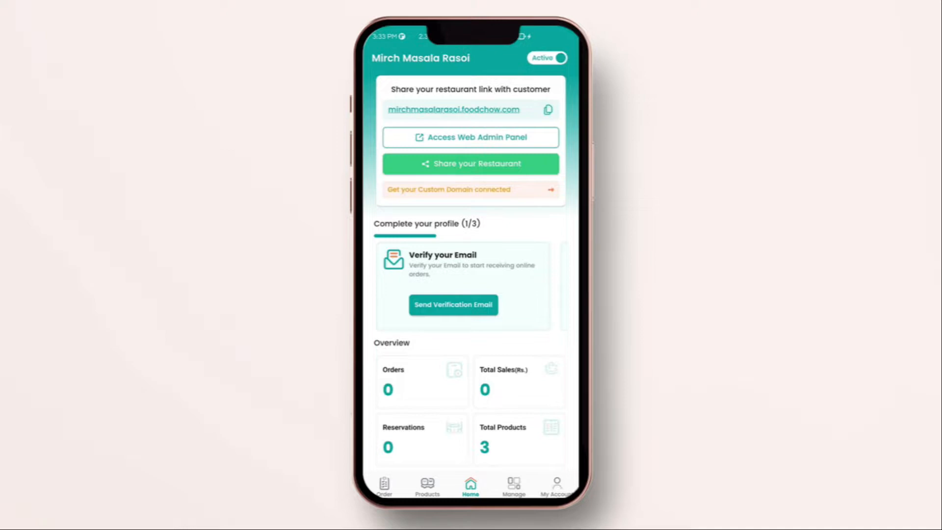
click(547, 58)
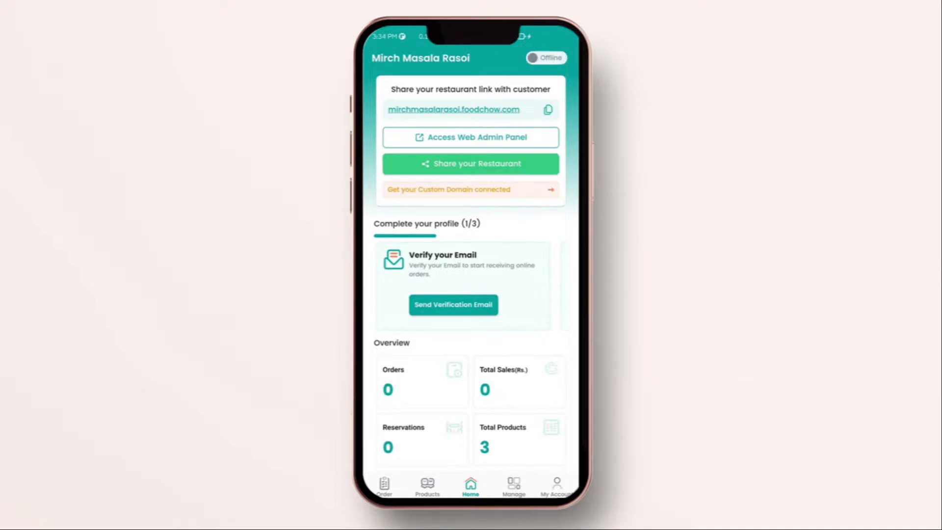
click(547, 57)
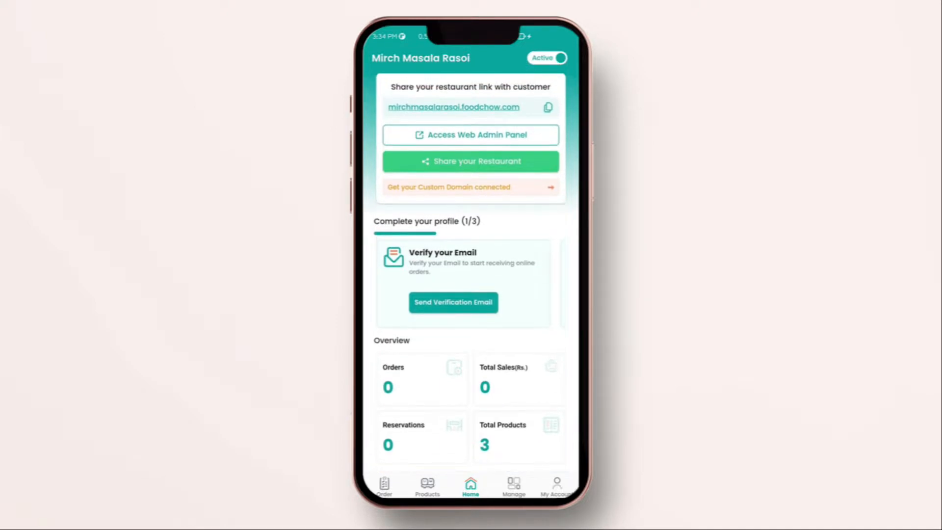
click(547, 107)
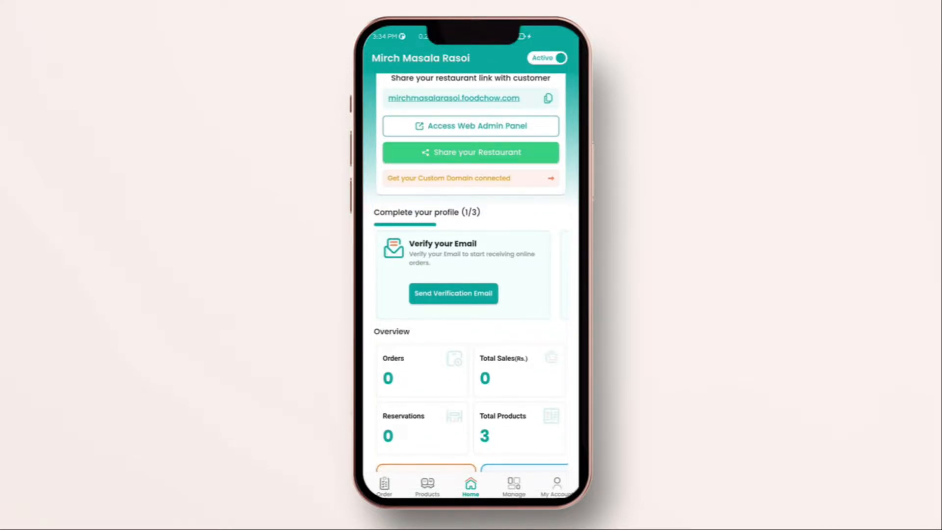
click(471, 152)
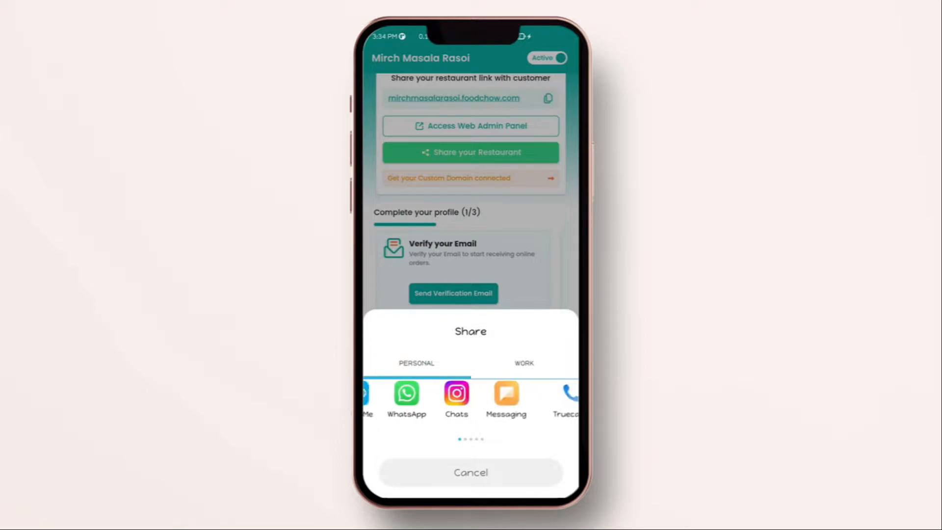
click(470, 473)
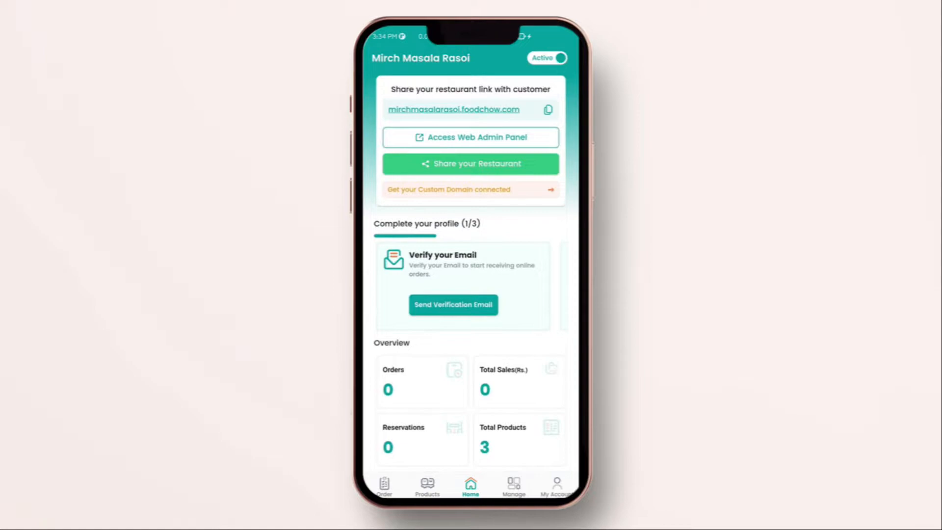
click(470, 190)
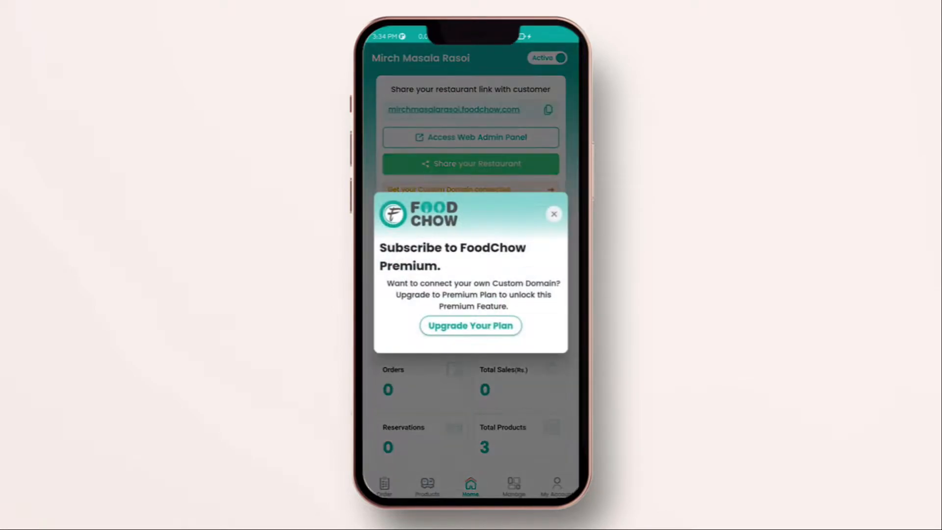
click(555, 214)
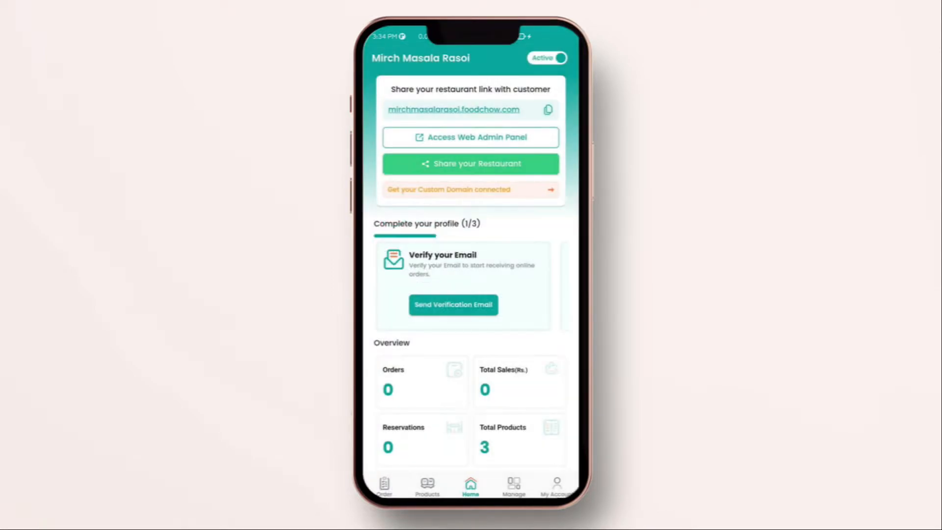
scroll(down, 3)
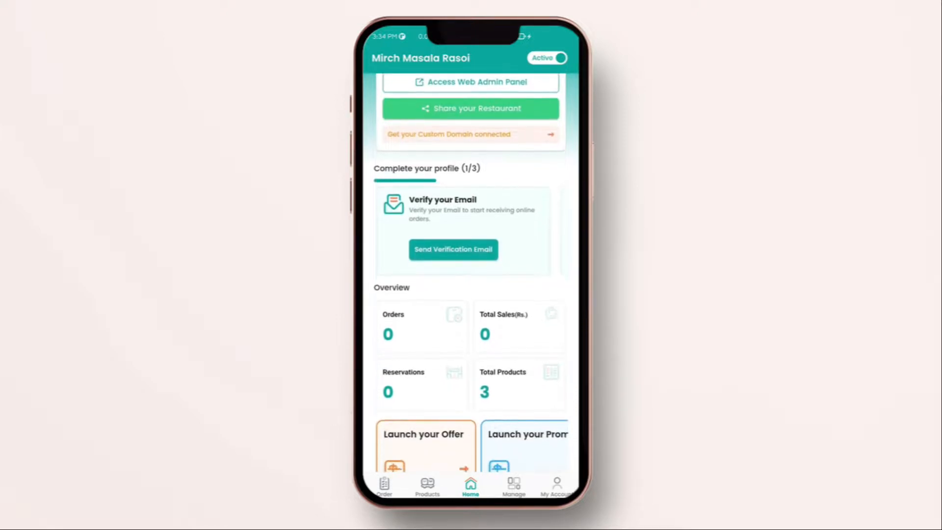
scroll(down, 3)
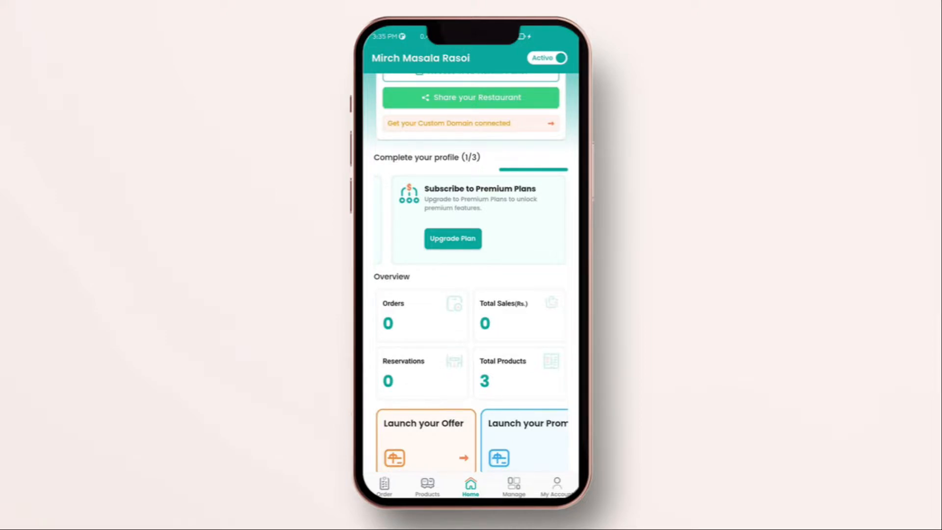
scroll(down, 3)
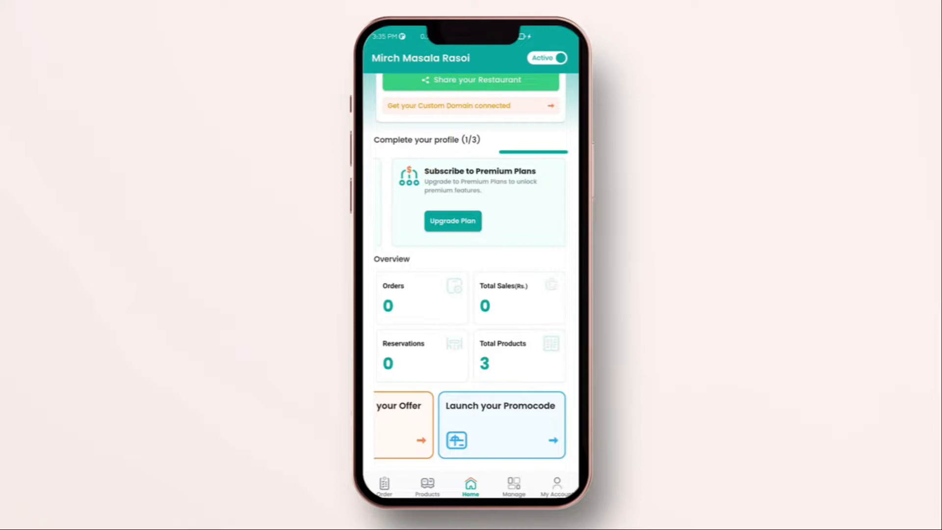
Check the empty In Progress and Delivered order lists, then go to Manage Products
click(384, 486)
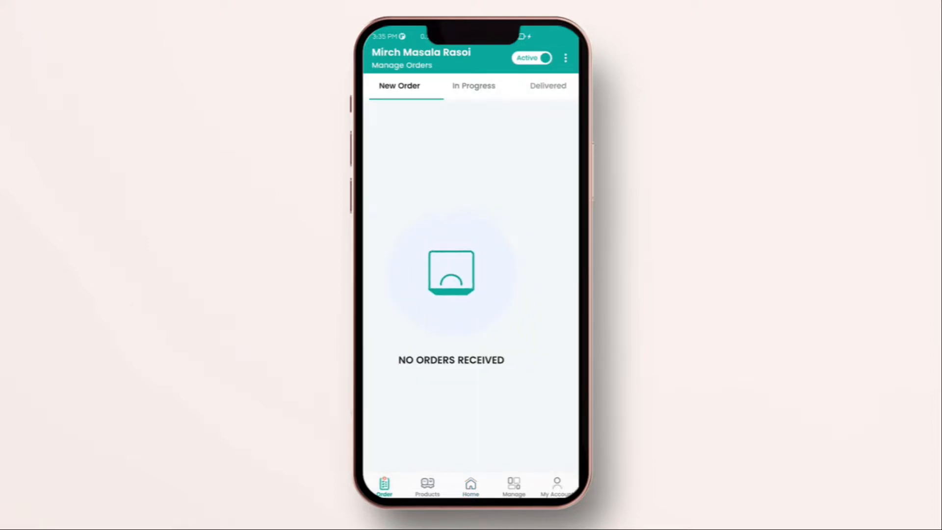
click(468, 85)
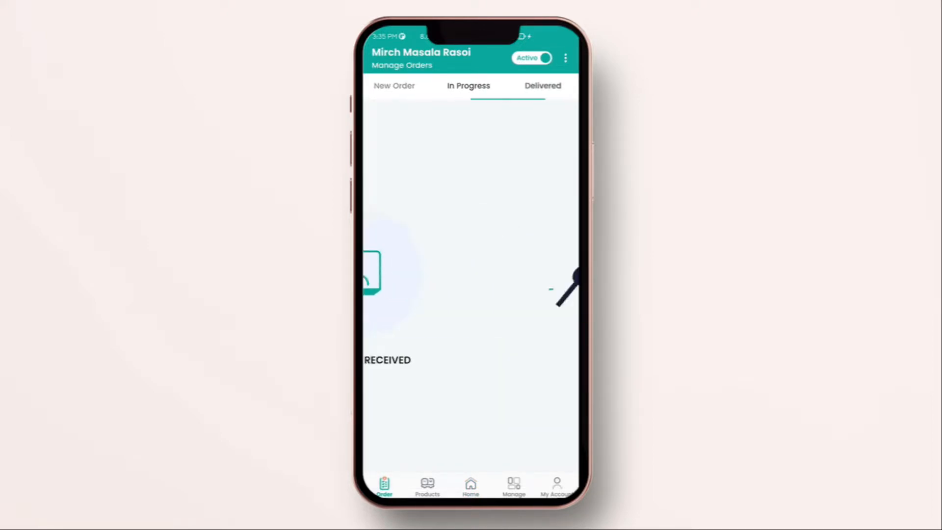
click(542, 85)
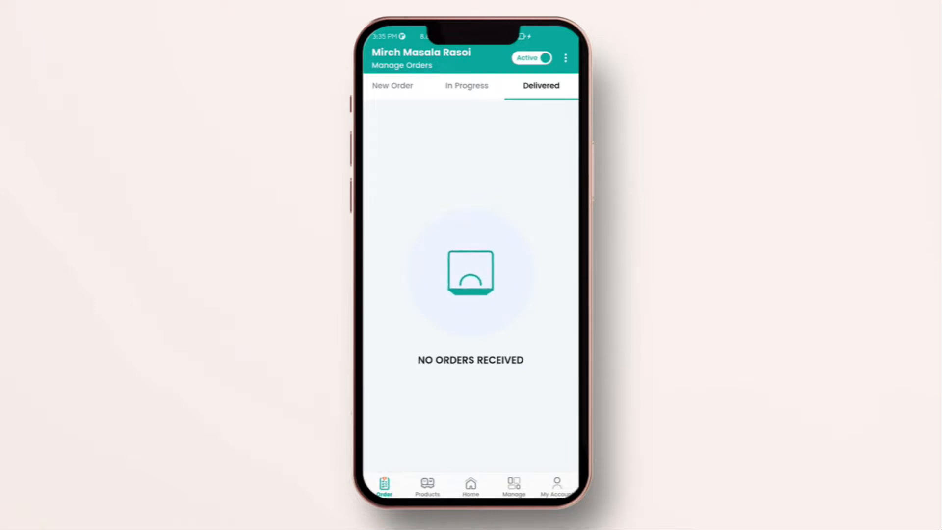
click(427, 486)
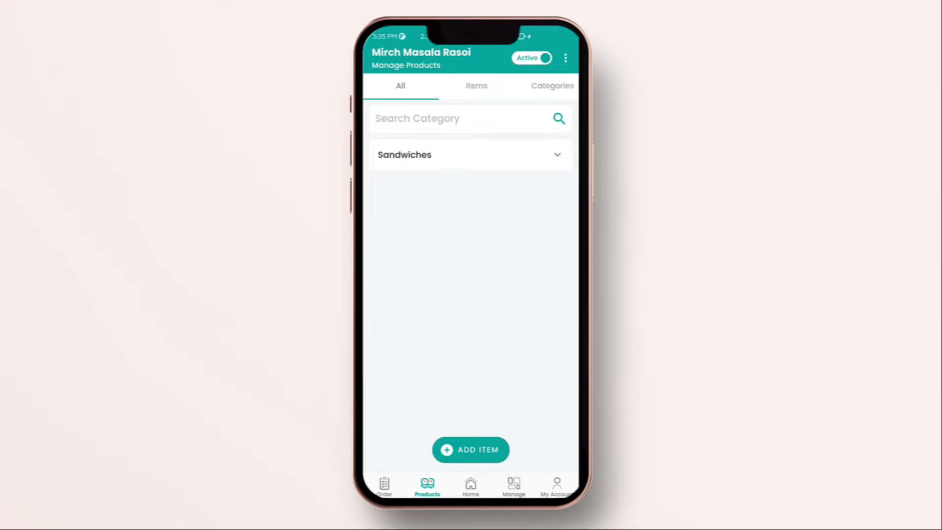
Start a new menu item named Onion Pizza priced at 59 Rs
click(470, 450)
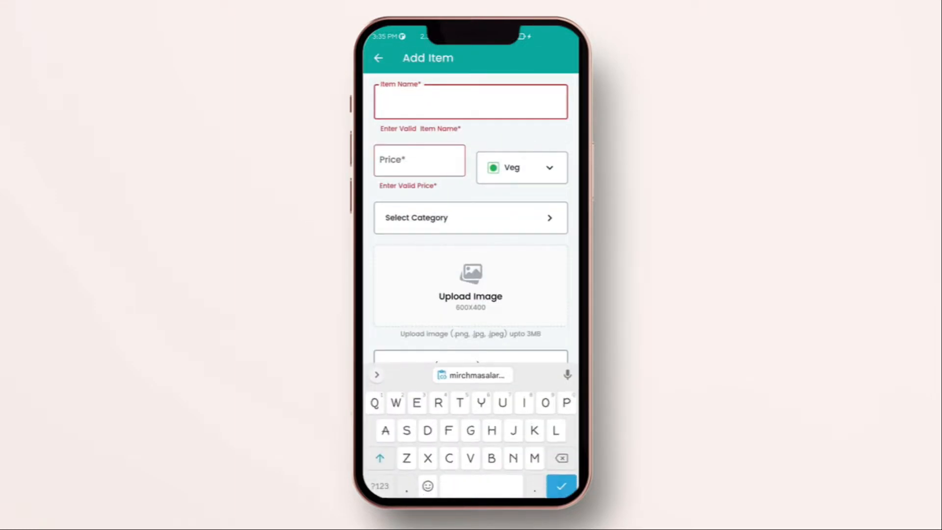
text(Onion)
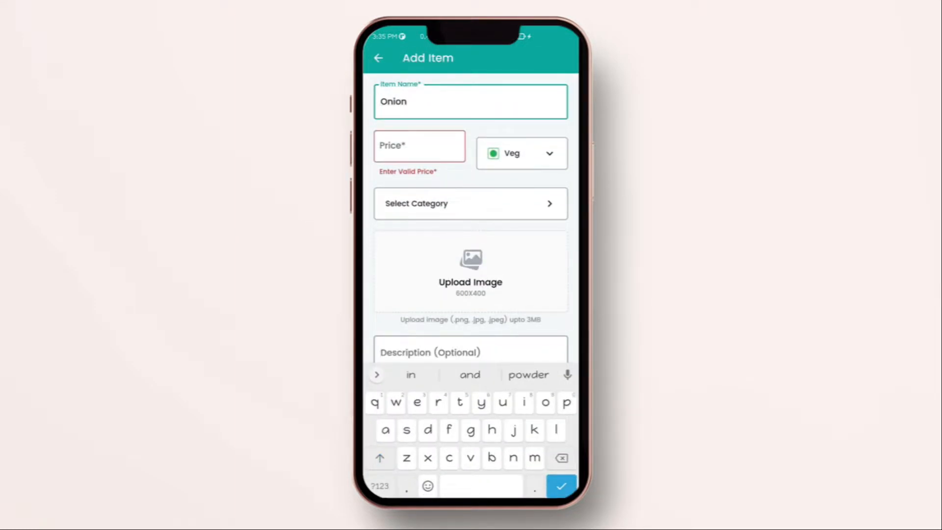
click(419, 146)
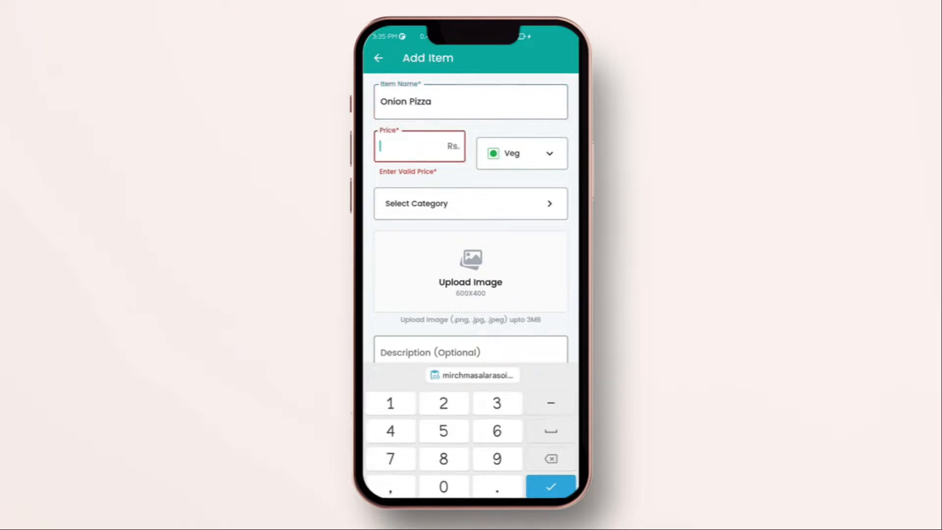
click(522, 153)
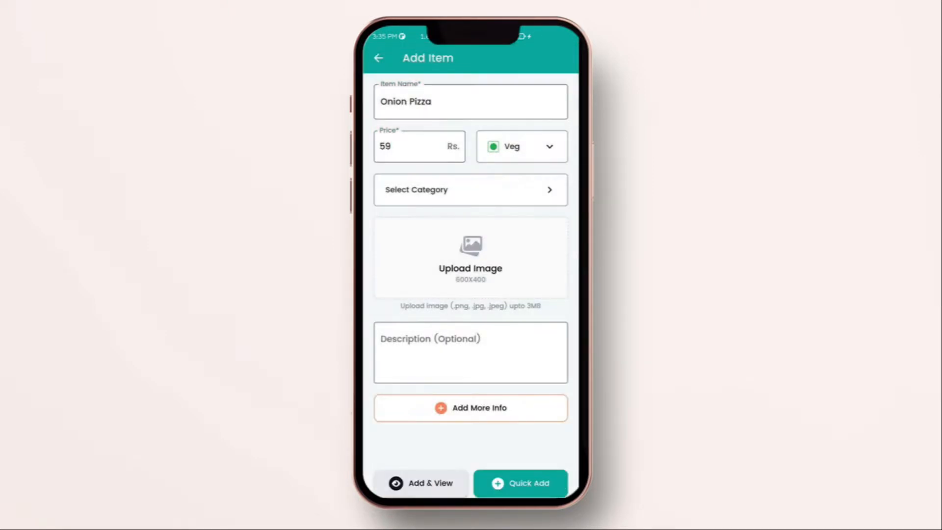
Create a new Pizza category and assign it to Onion Pizza
click(471, 190)
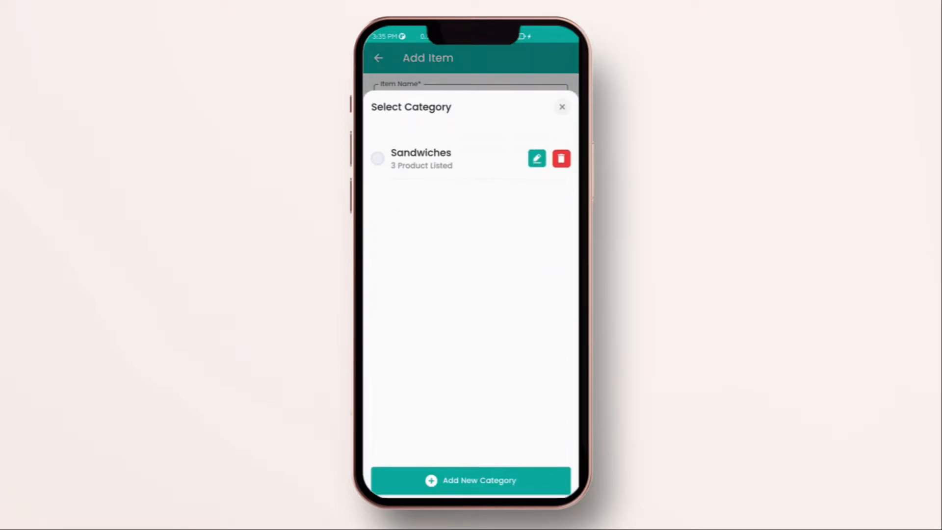
click(471, 480)
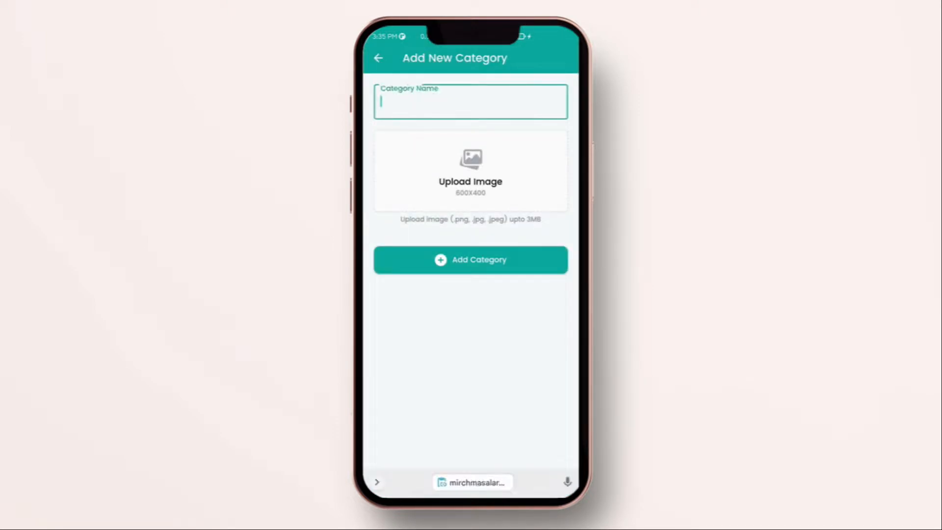
text(Pizza)
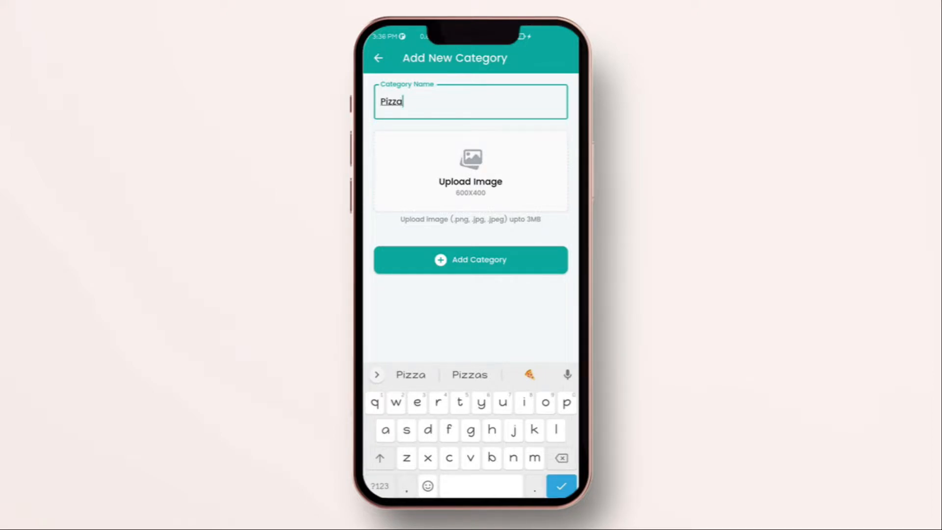
click(470, 260)
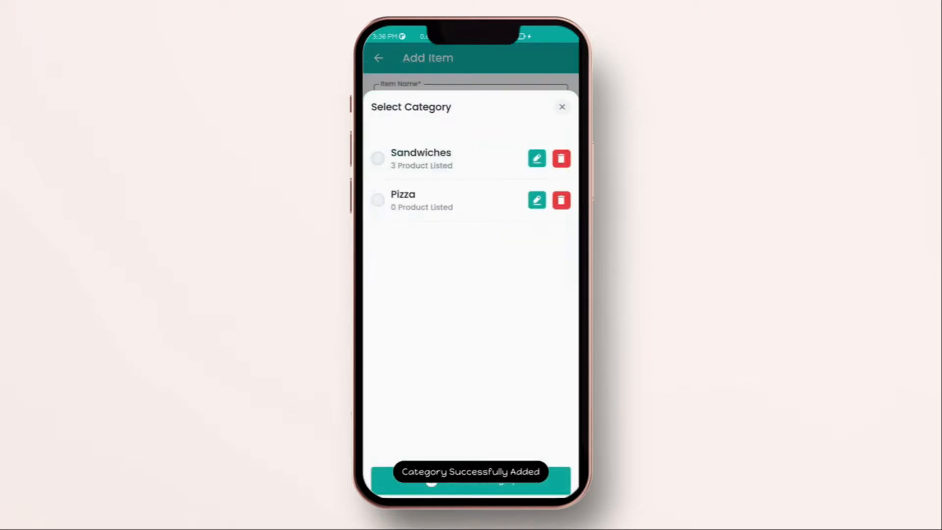
click(377, 199)
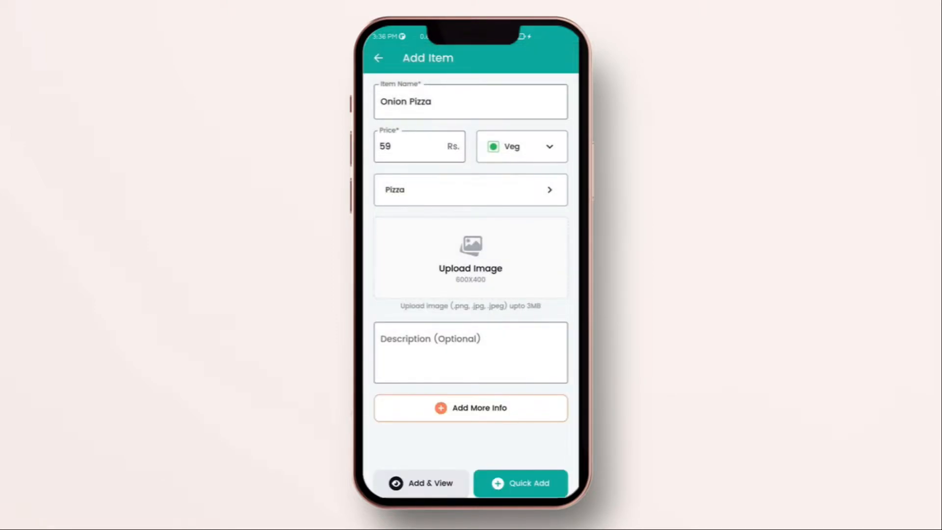
Attach the onion pizza photo from the gallery and save Onion Pizza
click(471, 256)
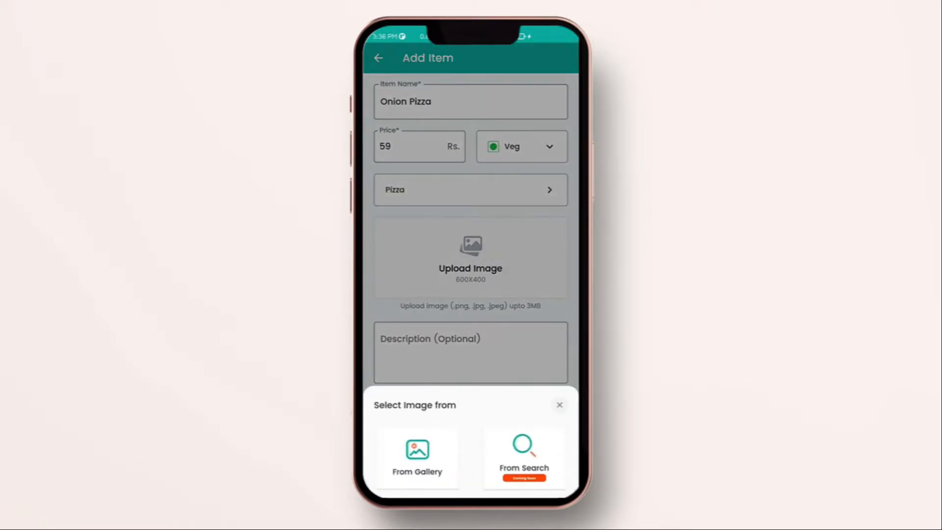
click(417, 454)
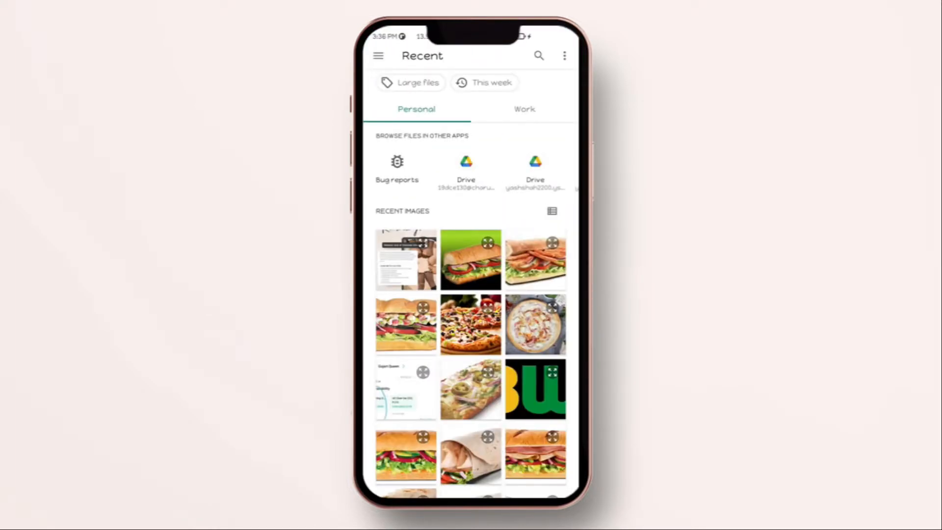
click(535, 325)
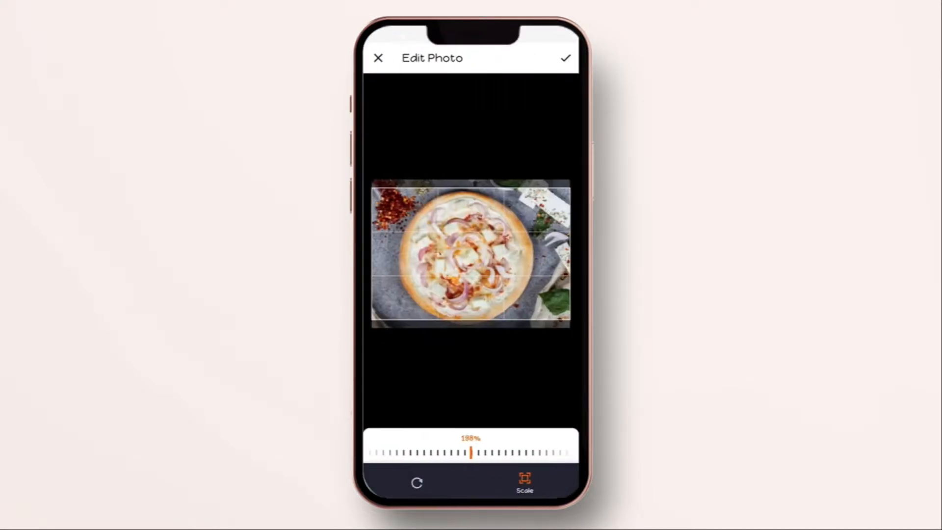
click(565, 58)
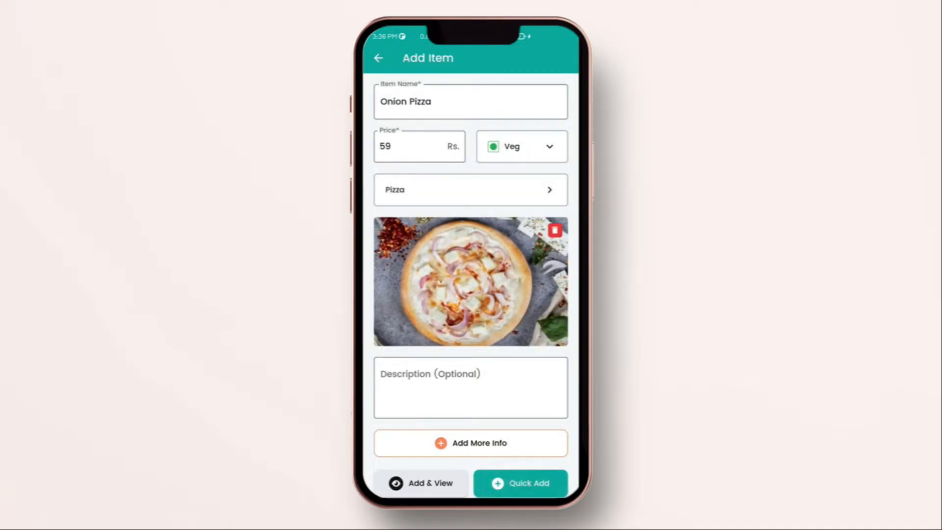
click(521, 483)
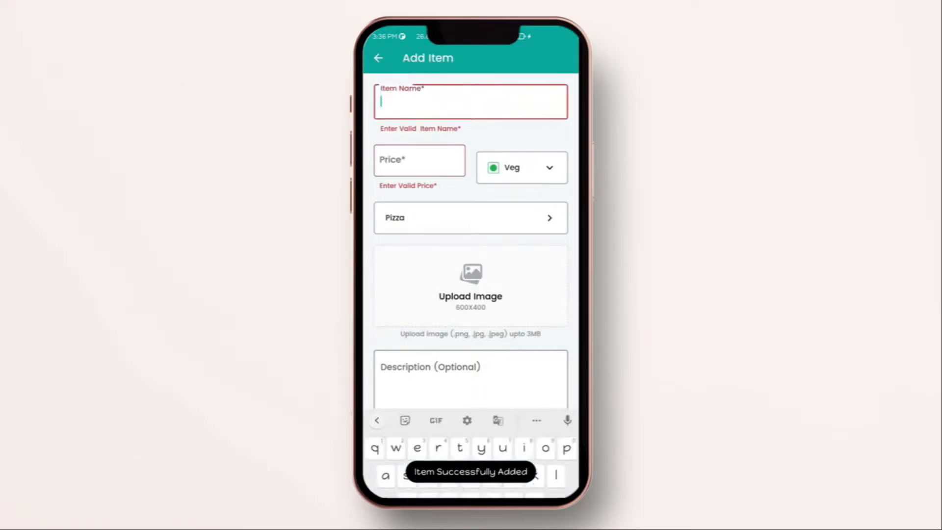
Enter Tomato Pizza as the next item's name at 69 Rs
text(Tom)
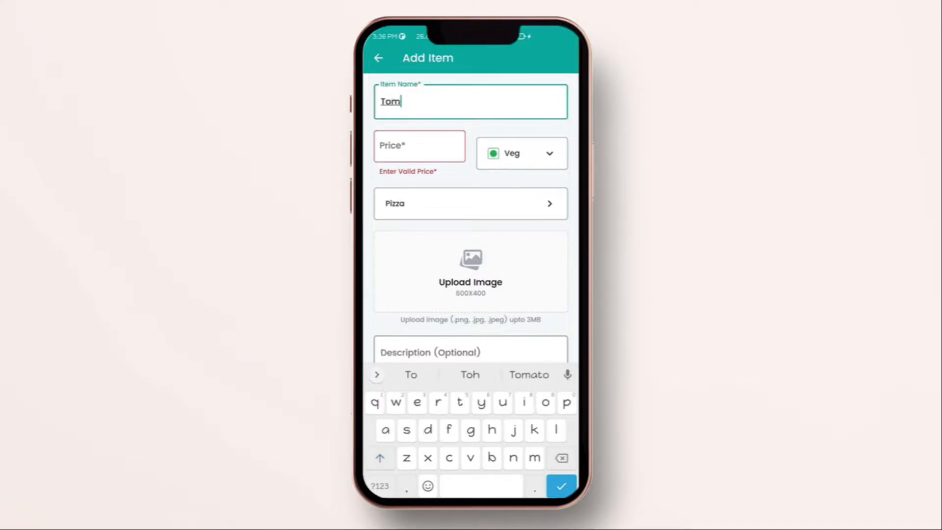
text(Tomato Pizza)
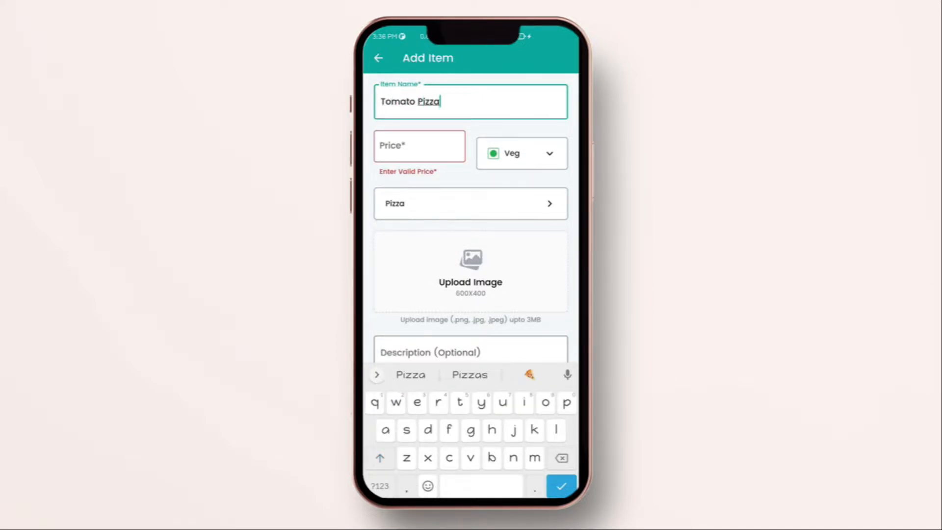
click(418, 146)
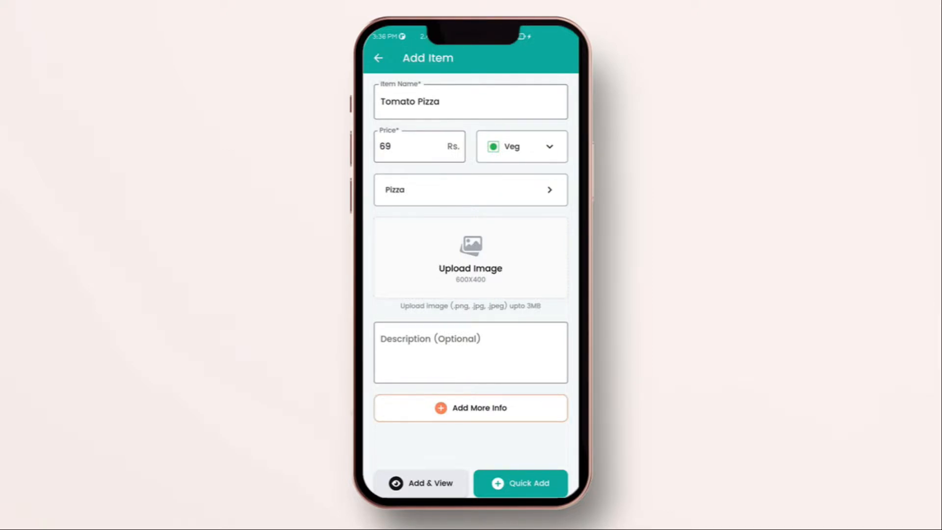
Save Tomato Pizza, expand Sandwiches and Pizza, and view the Items list
click(521, 484)
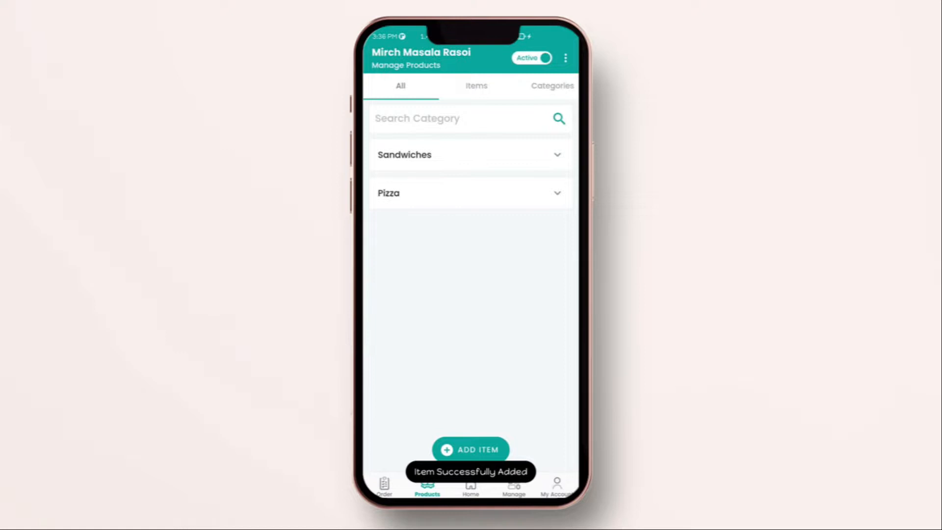
click(469, 193)
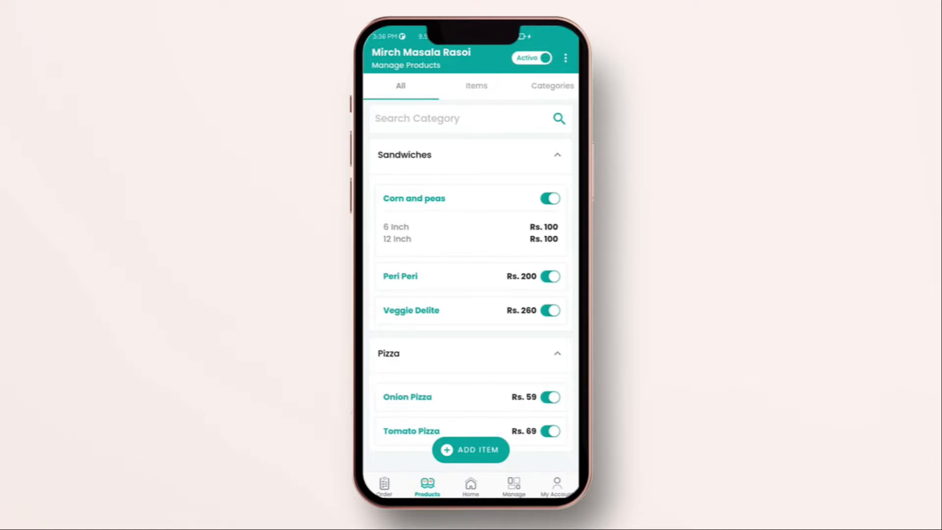
click(558, 154)
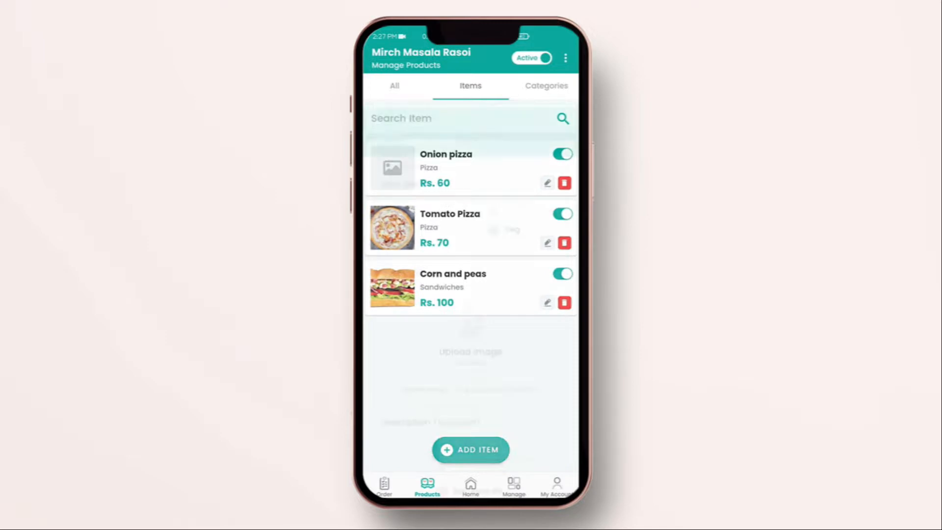
Add Peri Peri at 200 Rs under Sandwiches with a cropped photo
click(470, 450)
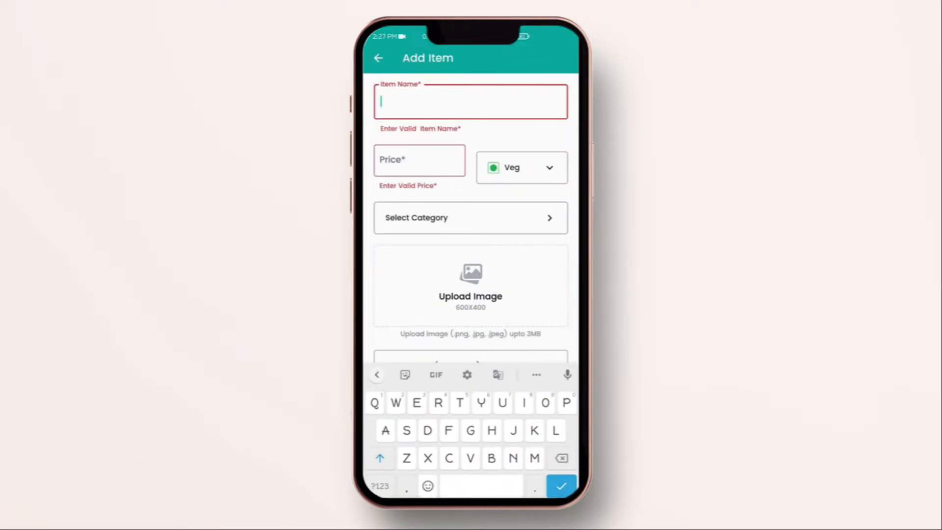
text(Peri Peri)
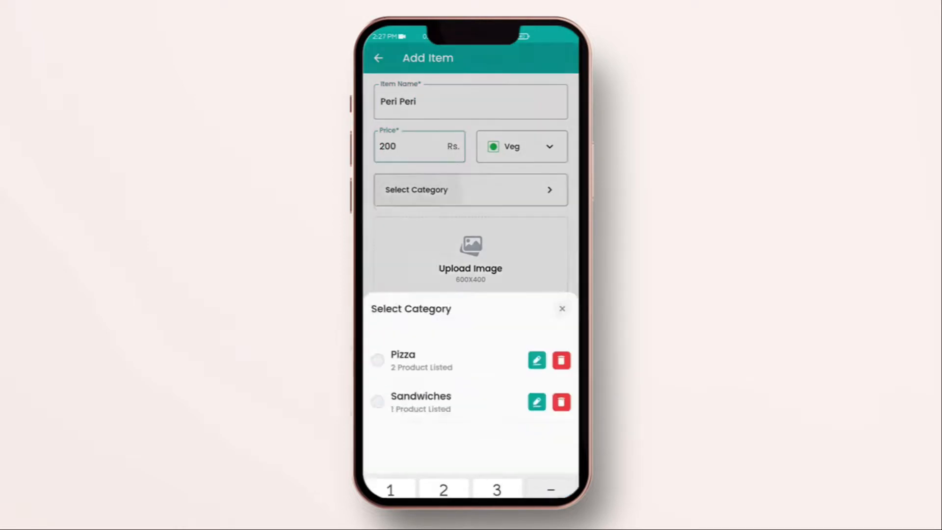
click(421, 403)
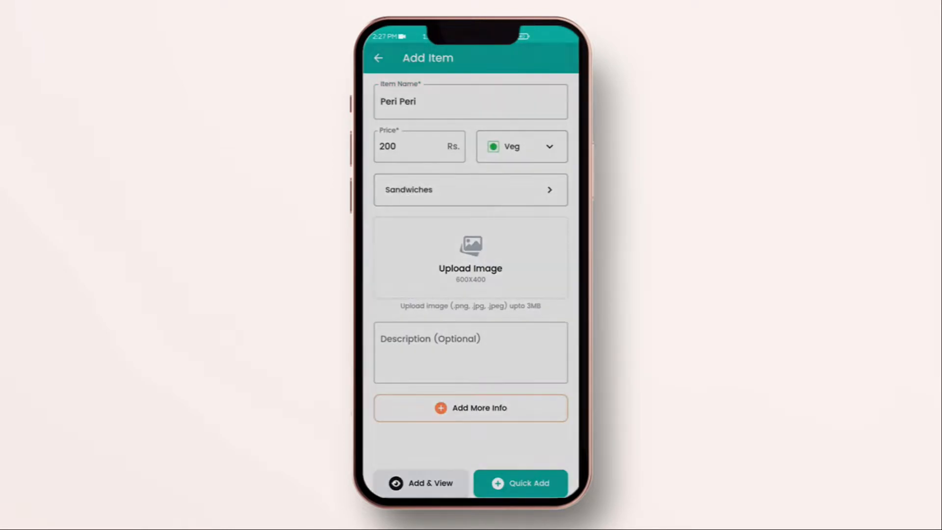
click(471, 257)
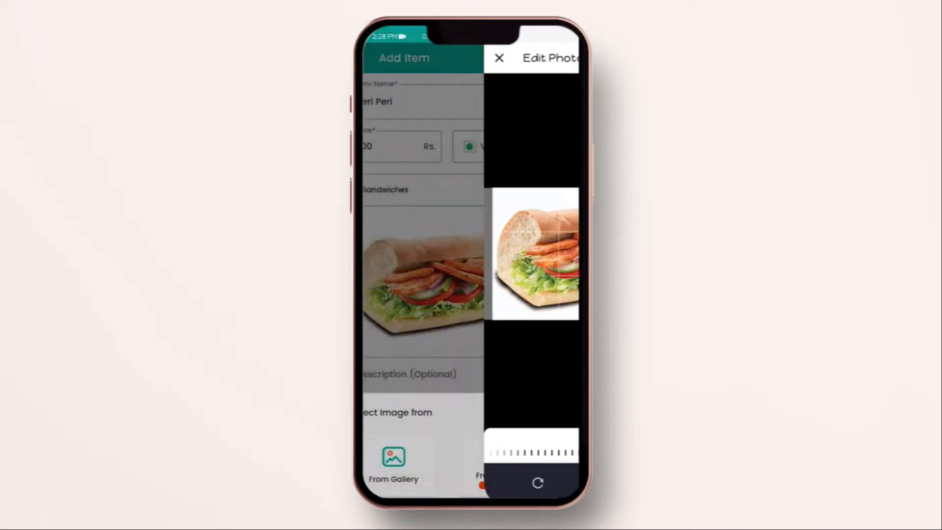
click(499, 58)
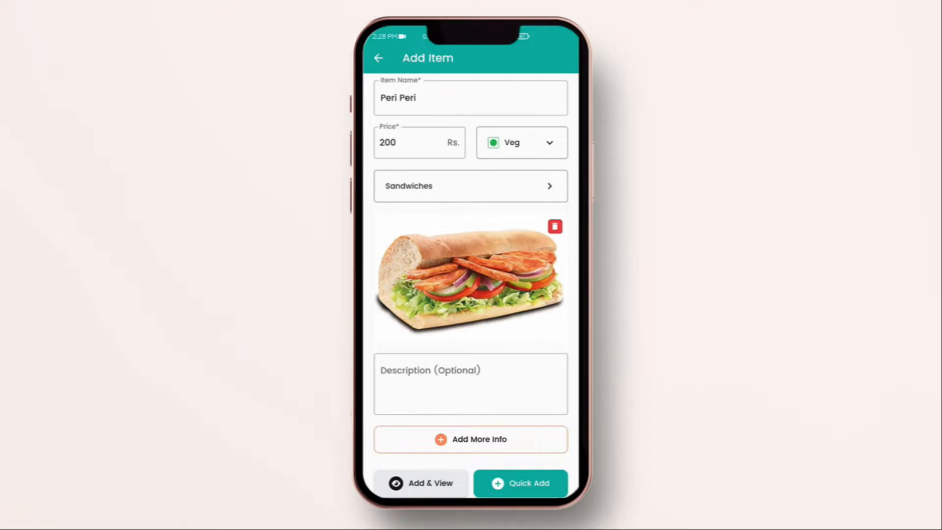
click(521, 484)
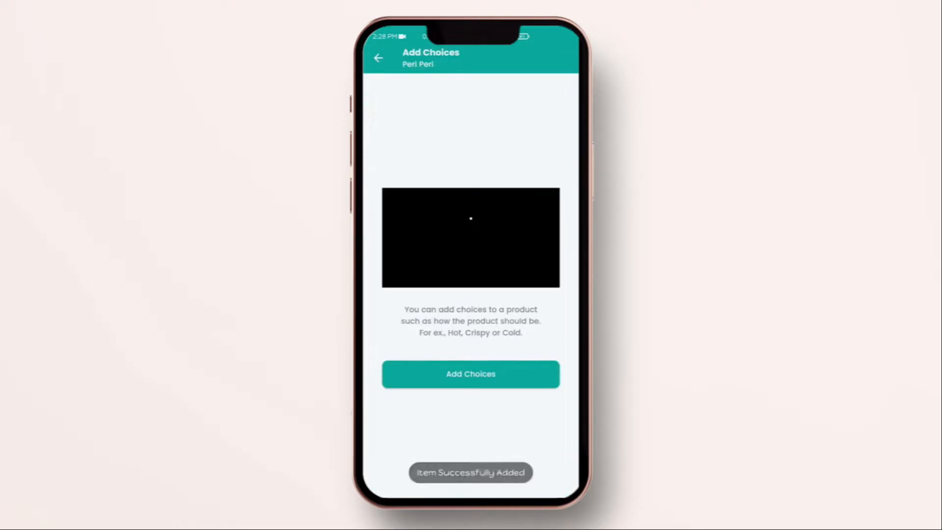
Create a Breads choice with MultiGrains, Brown Bread and Italian options
click(471, 374)
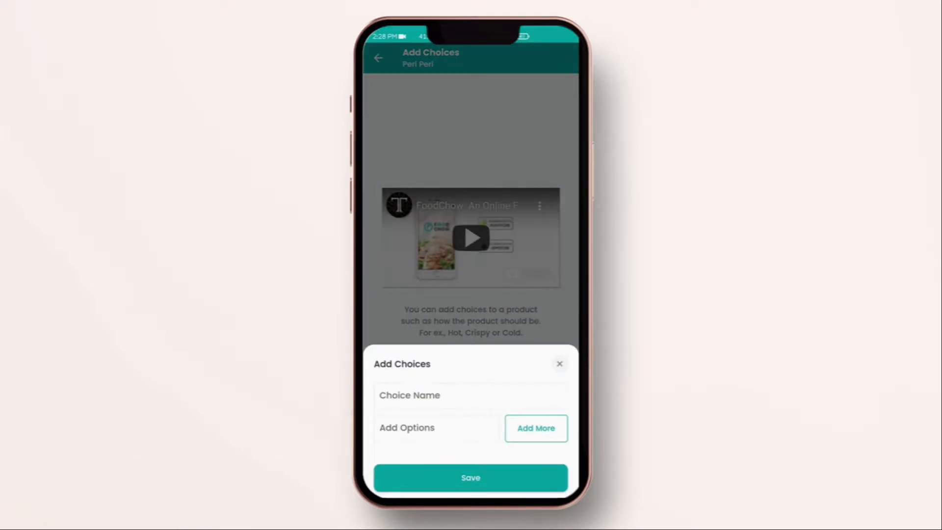
click(470, 396)
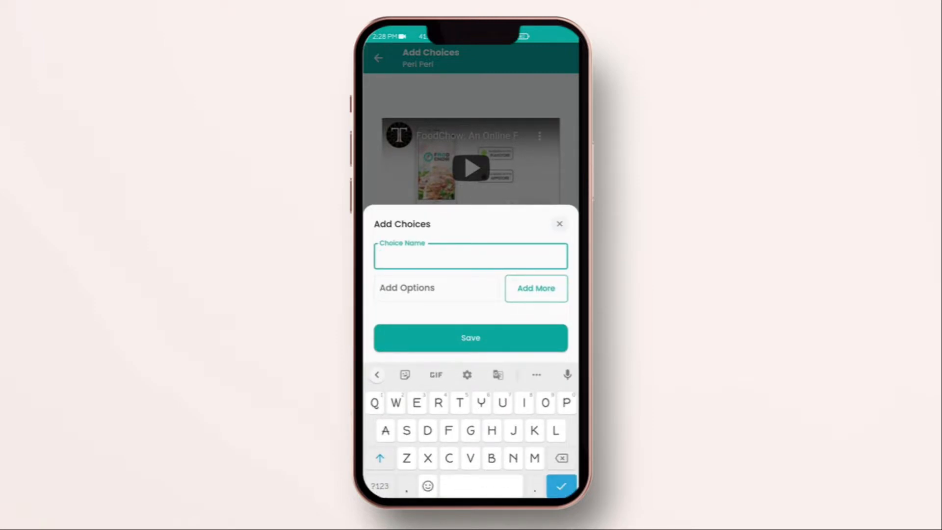
text(Breads)
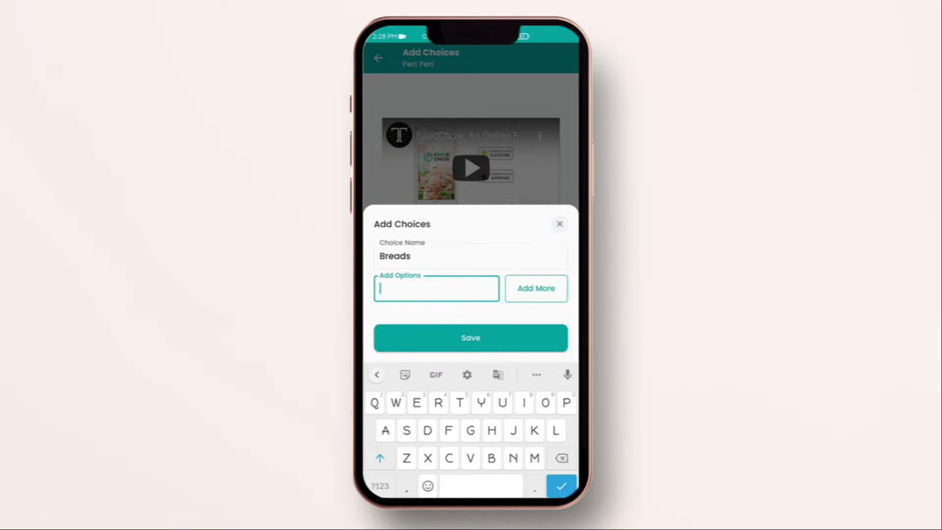
text(Multi)
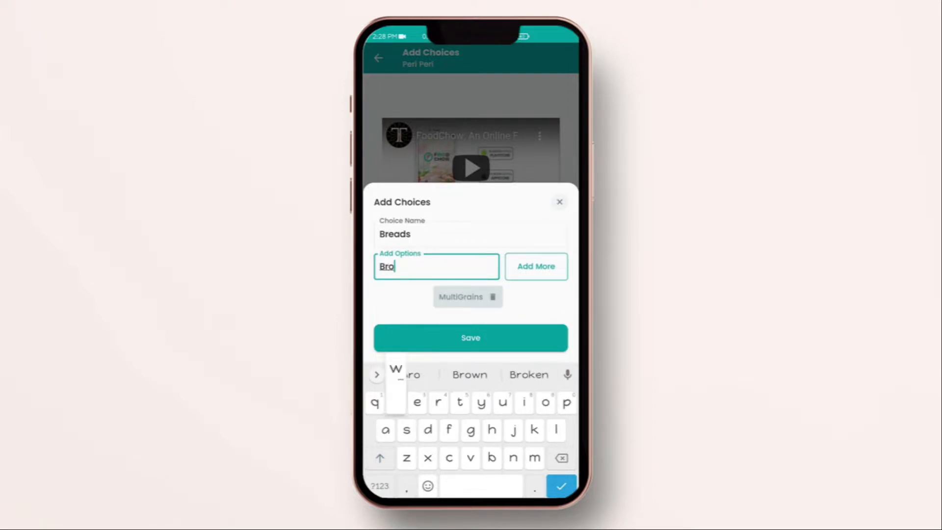
text(Brown Bread)
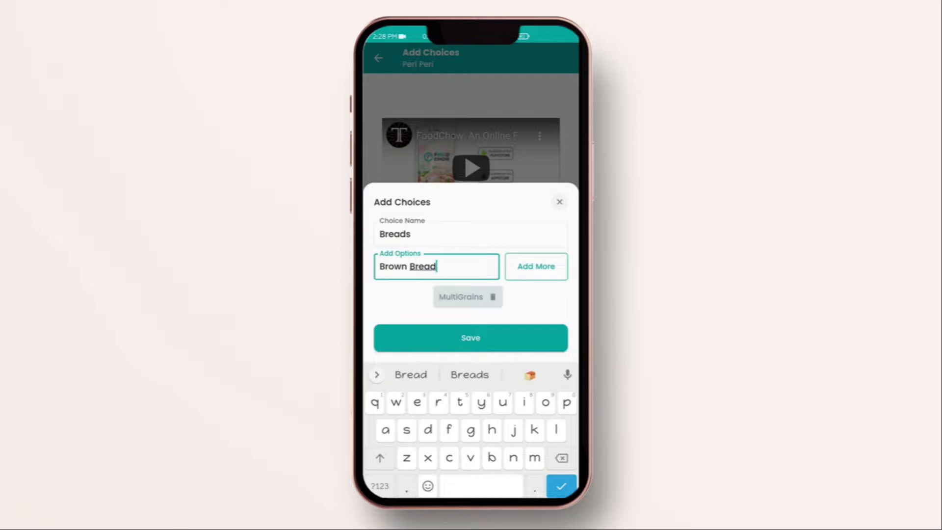
click(536, 266)
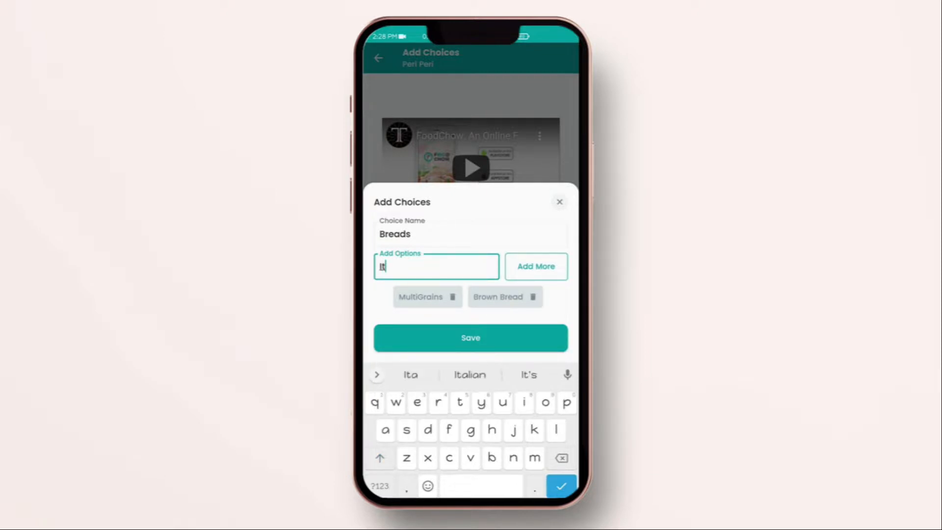
click(536, 266)
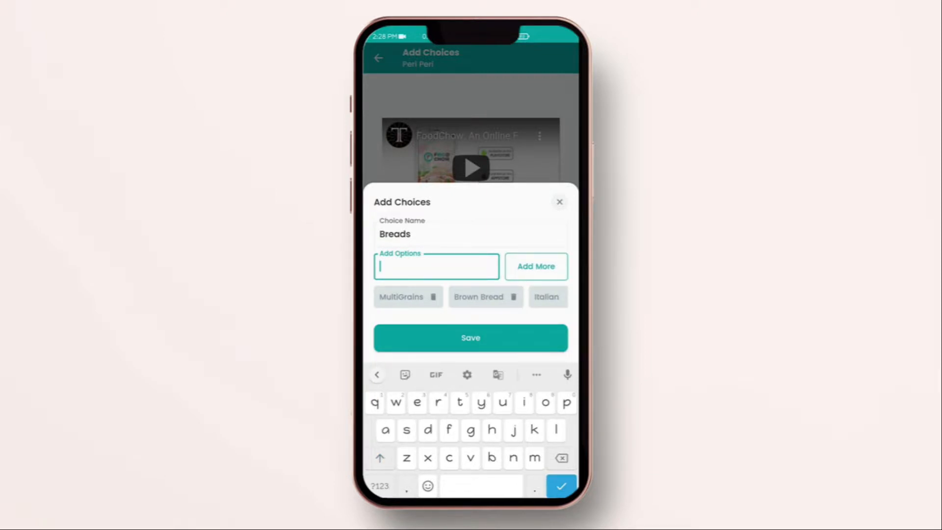
click(471, 338)
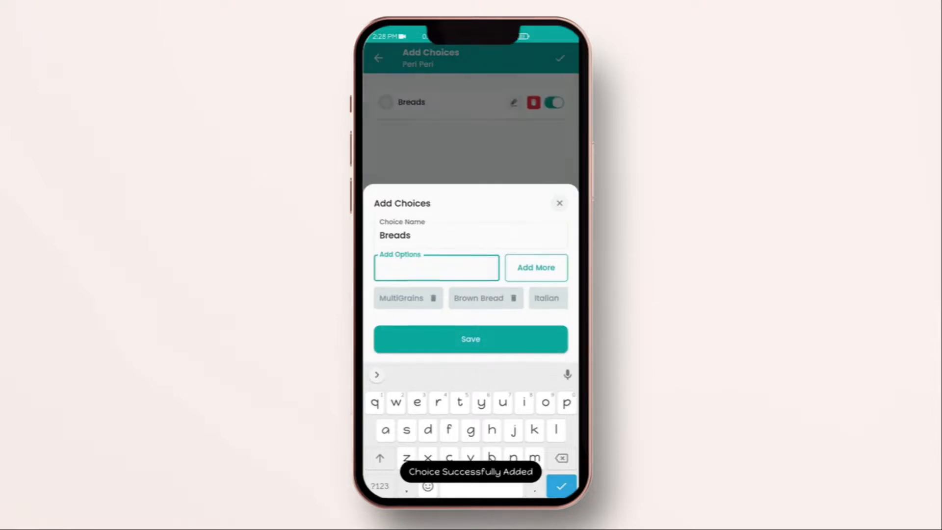
Attach Breads to Peri Peri as mandatory, allowing multiple selections with a chosen count
click(471, 339)
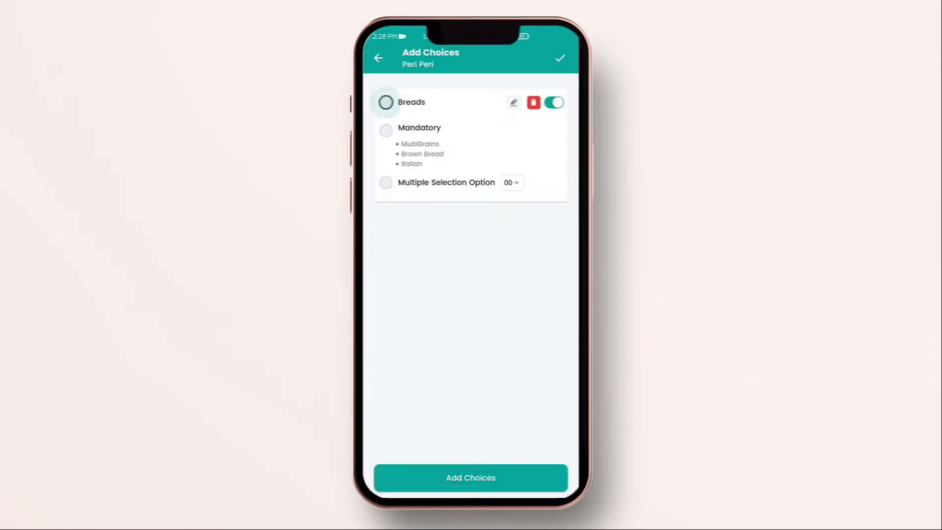
click(386, 102)
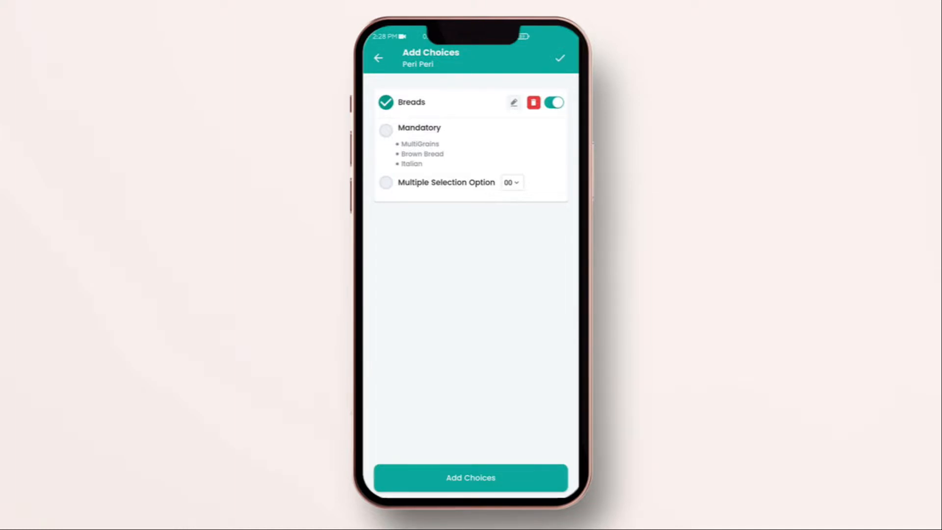
click(386, 130)
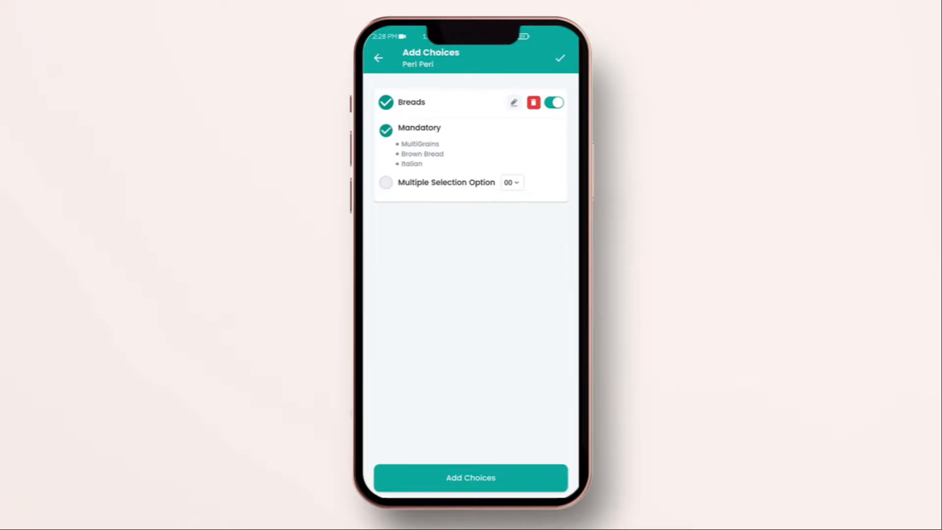
click(385, 183)
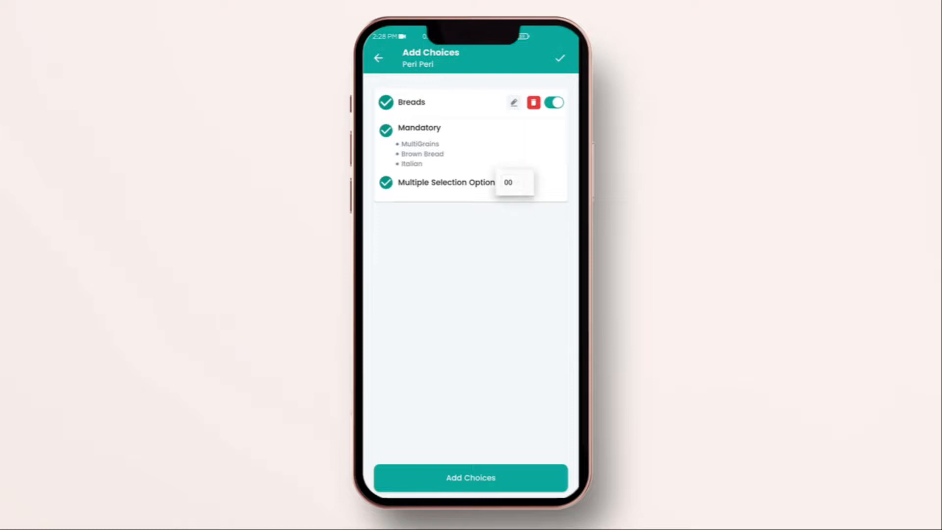
click(514, 182)
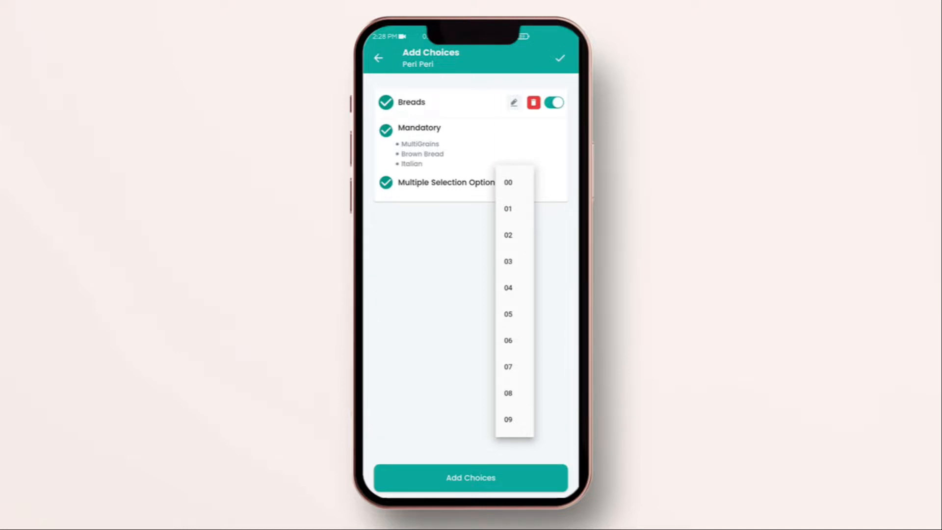
click(508, 209)
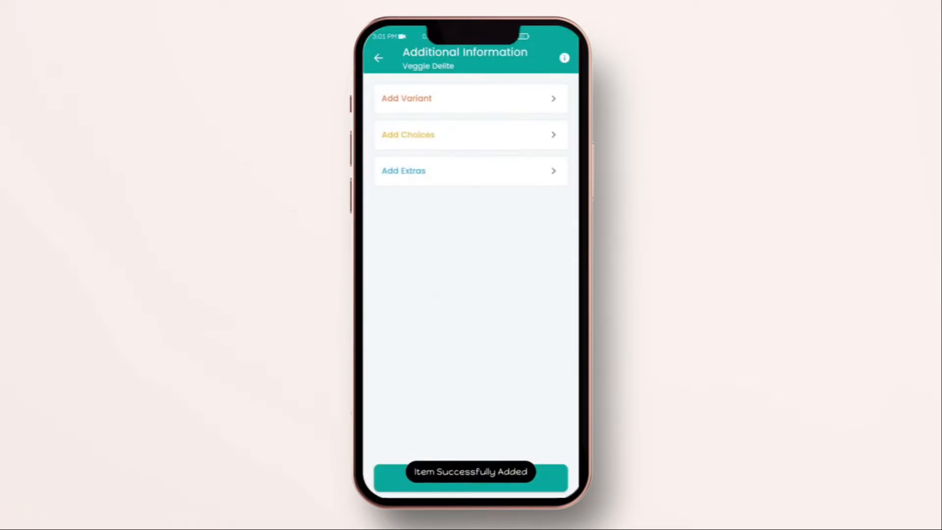
Add an 'Add Ons' extras category to Veggie Delite
click(470, 172)
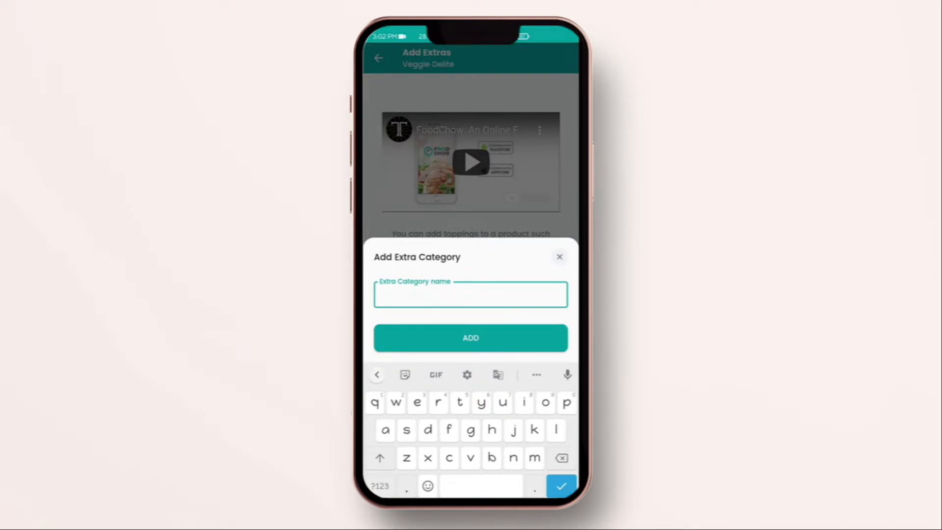
text(Add Ons)
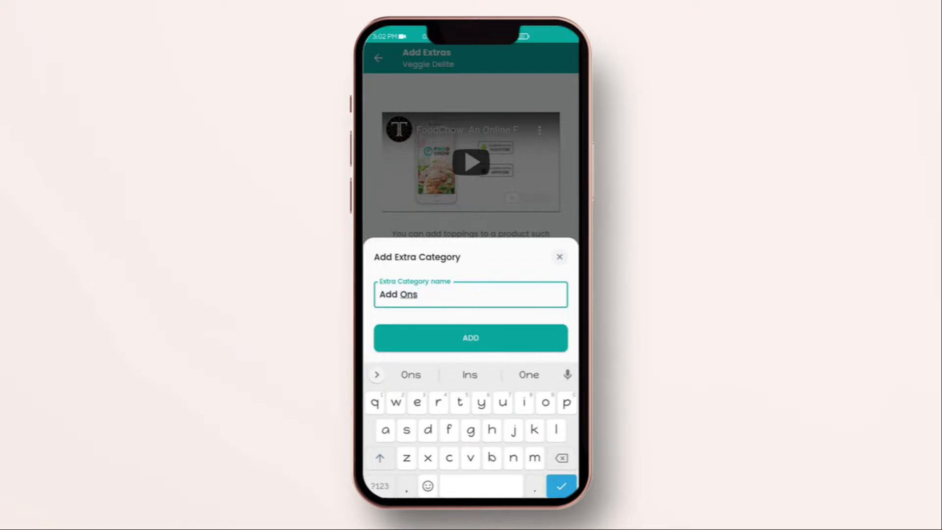
click(470, 337)
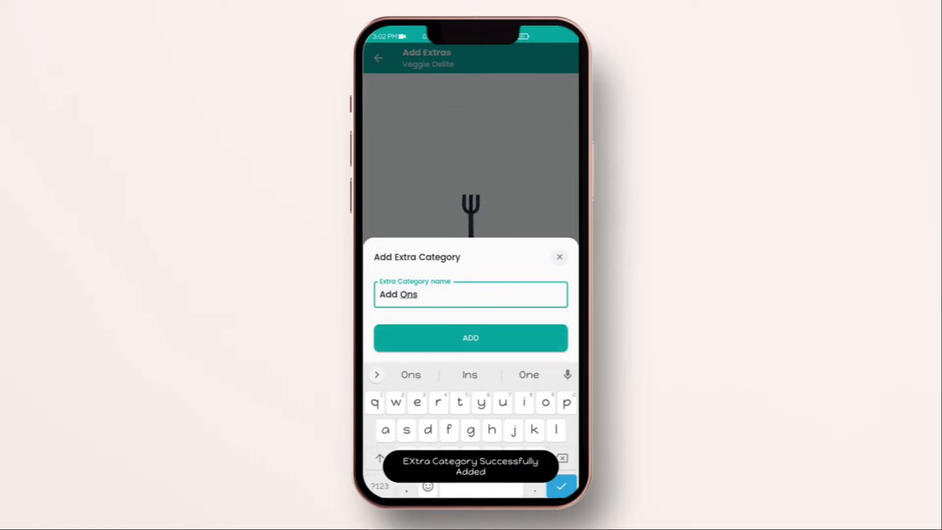
click(470, 338)
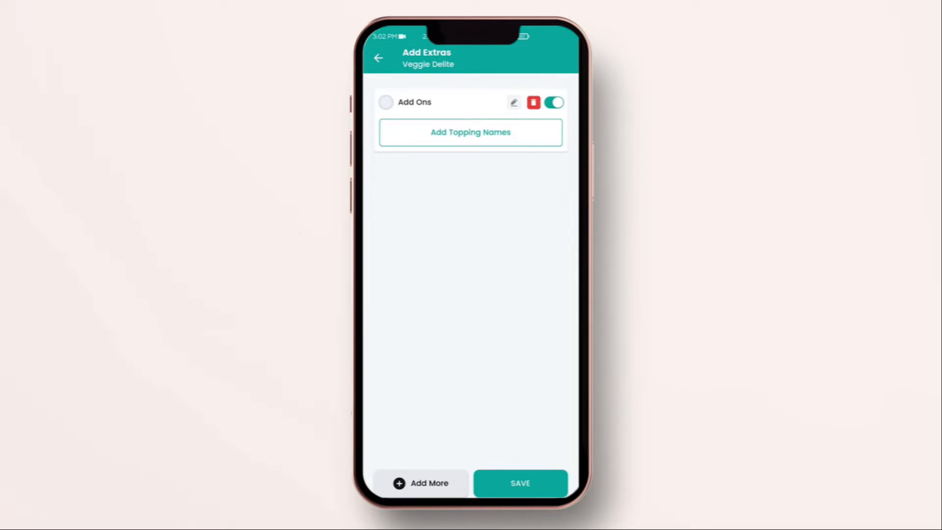
Start a new Add Ons extra for Veggie Delite named Cheese Slice
click(424, 483)
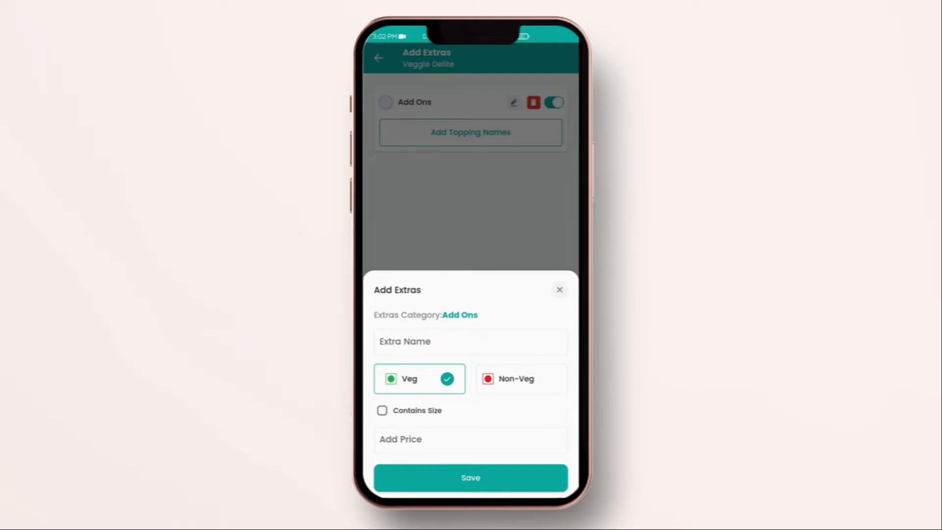
click(471, 342)
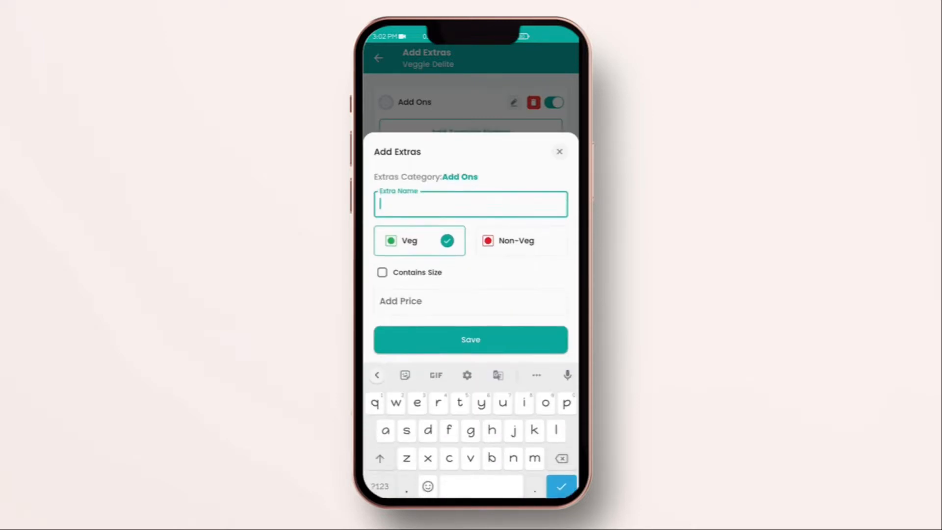
click(380, 458)
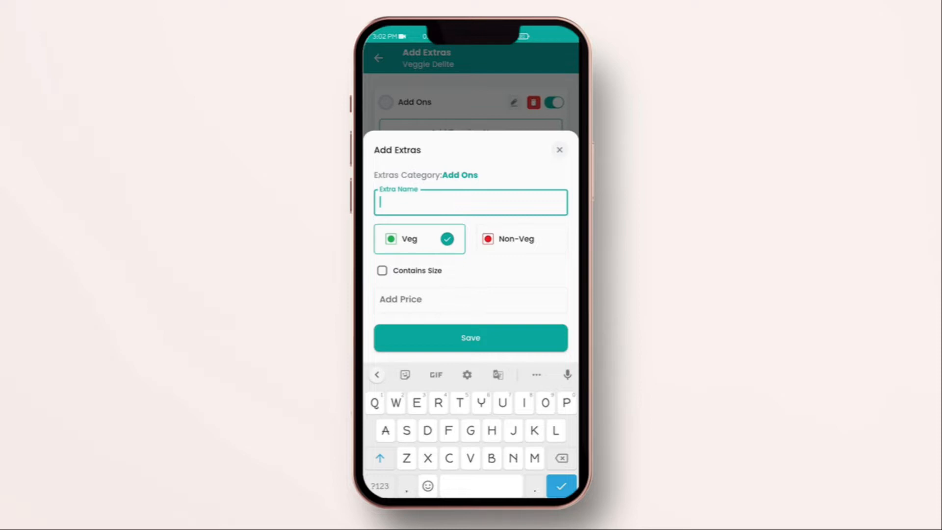
text(Cheese)
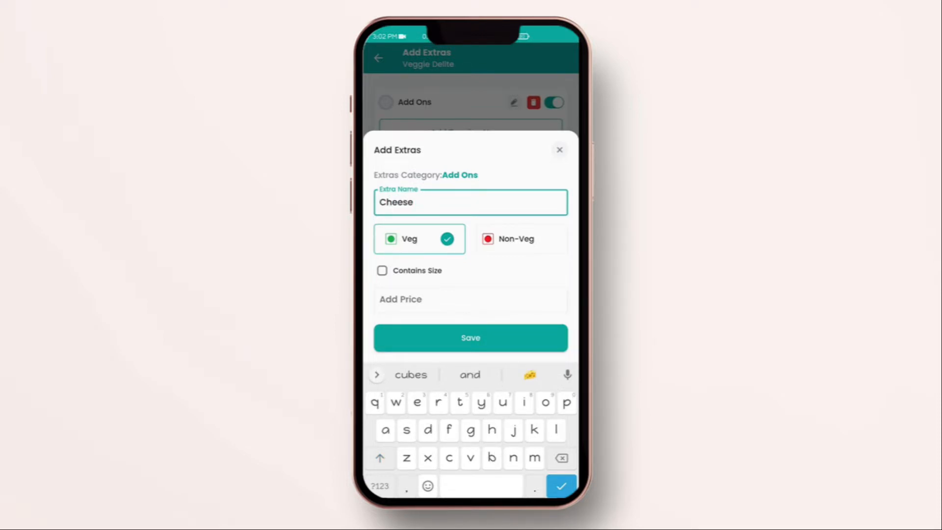
text(Slice)
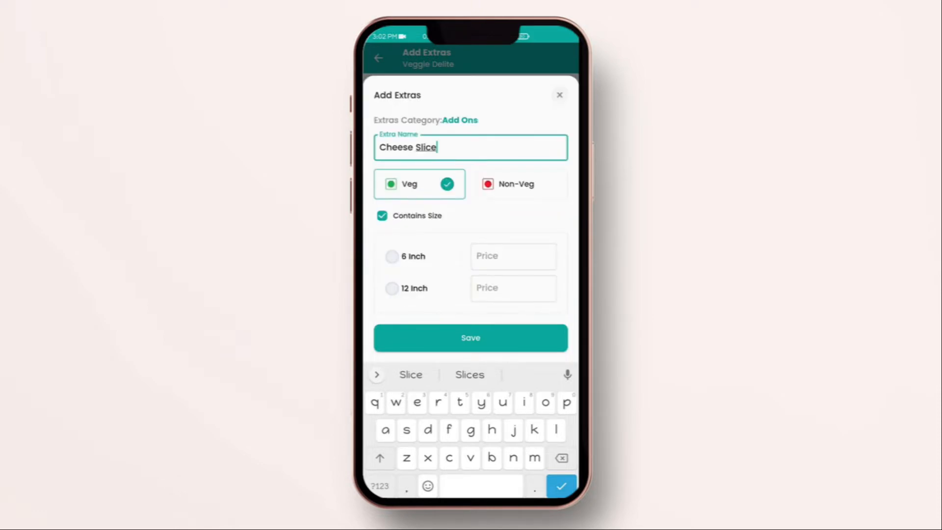
Mark Cheese Slice as Veg with size prices 40 (6 Inch) and 60 (12 Inch), and save
click(391, 256)
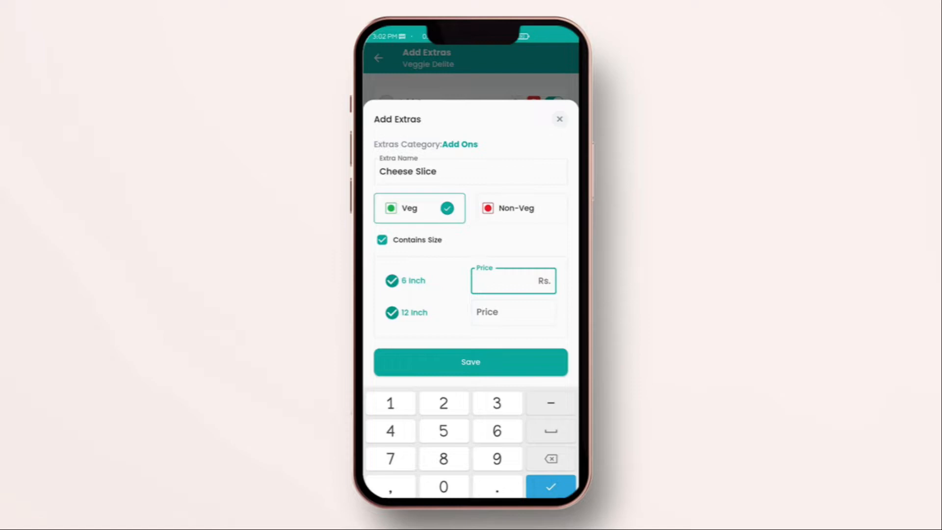
text(40)
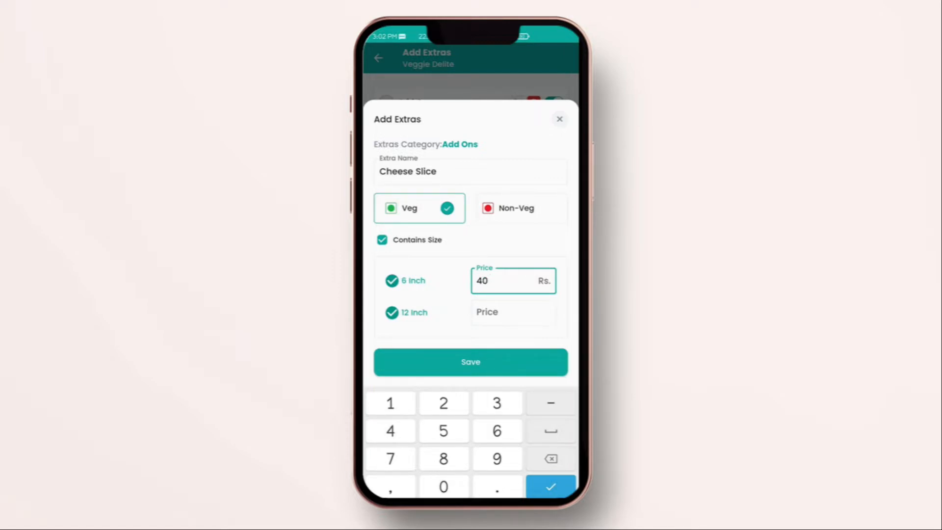
text(60)
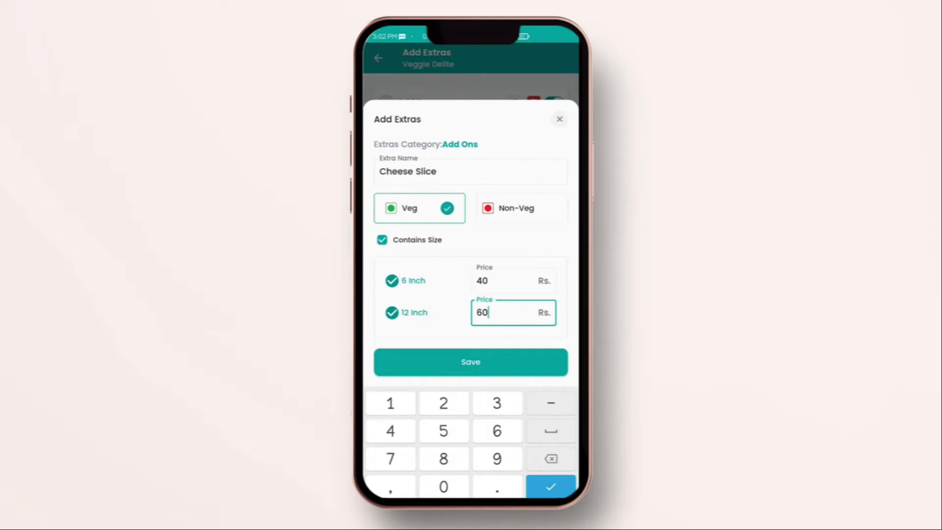
click(382, 239)
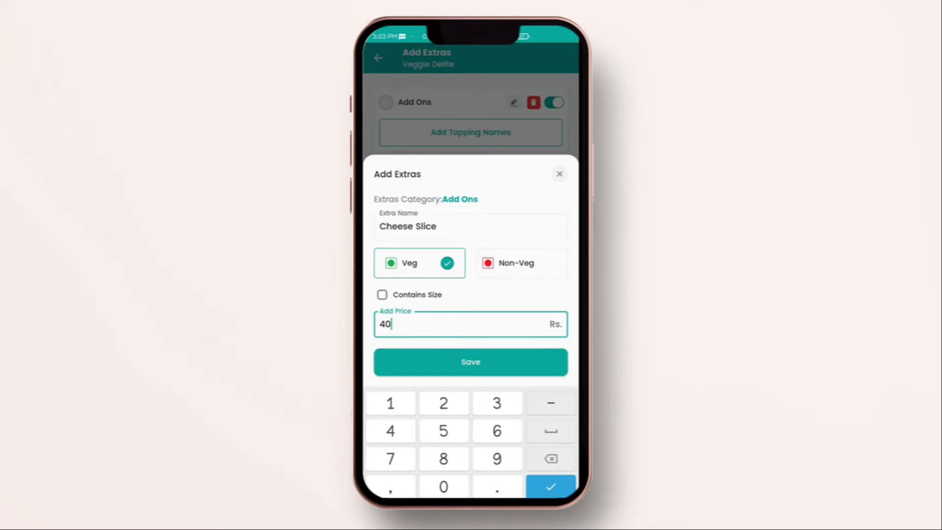
click(381, 295)
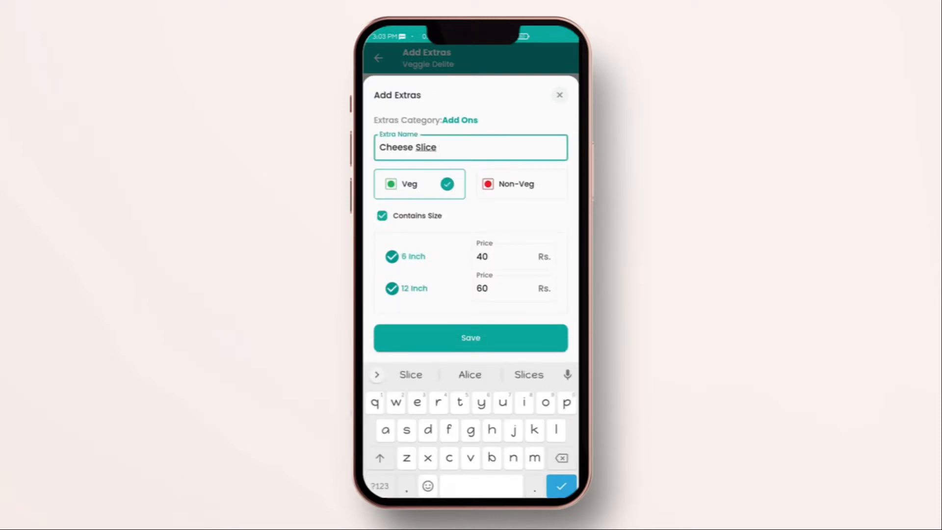
click(506, 256)
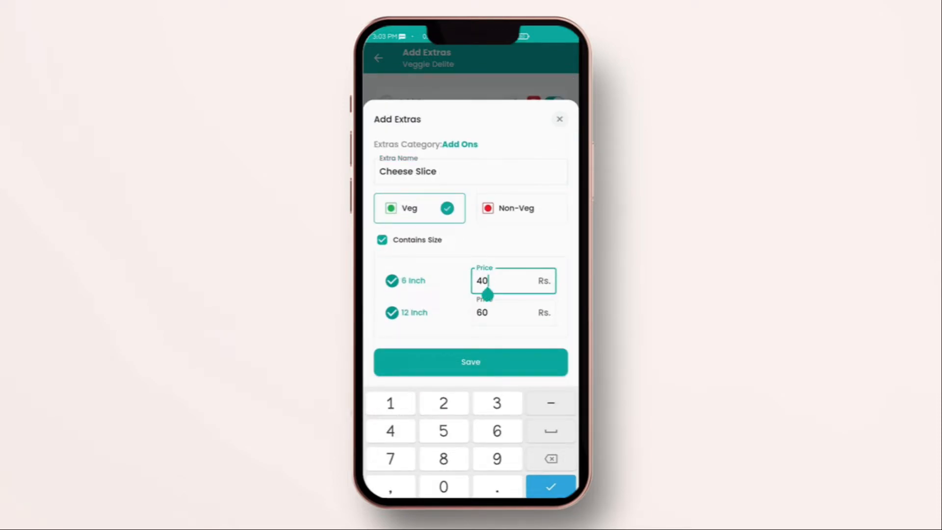
click(505, 312)
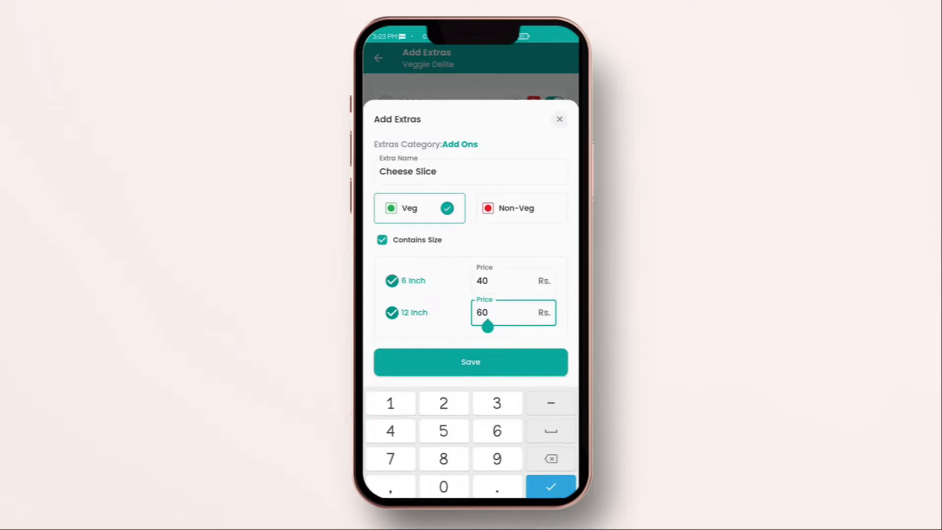
click(471, 361)
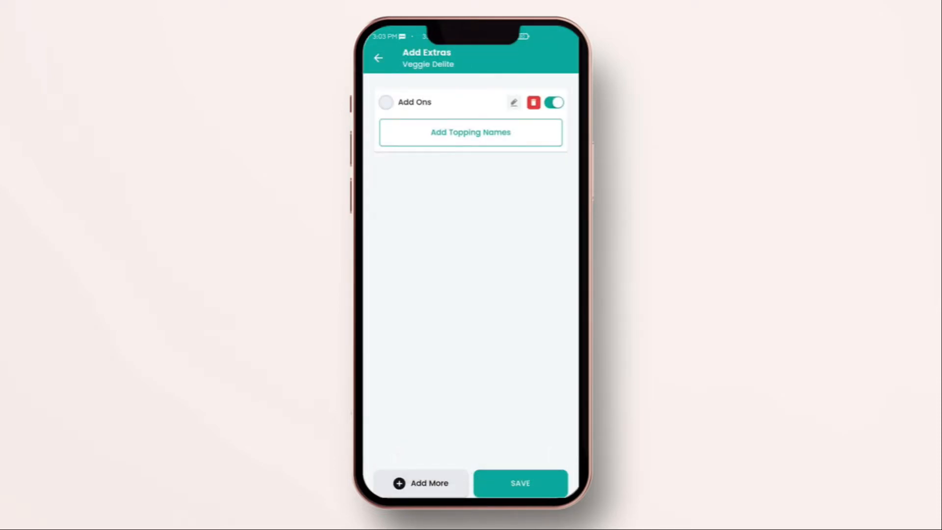
Make Add Ons a multiple-selection group with minimum 1 and maximum 2, and save
click(385, 102)
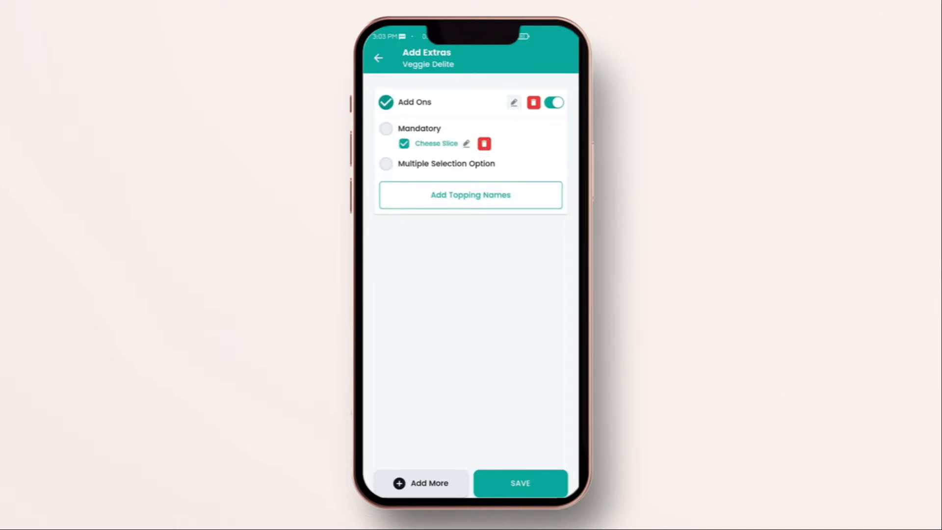
click(386, 128)
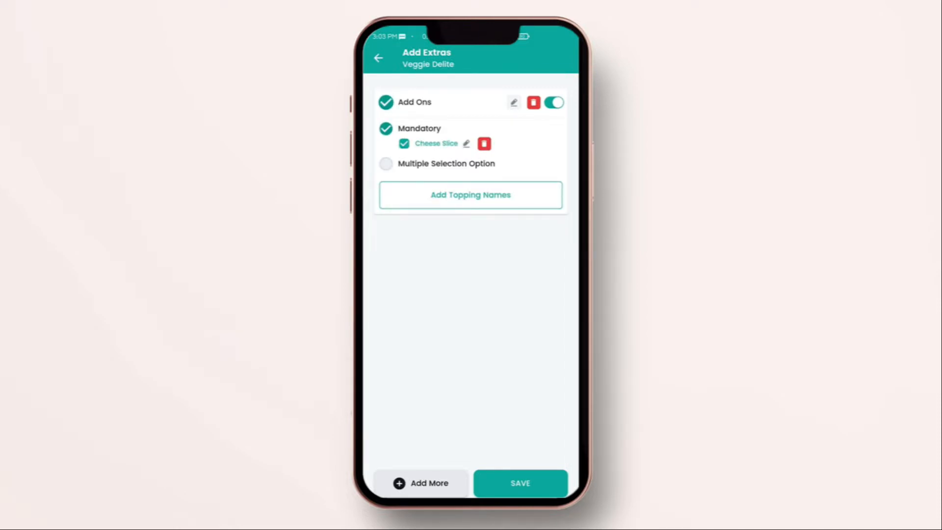
click(384, 163)
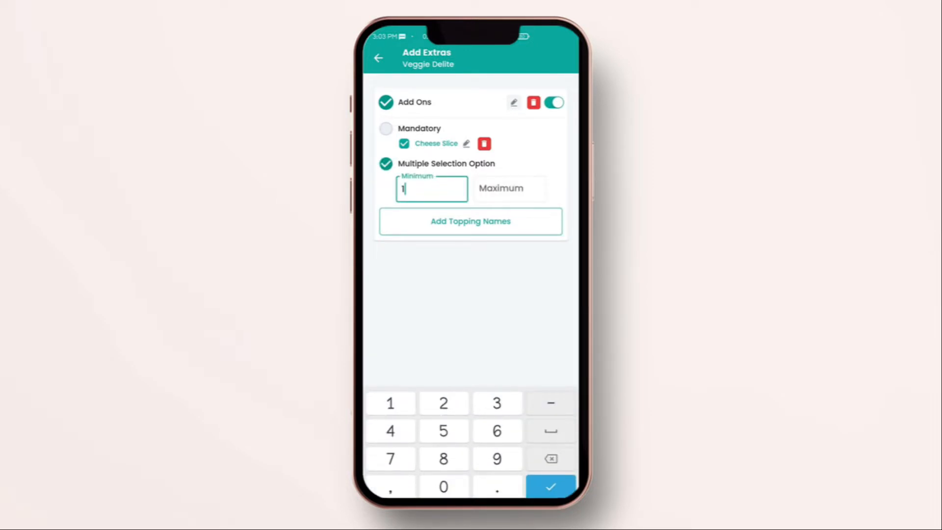
text(2)
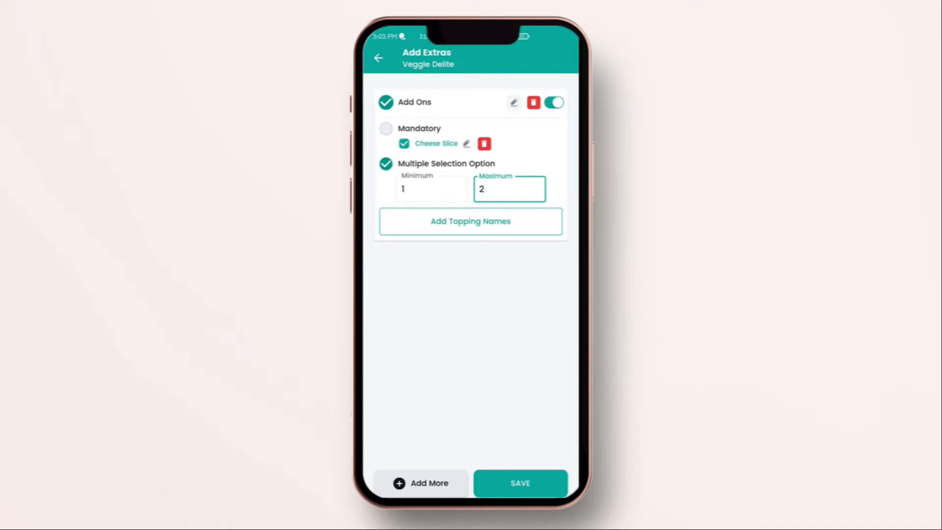
click(520, 483)
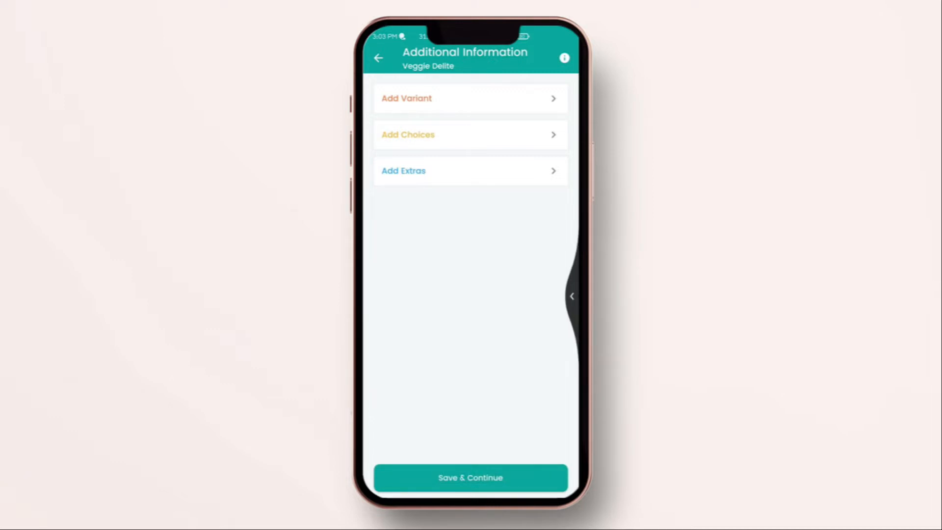
Save Veggie Delite with Save & Continue and Quick Add, returning to Manage Products
click(378, 57)
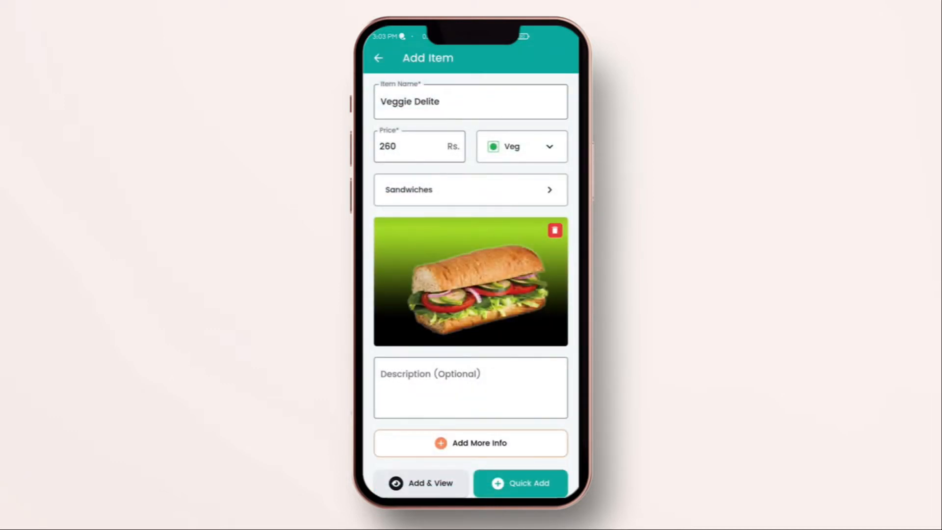
click(521, 483)
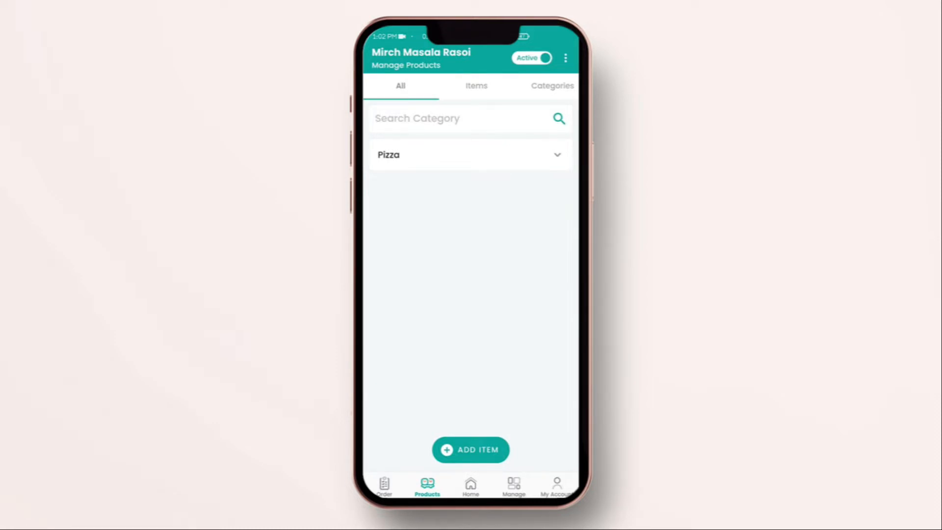
click(471, 155)
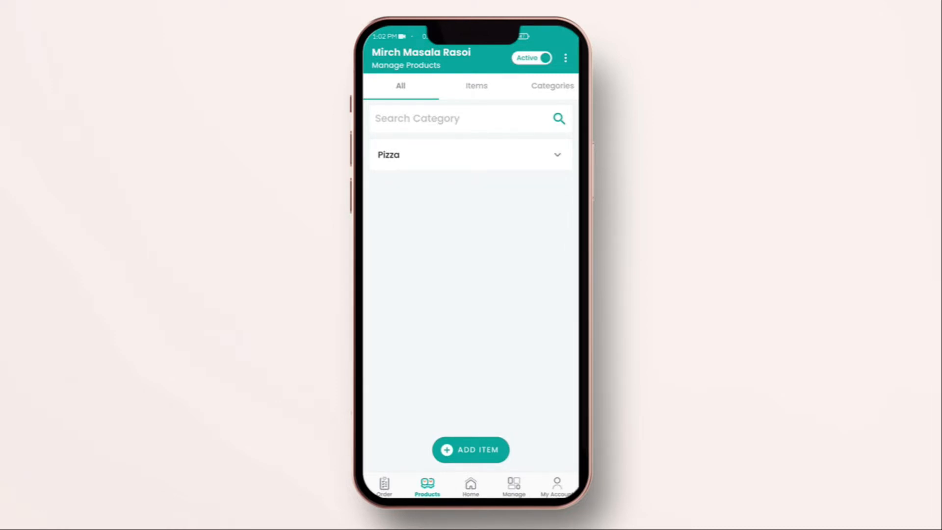
Create veg item Subway Sandwiches at Rs. 150 in a new subway category with a gallery photo
click(471, 450)
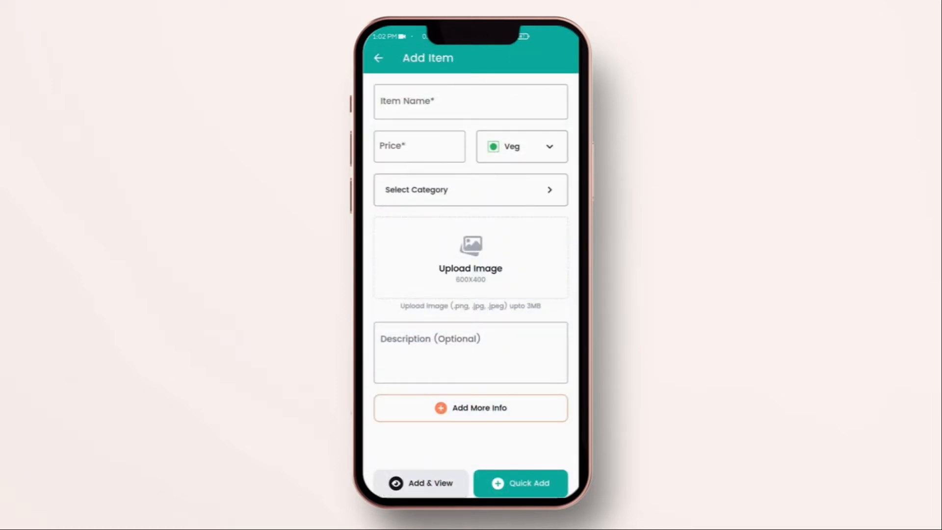
text(Subway S)
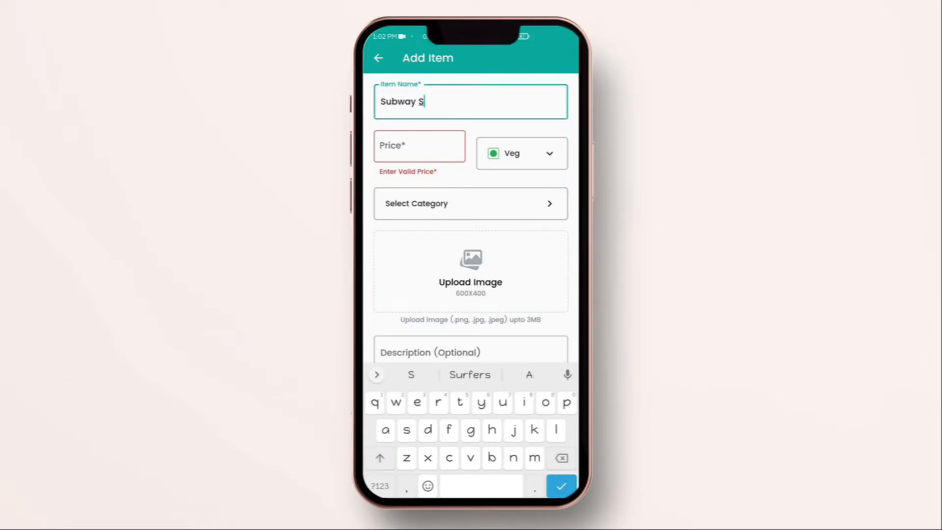
click(418, 147)
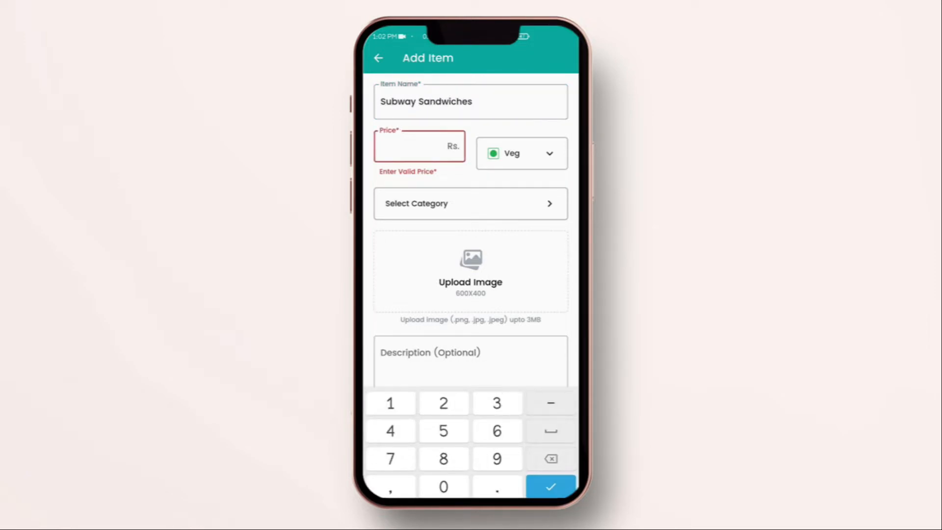
click(522, 153)
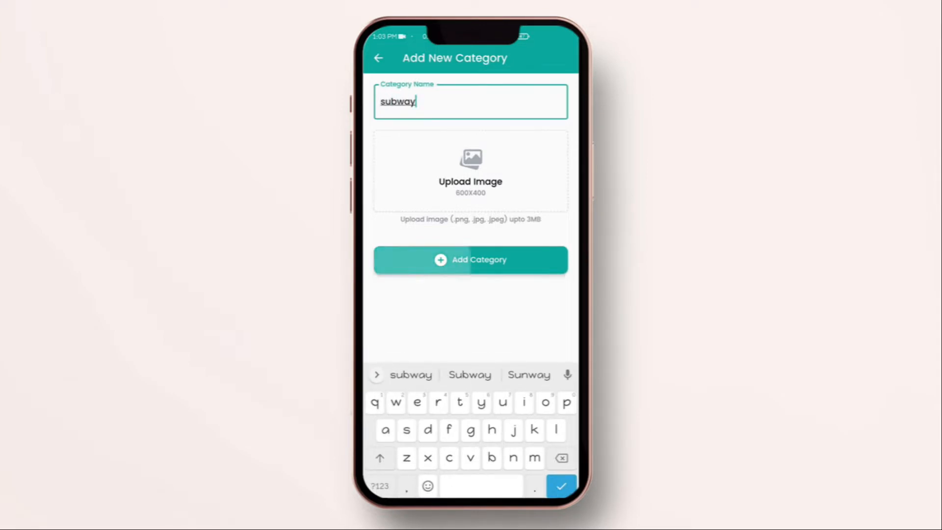
click(470, 260)
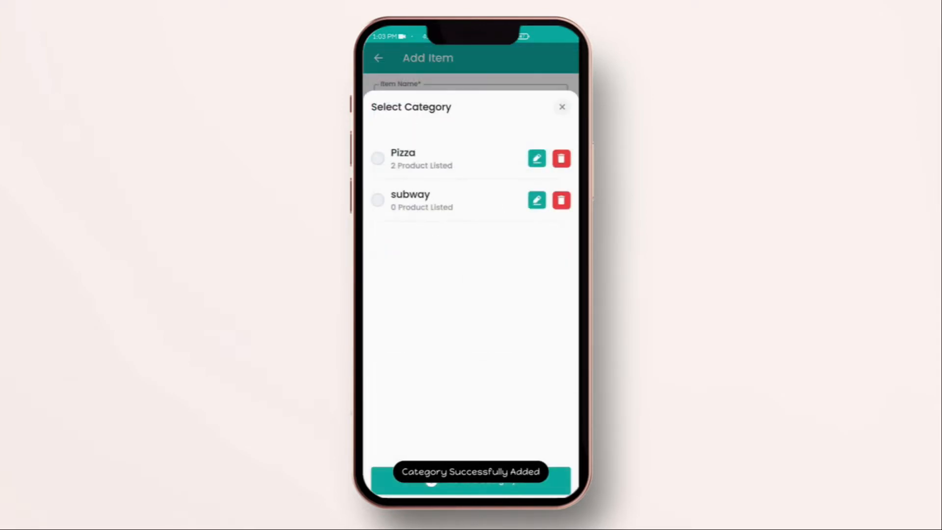
click(377, 200)
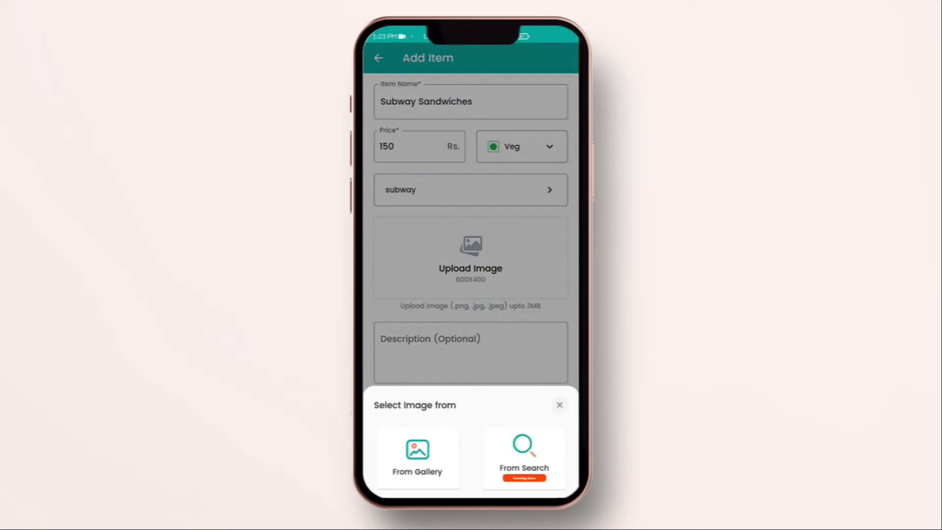
click(417, 454)
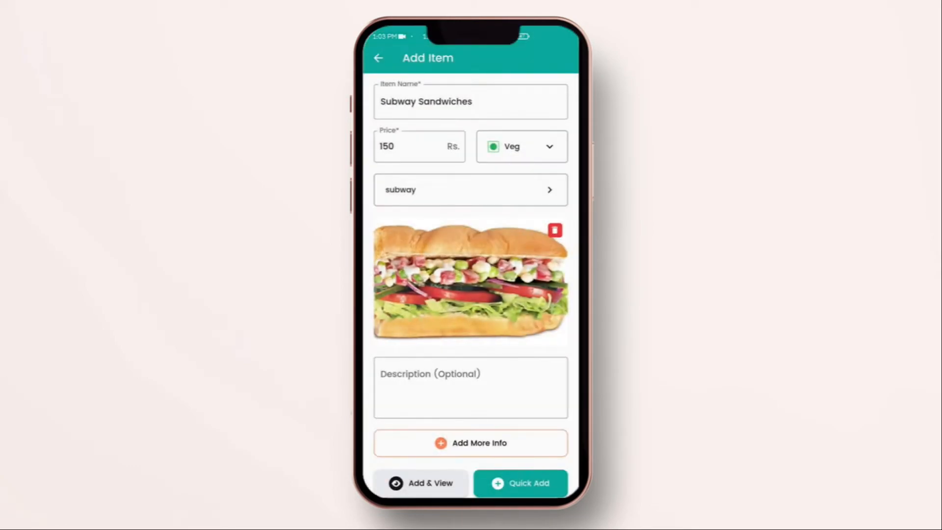
Add 6 Inch and 12 Inch variants to Subway Sandwiches and save them
click(470, 443)
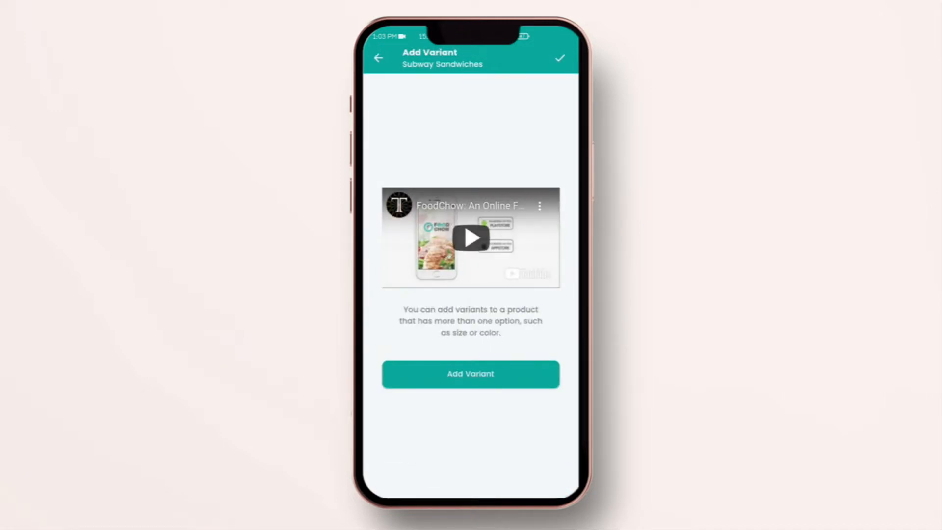
click(470, 374)
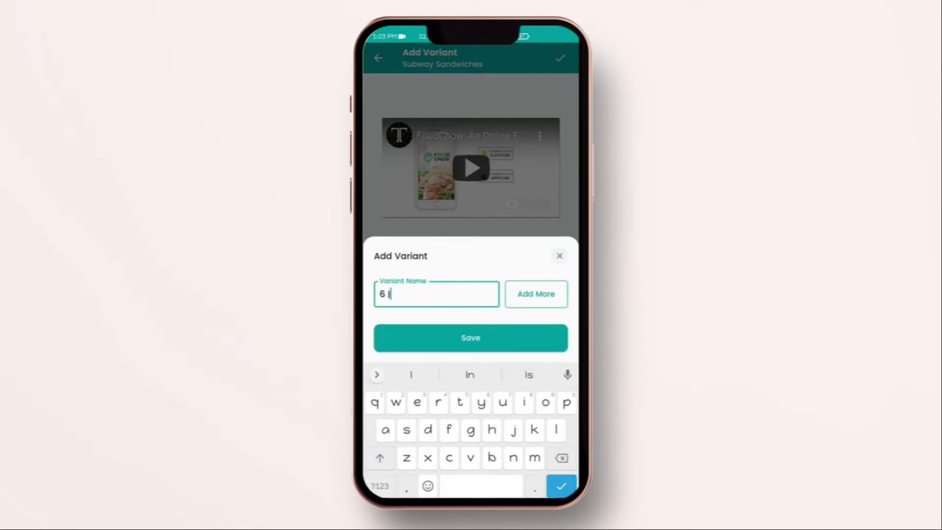
text(Inch)
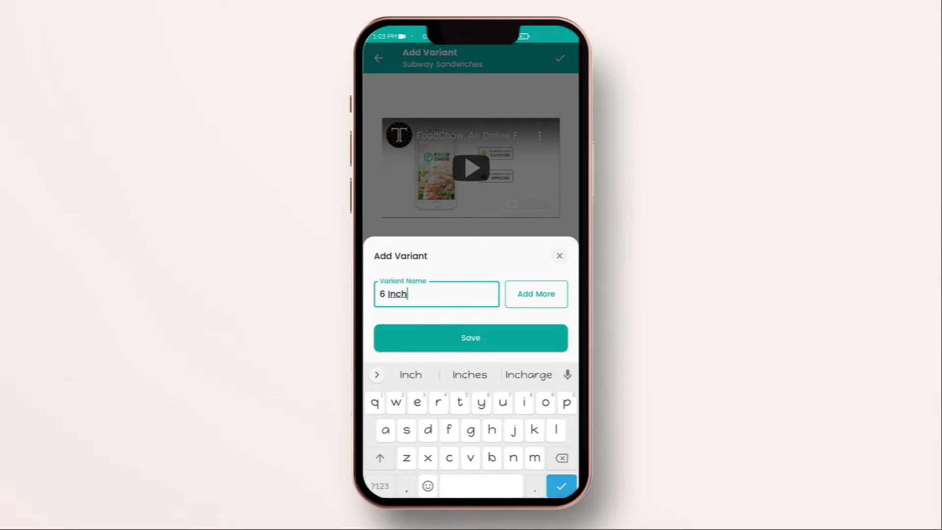
click(536, 294)
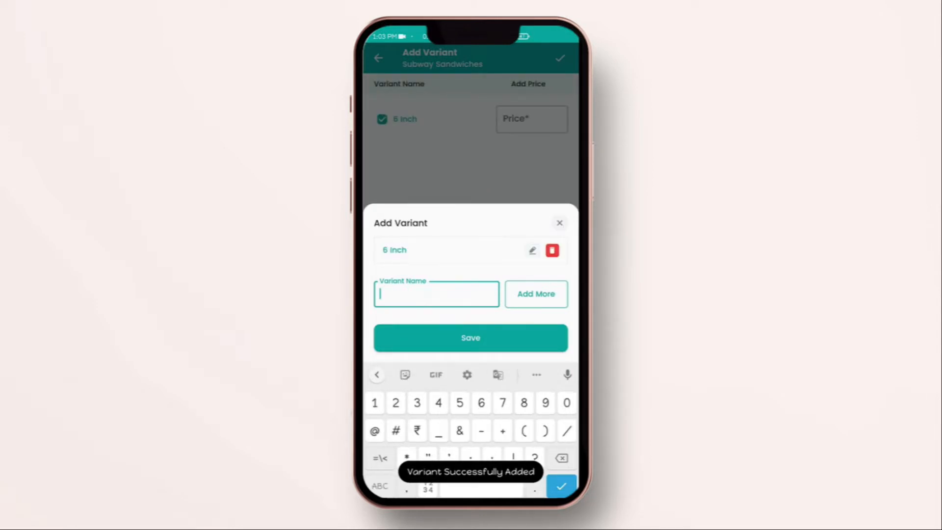
text(12 Inch)
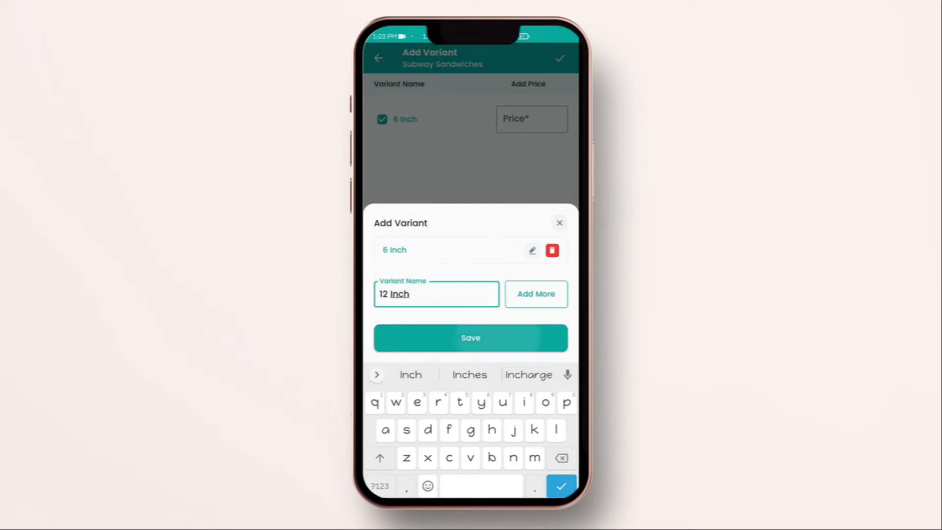
click(471, 337)
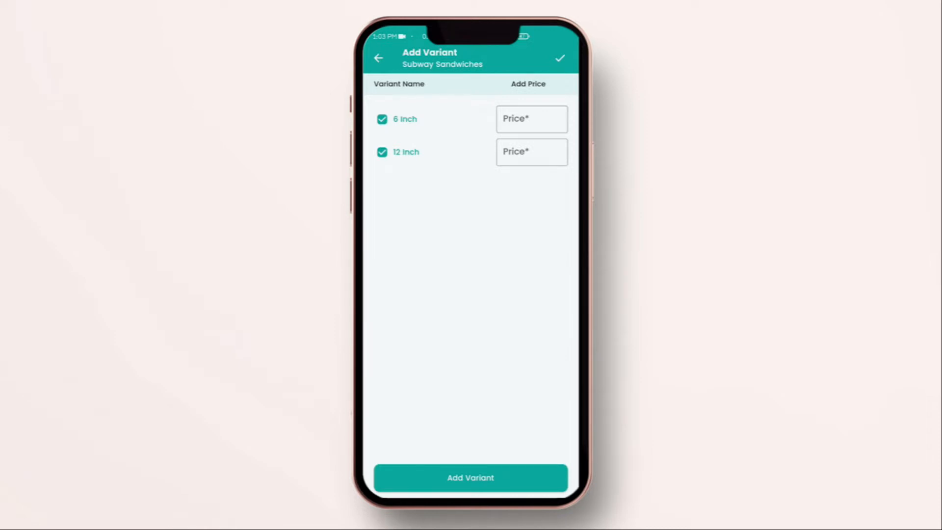
Enter the Subway Sandwiches variant prices, starting with Rs. 100 for 6 Inch
click(531, 119)
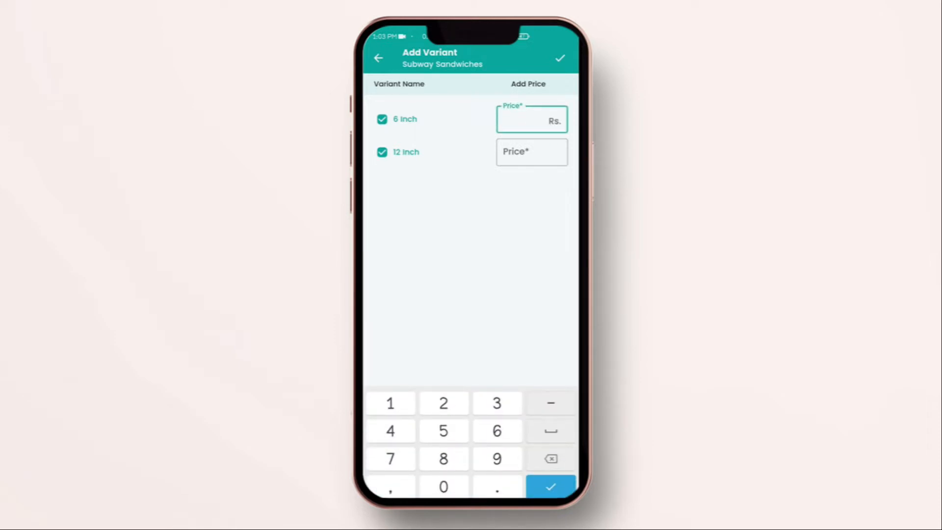
text(100)
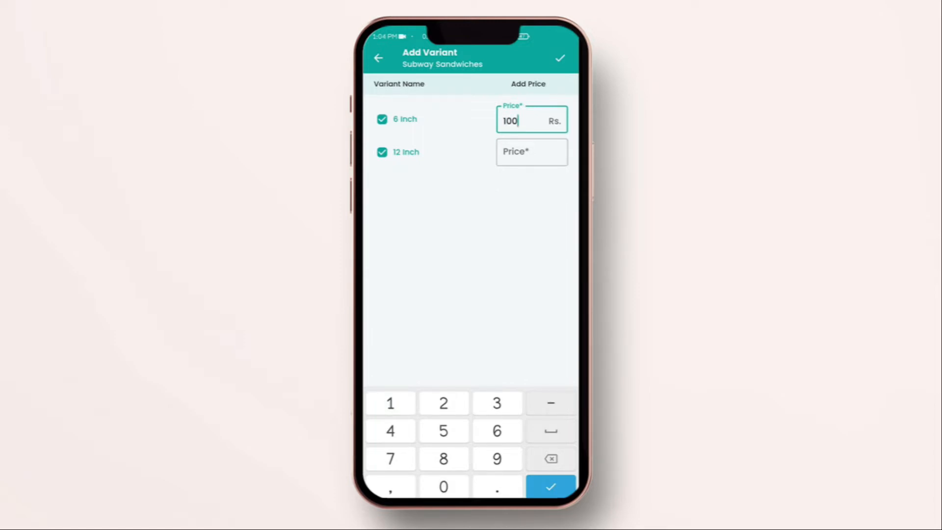
text(15)
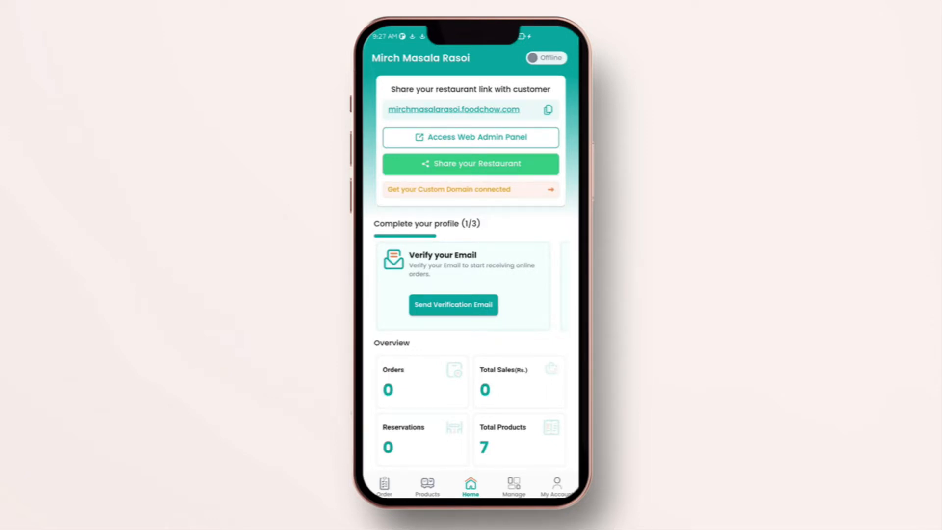
Enter the shop contact number 987911 in the shop details
click(557, 485)
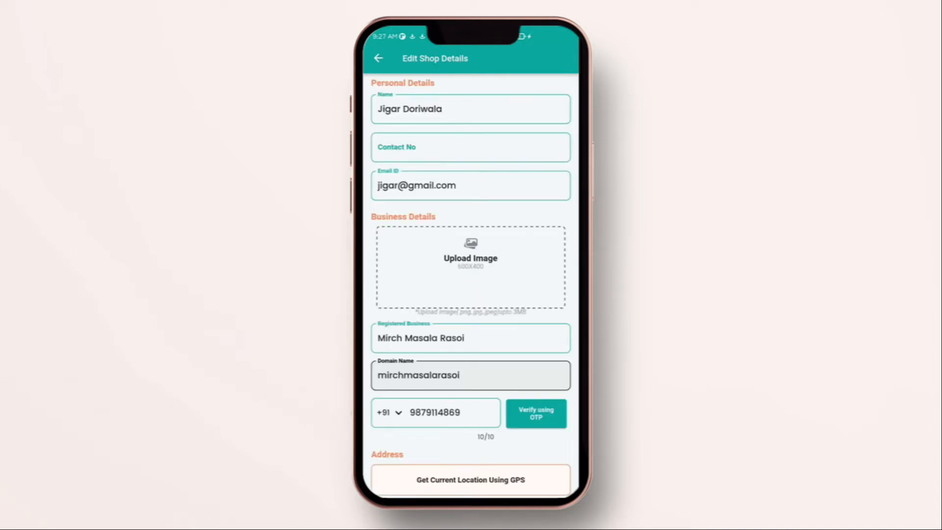
click(471, 147)
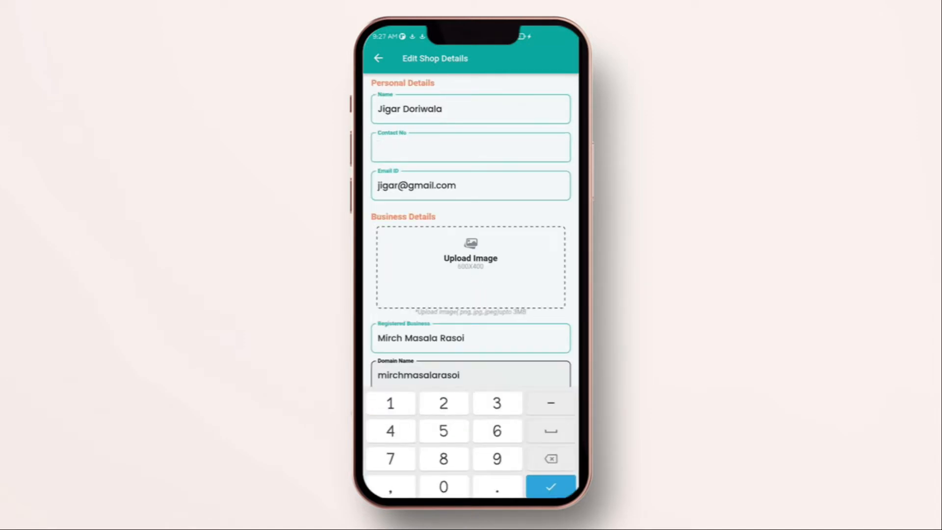
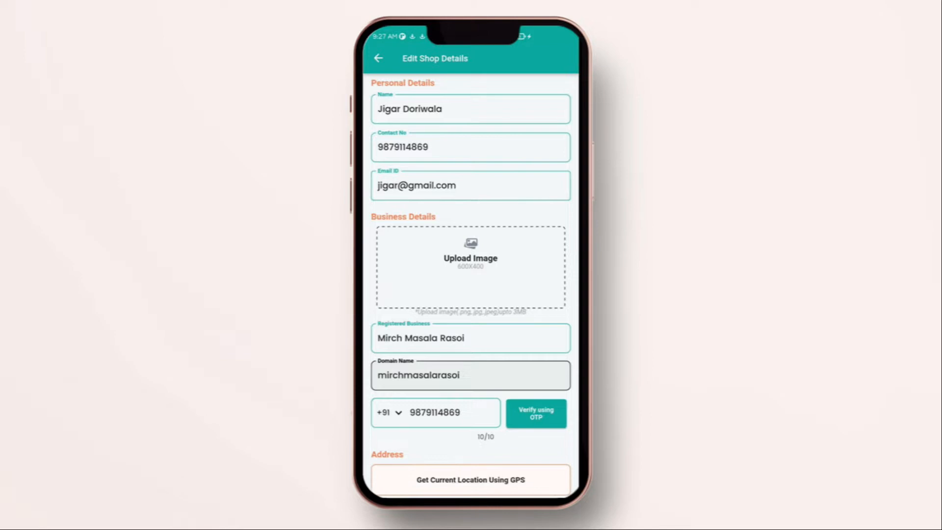
Upload a storefront photo, save the details, and pin the restaurant's map location
click(470, 266)
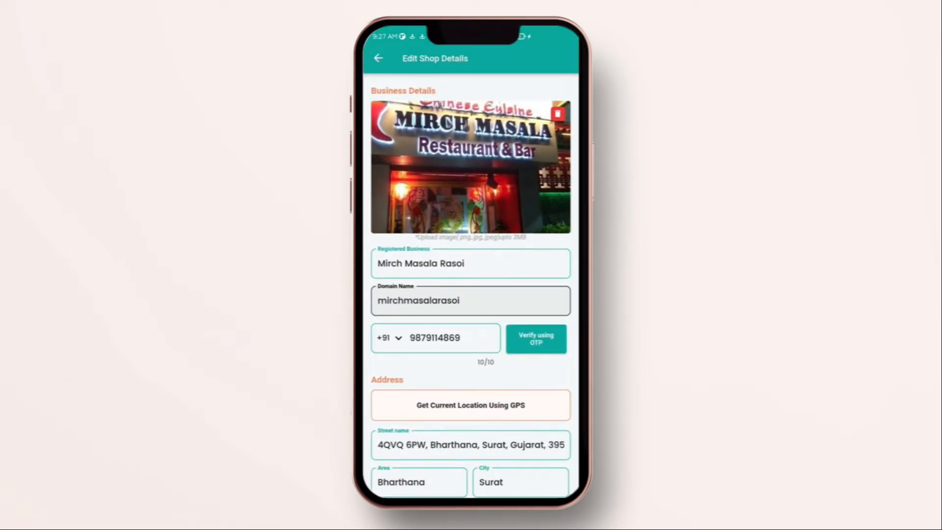
scroll(down, 3)
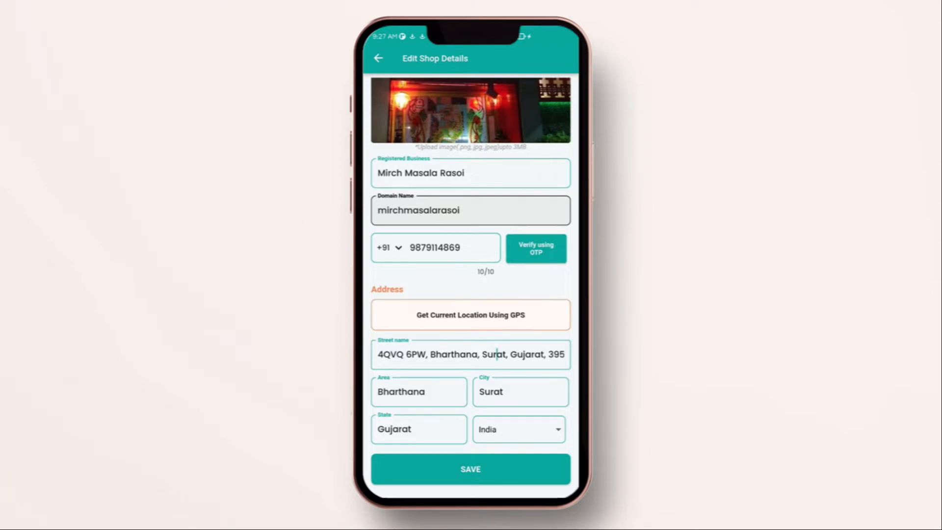
click(470, 314)
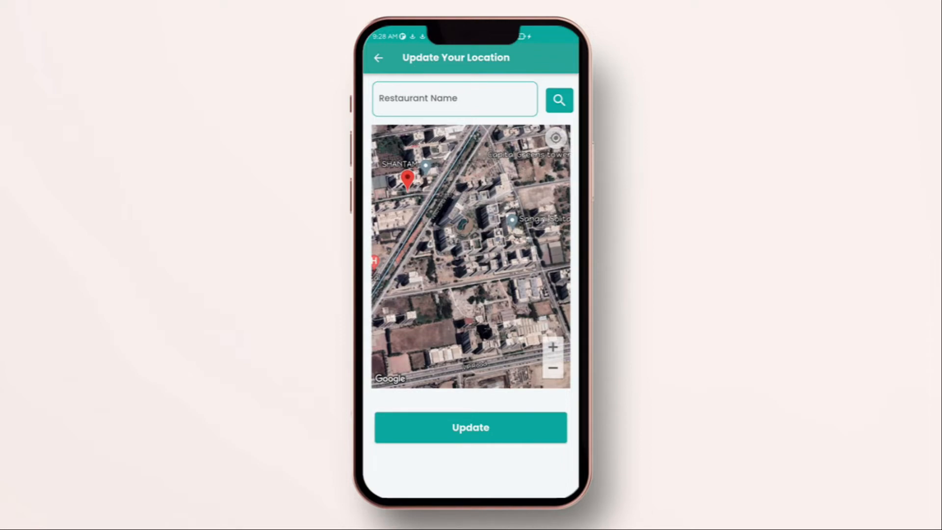
click(418, 303)
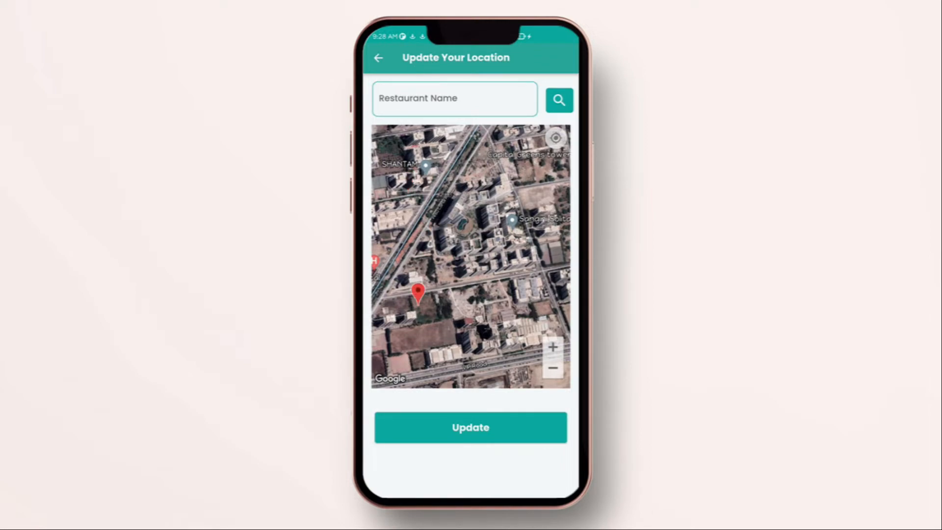
click(470, 427)
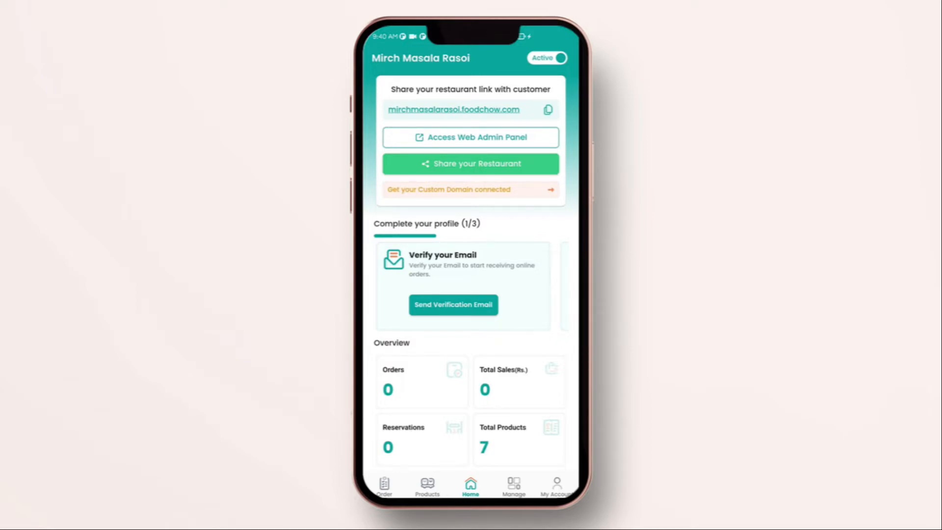
Navigate from My Account back Home, then through Manage to Manage Store Menu
click(558, 485)
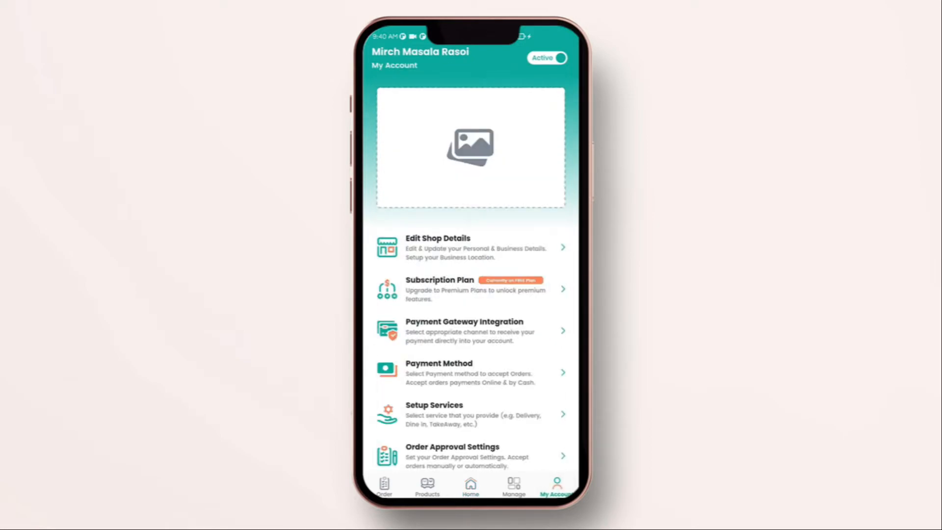
click(470, 485)
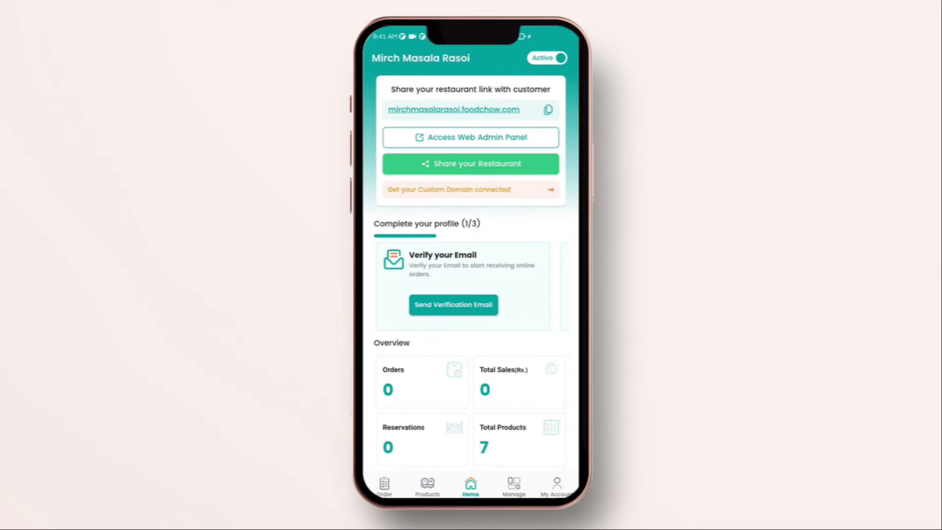
click(514, 486)
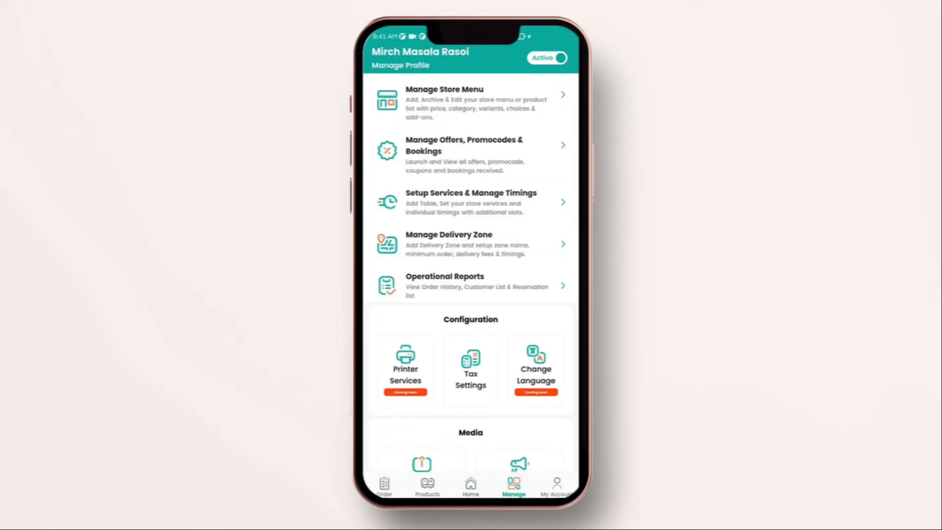
click(444, 98)
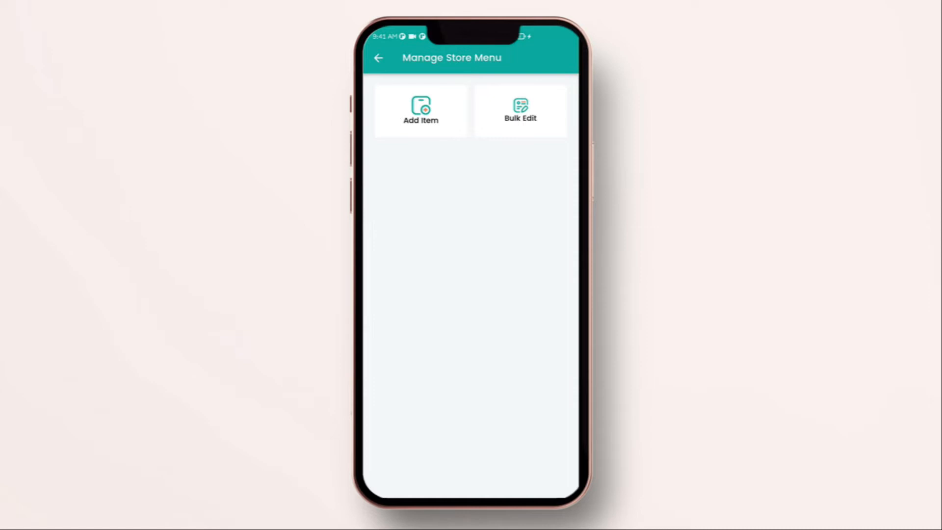
Delete the stray item 'i' from Bulk Edit's Items list and leave the editor
click(519, 111)
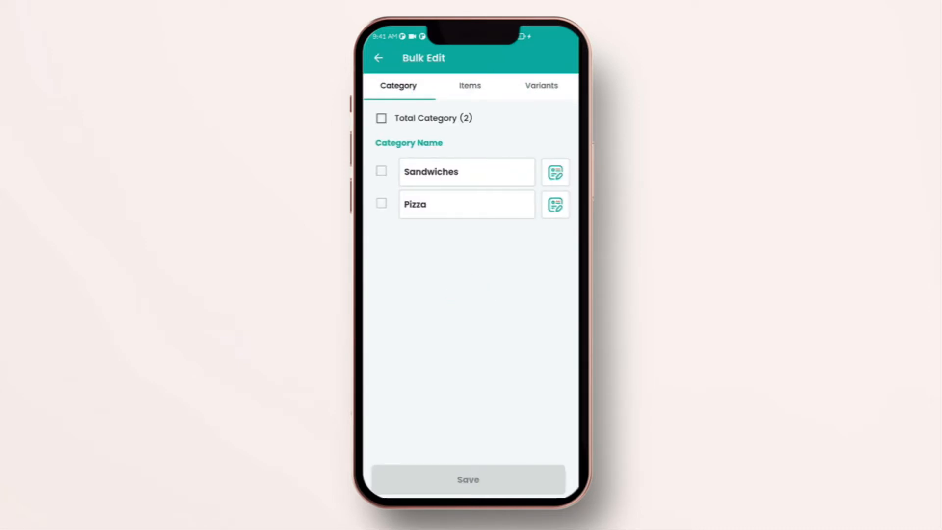
click(466, 172)
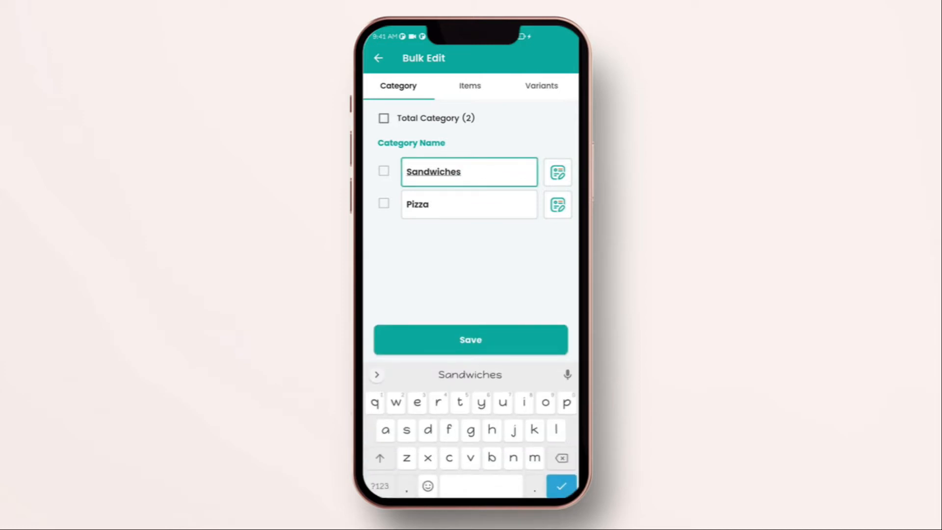
click(469, 85)
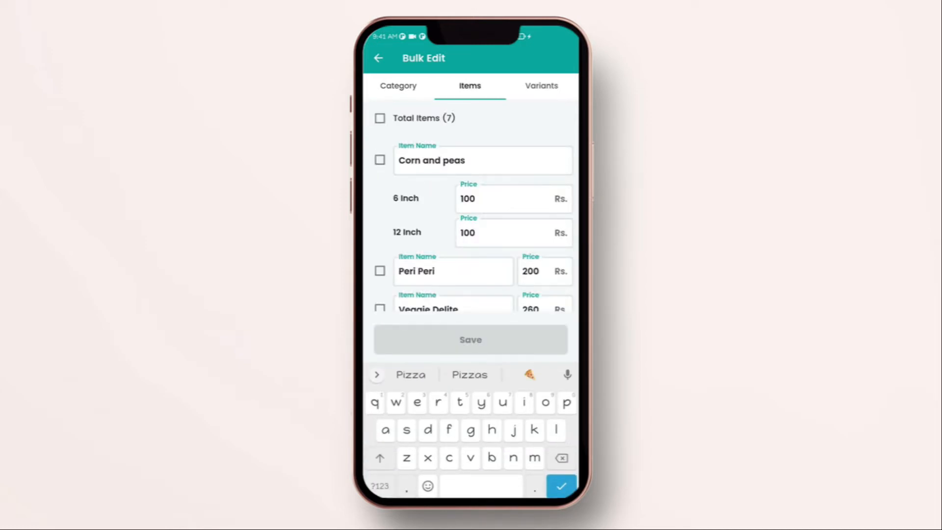
click(541, 86)
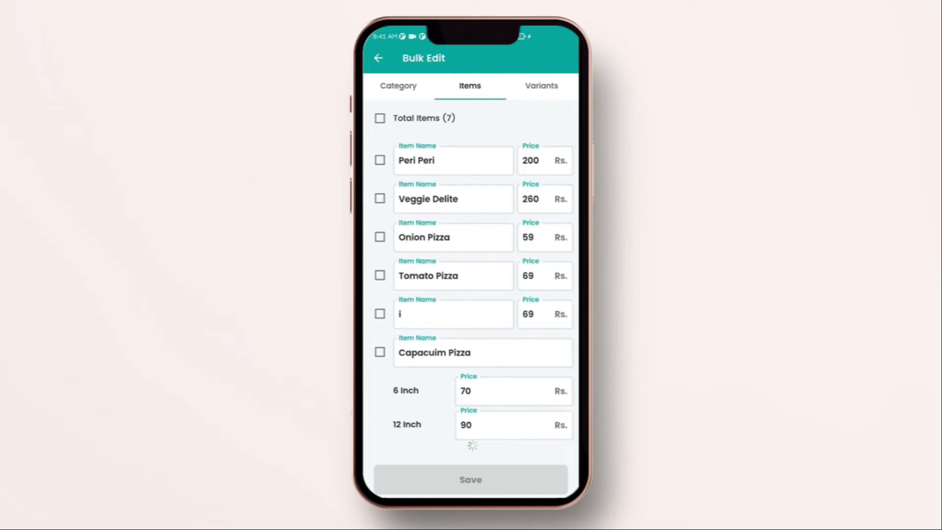
click(380, 313)
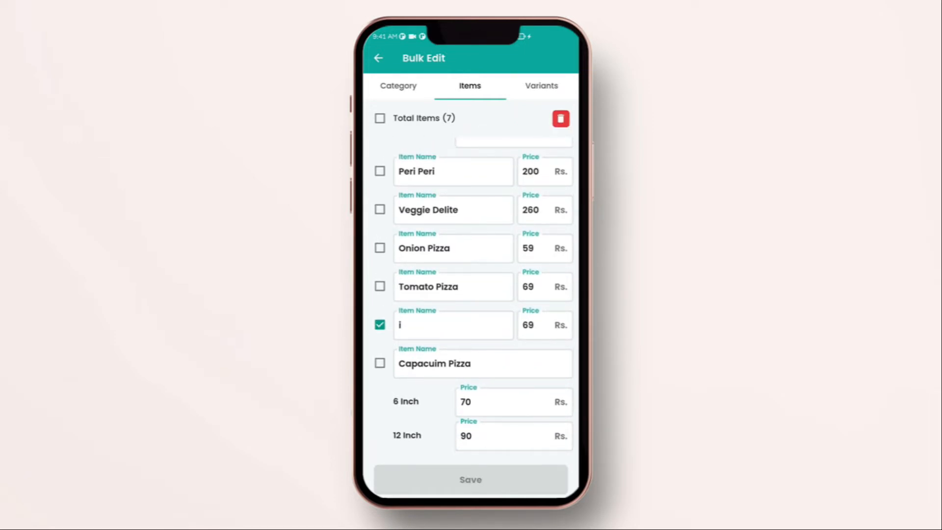
click(561, 119)
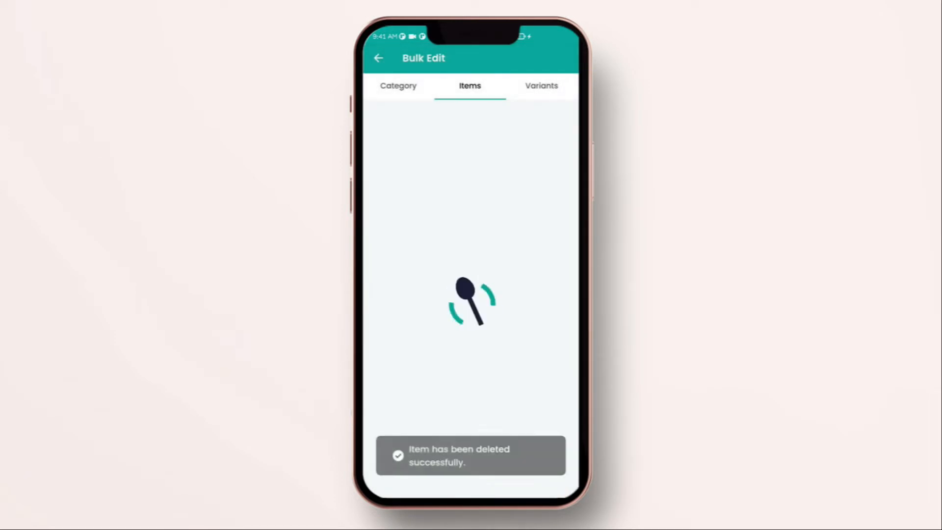
click(379, 59)
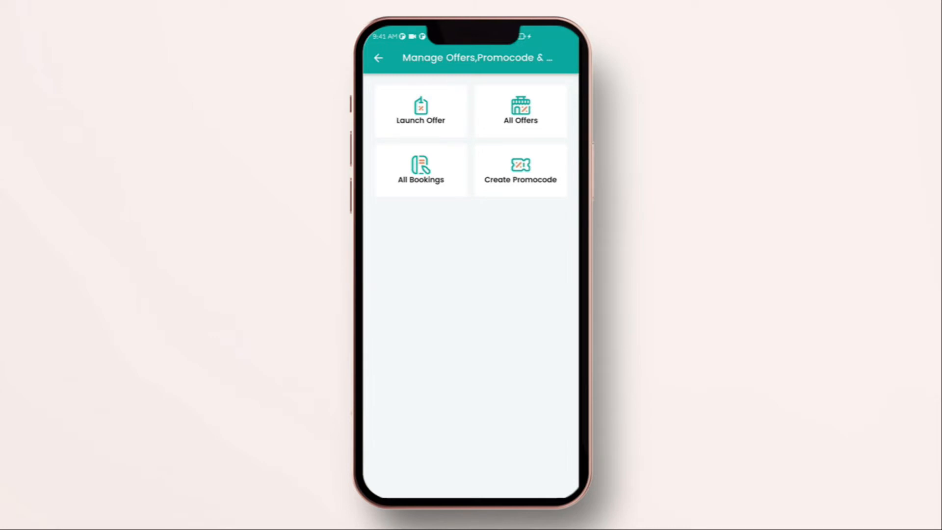
Start a 10% OFF launch offer with a banner photo from the gallery
click(420, 110)
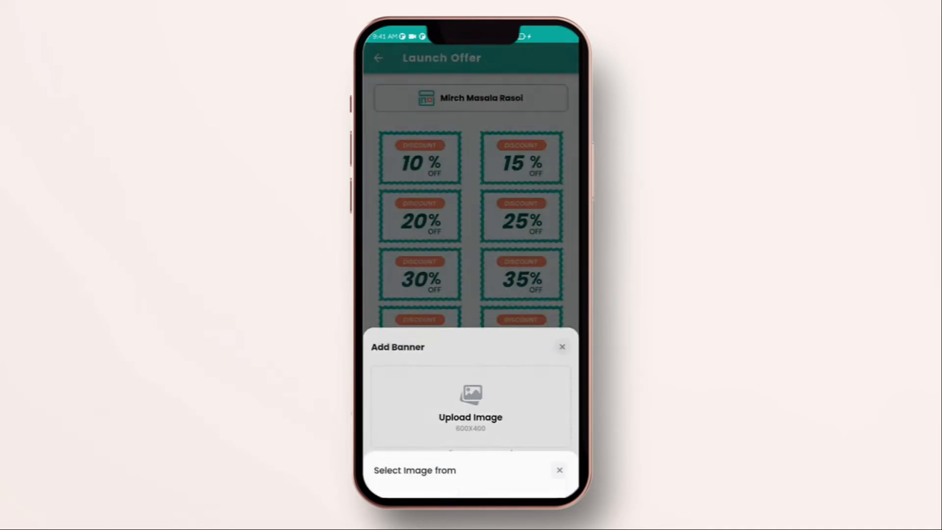
click(560, 470)
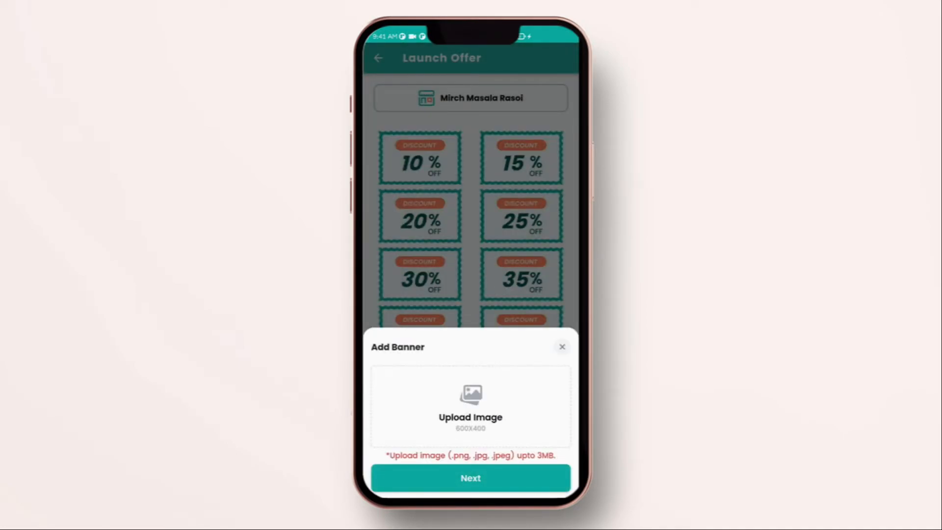
click(471, 402)
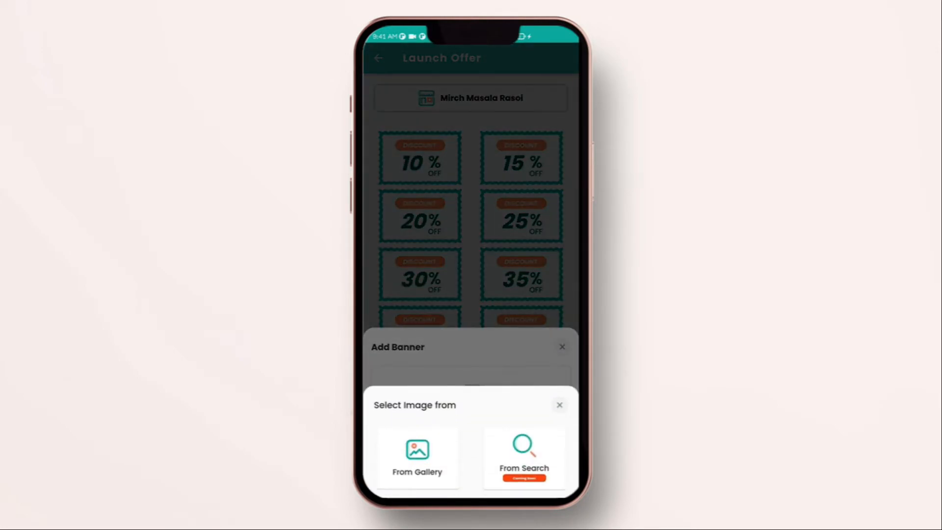
click(417, 454)
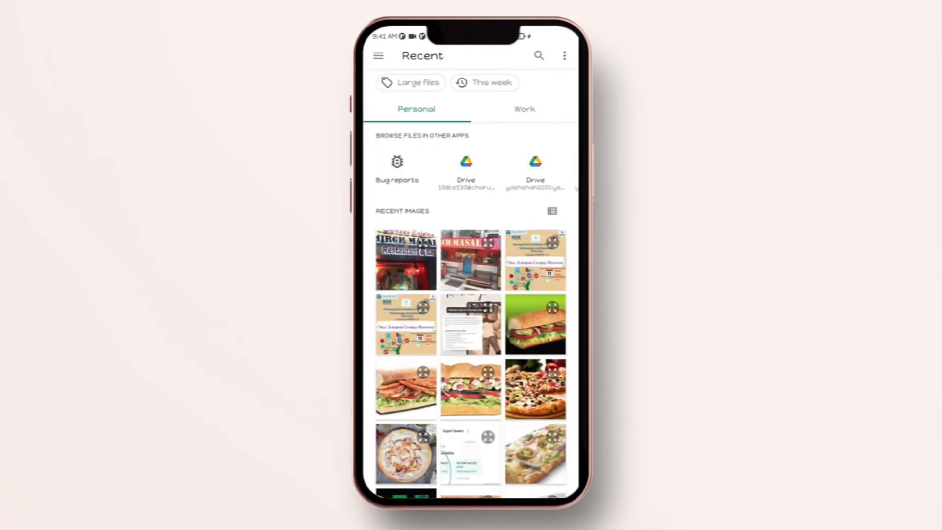
click(405, 261)
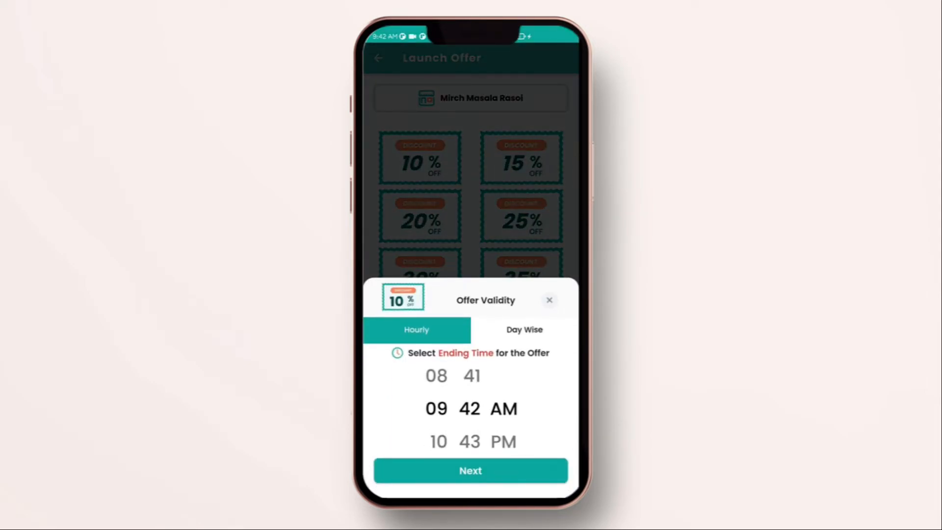
Keep Hourly validity, limit the offer to 6 customers, and publish it
click(524, 330)
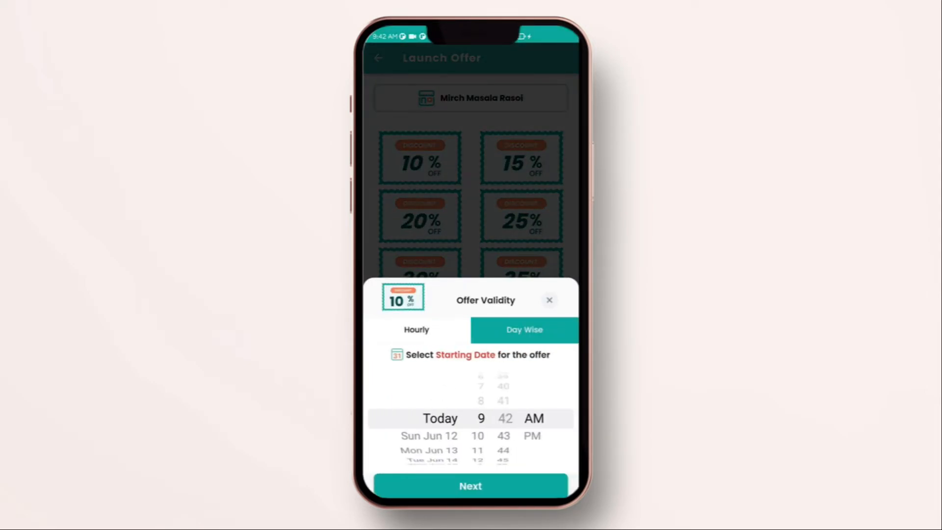
click(416, 330)
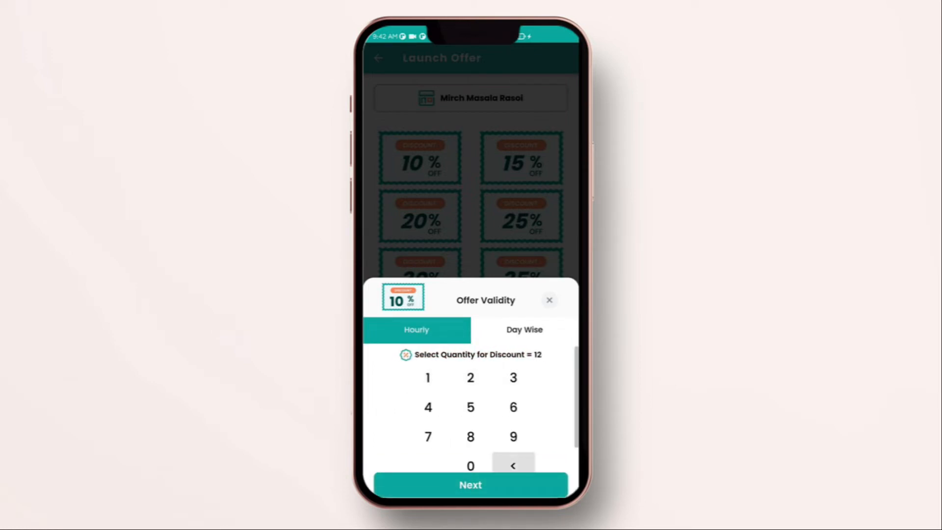
click(513, 466)
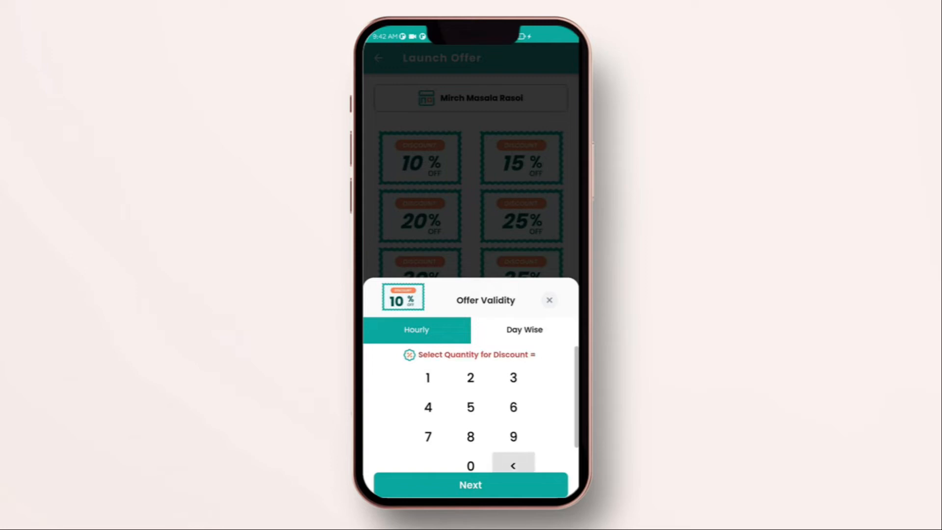
click(470, 485)
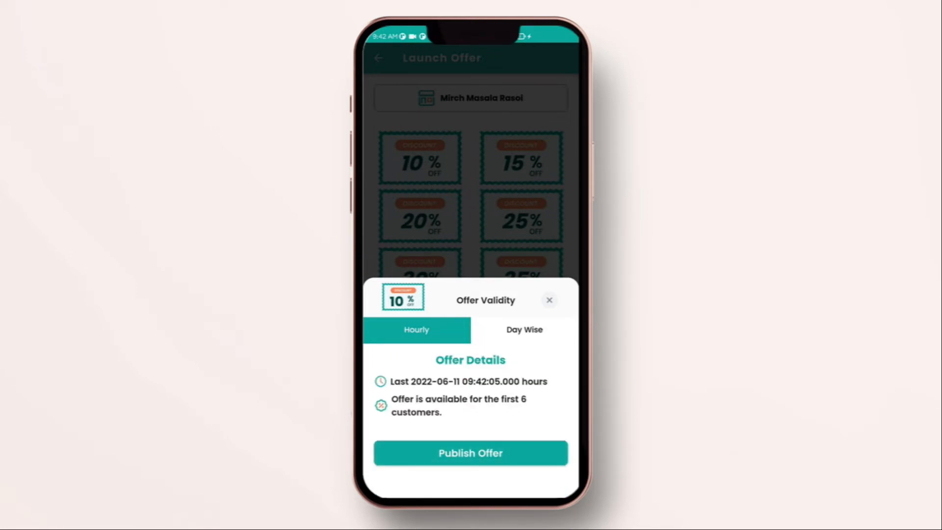
click(549, 299)
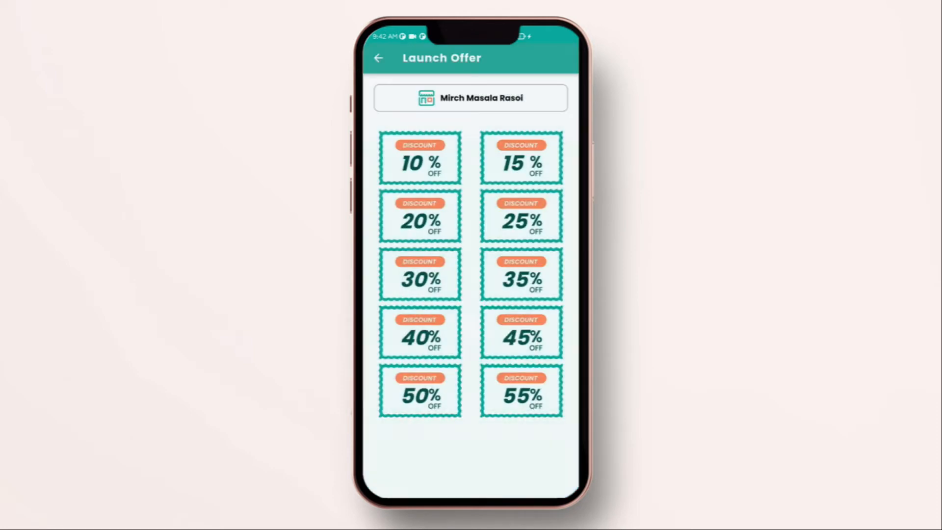
Browse the Day Wise, Inactive and Active offers in All Offers, then return to the offers menu
click(378, 58)
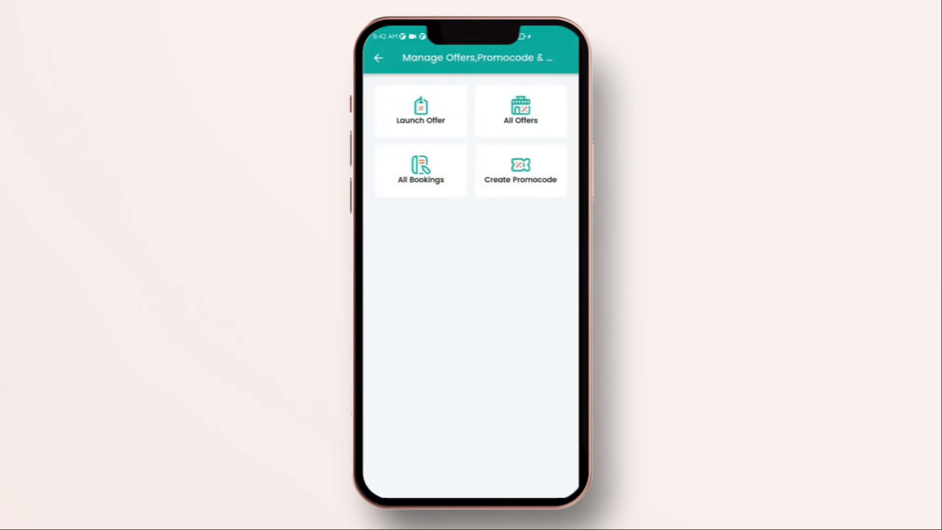
click(377, 58)
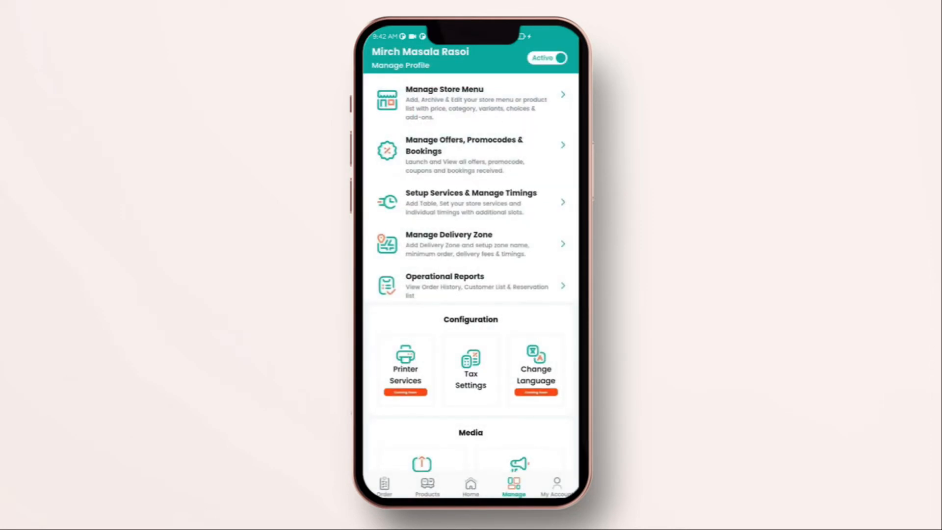
click(470, 152)
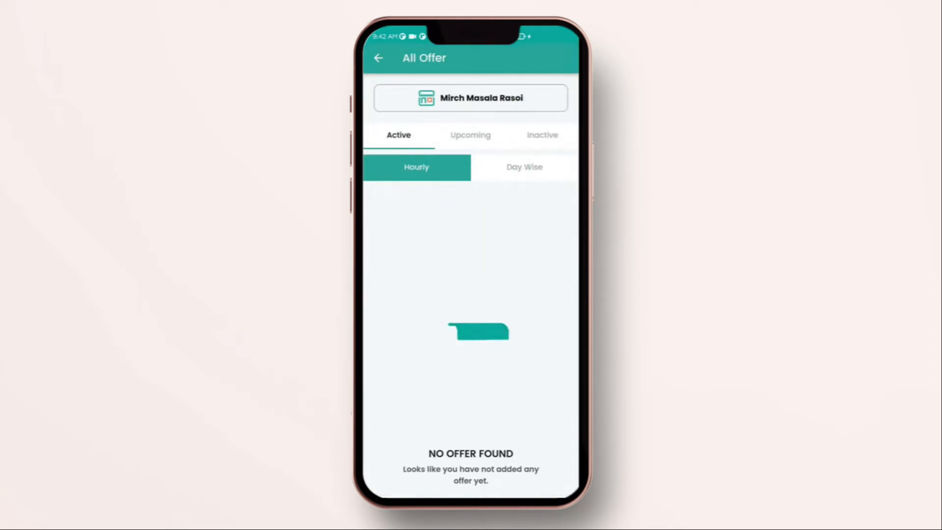
click(524, 167)
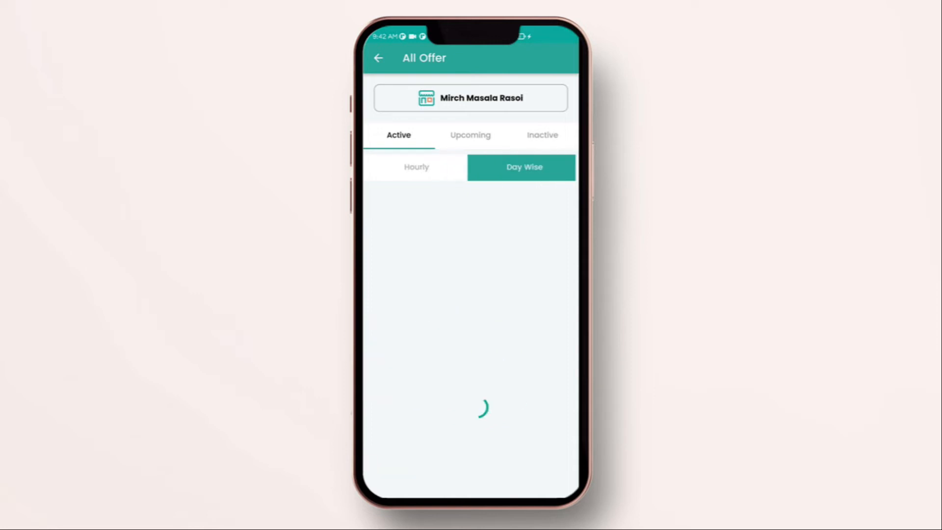
click(543, 135)
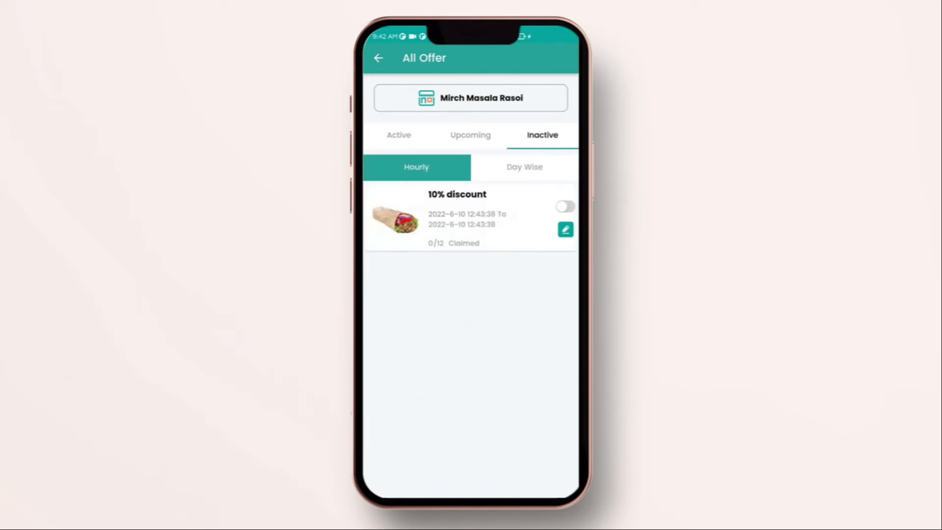
click(399, 135)
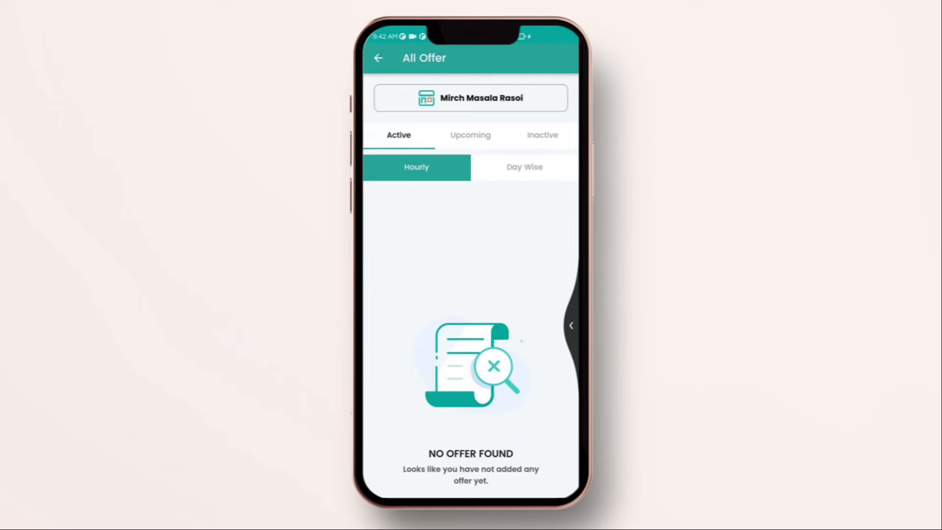
click(378, 58)
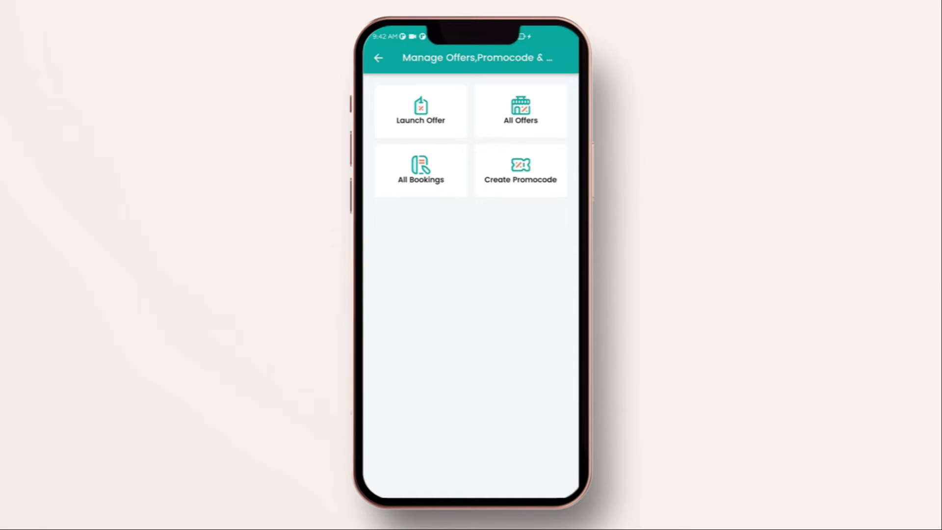
Start a new coupon named HugeDiscount with code HappySunday
click(521, 171)
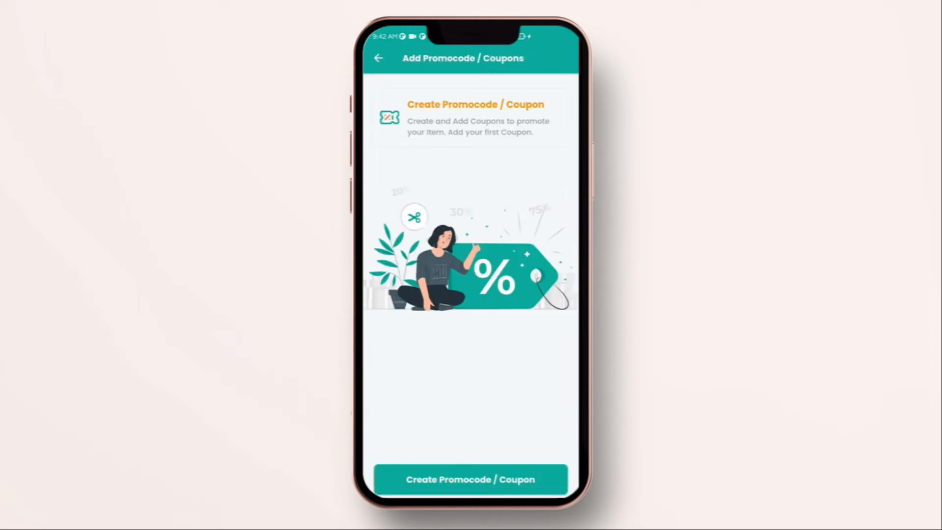
click(471, 480)
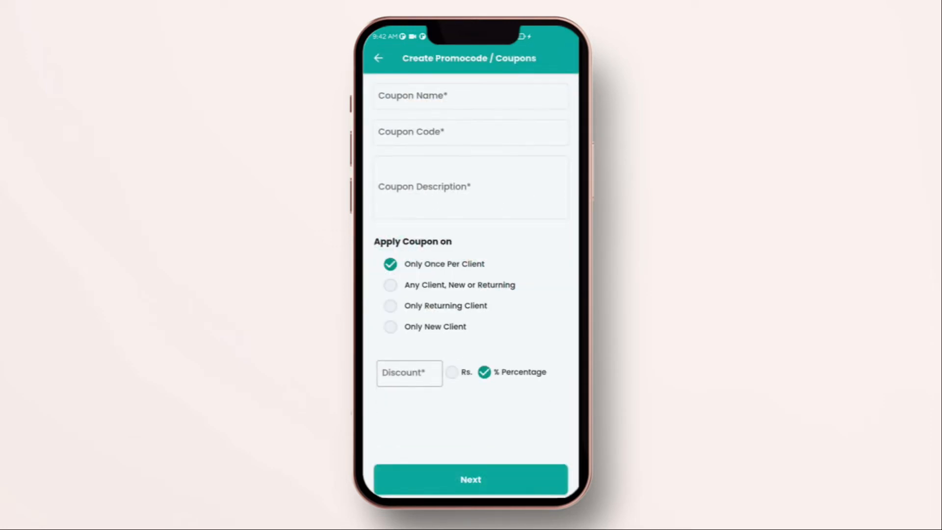
click(470, 96)
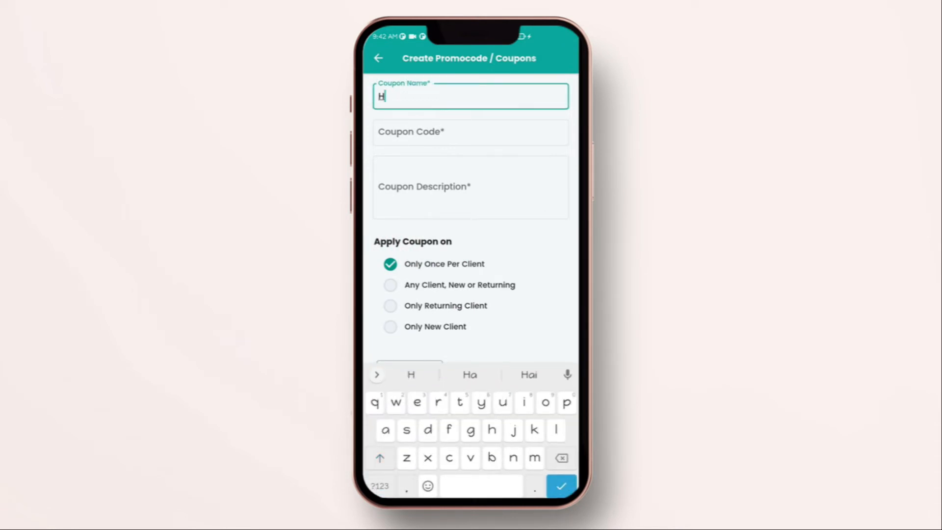
text(ugeDis)
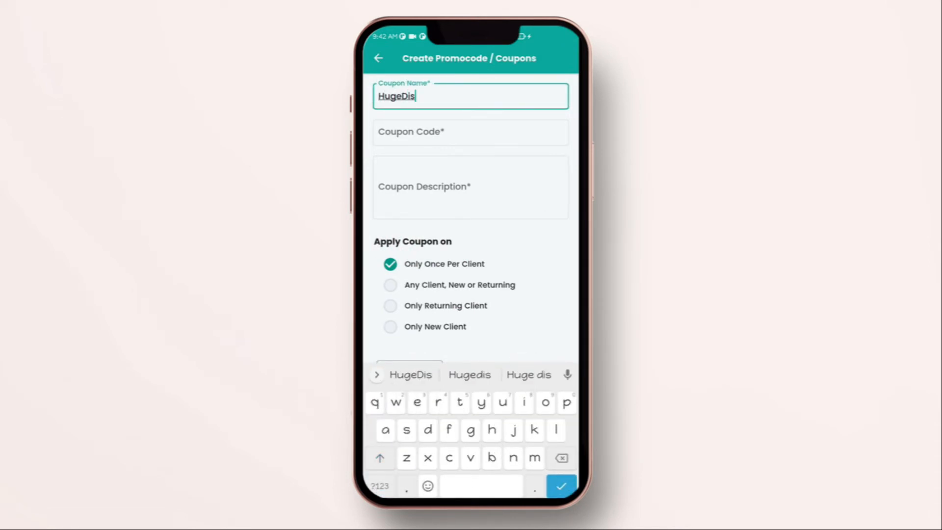
click(470, 132)
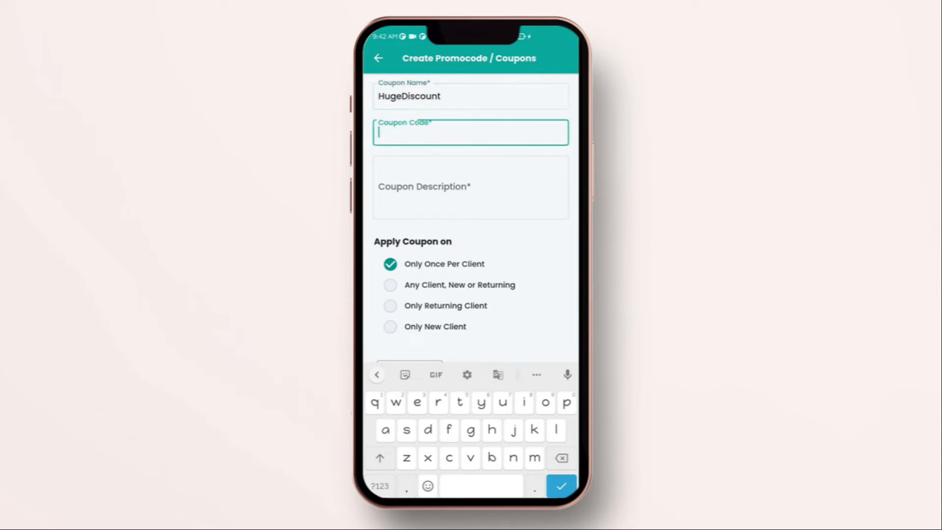
text(Happy)
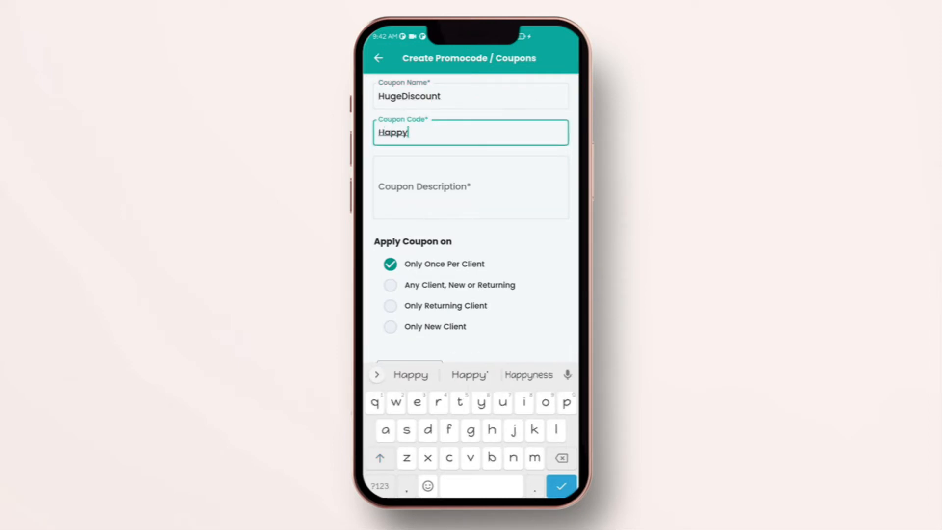
text(Sunday)
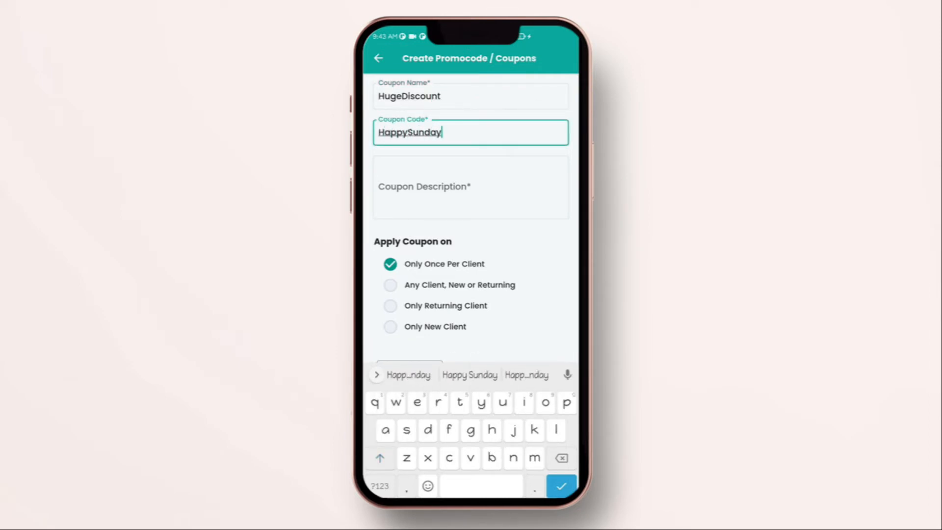
Add a buy-1-get-1 pizzas description, once-per-client usage and a Rs. 50 discount
click(471, 187)
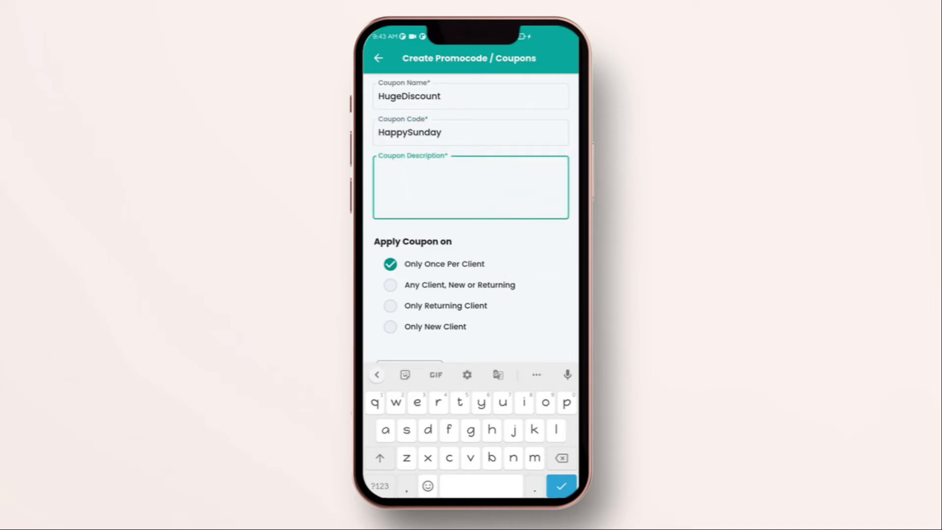
text(buy 1 get 1 free)
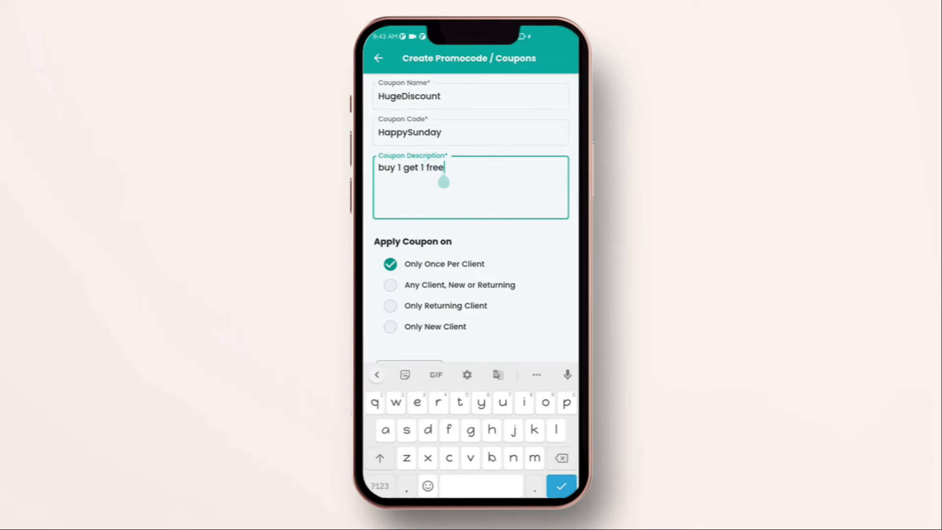
text(on)
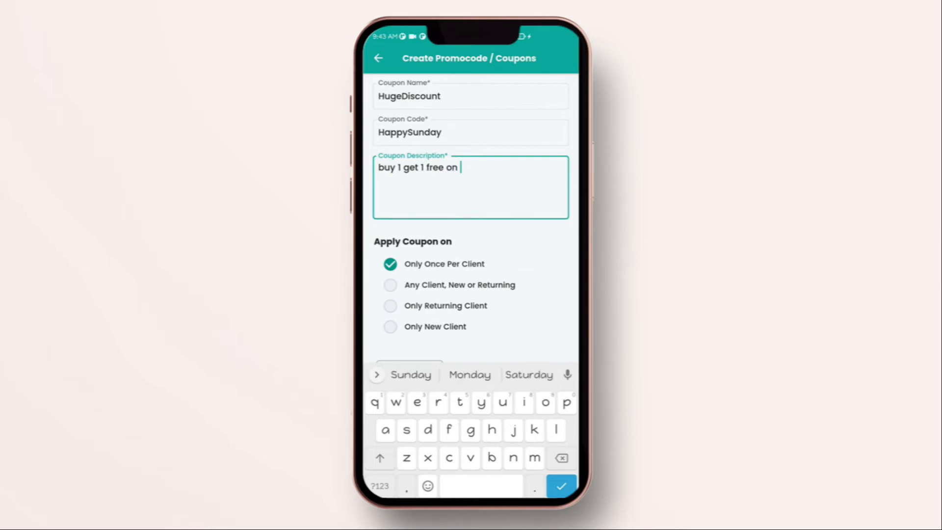
text(pizzas)
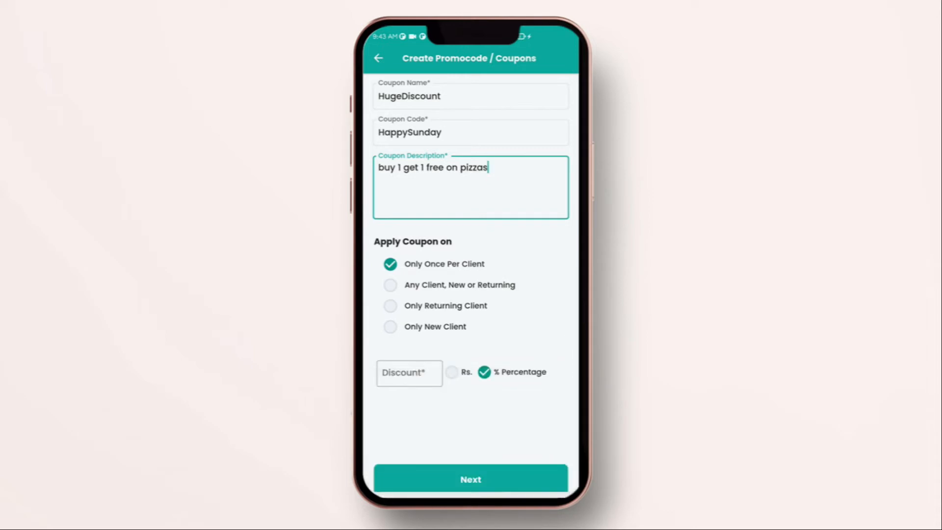
click(390, 285)
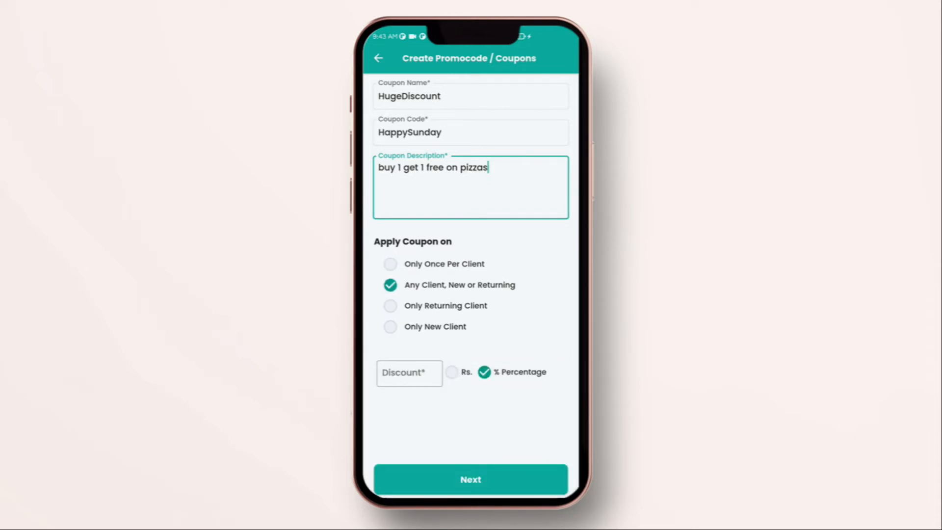
click(390, 306)
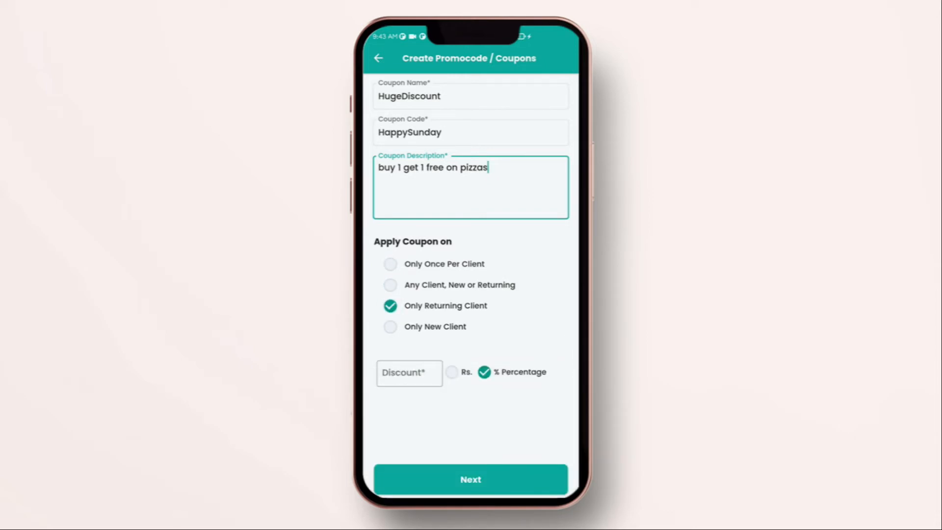
click(391, 326)
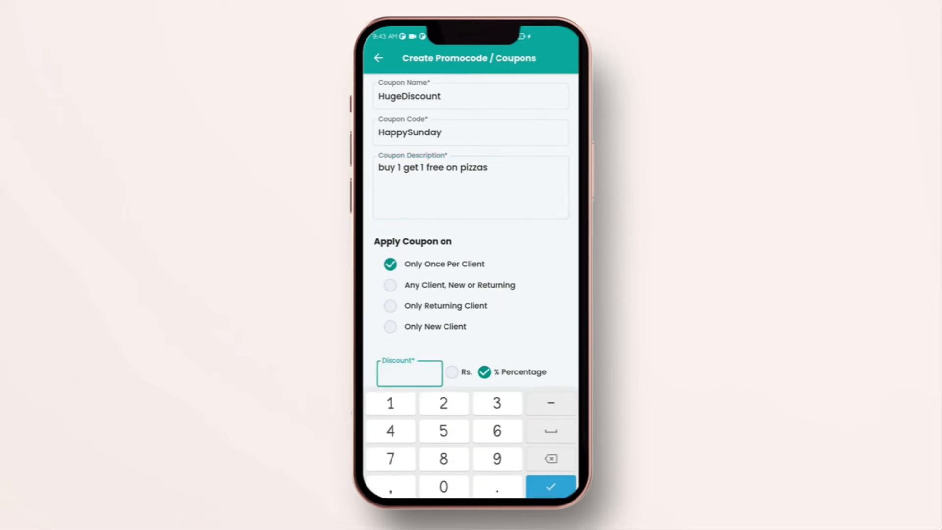
text(10)
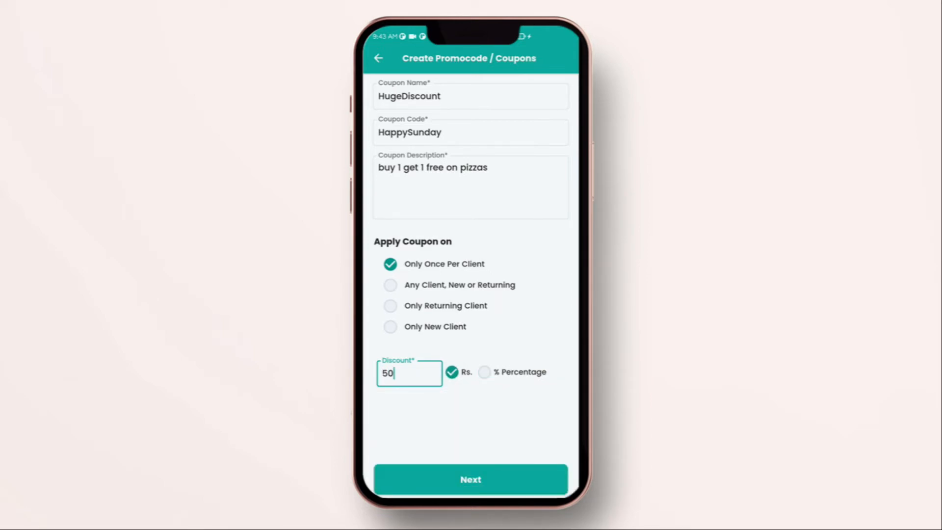
Save the HugeDiscount coupon, switch it on, and go back to the Manage screen
click(470, 480)
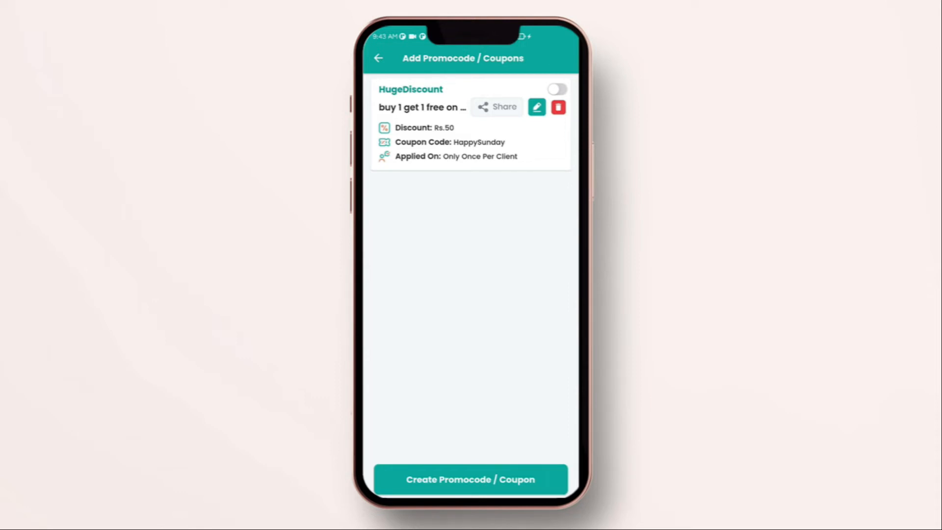
click(559, 107)
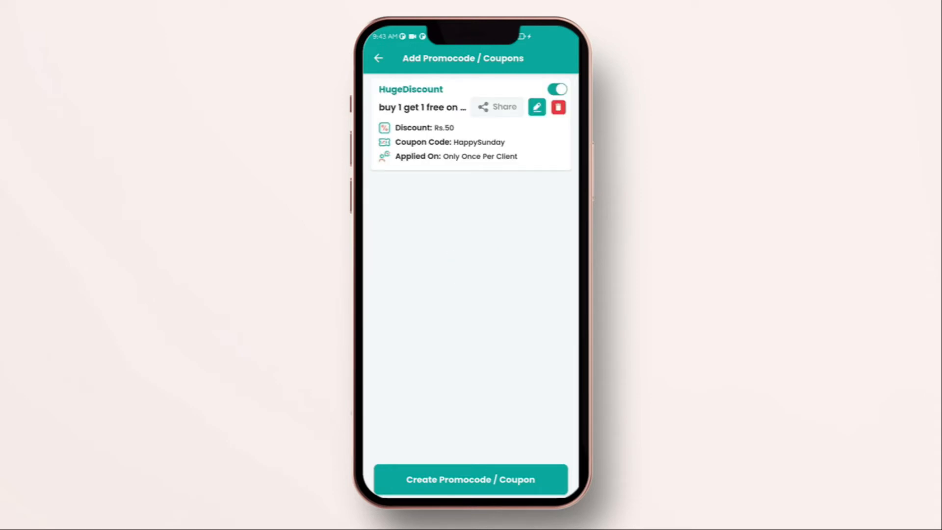
click(379, 58)
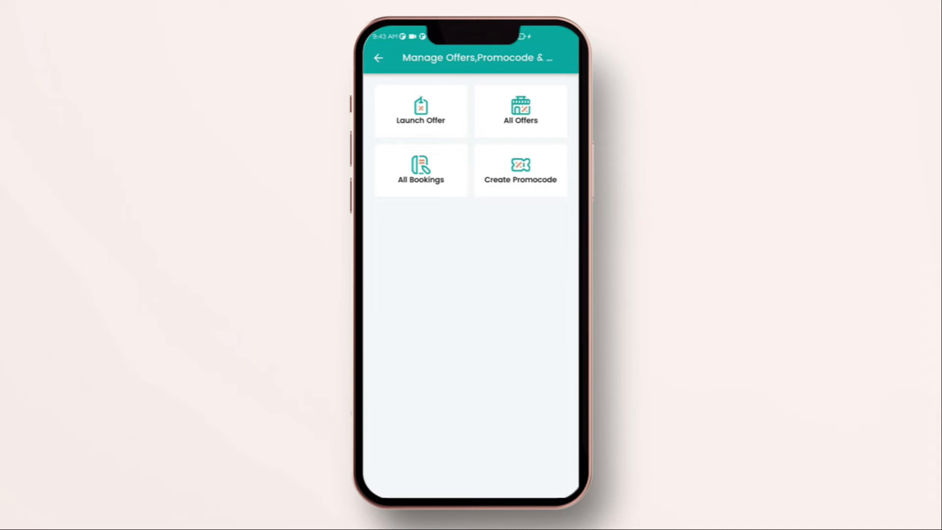
click(379, 56)
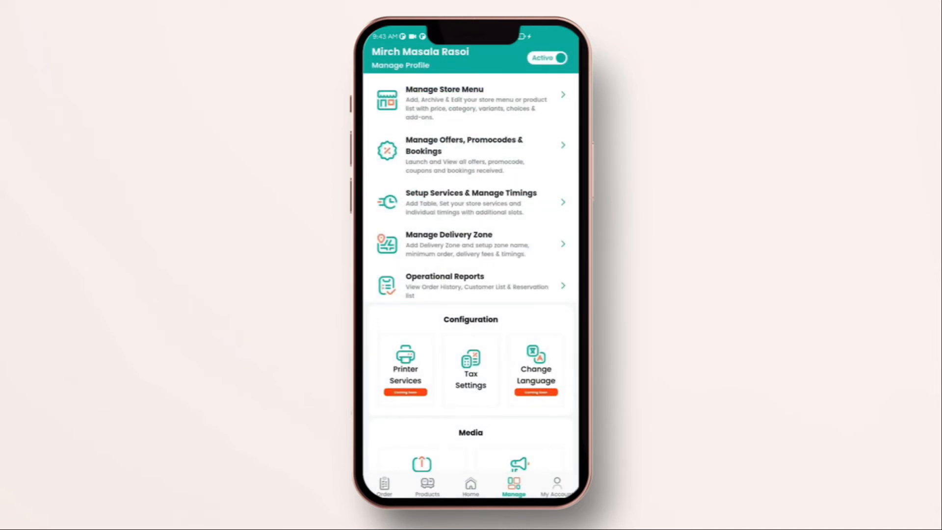
Open Setup All Services & Timings and set the business opening hour to 9 on the clock
click(471, 202)
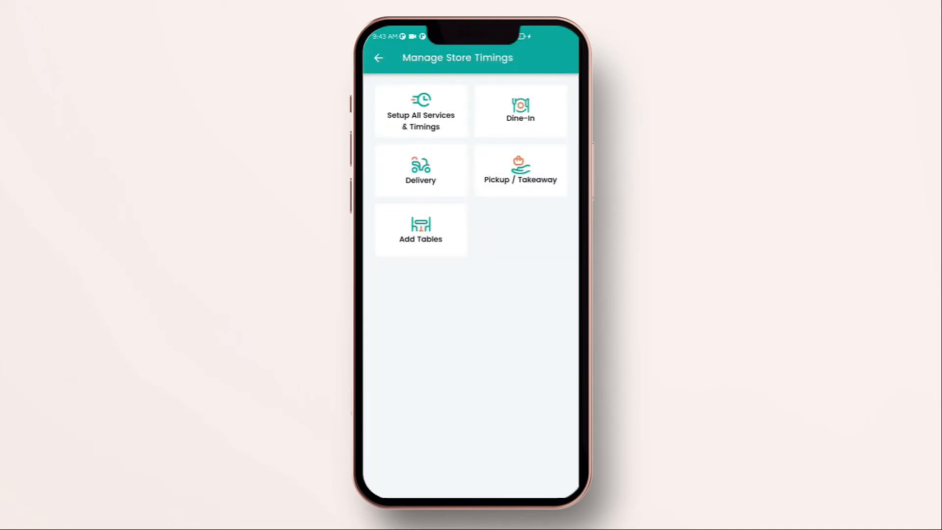
click(420, 111)
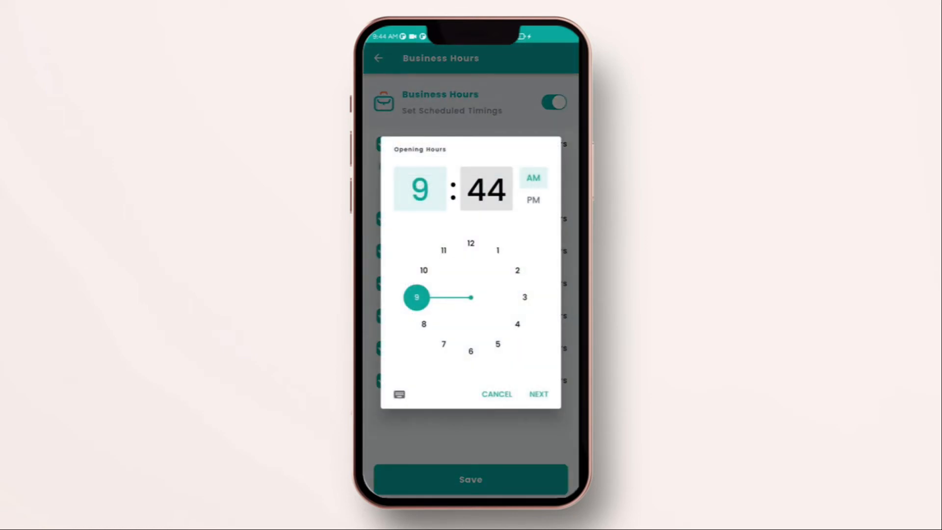
click(485, 188)
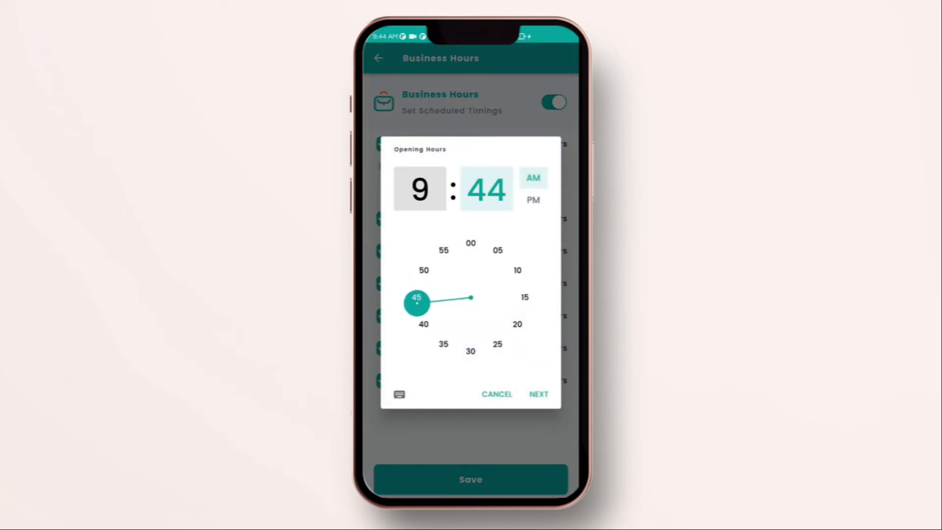
drag(414, 303, 470, 243)
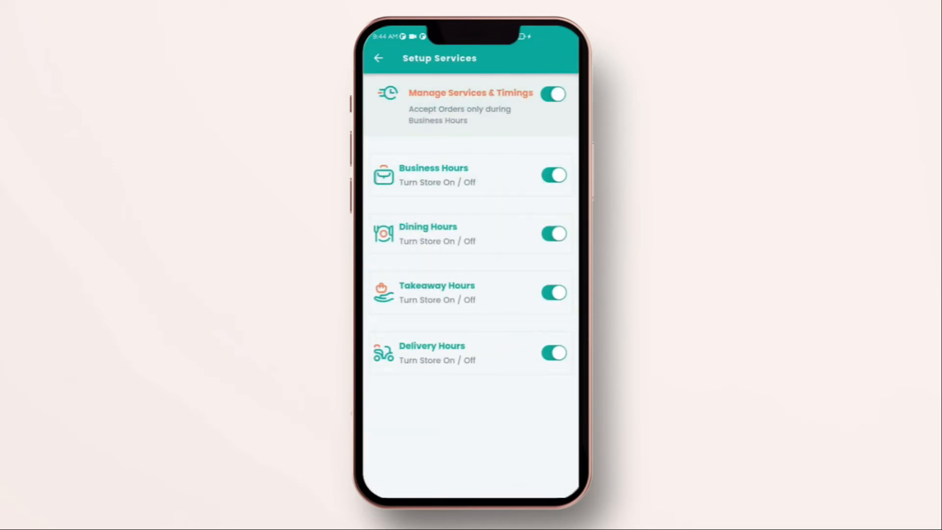
Set the dining hours with a 4:44 PM closing time
click(428, 233)
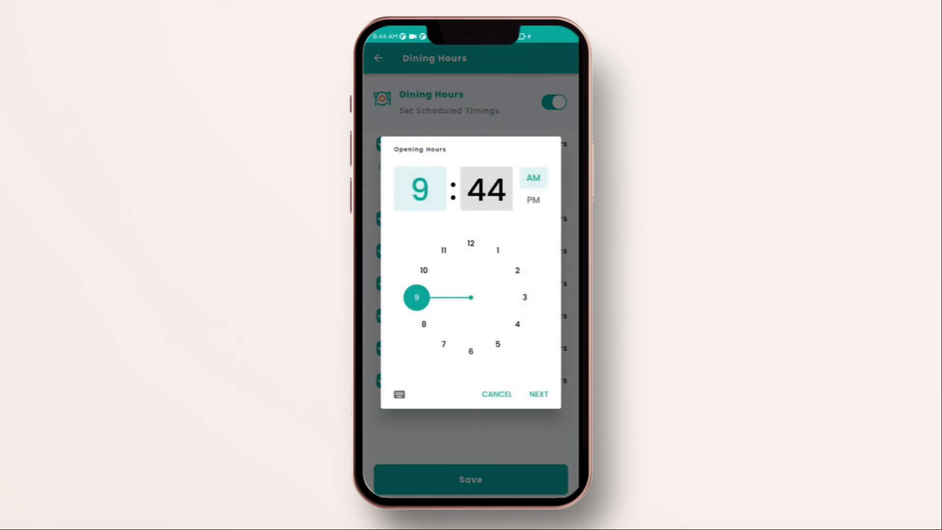
click(539, 394)
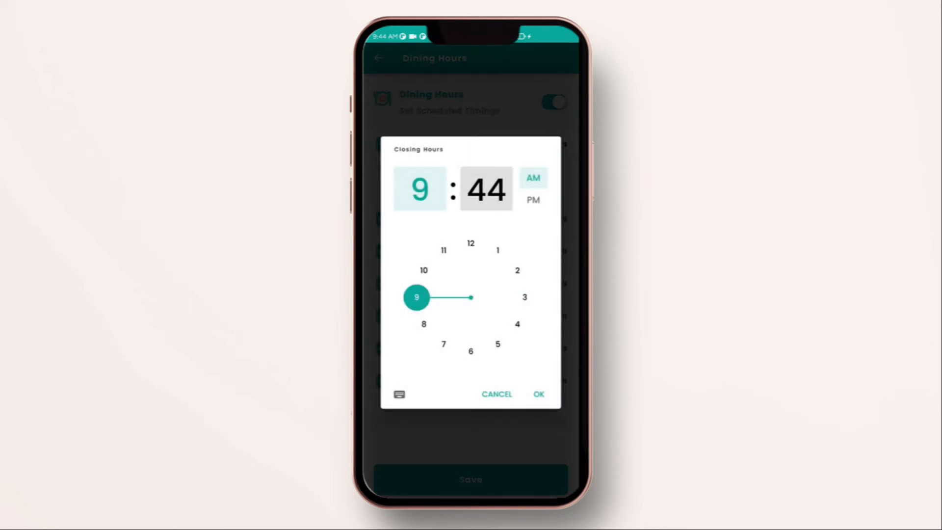
click(533, 200)
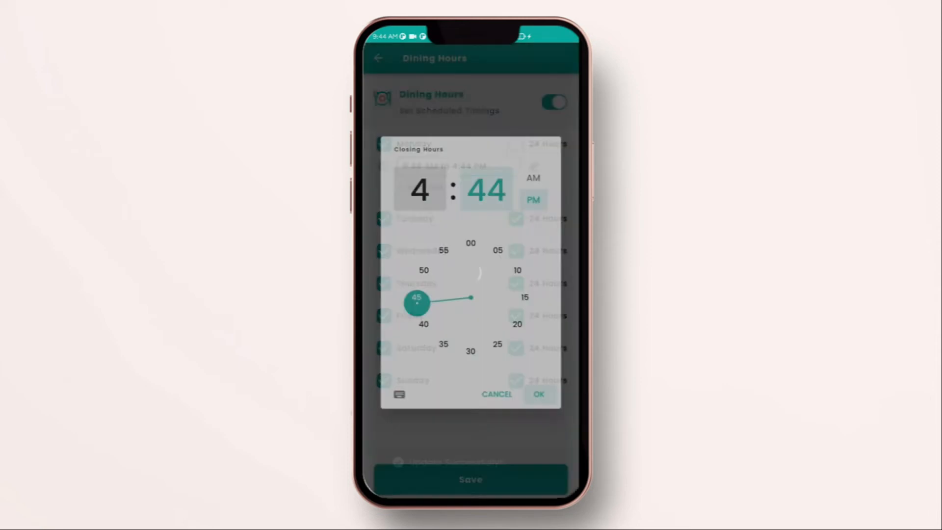
click(539, 394)
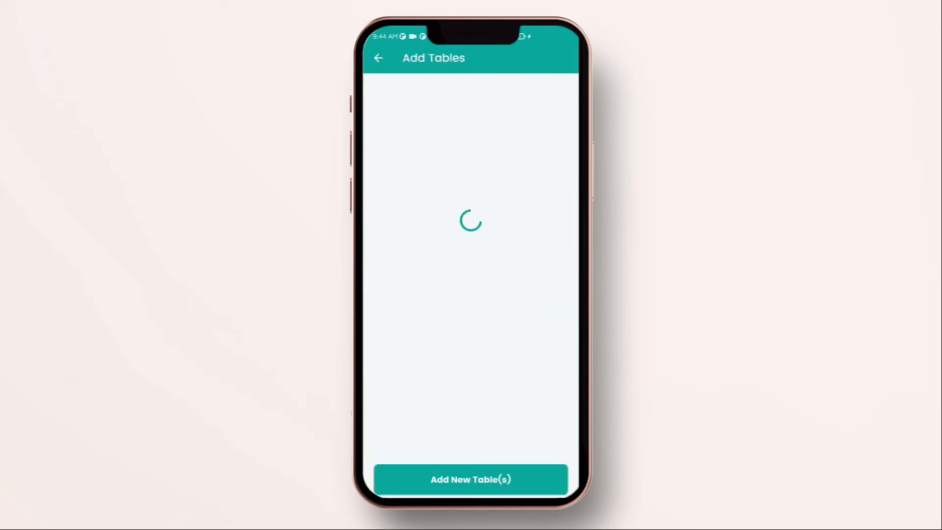
Add table A with seating for 4 people
click(471, 479)
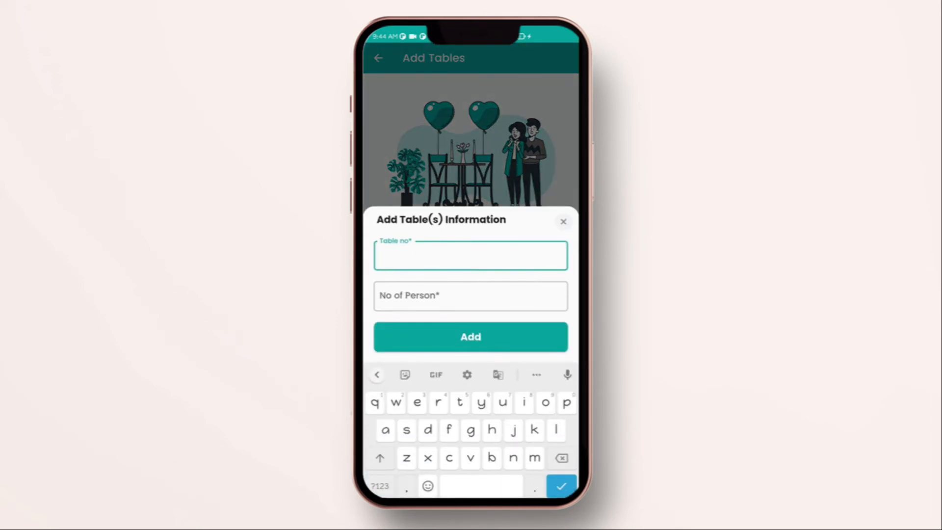
text(table A)
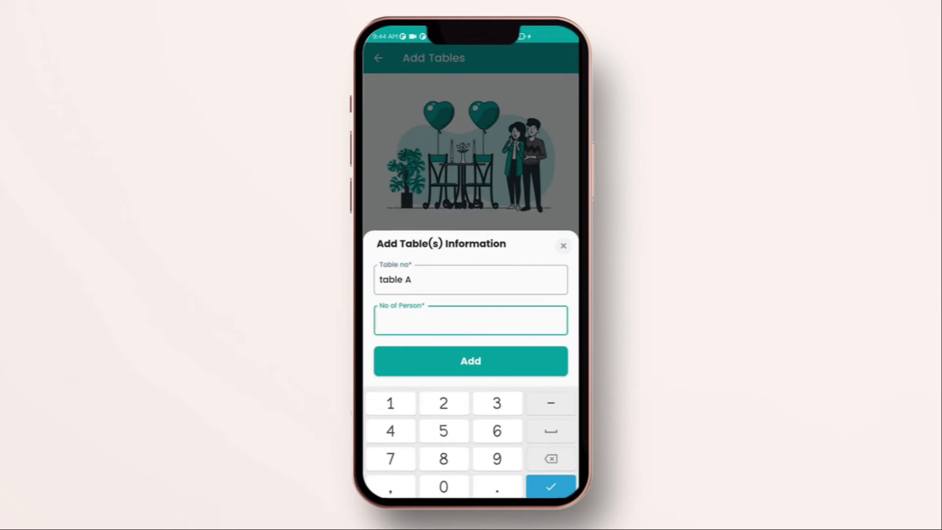
click(471, 362)
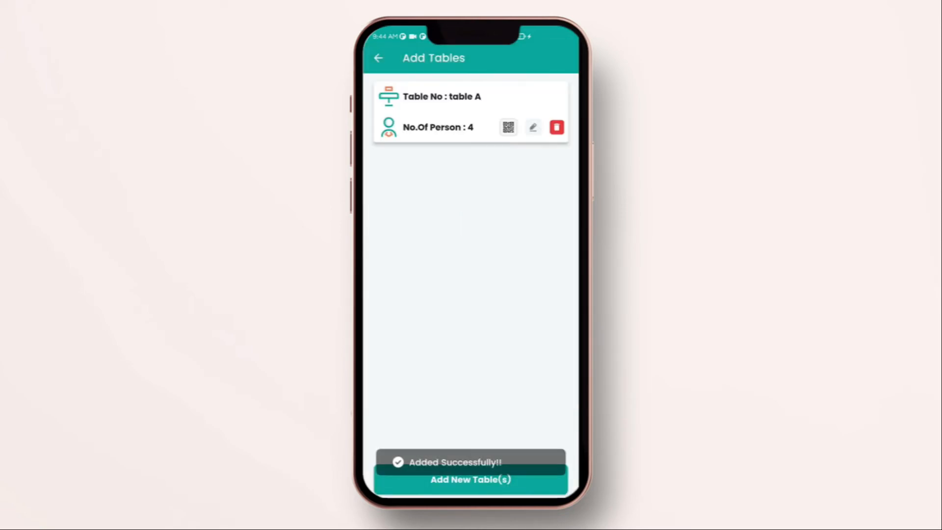
Download table A's QR code image and go back to the Manage screen
click(508, 128)
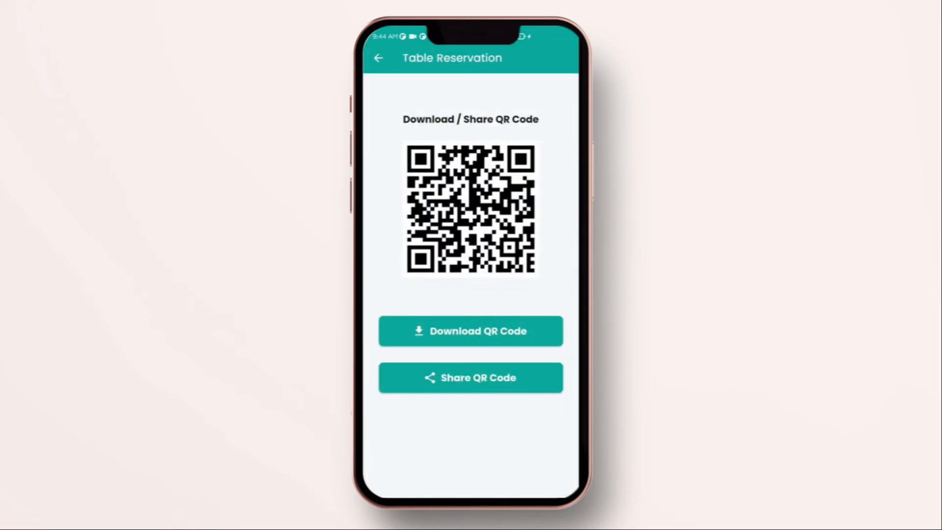
click(470, 331)
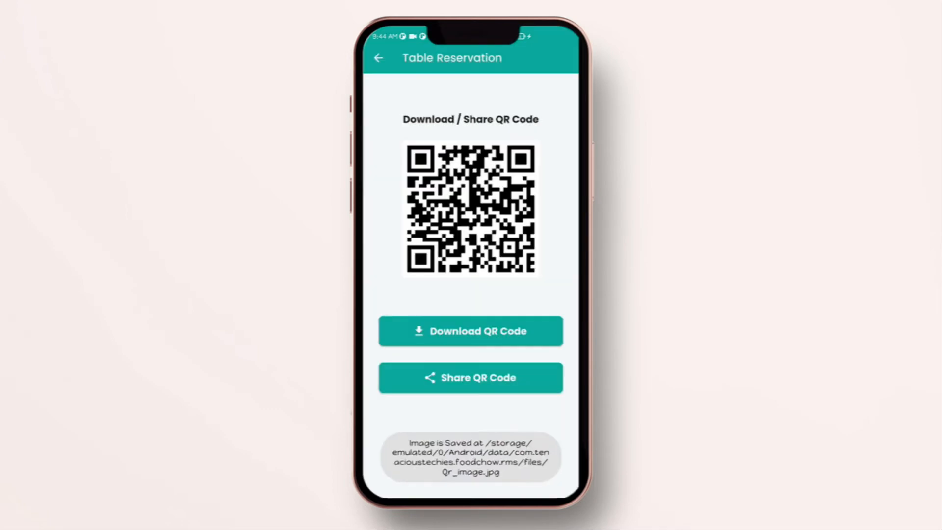
click(379, 58)
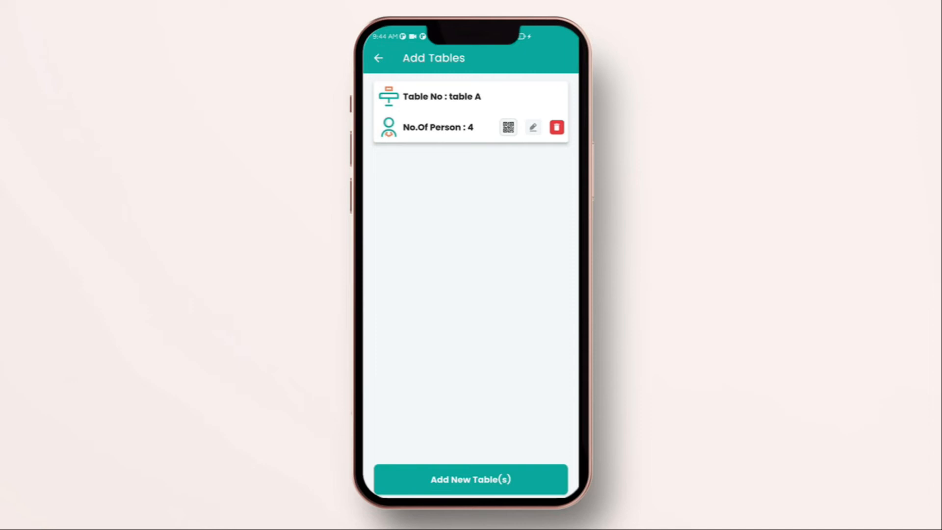
click(379, 58)
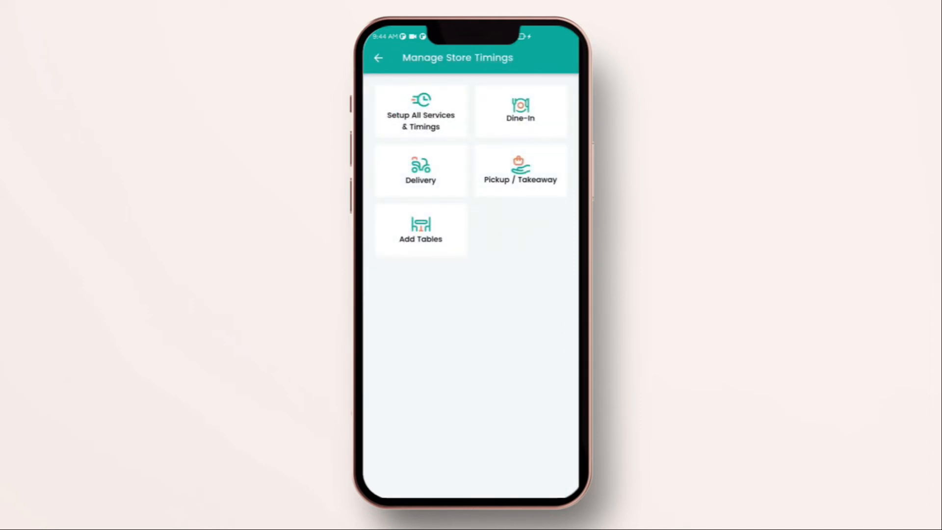
click(379, 58)
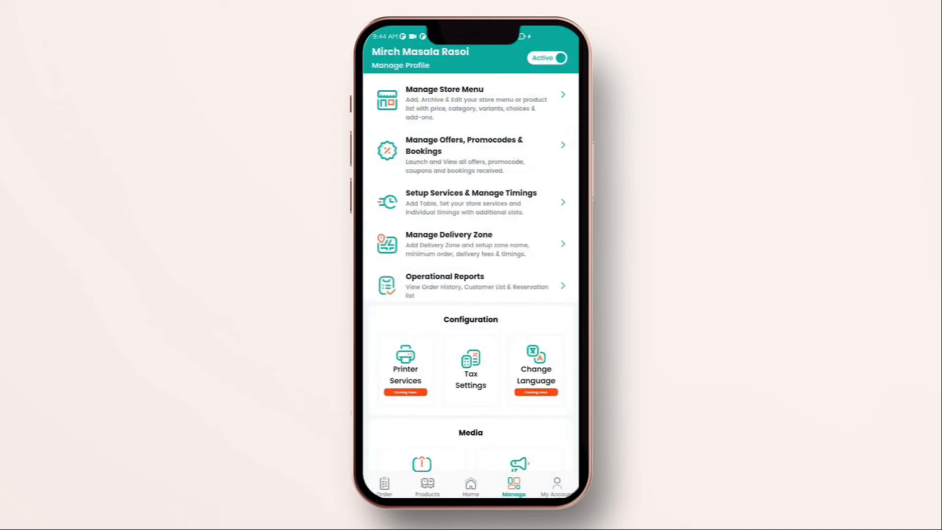
Add a delivery zone by outlining its area around the store on the map
click(467, 244)
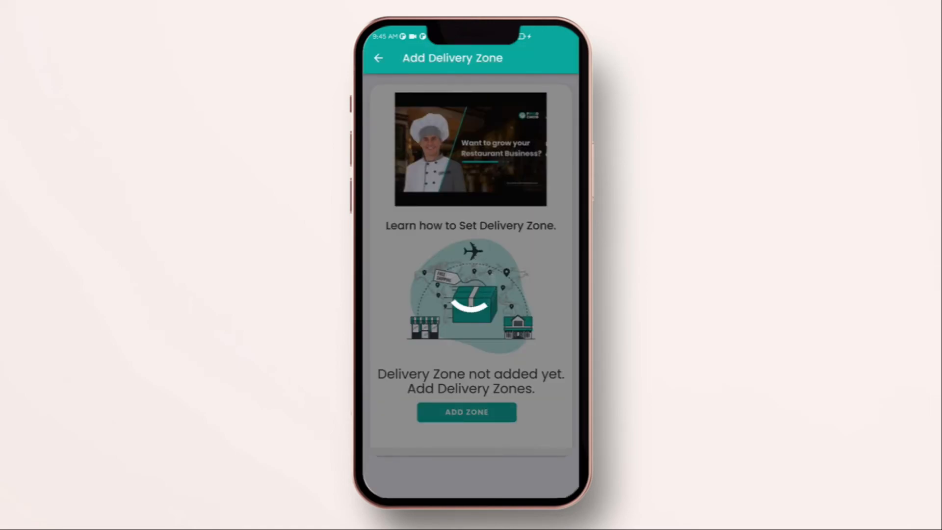
click(467, 412)
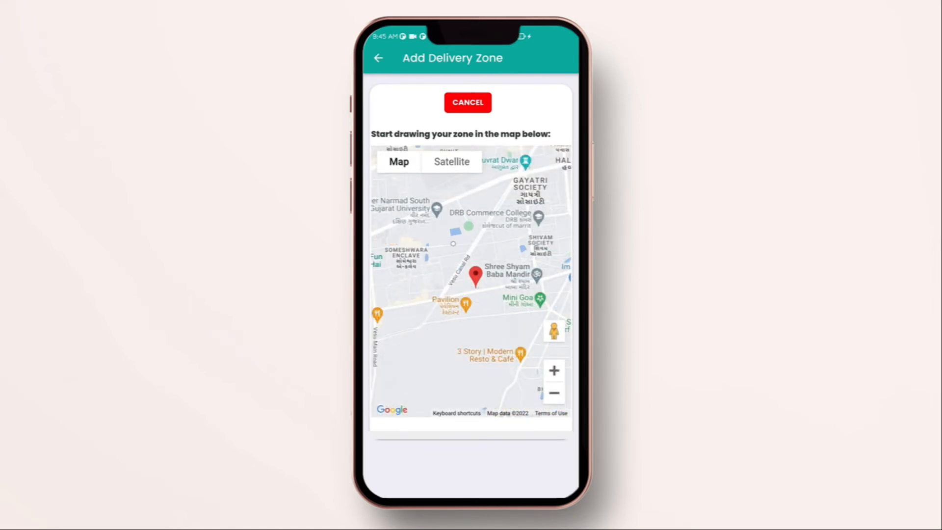
drag(453, 243, 524, 326)
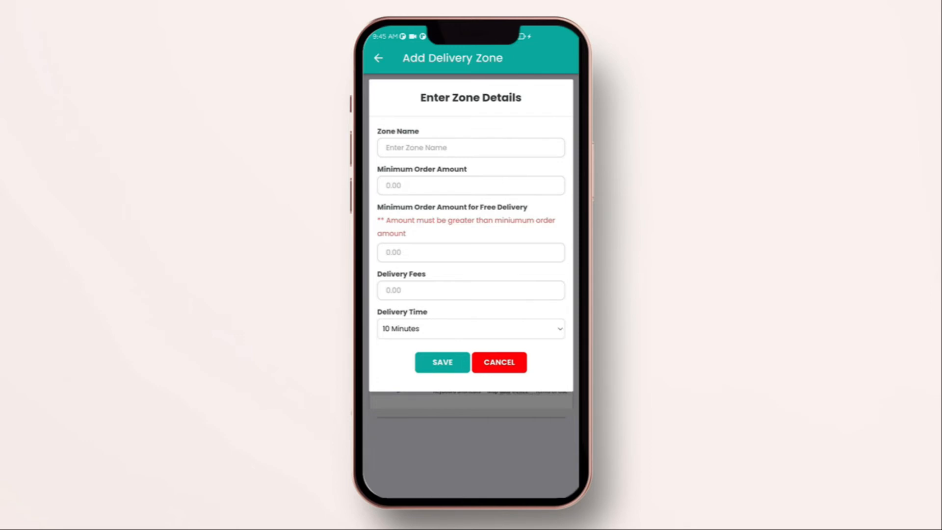
Name the zone Near 10 km with minimum order 50, free delivery from 60, fee 25
click(470, 148)
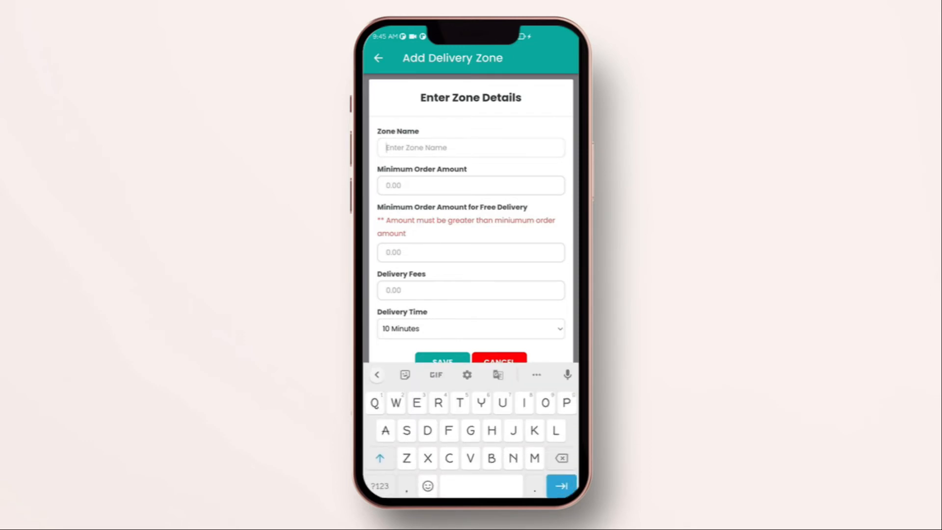
text(Near)
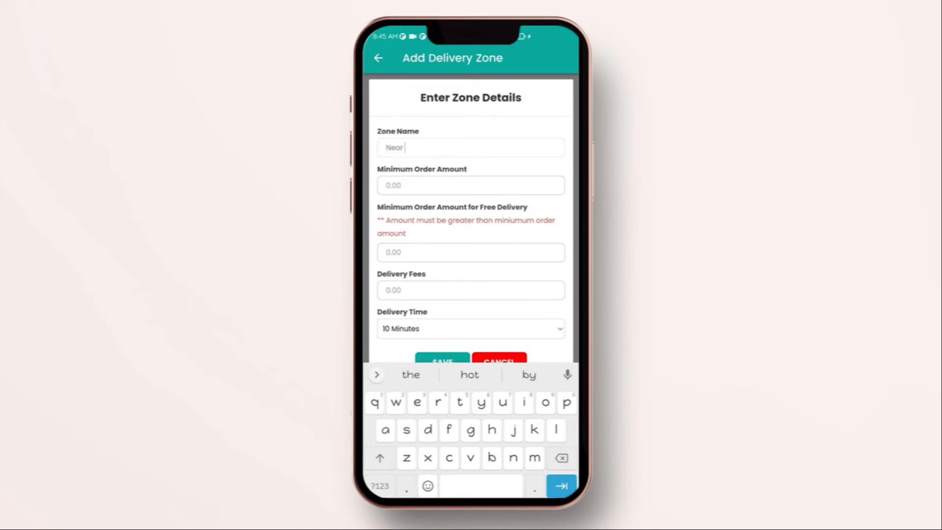
text(10 km)
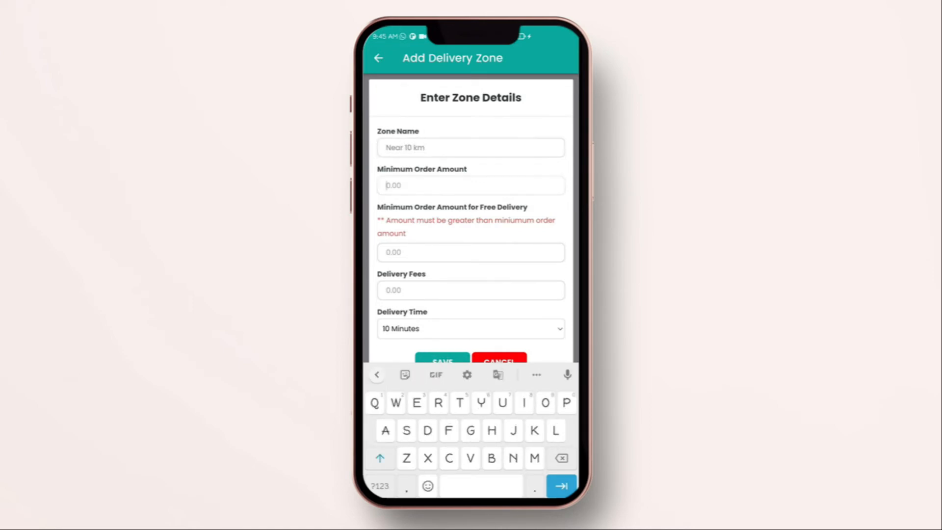
click(470, 185)
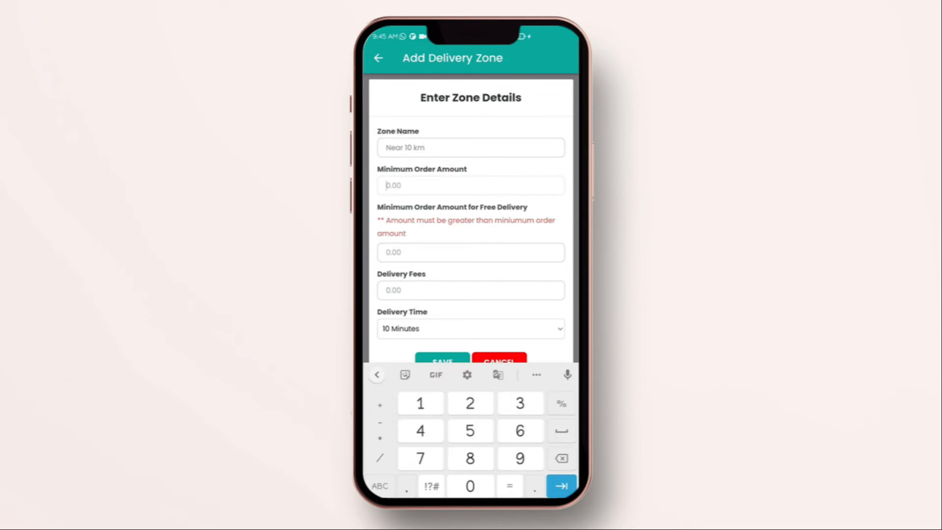
text(50)
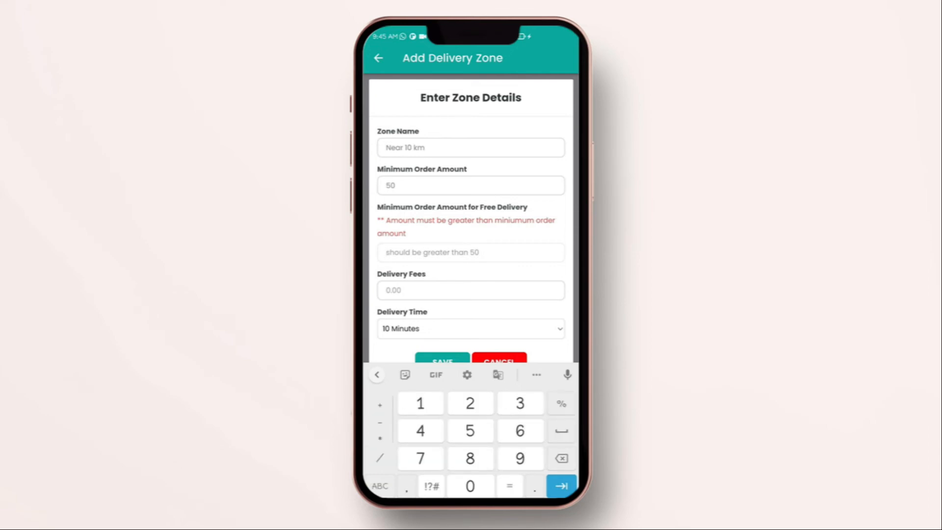
text(60)
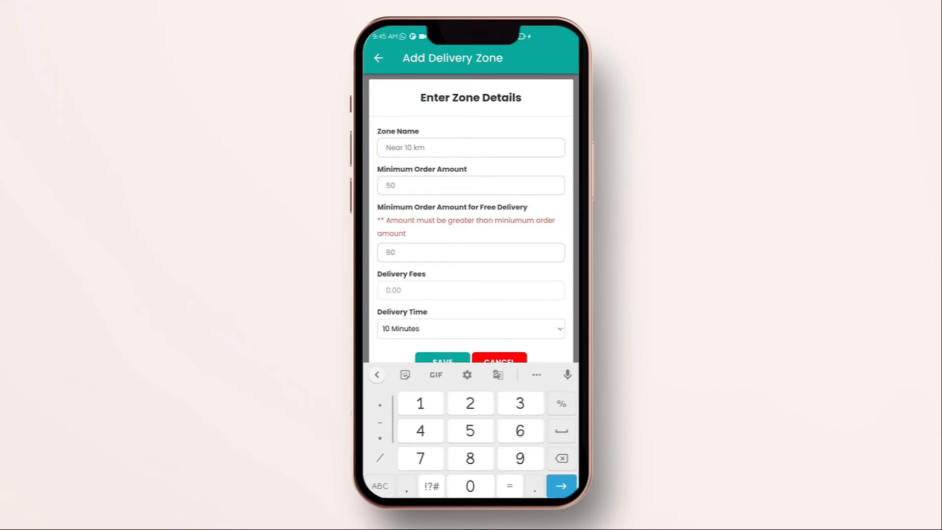
text(25)
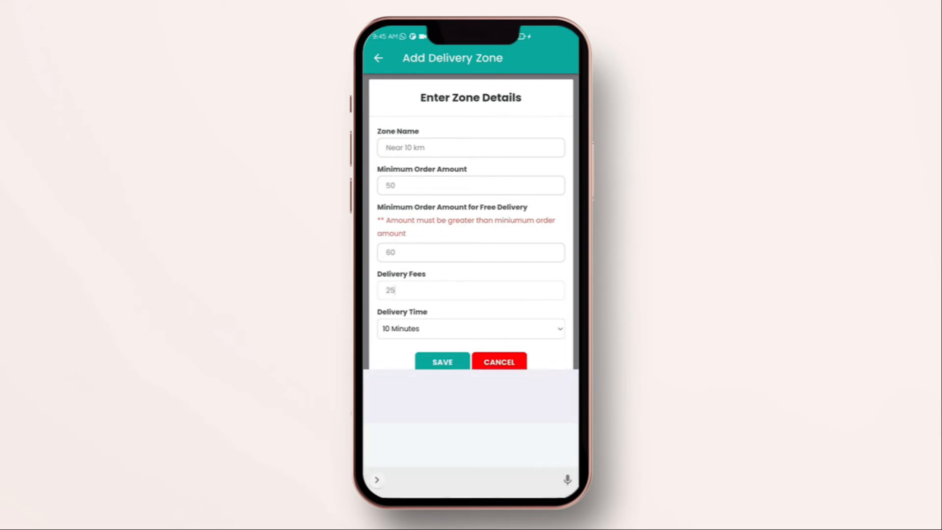
click(471, 290)
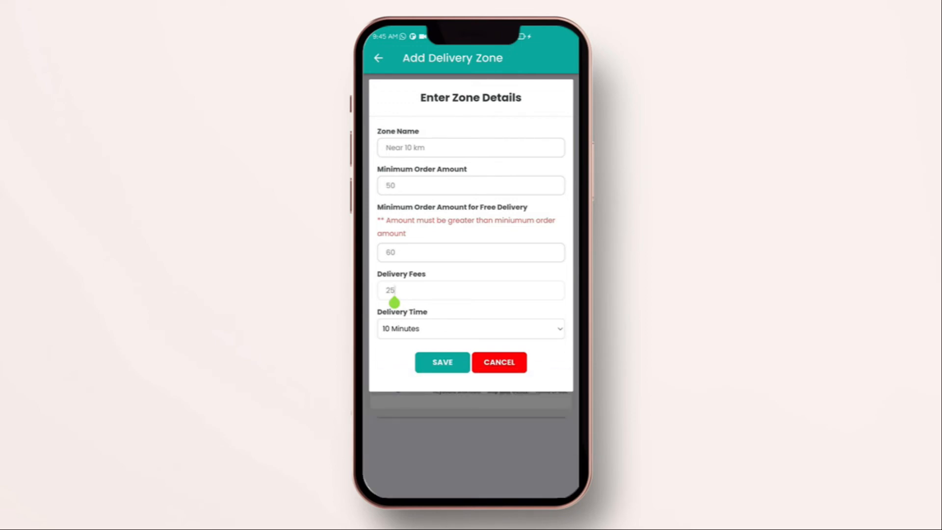
Set delivery time to 20 minutes, save the zone, and return to management
click(470, 328)
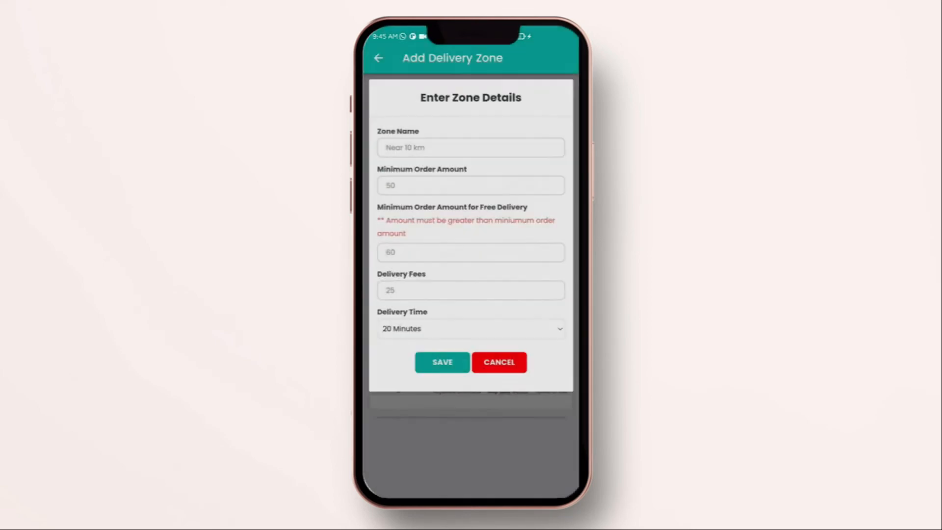
click(471, 328)
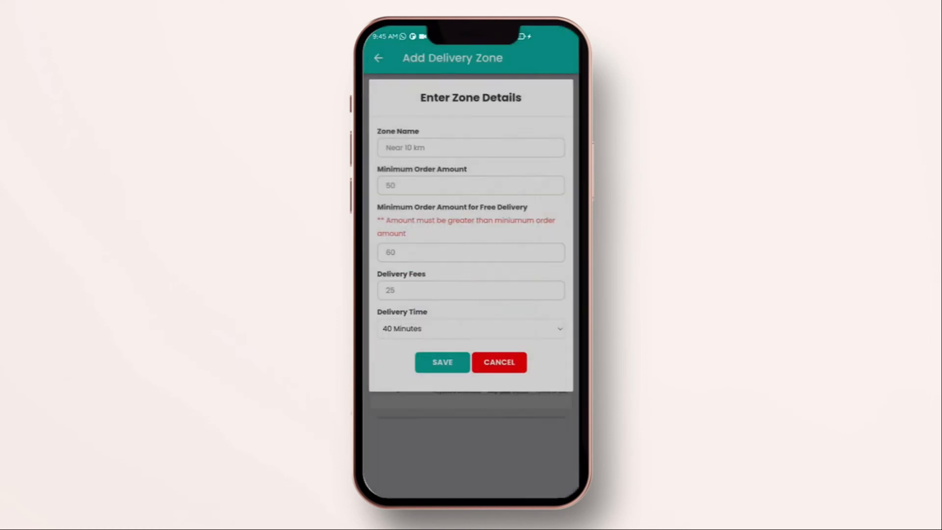
click(471, 328)
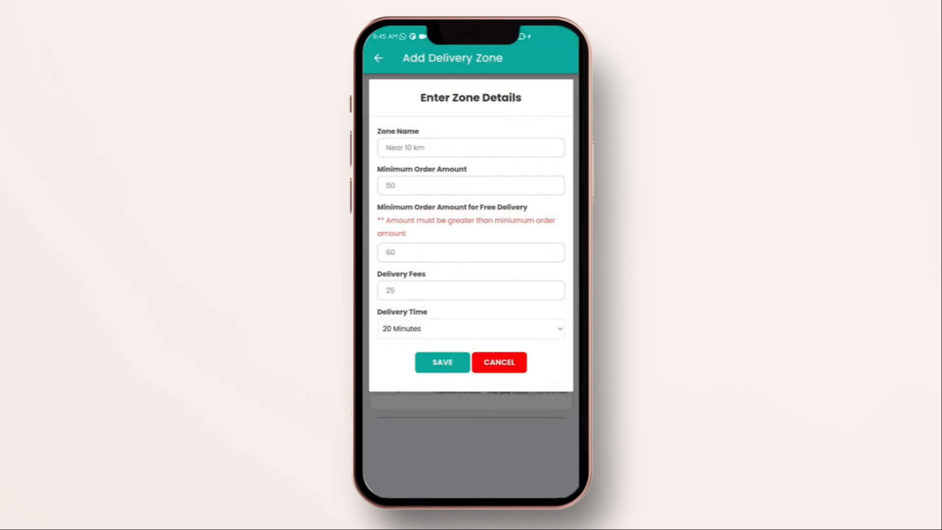
click(443, 362)
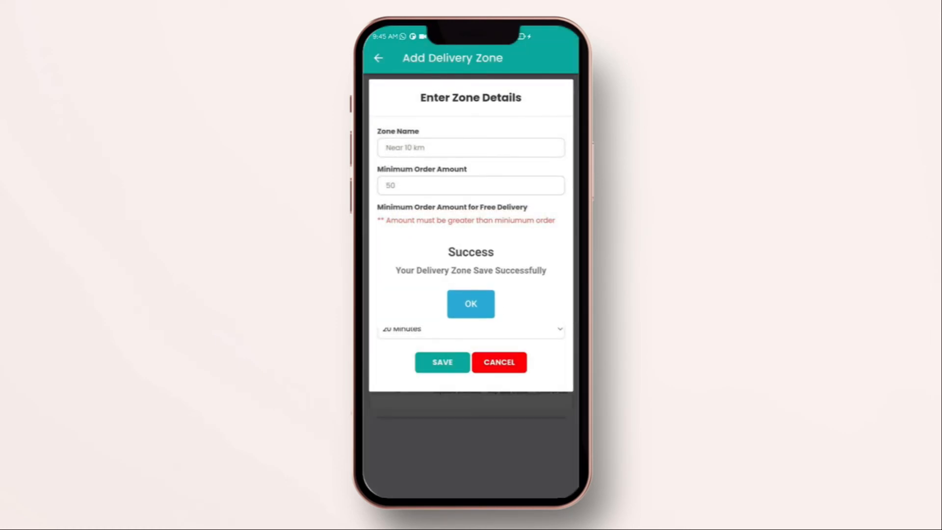
click(471, 303)
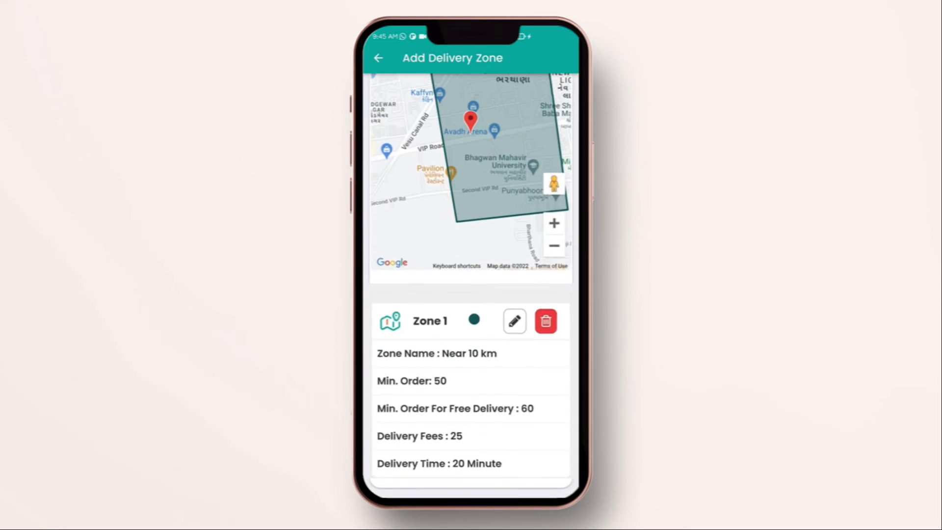
click(378, 58)
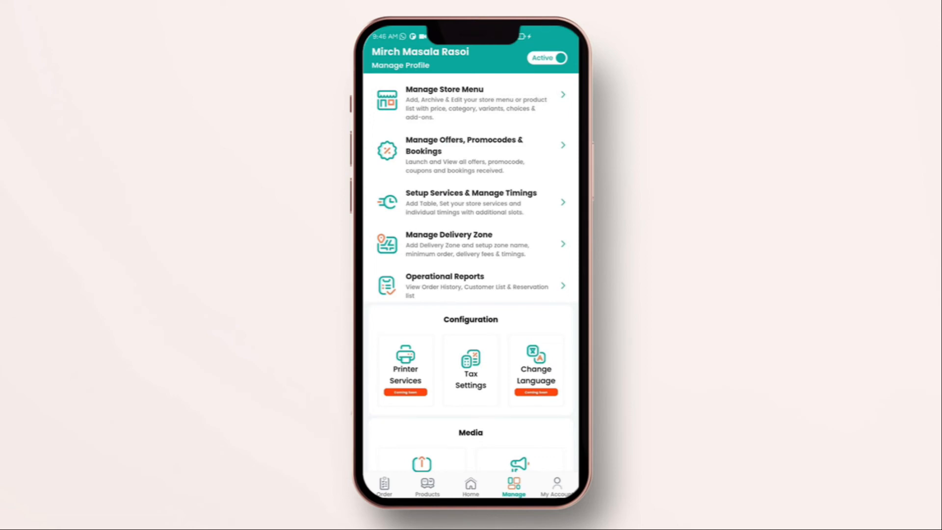
click(470, 285)
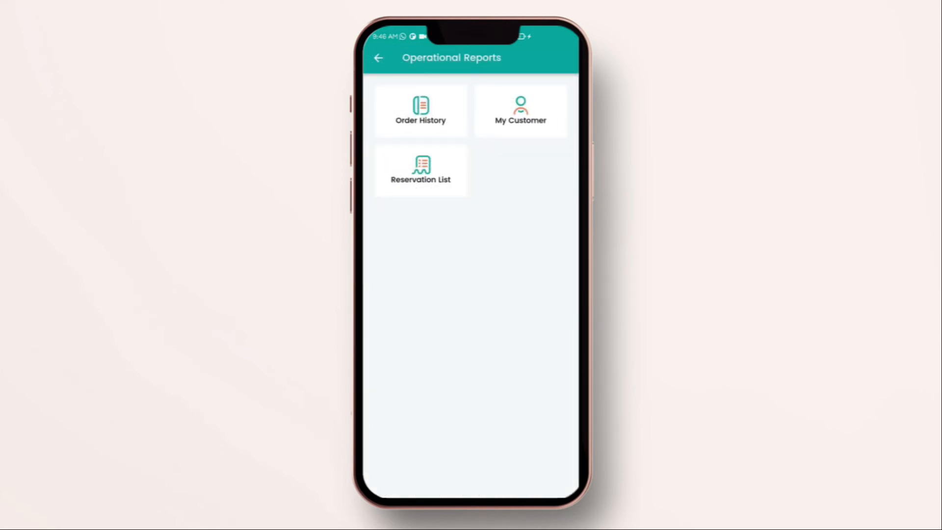
click(421, 110)
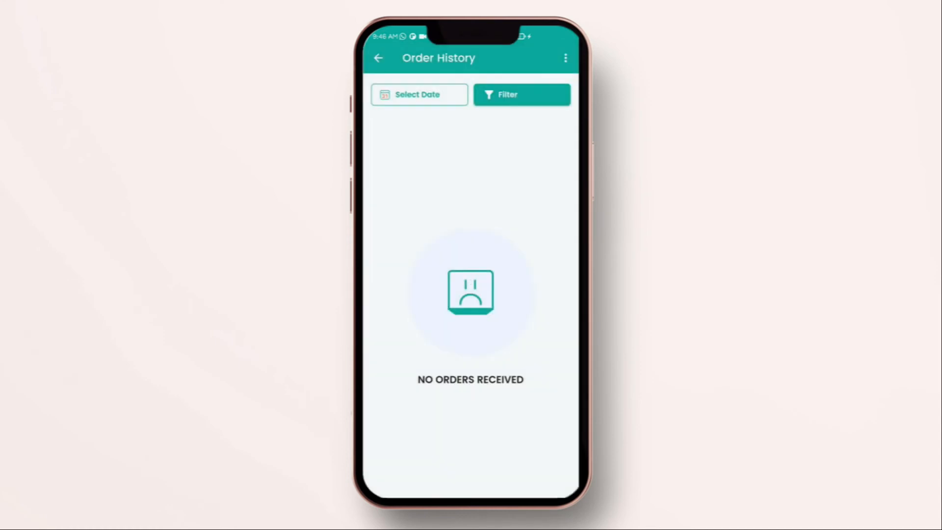
click(378, 58)
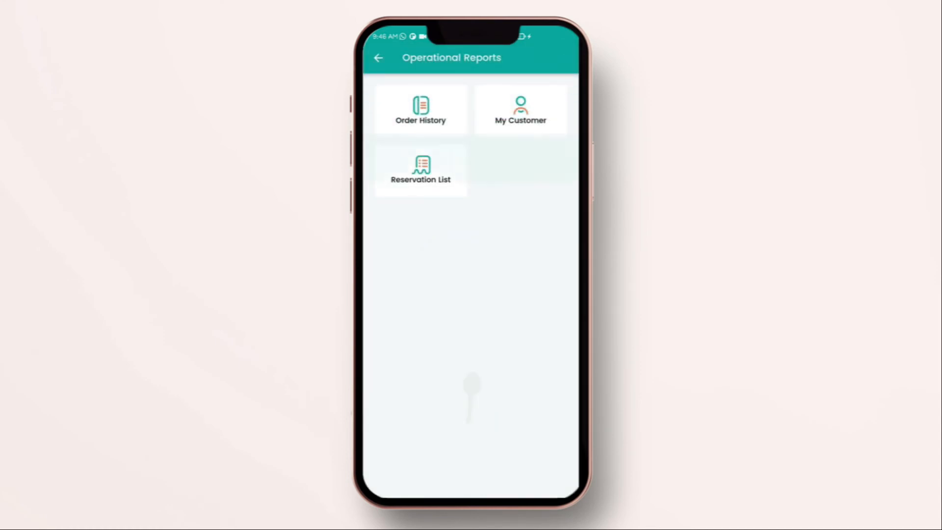
click(420, 169)
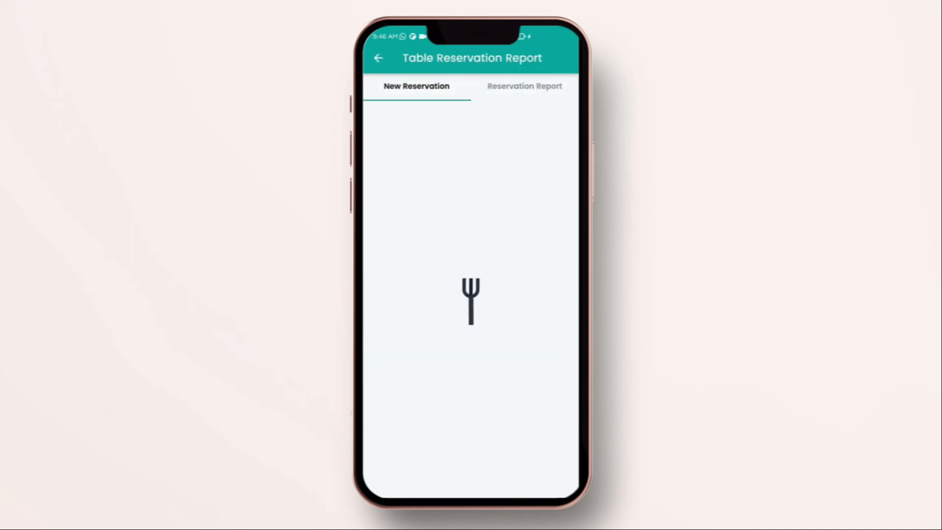
click(377, 58)
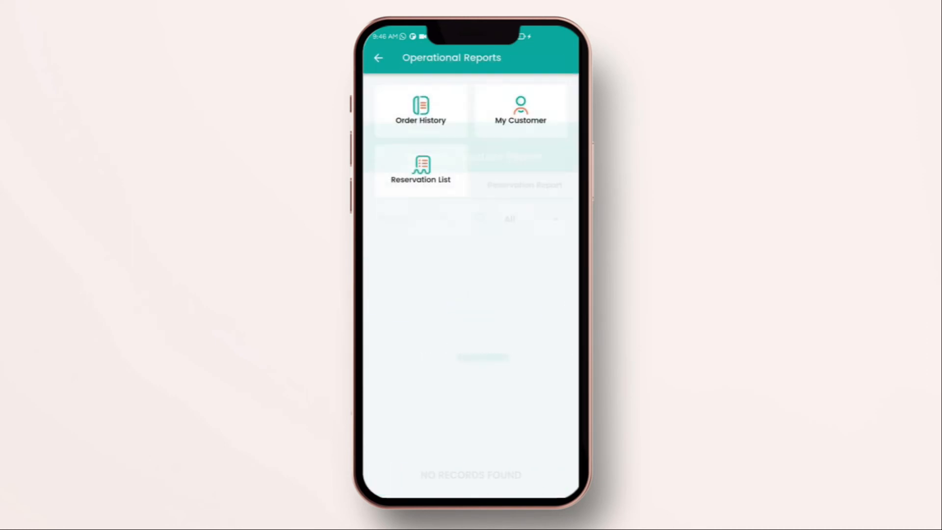
click(378, 57)
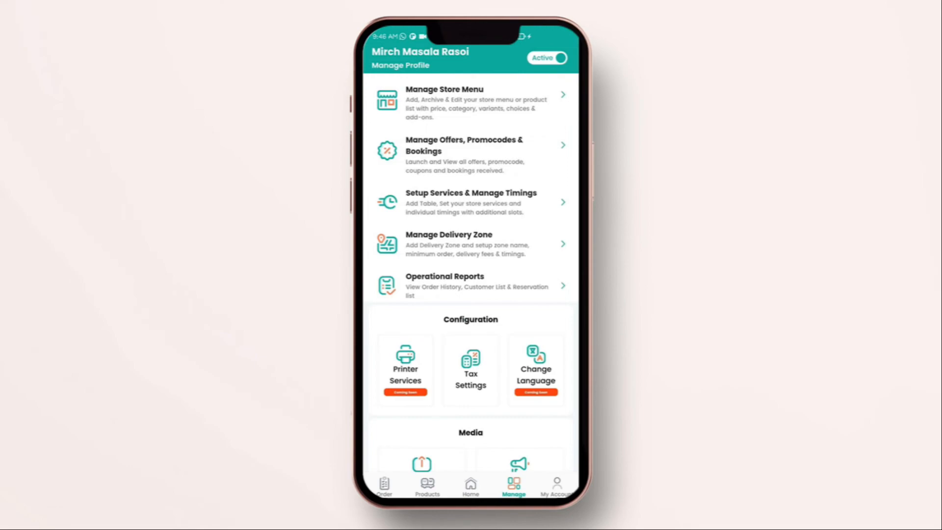
Update the GST tax registration name and number, then verify the saved entry
click(471, 363)
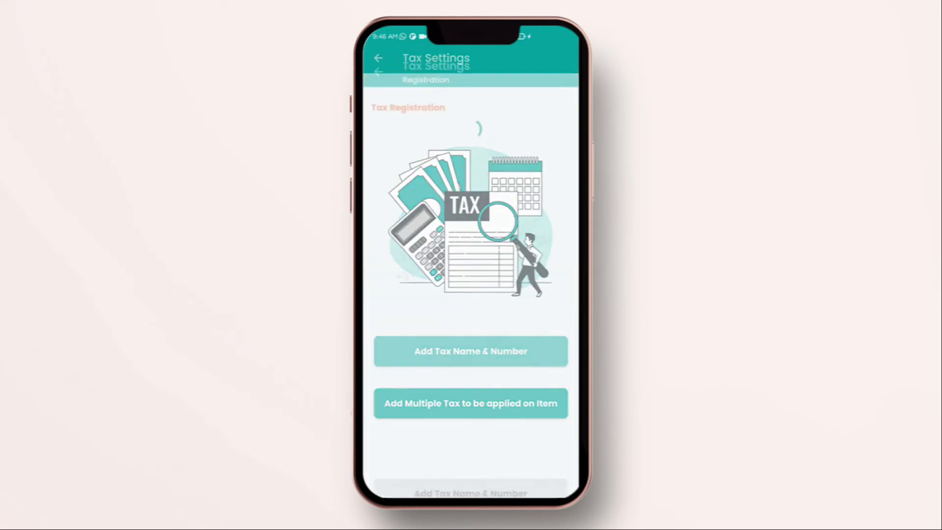
click(470, 351)
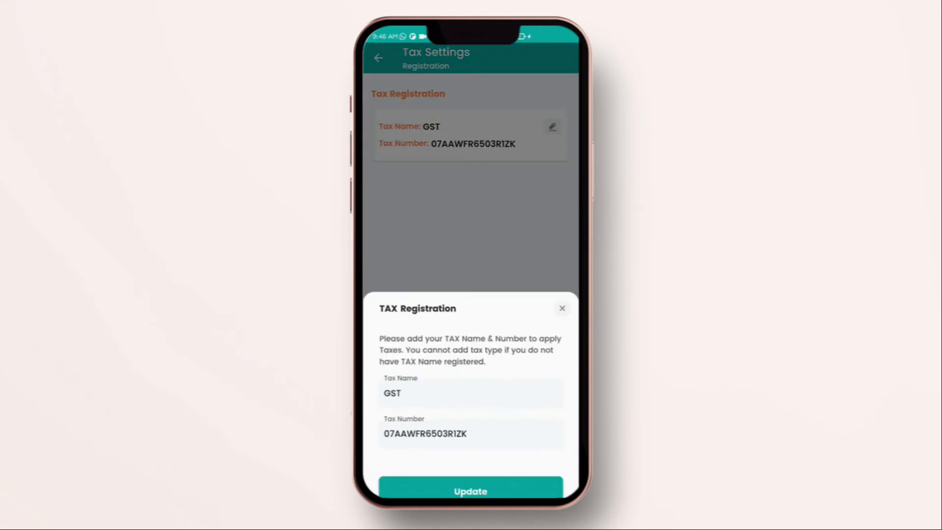
click(470, 394)
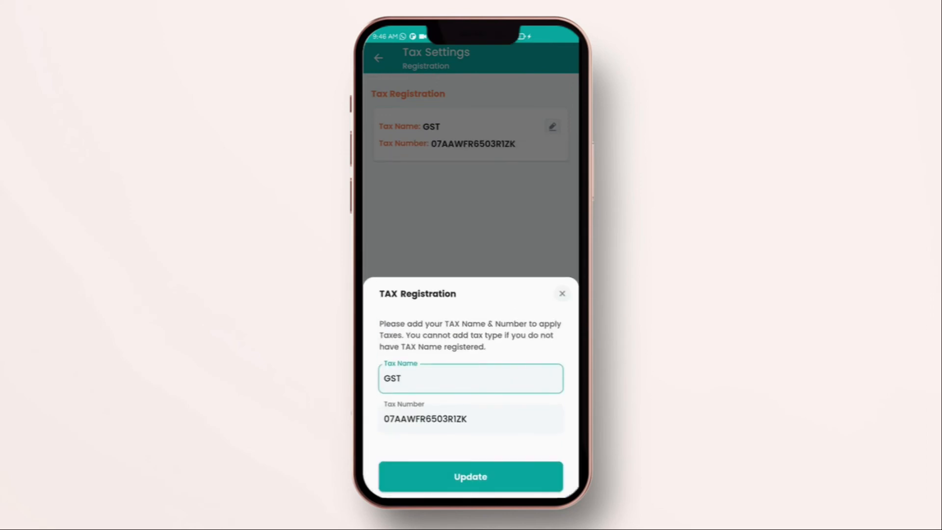
click(470, 419)
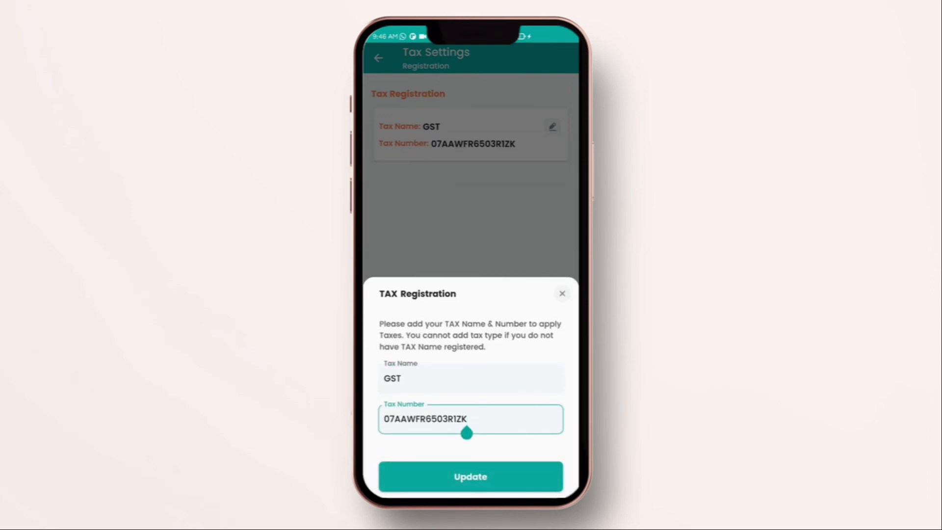
click(470, 477)
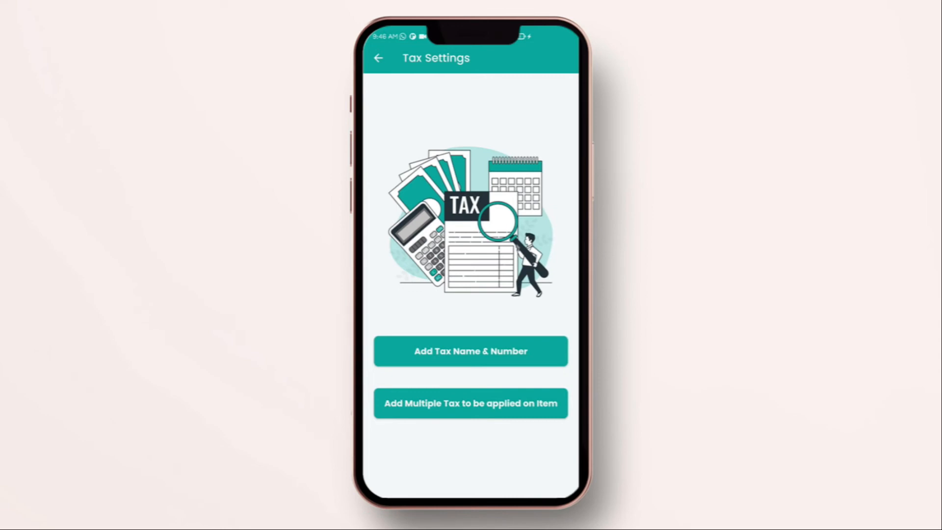
click(470, 351)
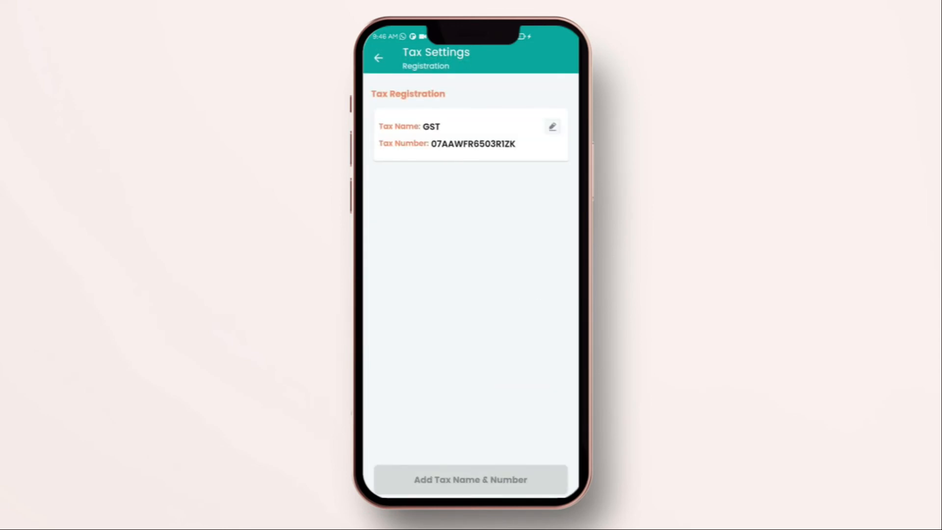
click(379, 58)
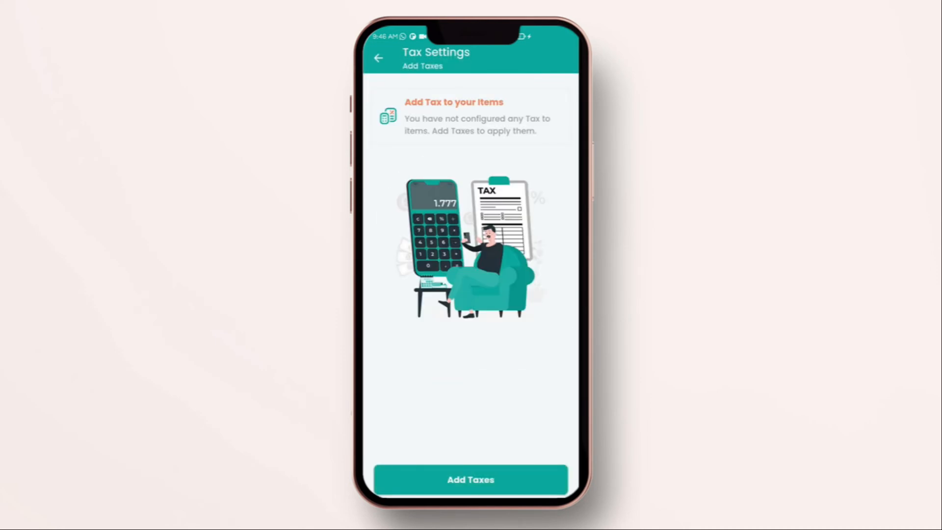
Add a GST item tax at 2.5% and submit it
click(471, 479)
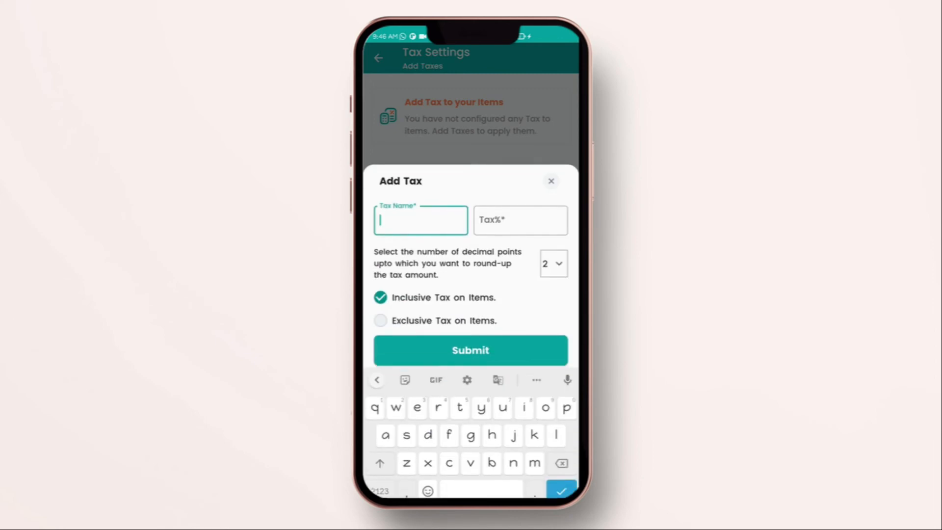
text(GS)
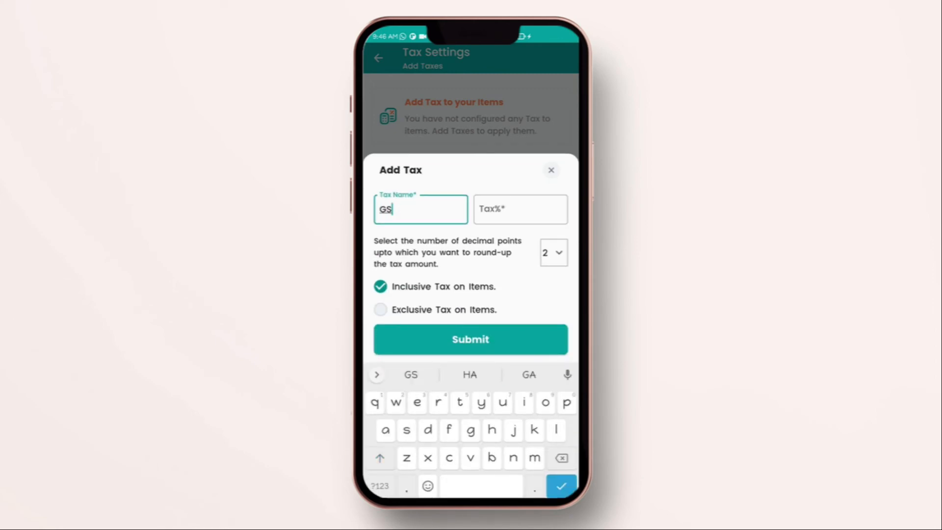
click(521, 208)
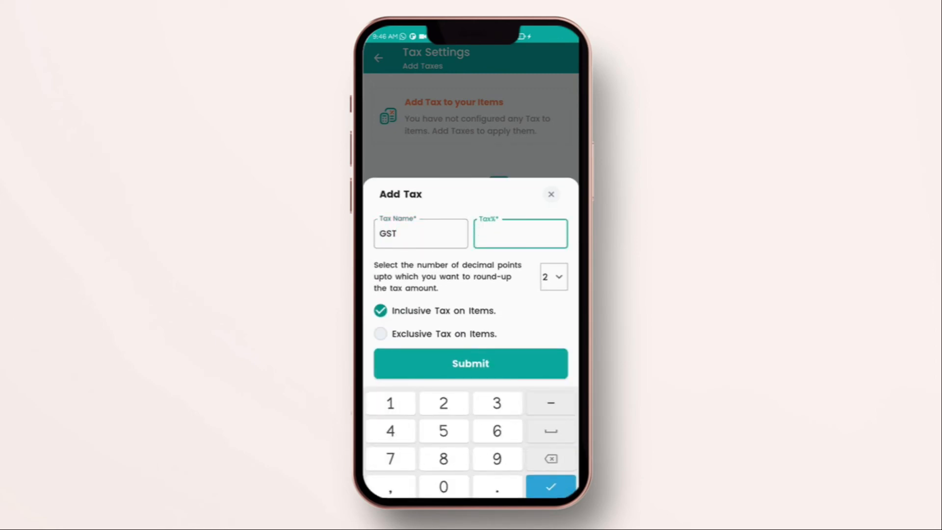
text(2.5)
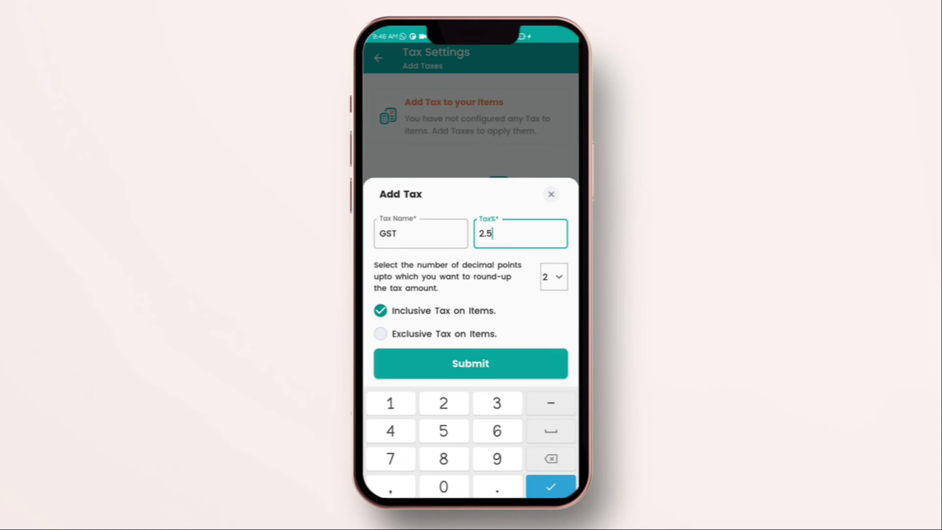
click(380, 334)
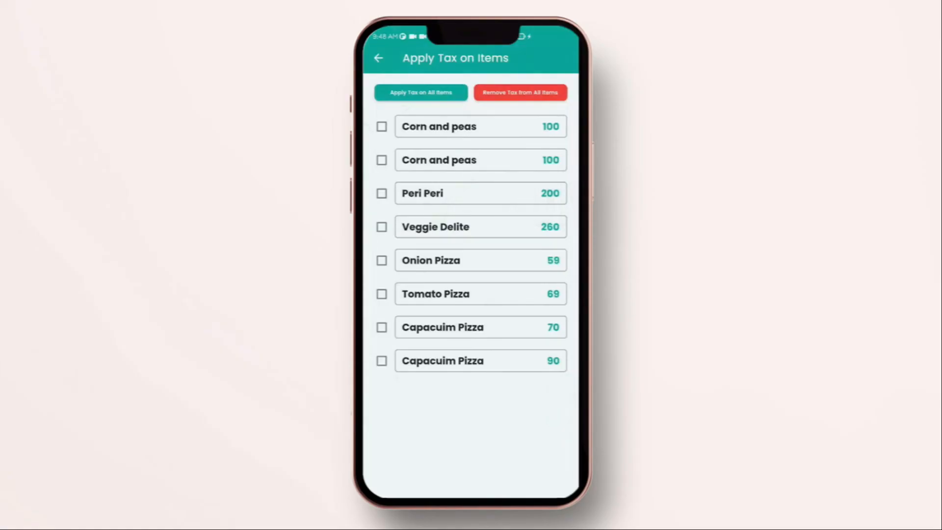
Apply 2.5% GST to both Corn and peas items, netting 102.5 each, then exit Tax Settings
click(378, 58)
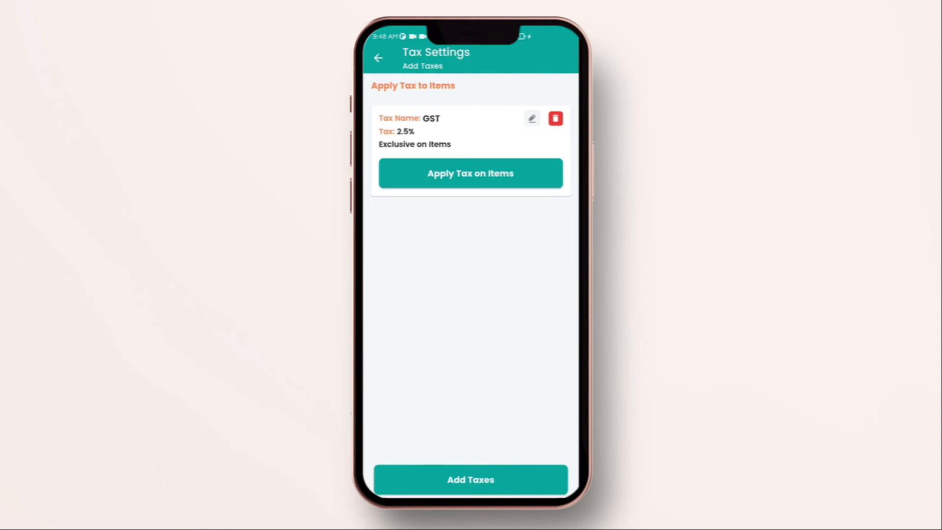
click(471, 173)
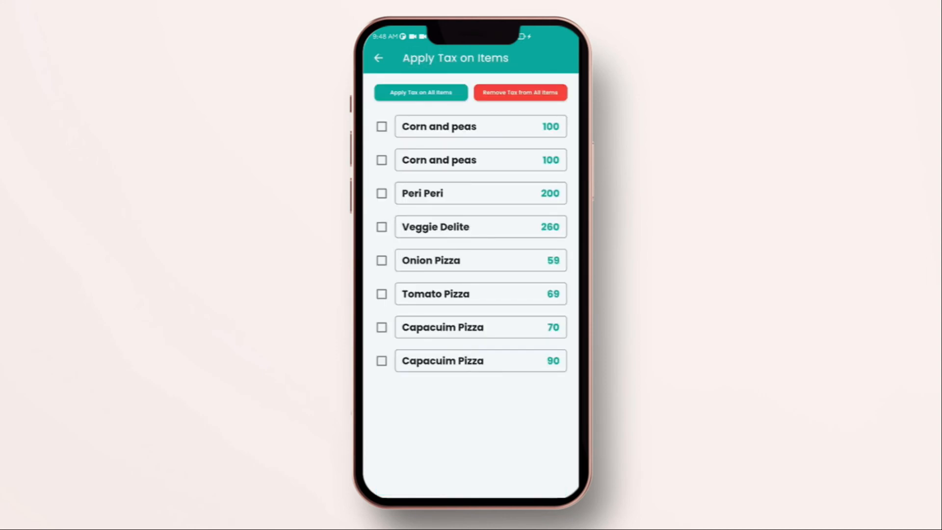
click(381, 126)
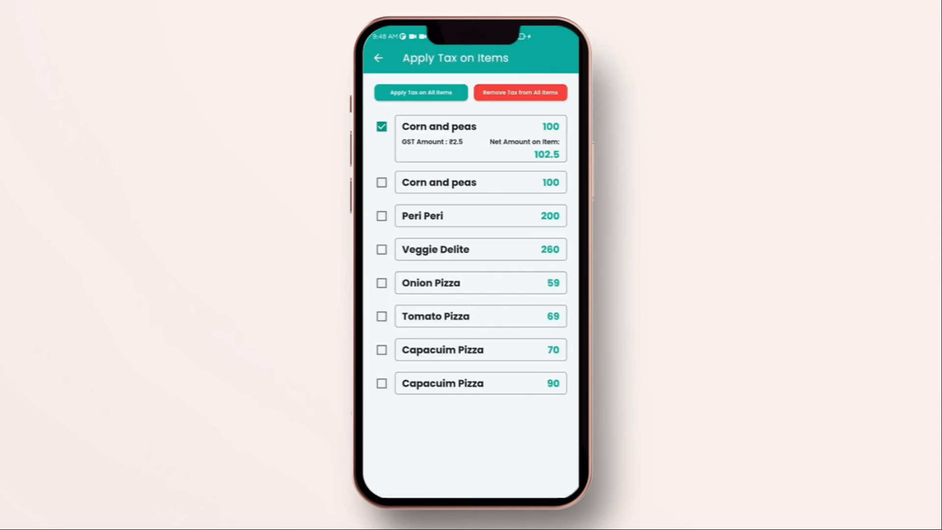
click(381, 182)
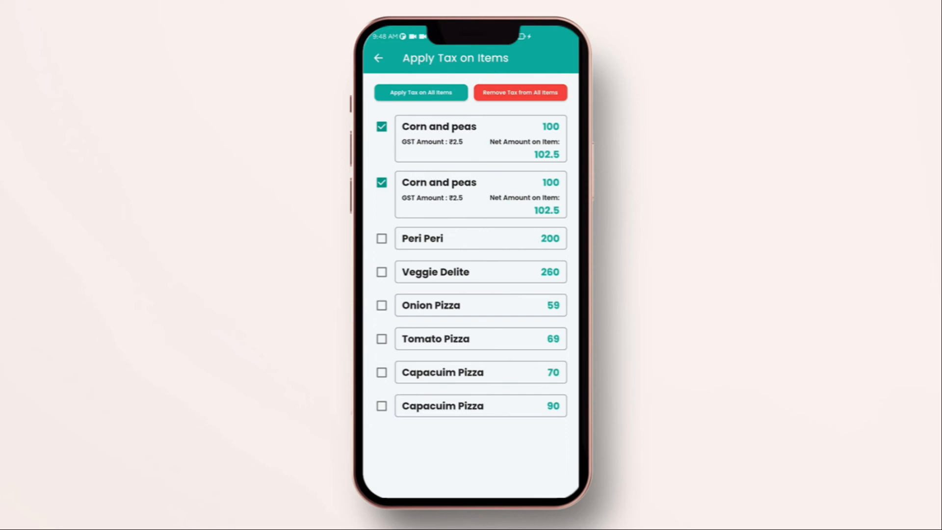
click(422, 93)
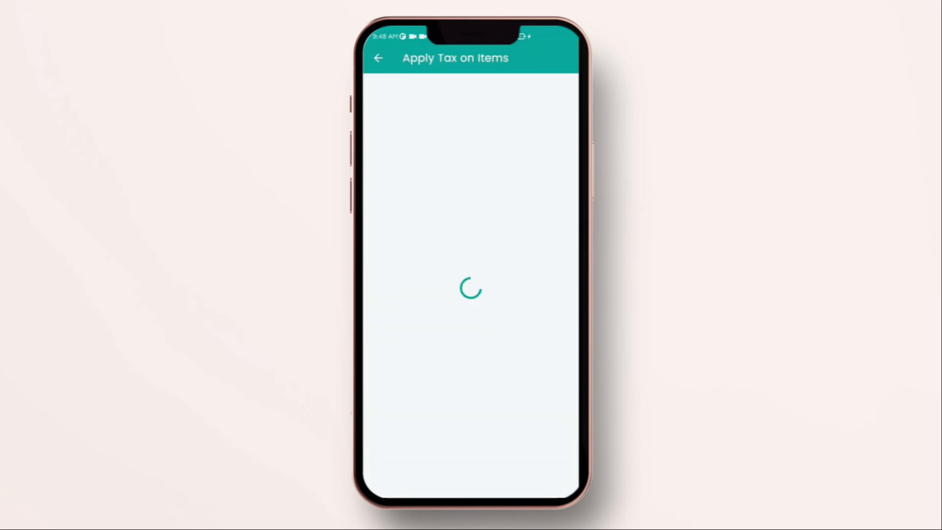
click(421, 93)
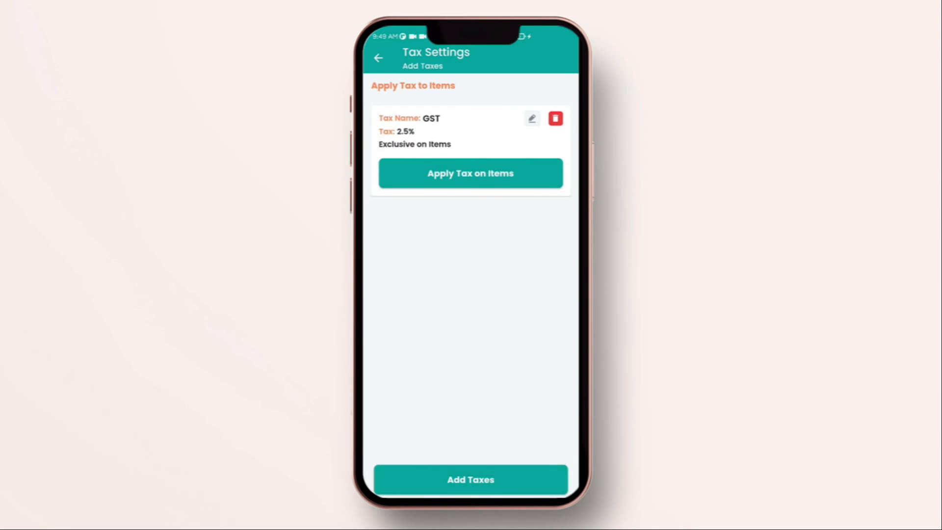
click(379, 58)
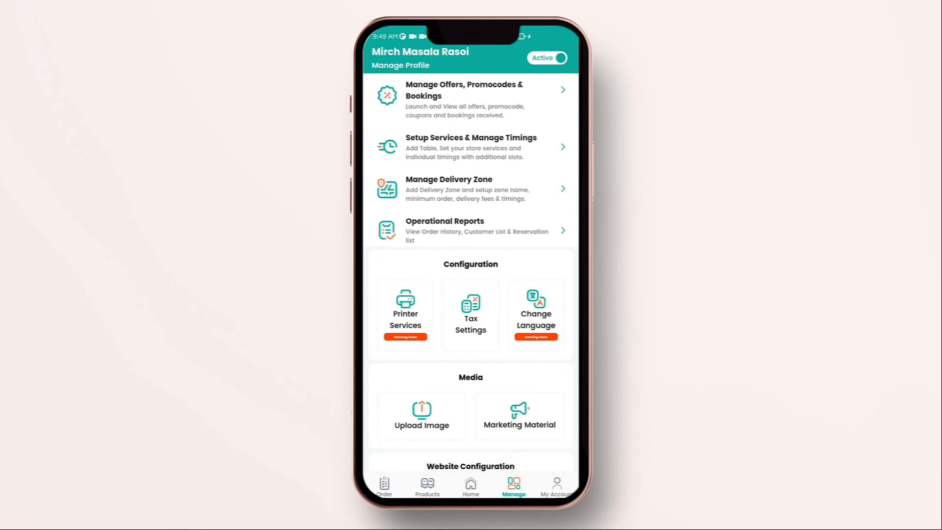
scroll(down, 3)
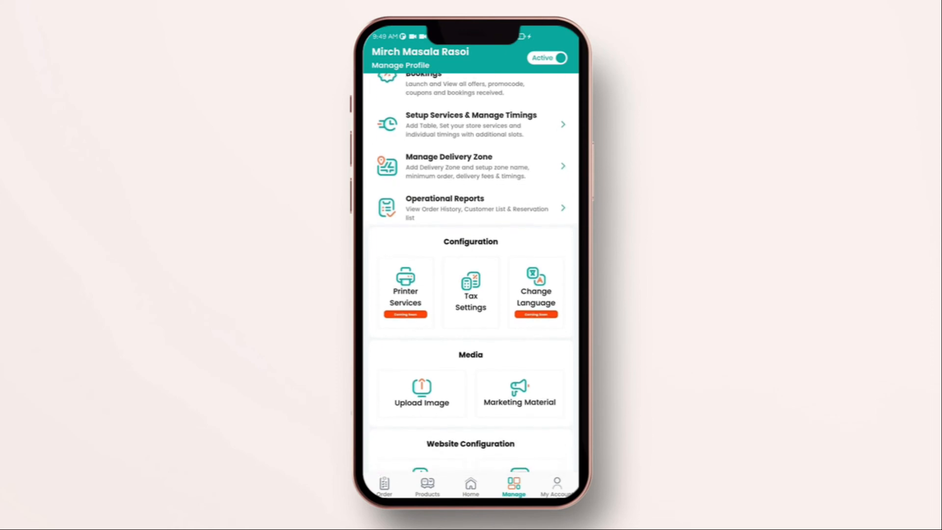
scroll(down, 3)
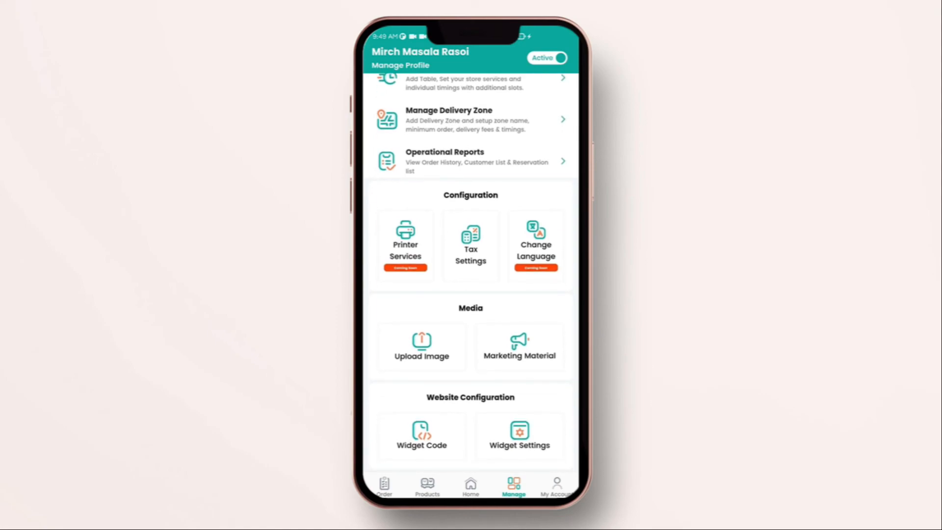
click(421, 347)
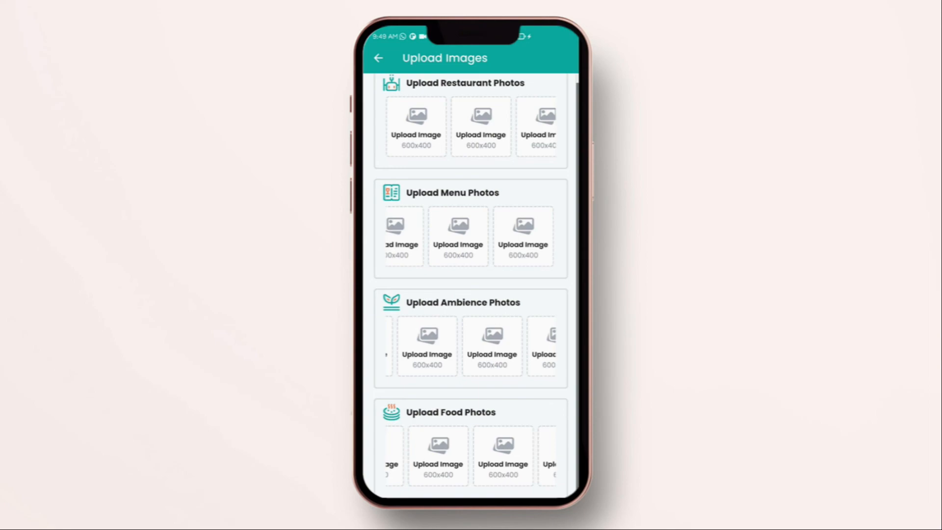
click(382, 58)
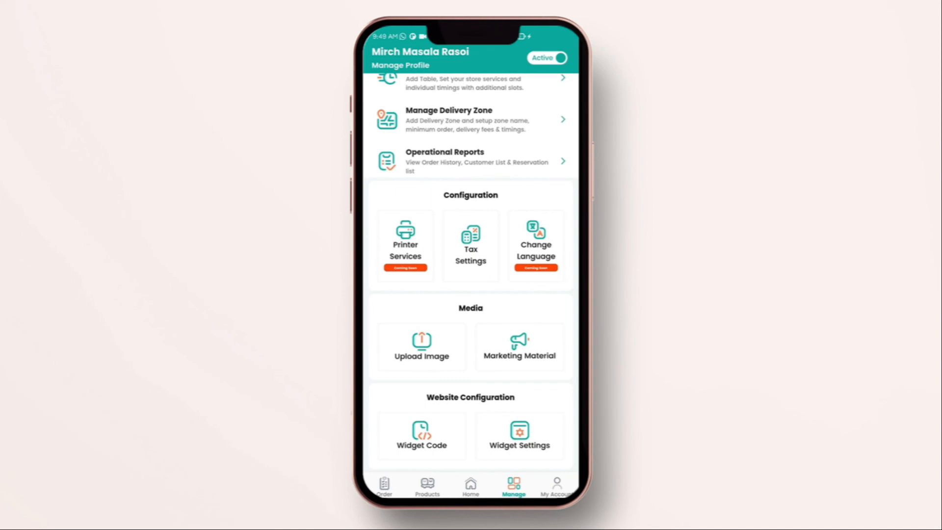
Set the mandatory email id option to Yes in Widget Settings and submit
click(519, 435)
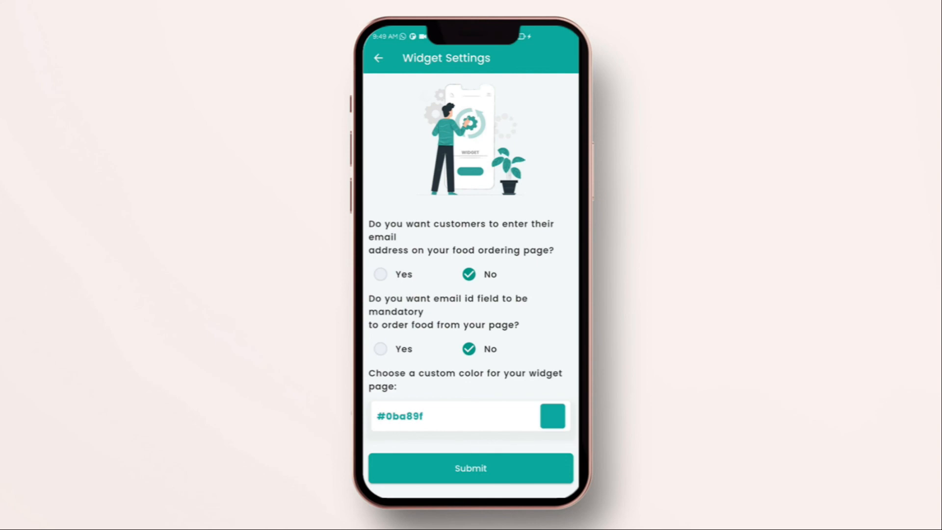
click(380, 348)
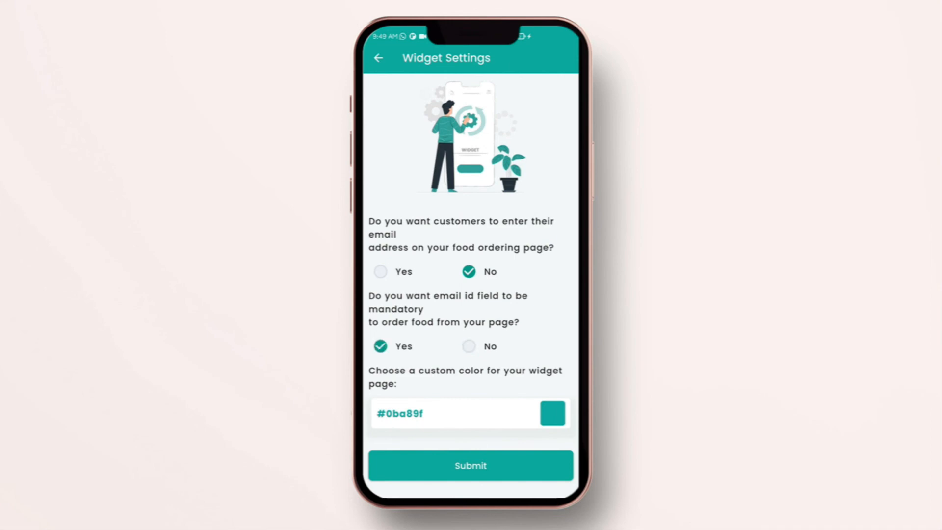
click(469, 347)
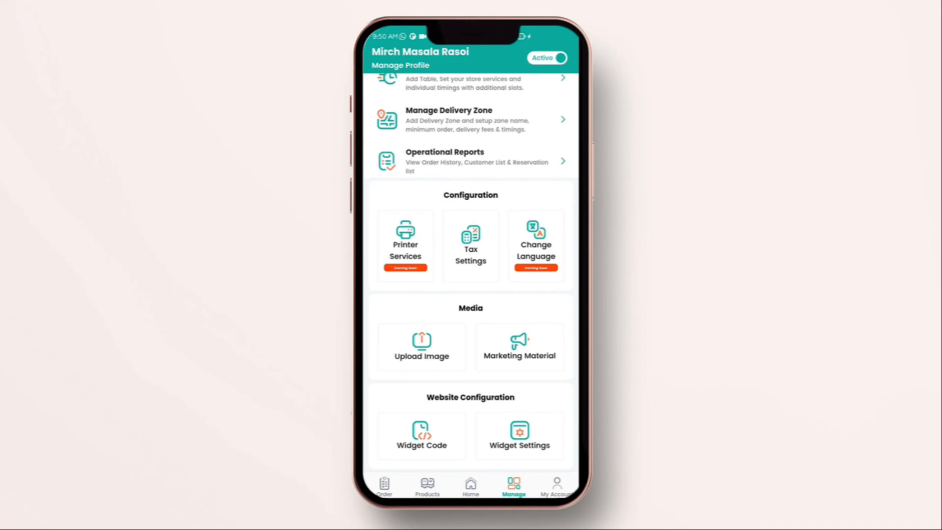
Open the Widget Code page and bring up its share sheet
click(519, 434)
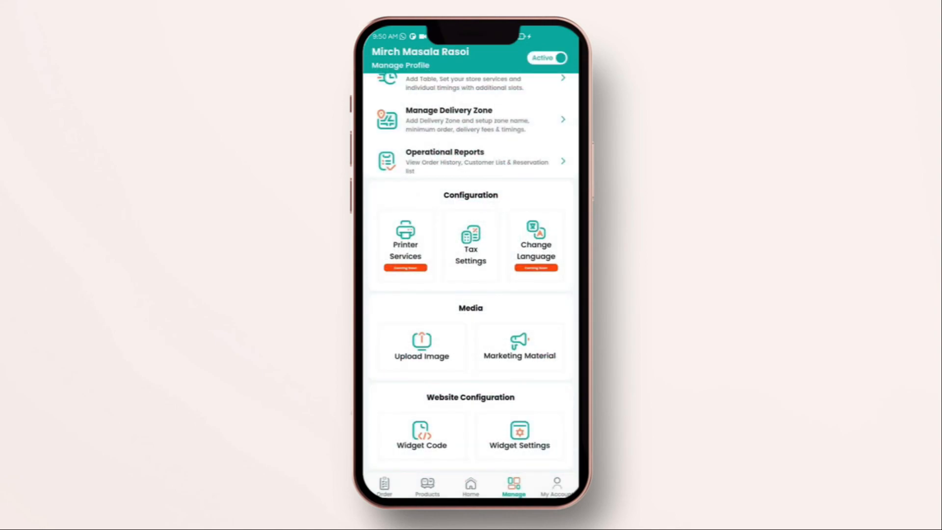
click(421, 434)
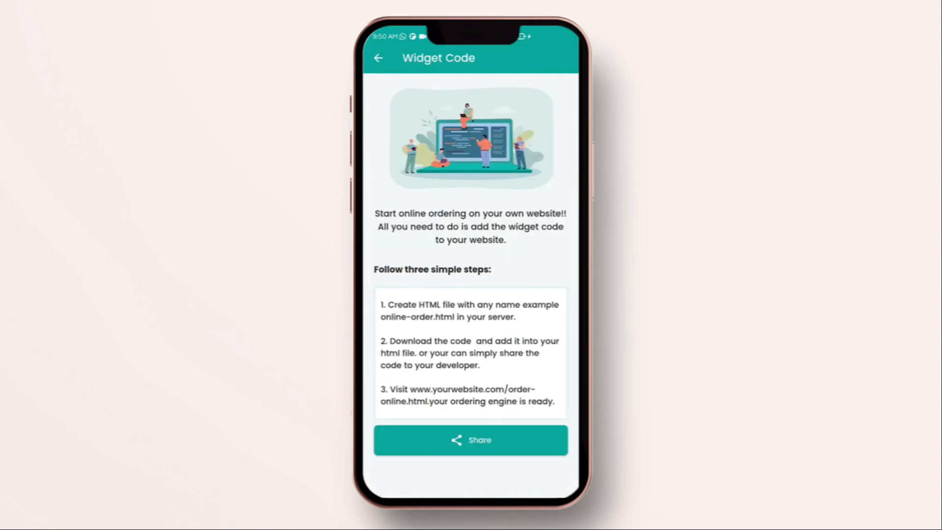
click(470, 440)
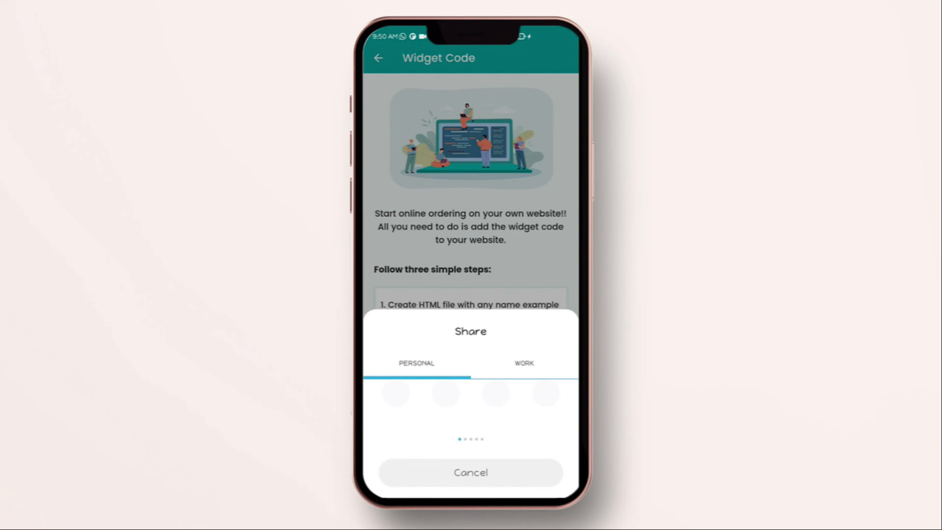